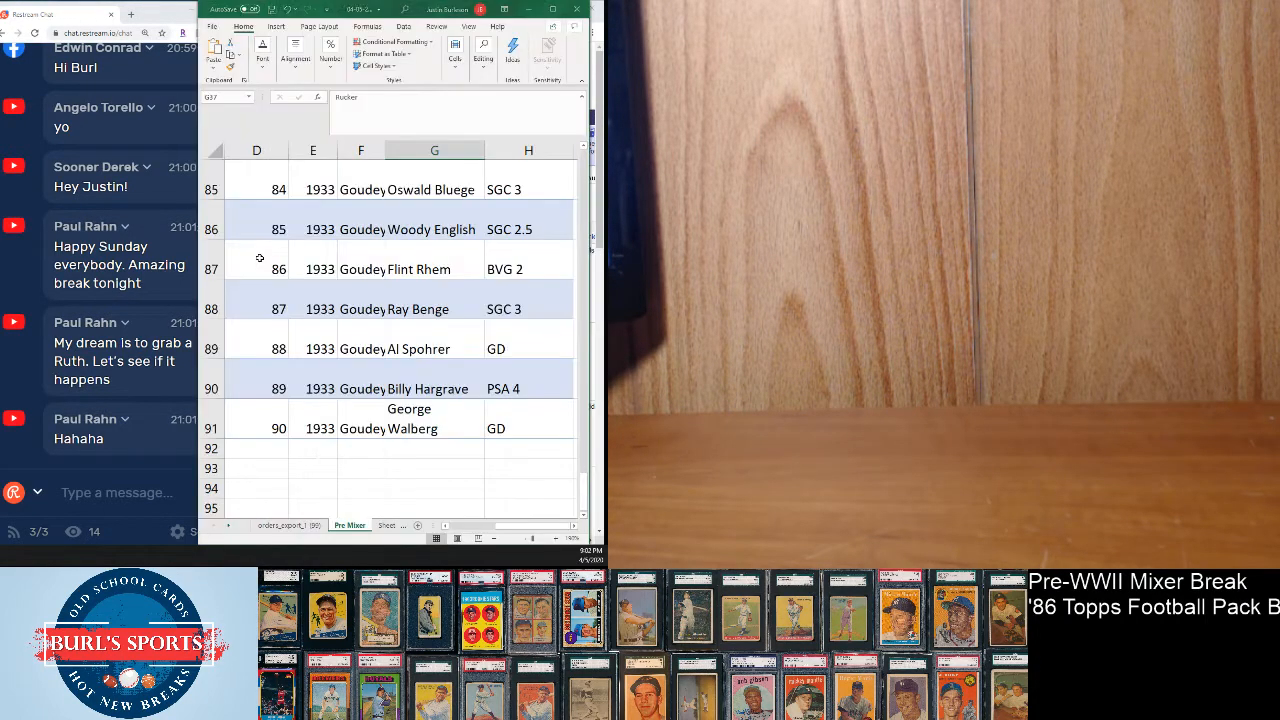
# Scroll through the break list, then back left to show buyer names in columns A–B.
pyautogui.scroll(3)
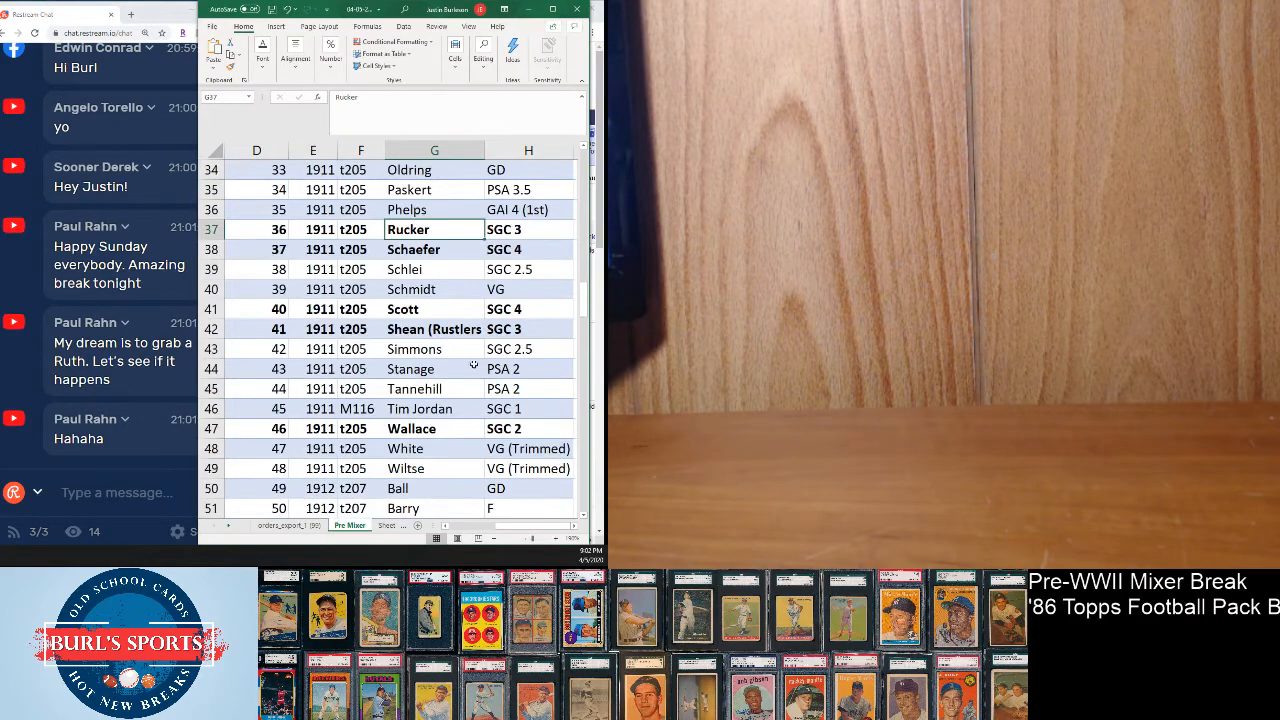
pyautogui.scroll(3)
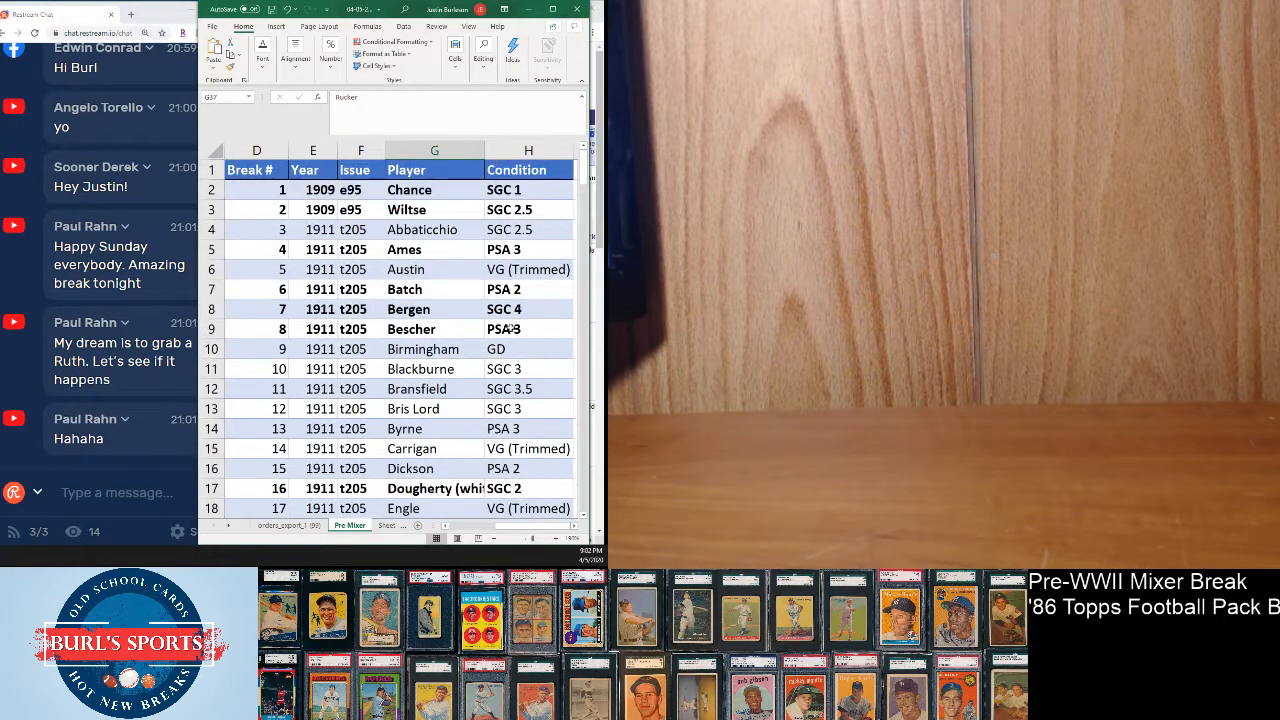
pyautogui.scroll(-3)
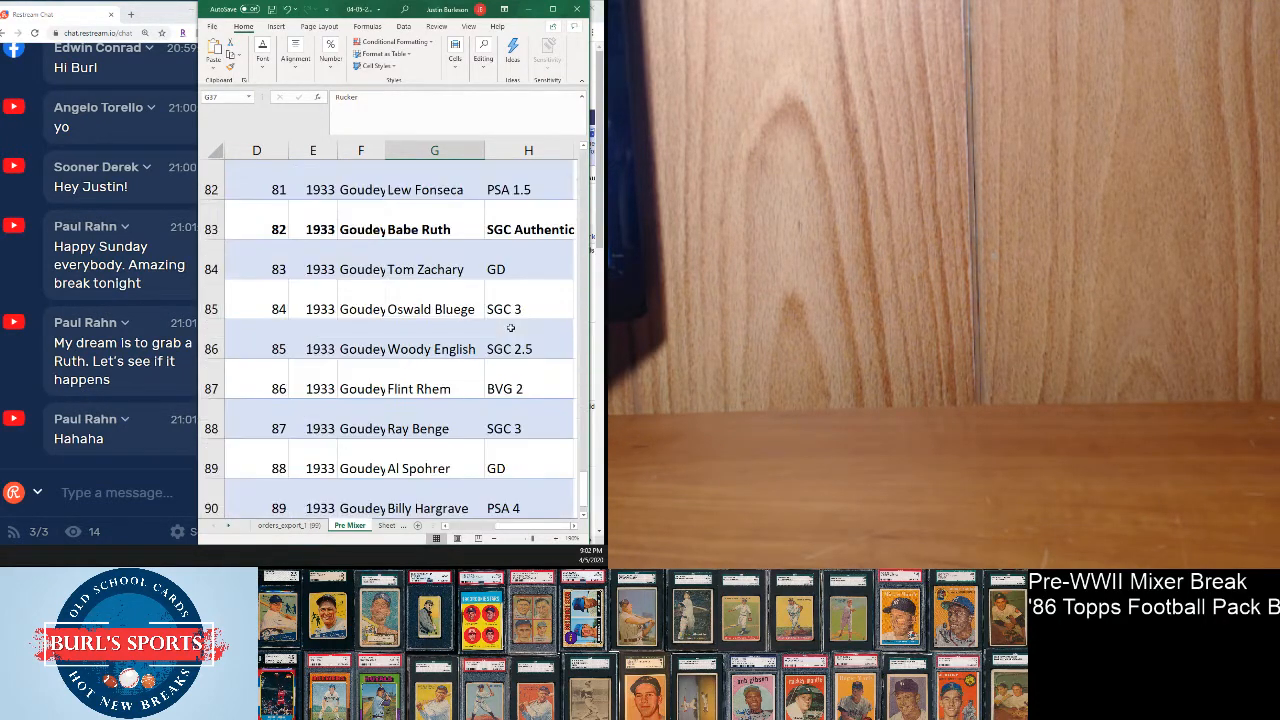
pyautogui.scroll(-3)
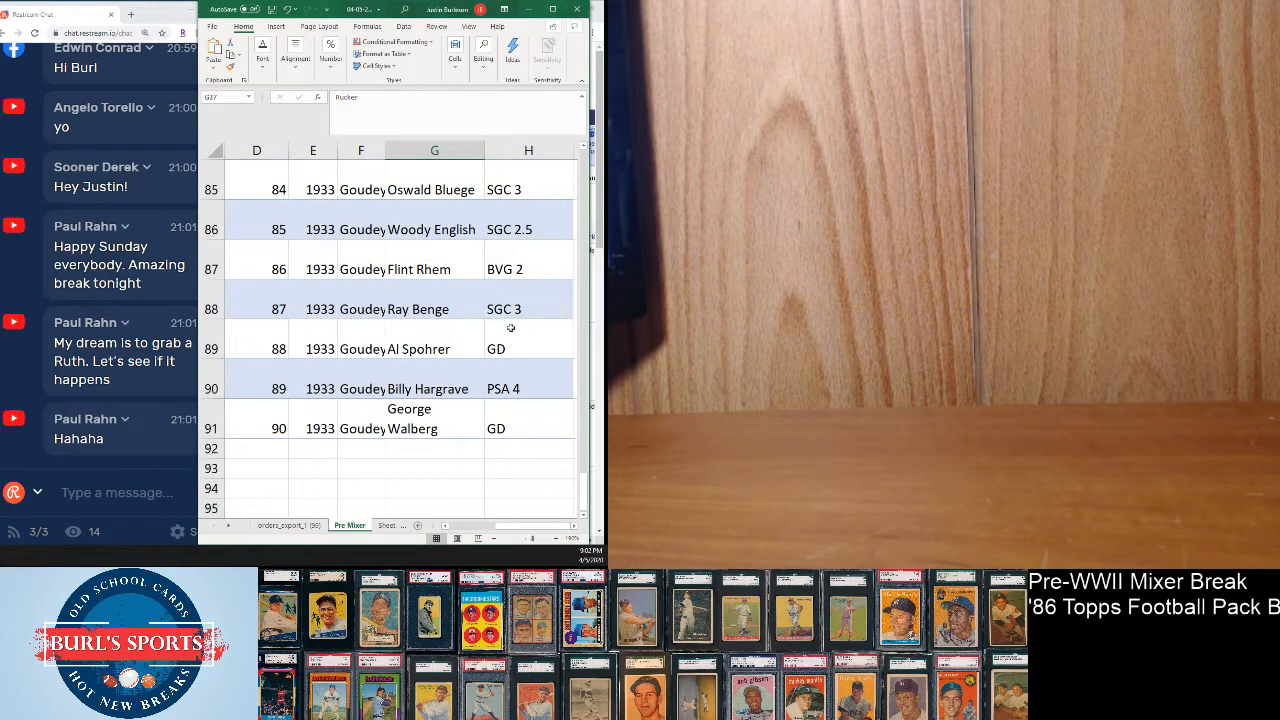
pyautogui.scroll(3)
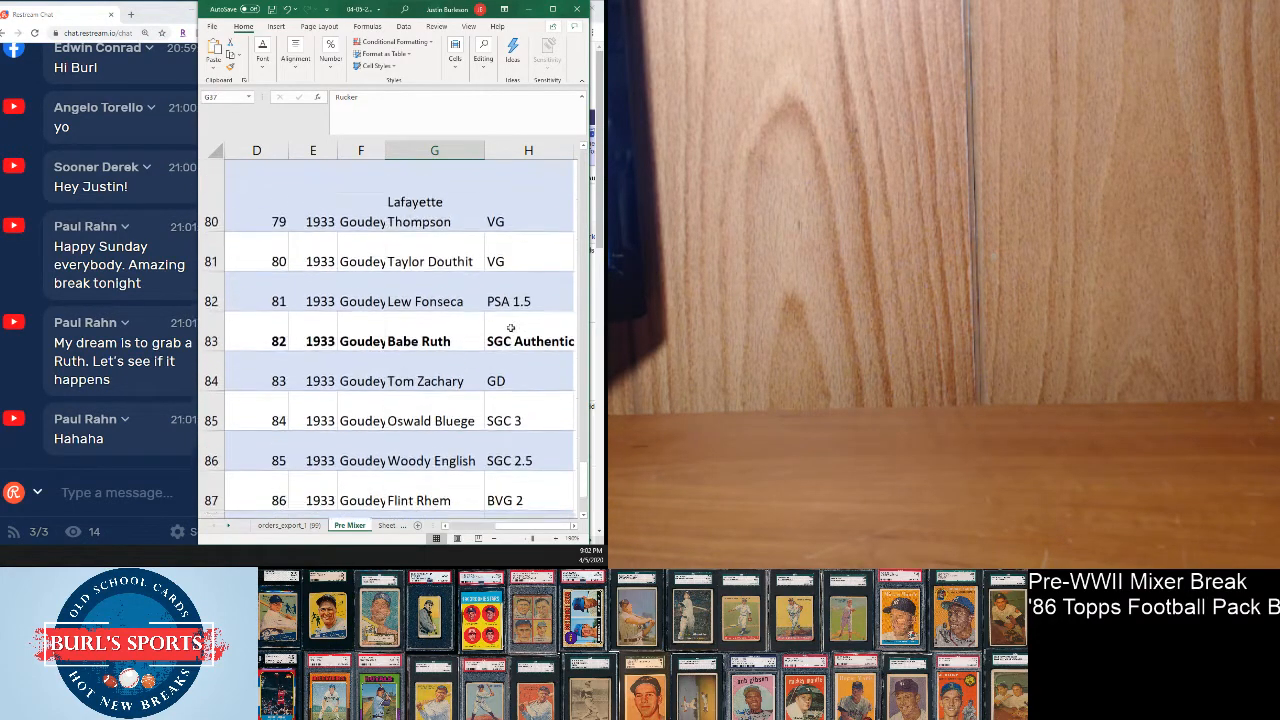
pyautogui.scroll(3)
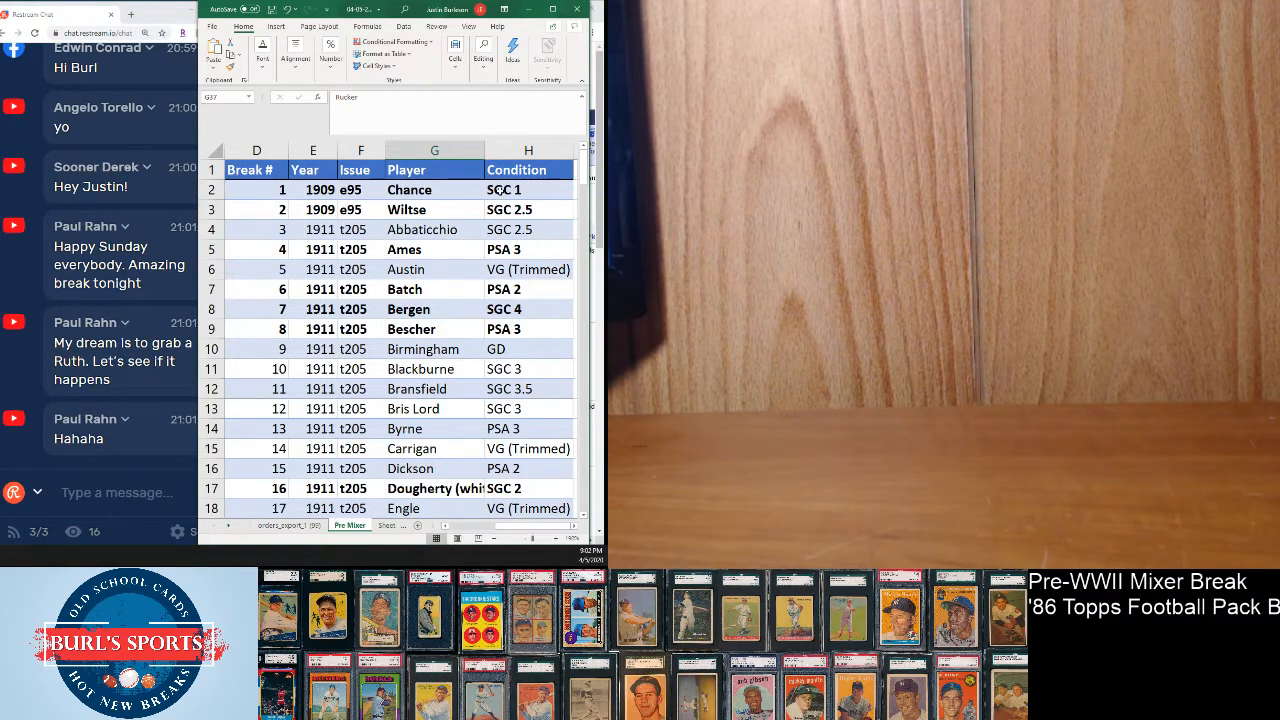
pyautogui.scroll(-3)
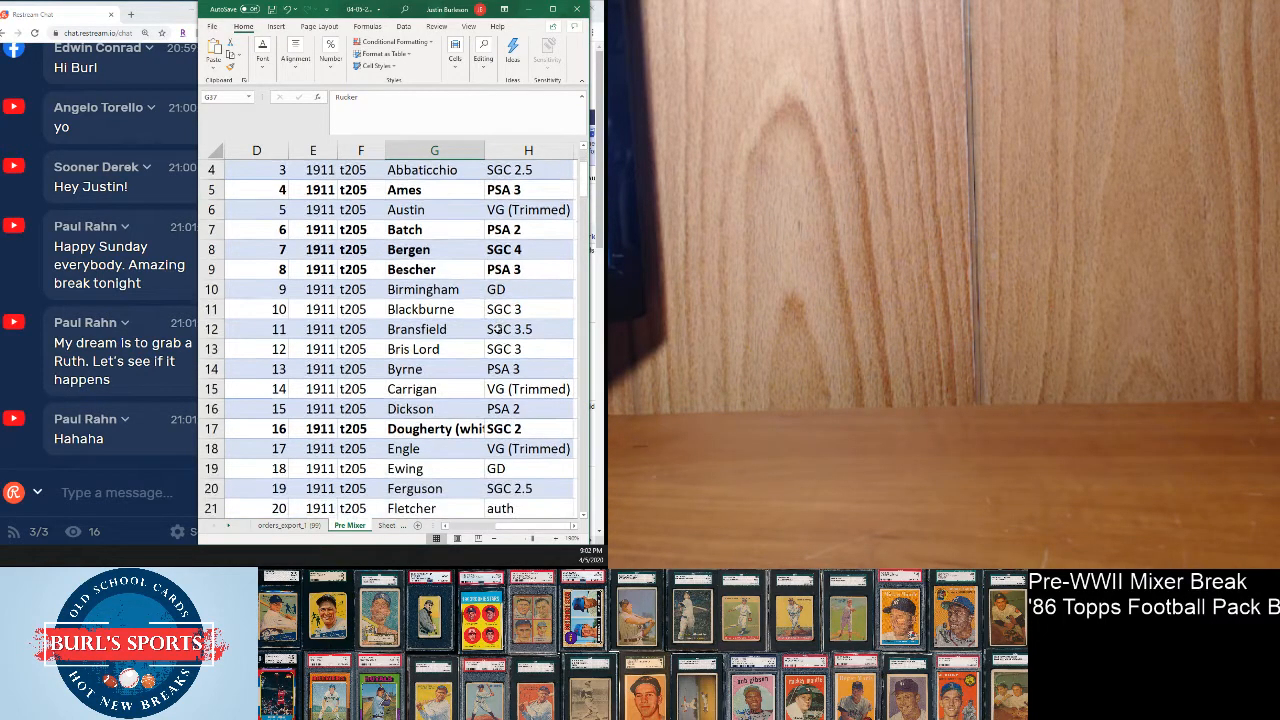
pyautogui.scroll(-3)
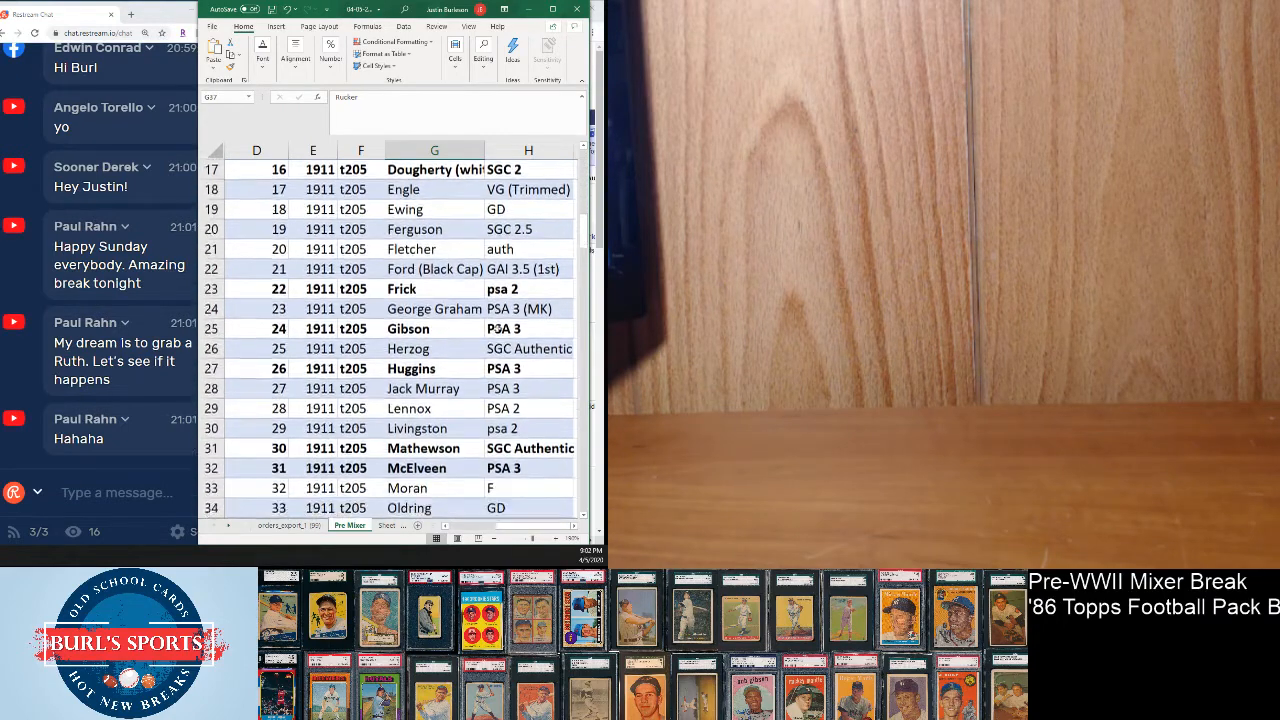
pyautogui.scroll(3)
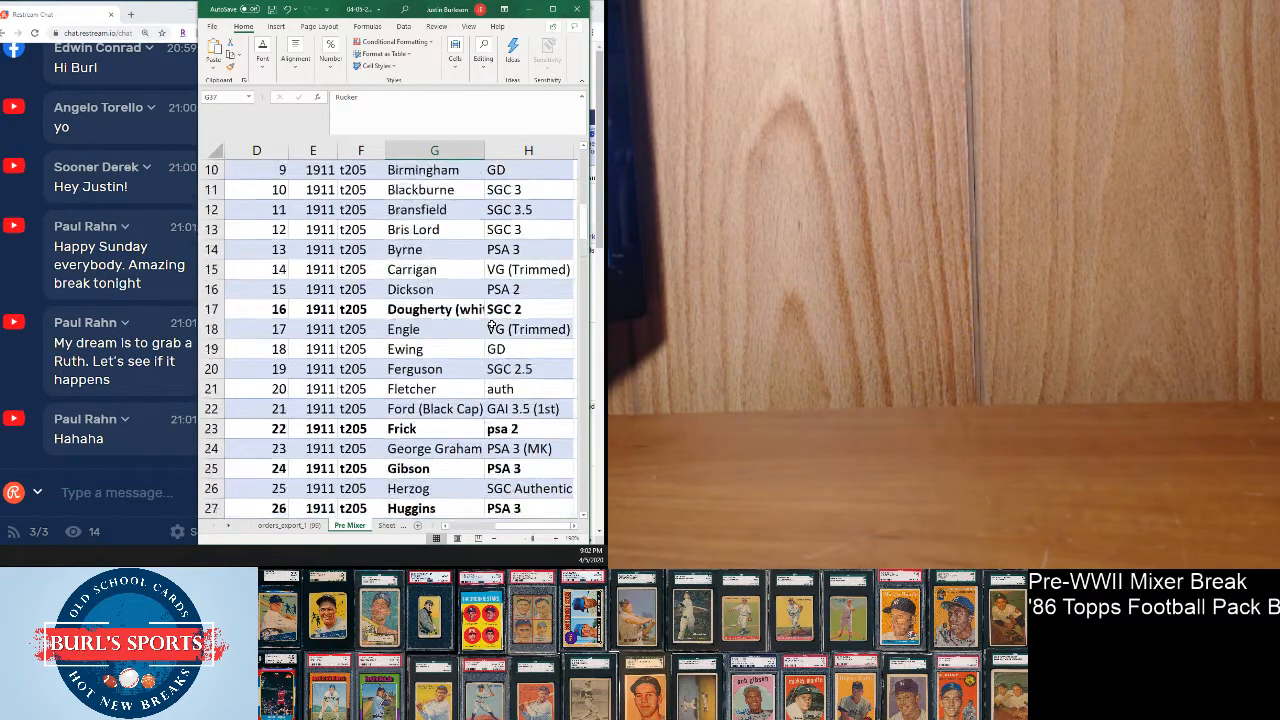
pyautogui.scroll(3)
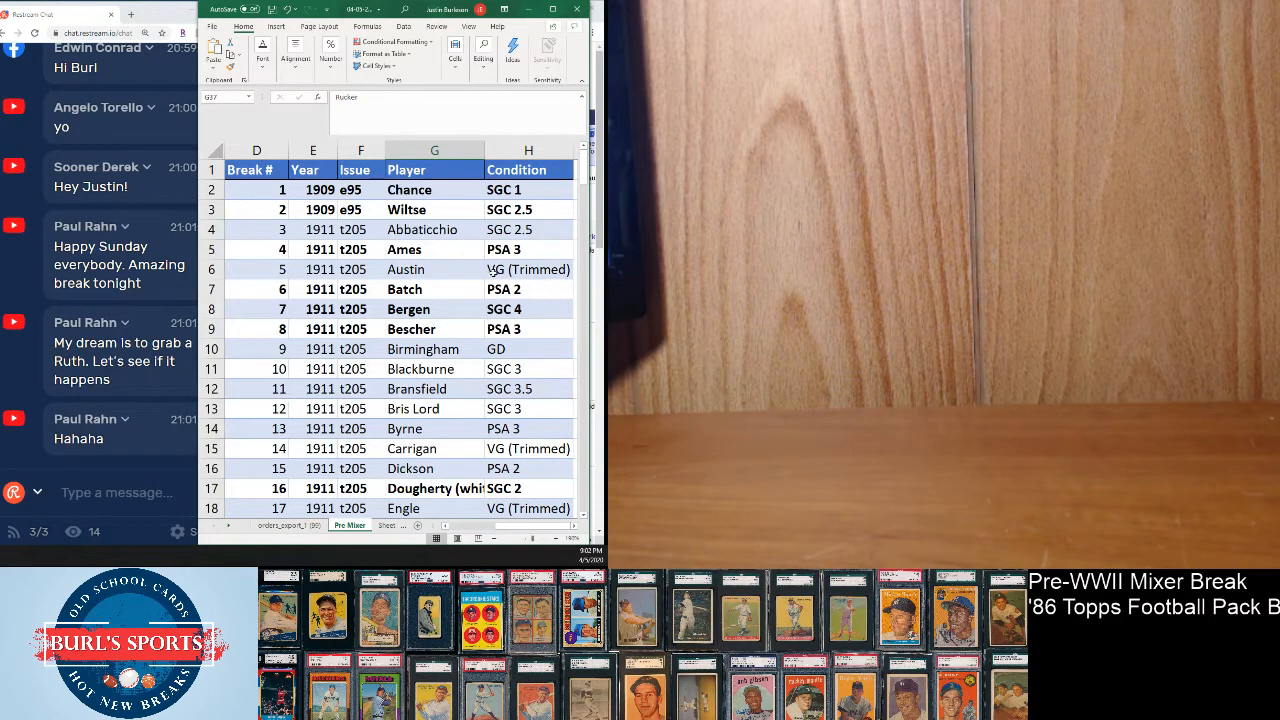
pyautogui.scroll(-3)
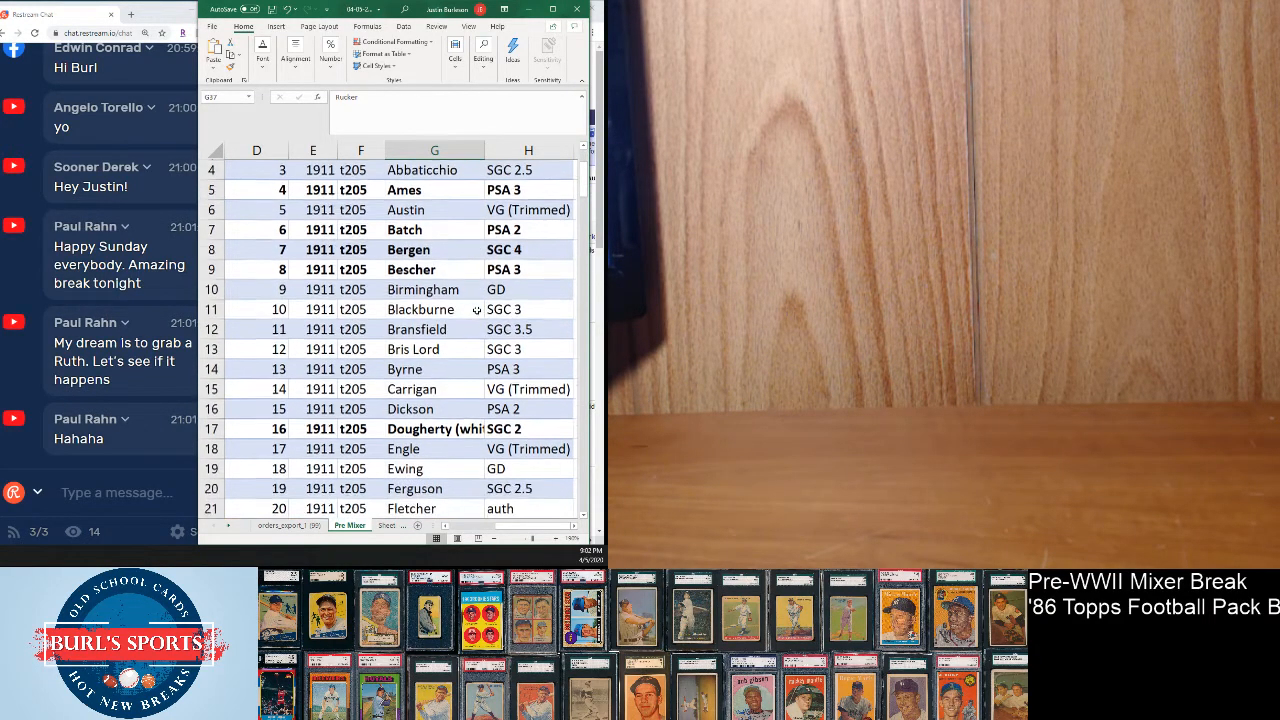
pyautogui.scroll(-3)
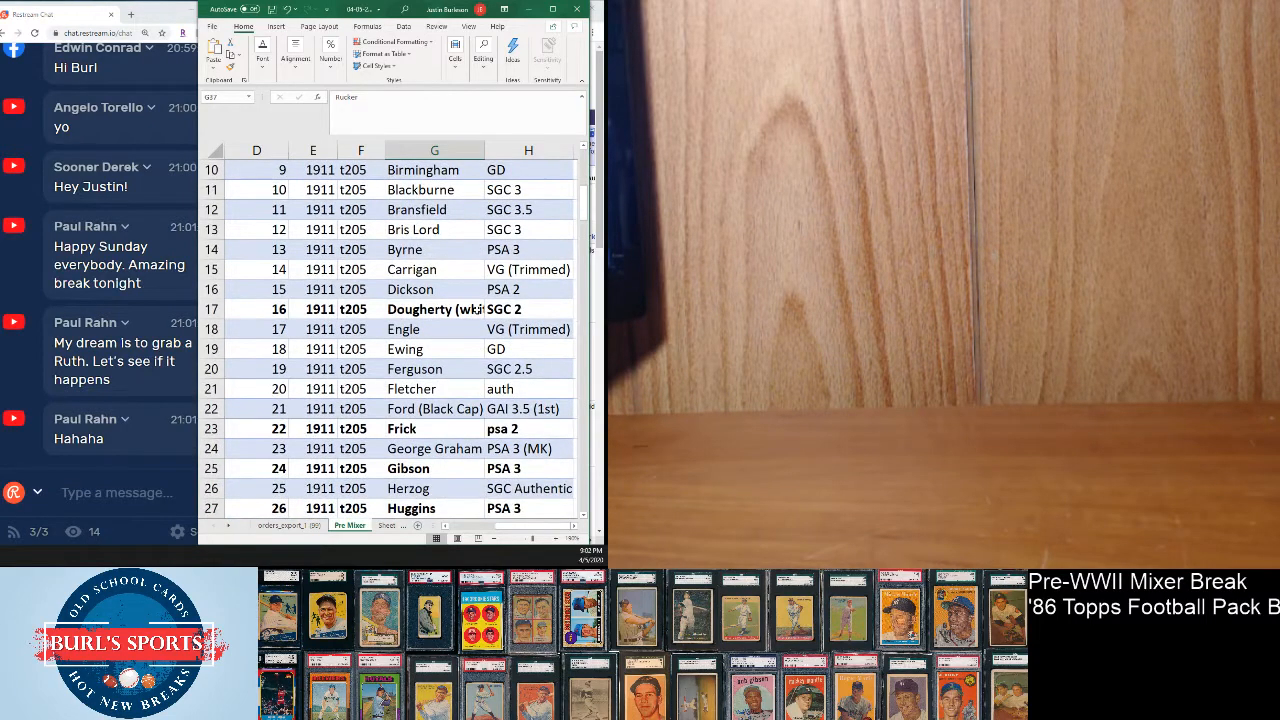
pyautogui.scroll(-3)
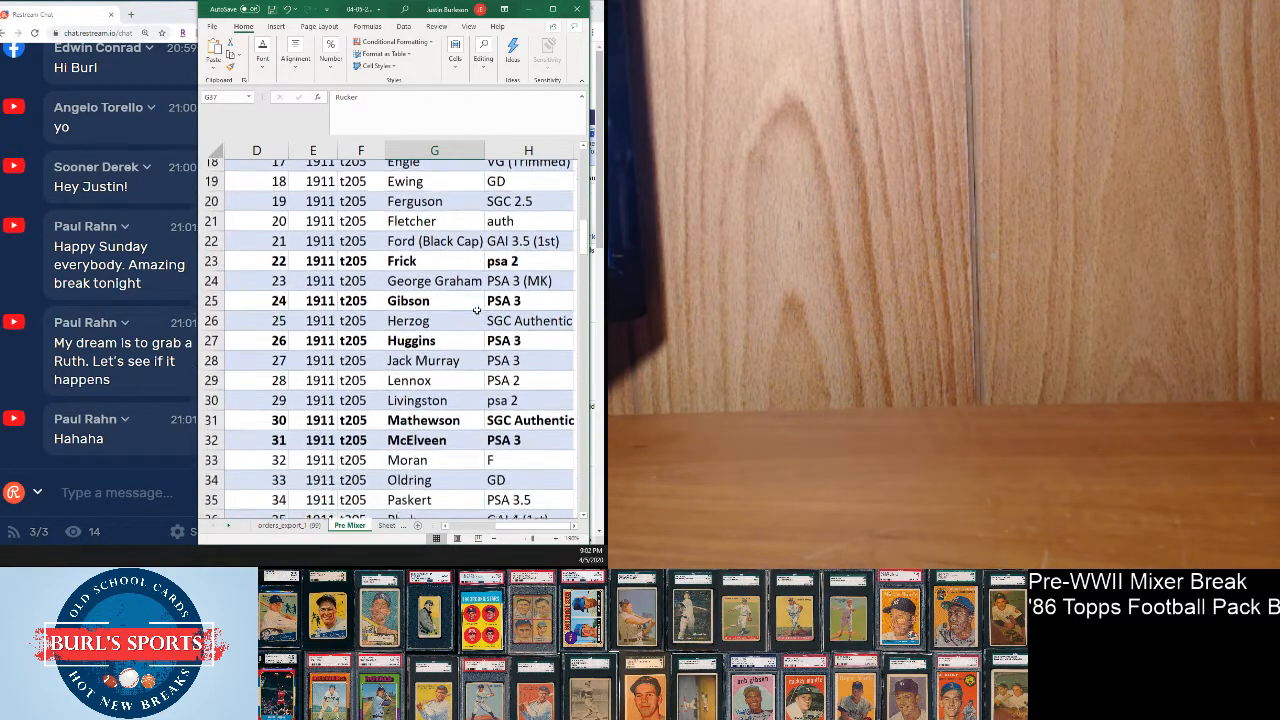
pyautogui.scroll(-3)
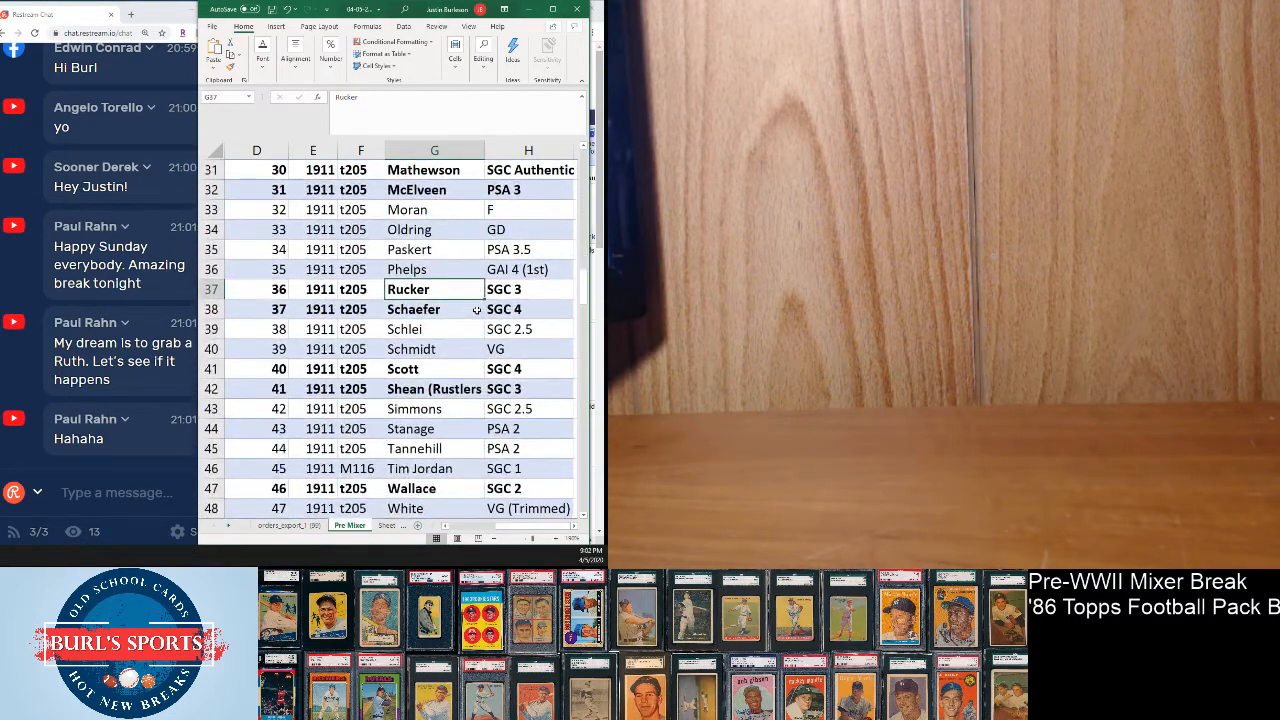
pyautogui.scroll(-3)
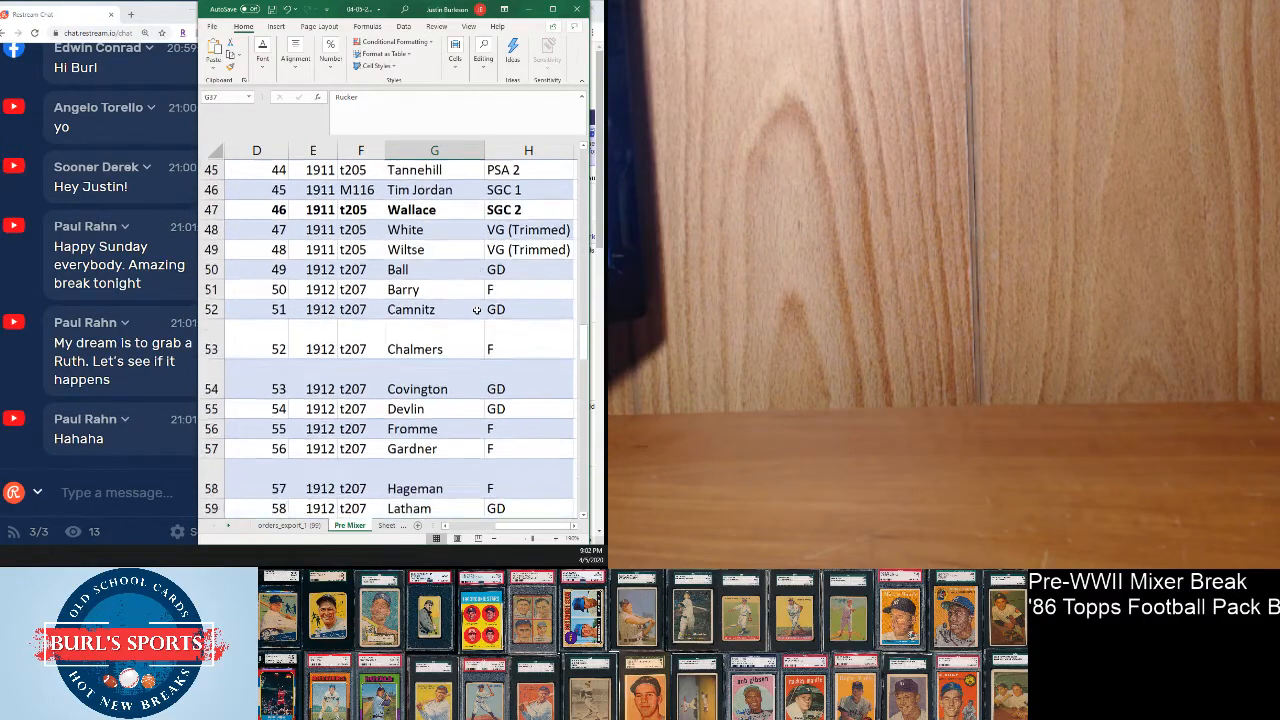
pyautogui.scroll(-3)
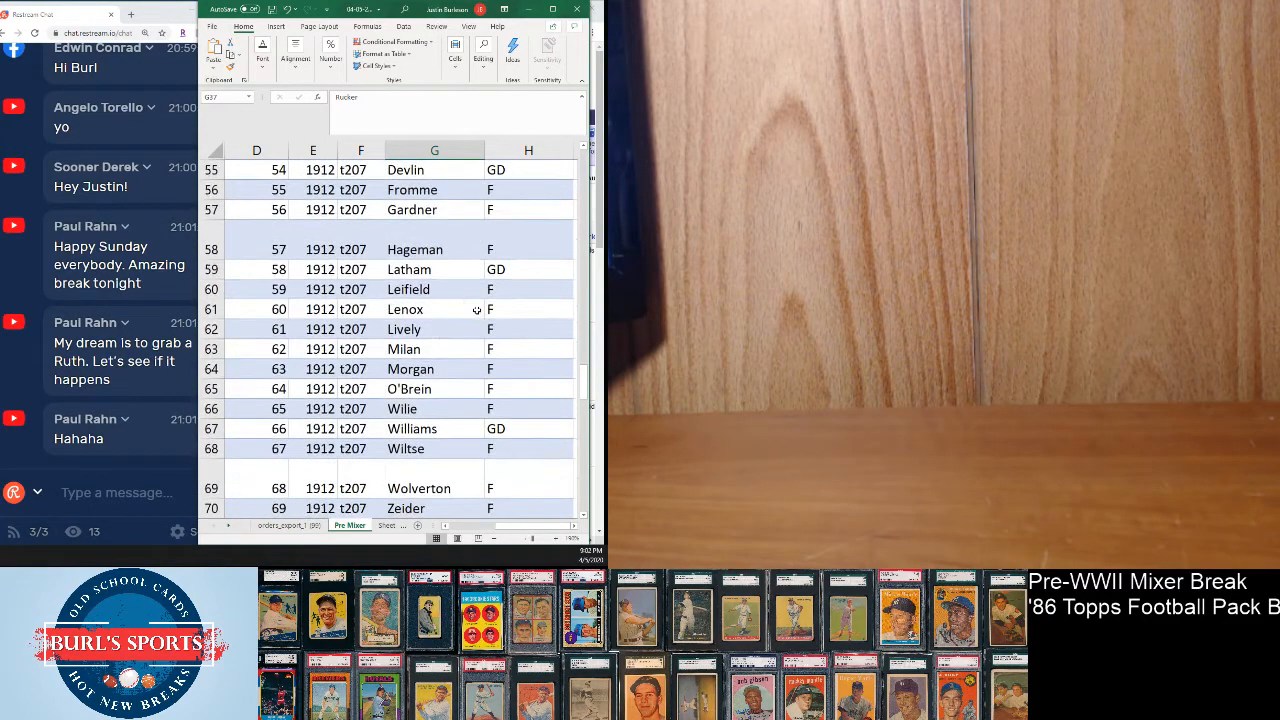
pyautogui.scroll(-3)
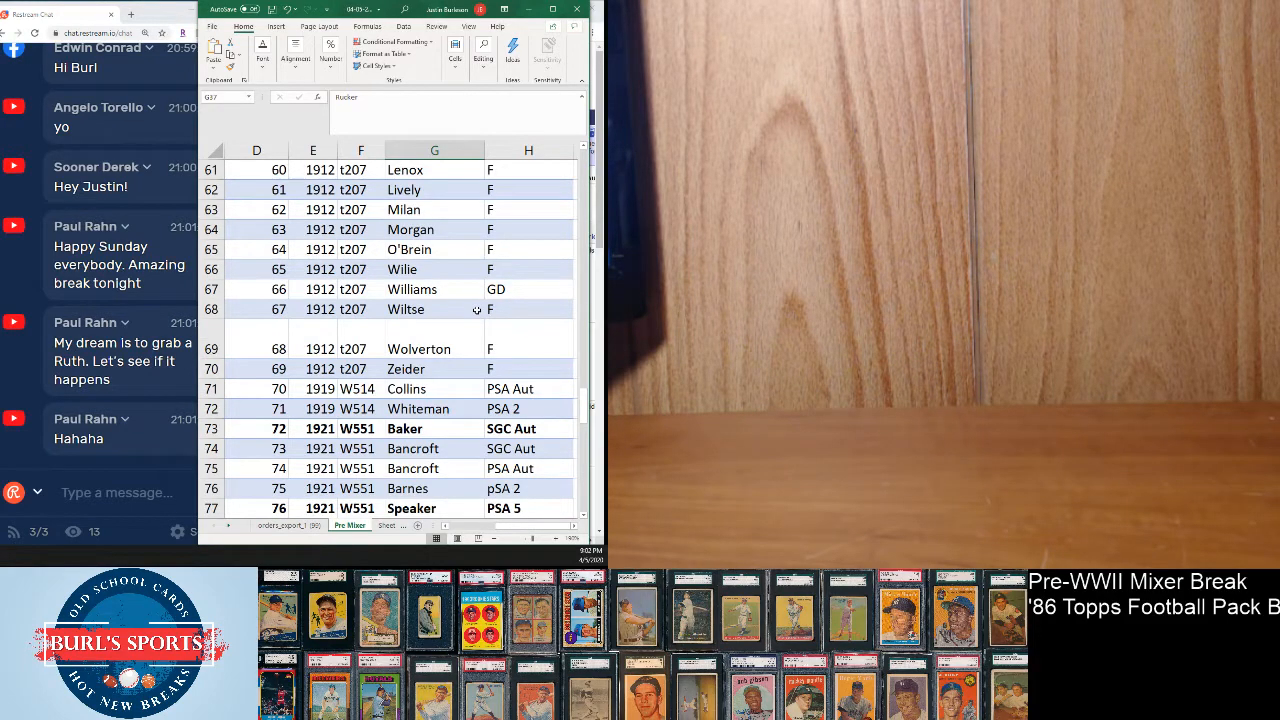
pyautogui.scroll(-3)
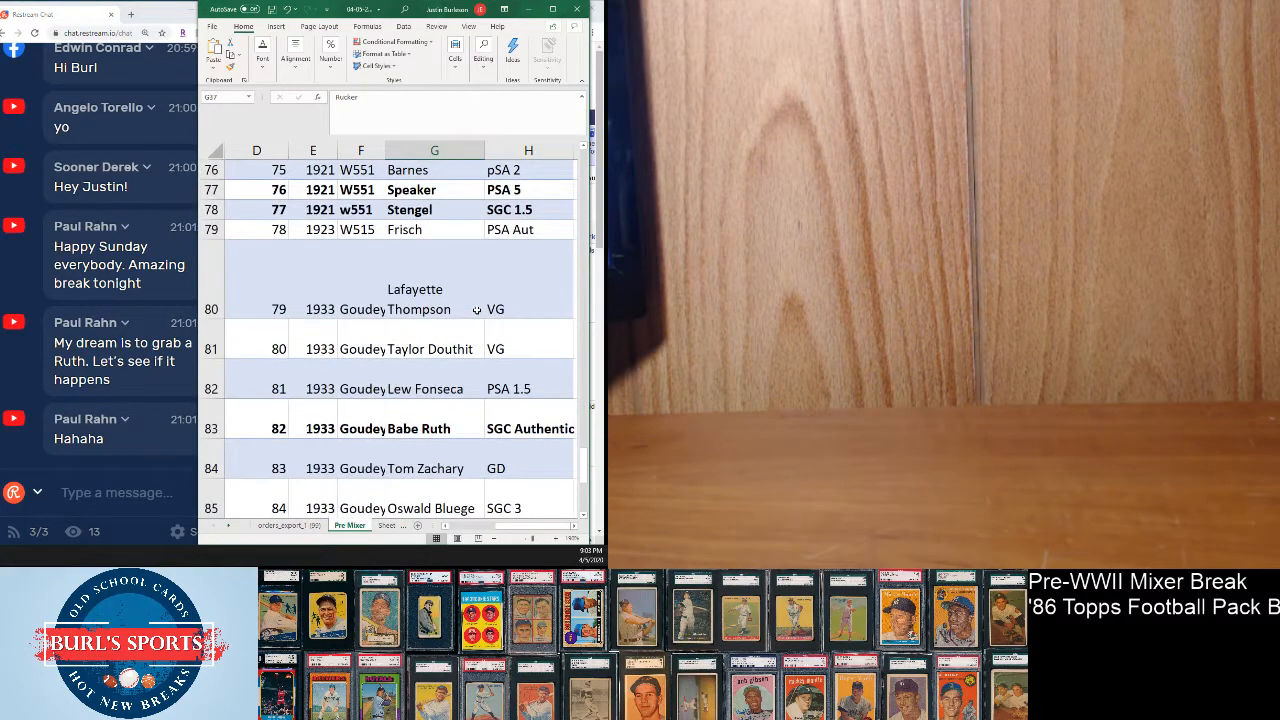
pyautogui.scroll(-3)
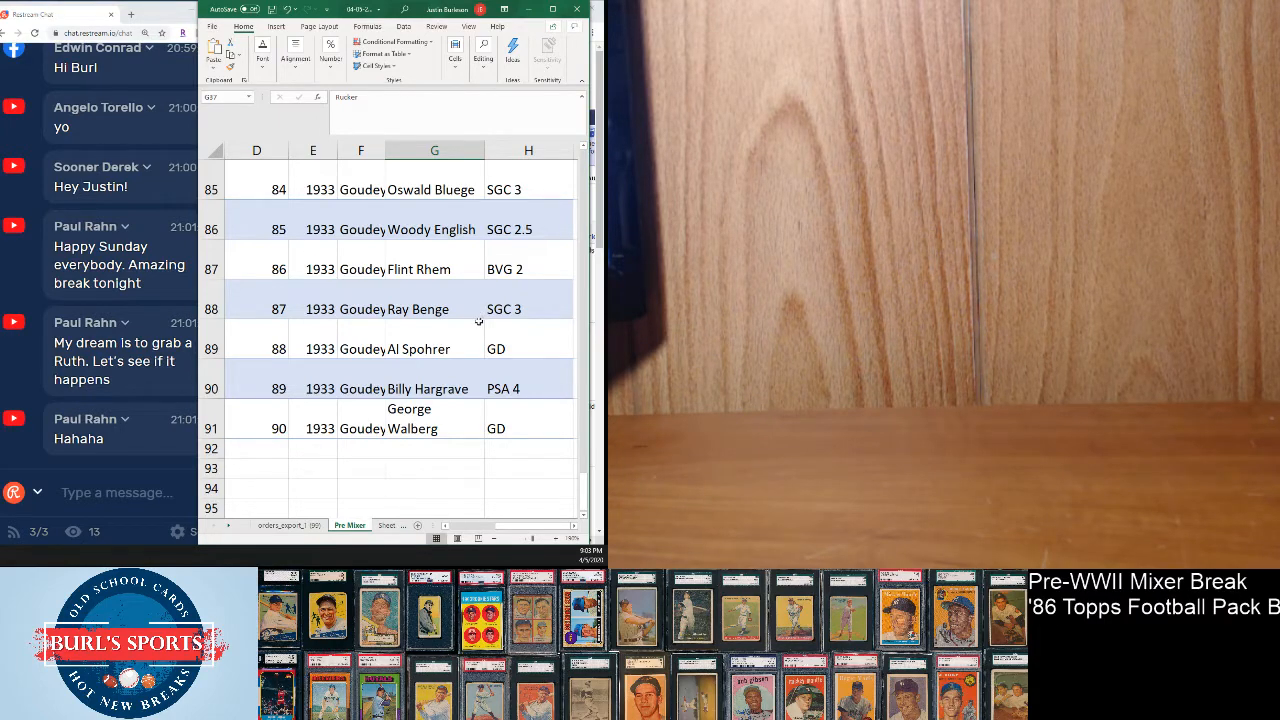
pyautogui.scroll(3)
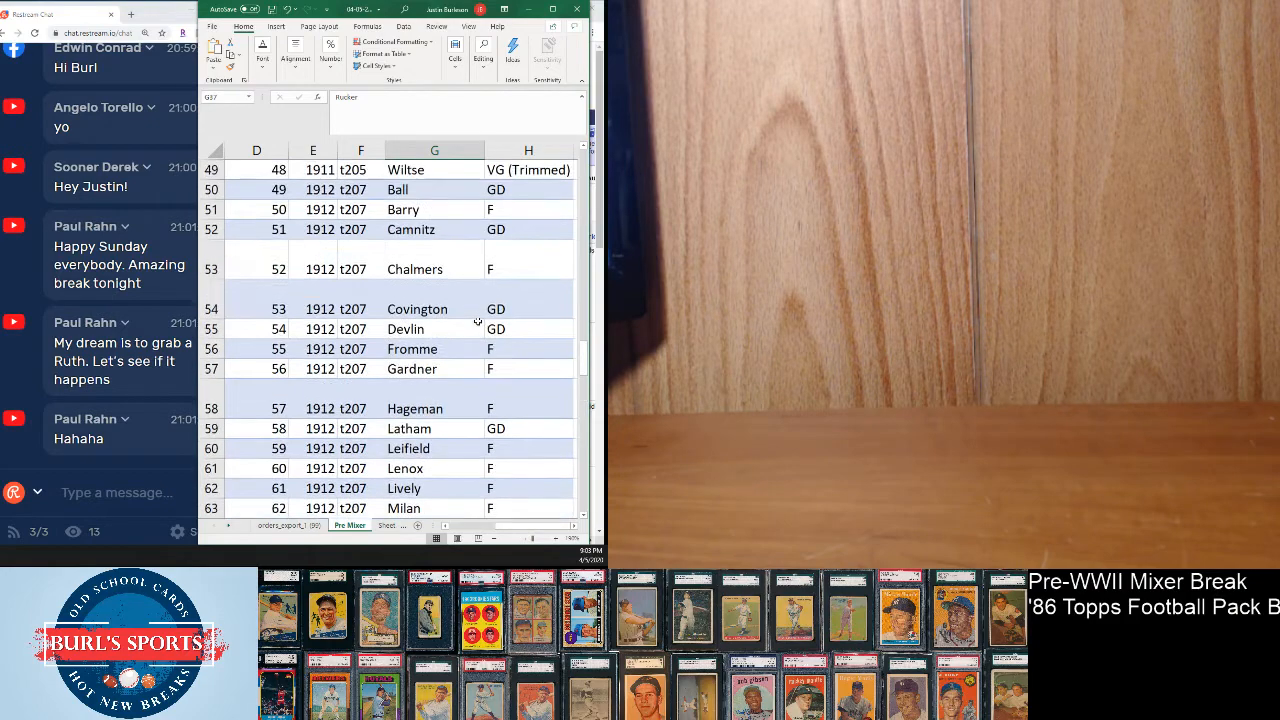
pyautogui.scroll(3)
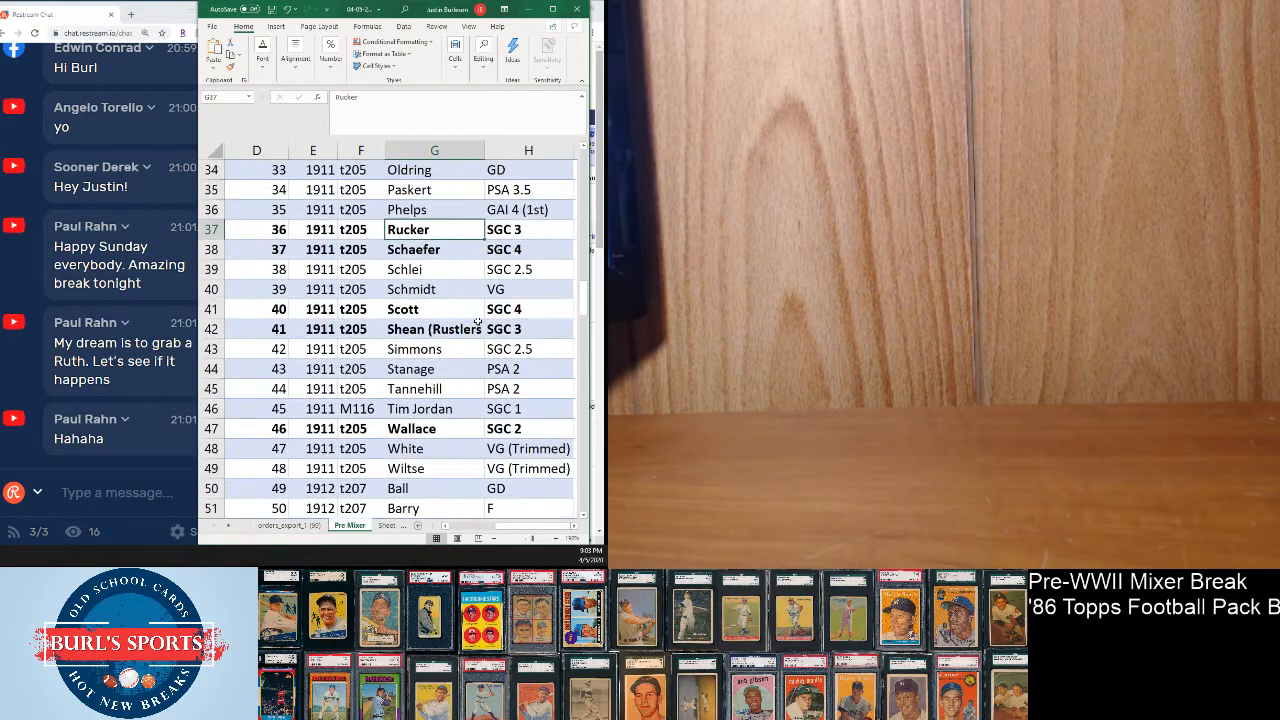
pyautogui.scroll(3)
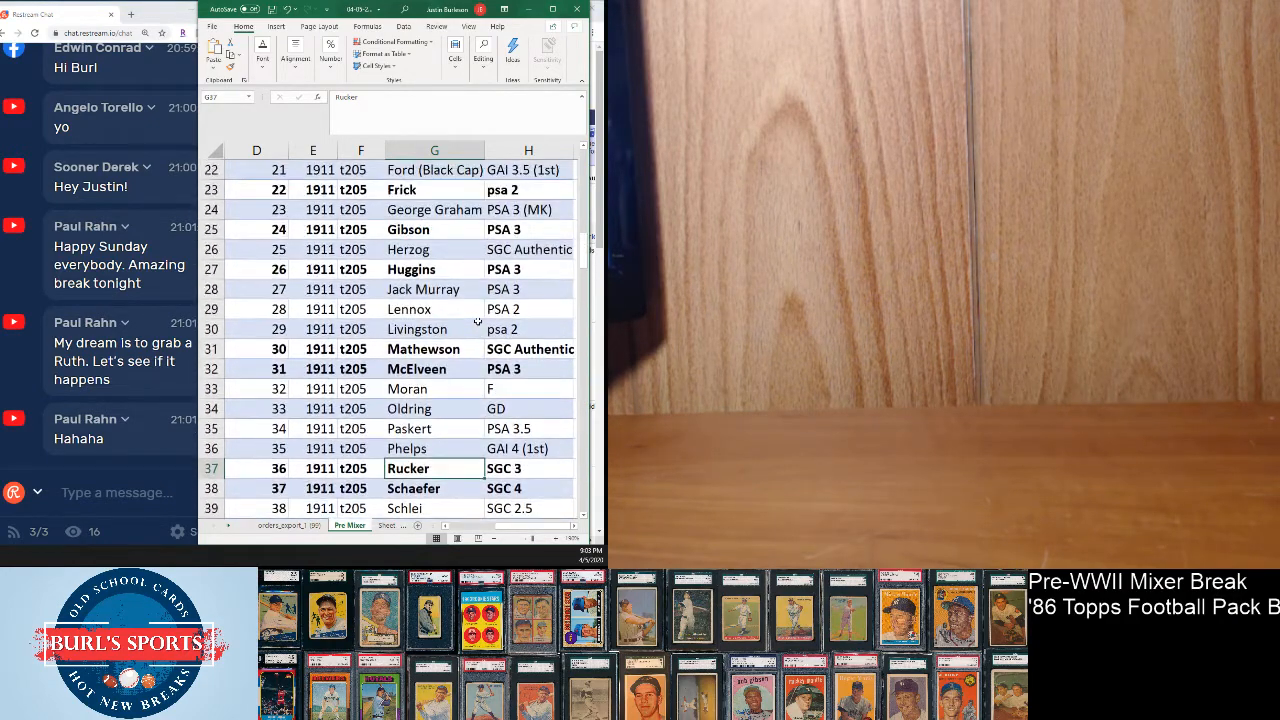
pyautogui.scroll(3)
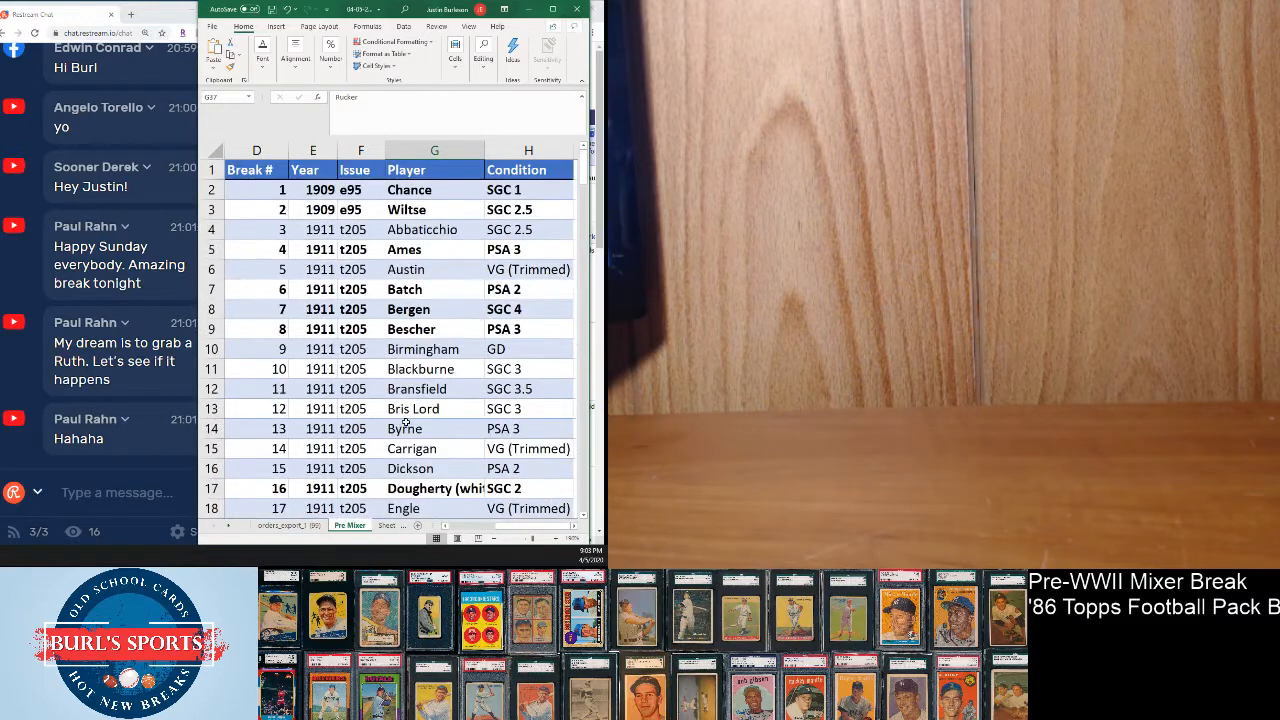
pyautogui.hscroll(-3)
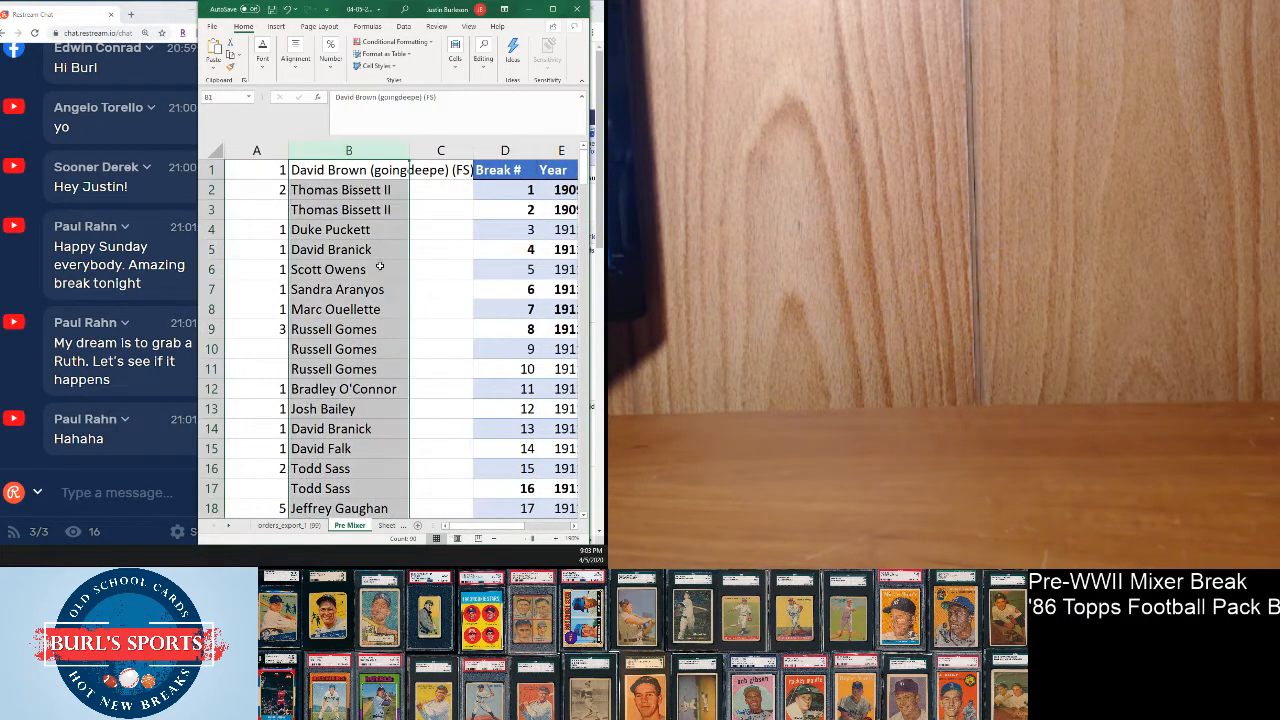
pyautogui.moveTo(431, 468)
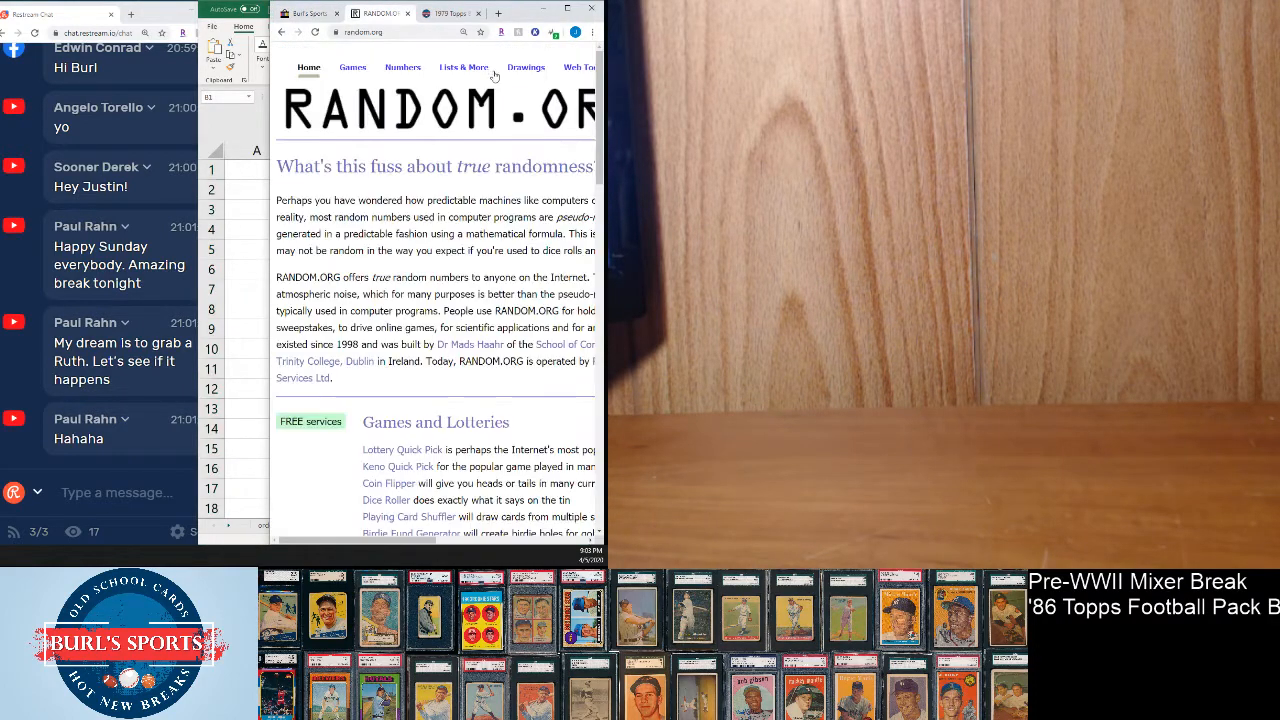
# Open the Lists & More section in RANDOM.ORG's navigation bar.
pyautogui.click(463, 67)
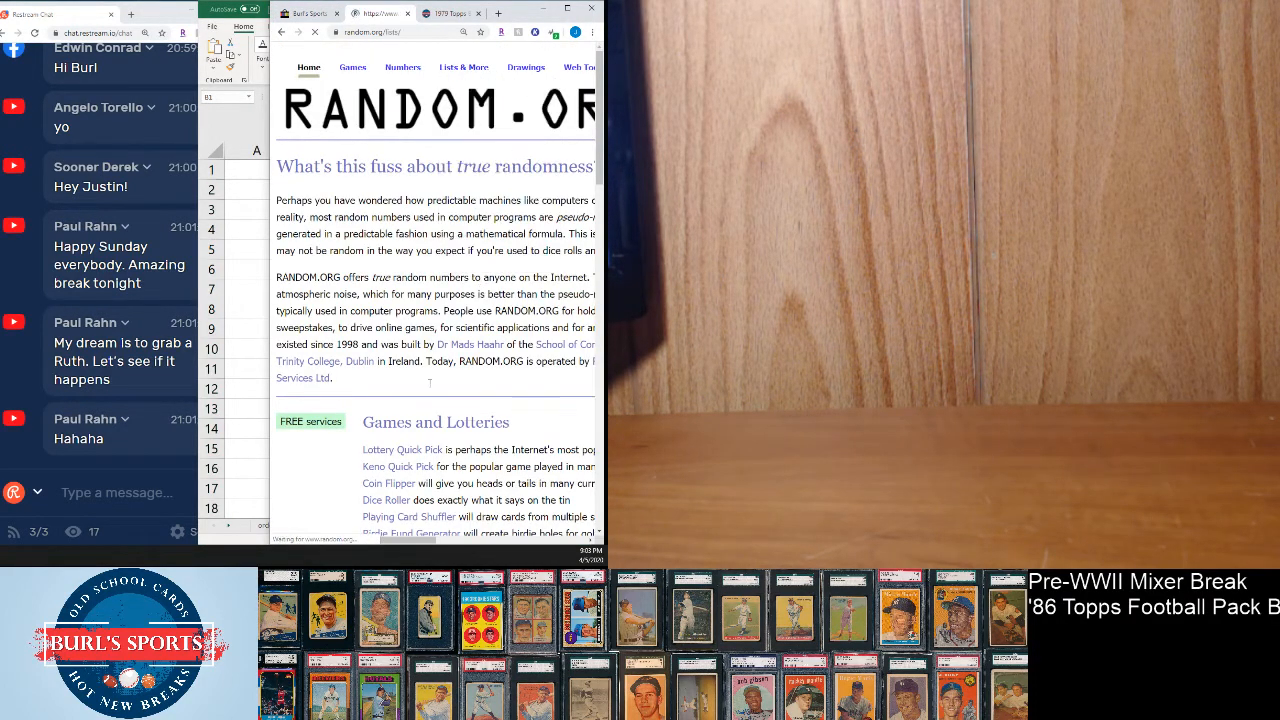
pyautogui.click(463, 67)
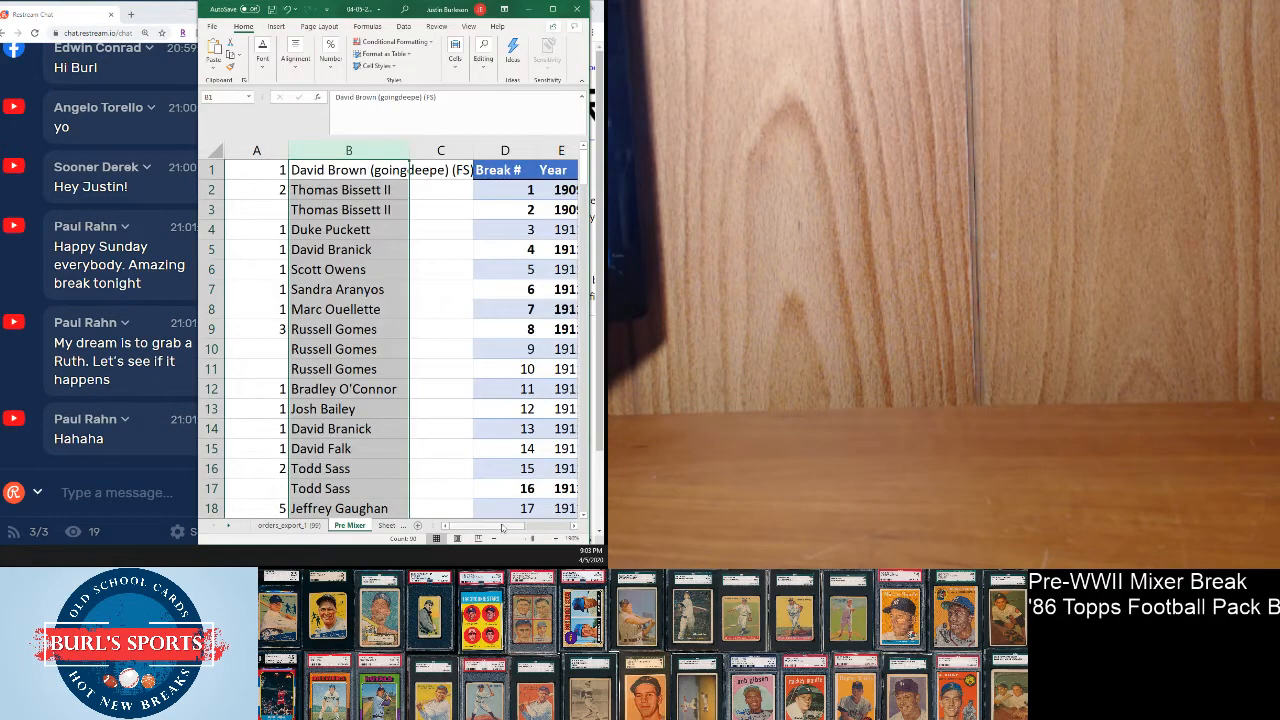
# Hide column H (Condition), leaving break number, year, issue and player visible.
pyautogui.hscroll(3)
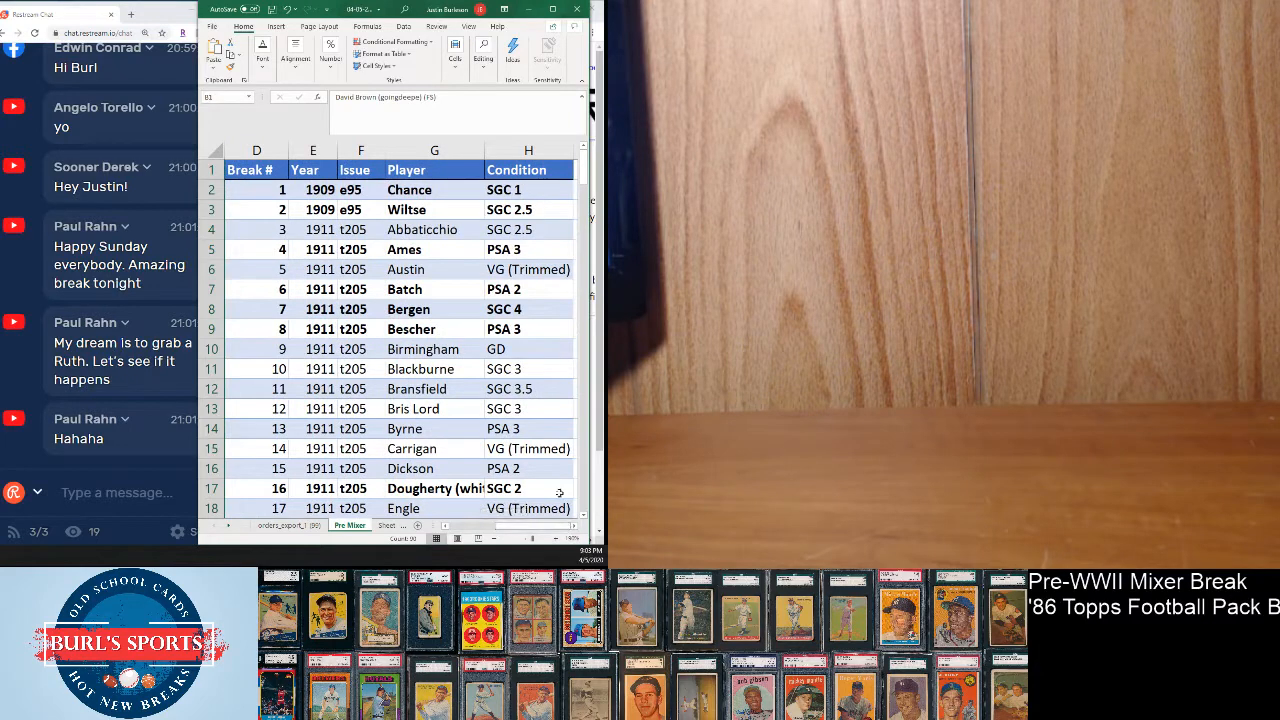
pyautogui.click(528, 190)
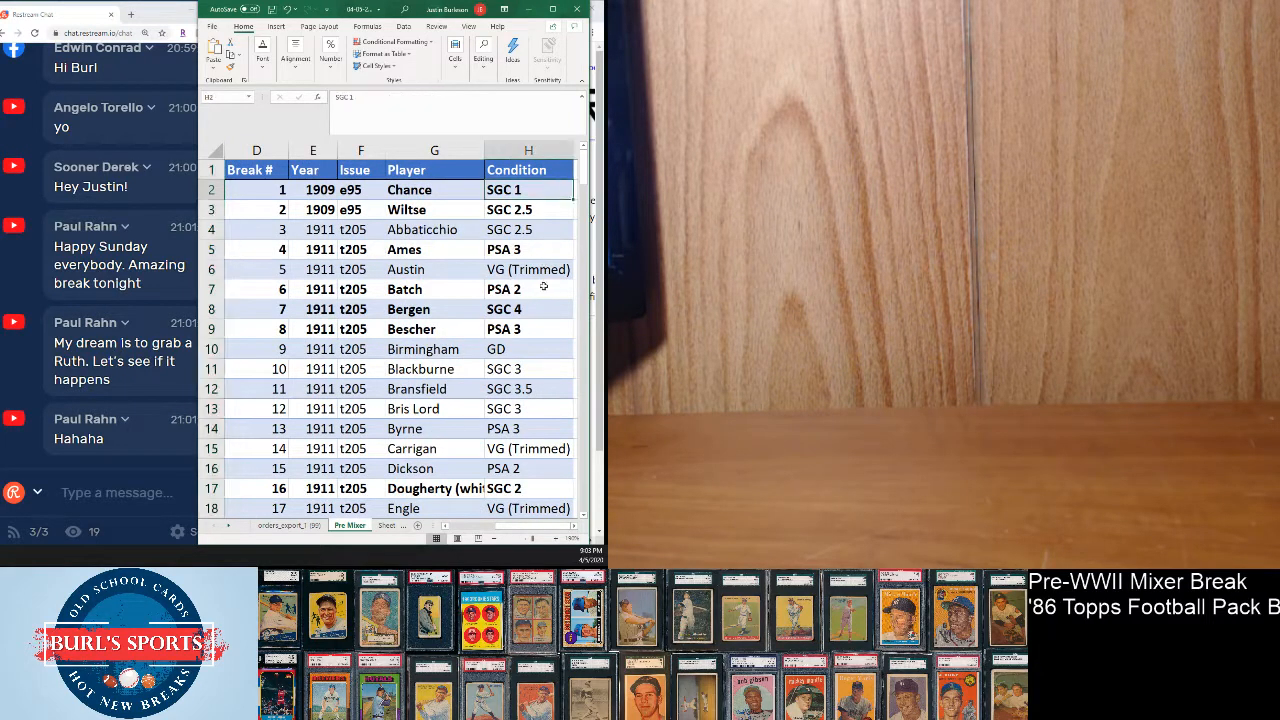
pyautogui.rightClick(528, 169)
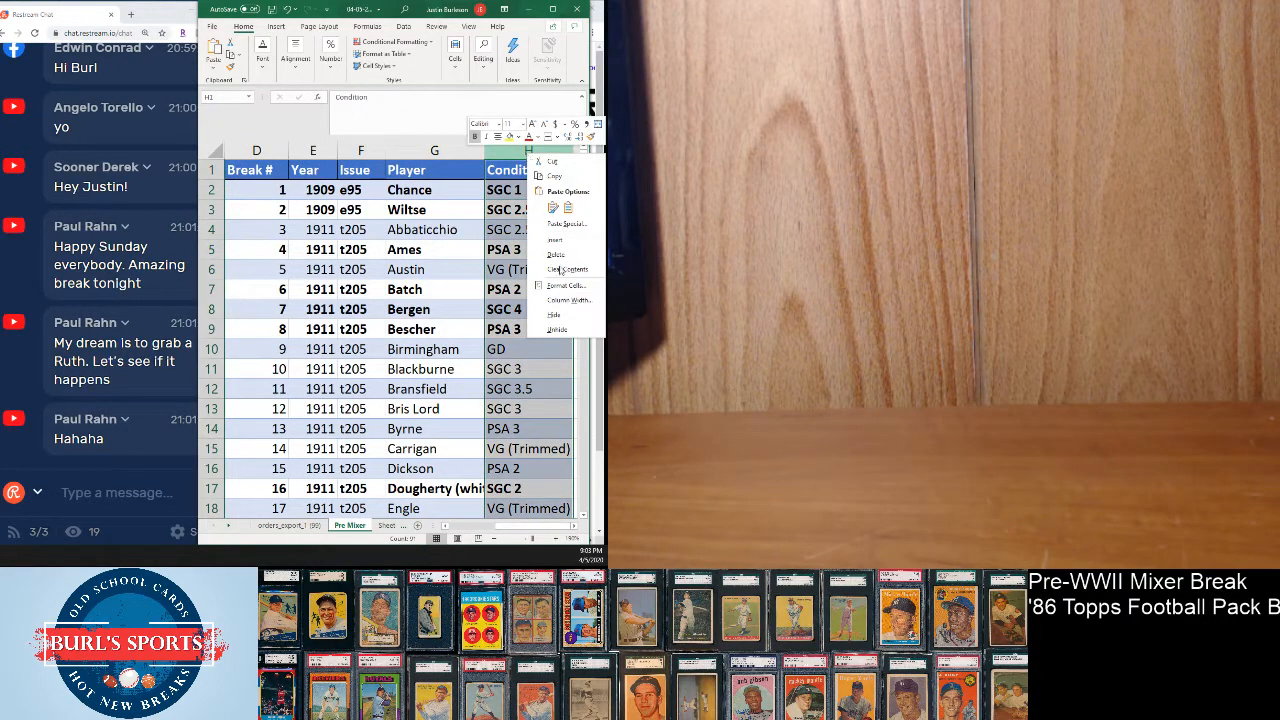
pyautogui.click(556, 254)
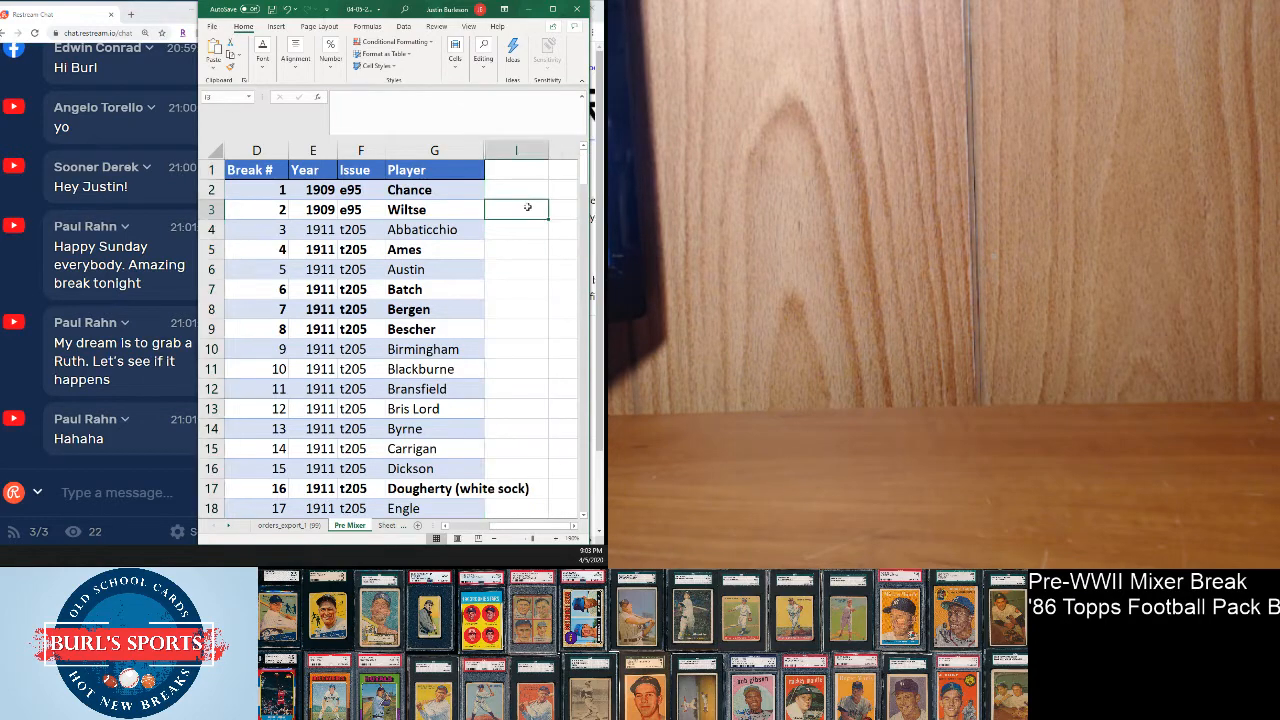
pyautogui.click(516, 189)
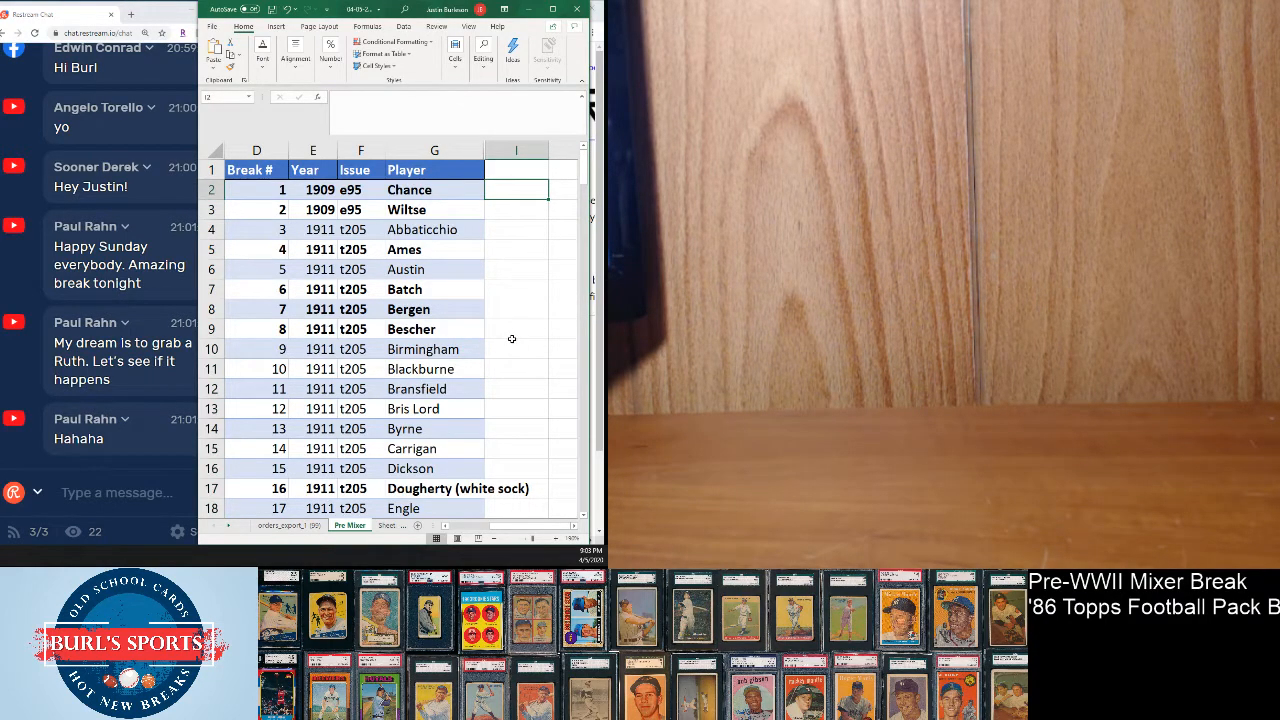
pyautogui.scroll(-3)
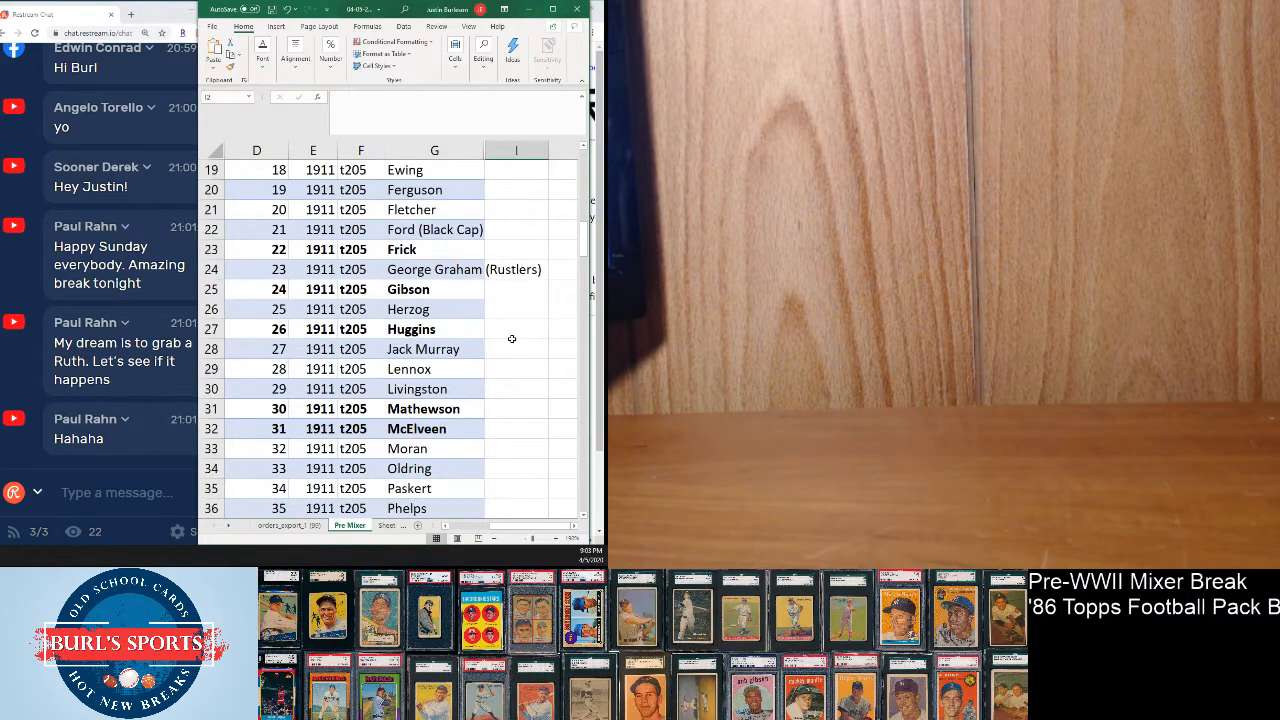
pyautogui.click(516, 408)
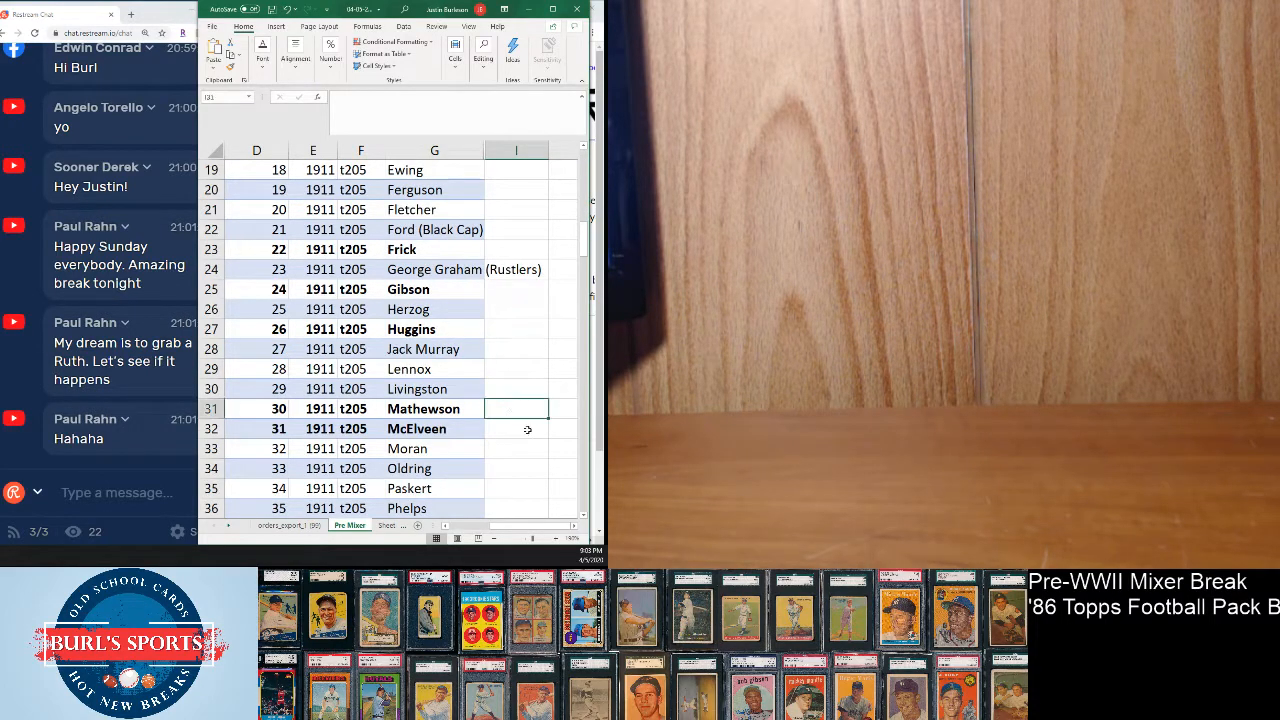
pyautogui.scroll(3)
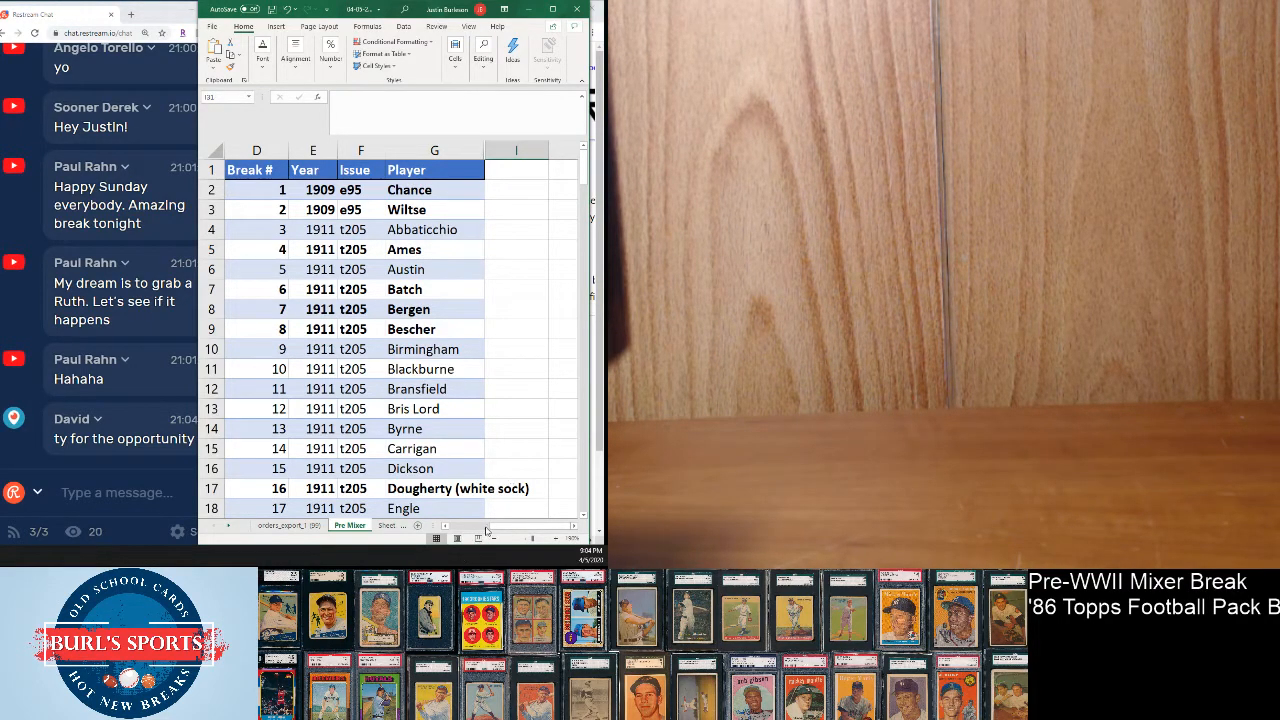
# Select the buyer names in column B and confirm the list ends at row 90.
pyautogui.hscroll(-3)
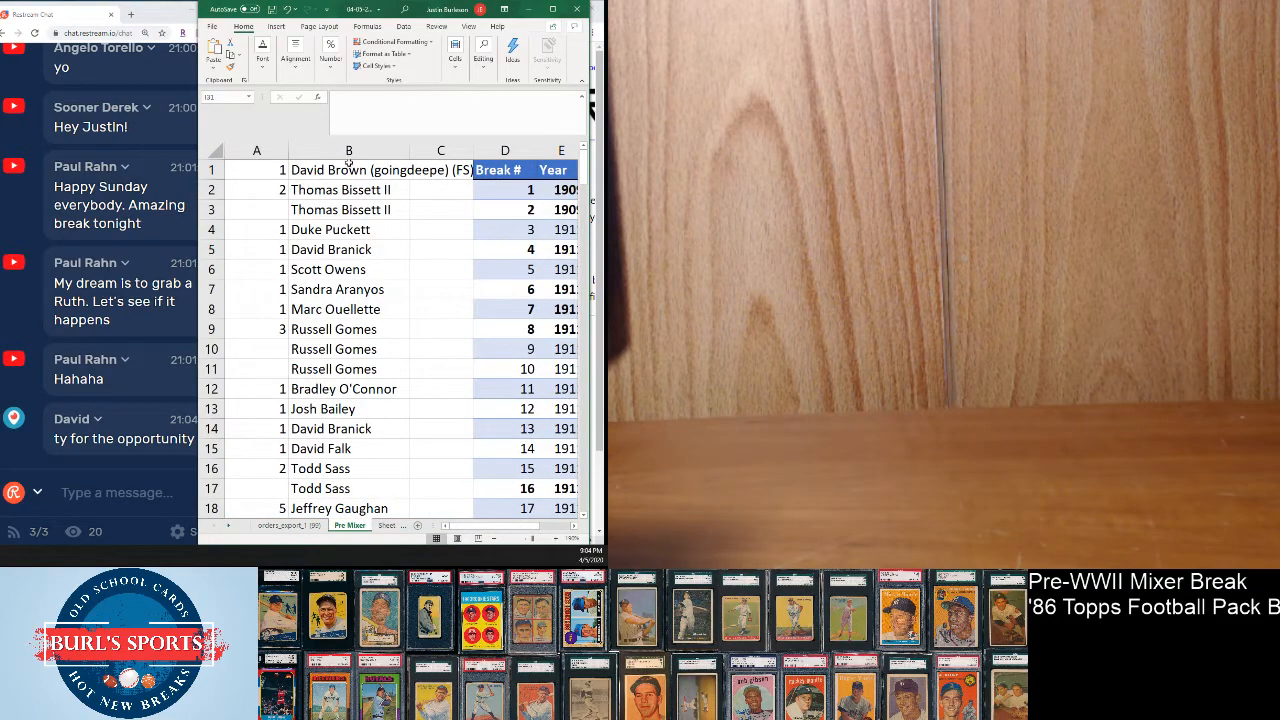
pyautogui.click(348, 150)
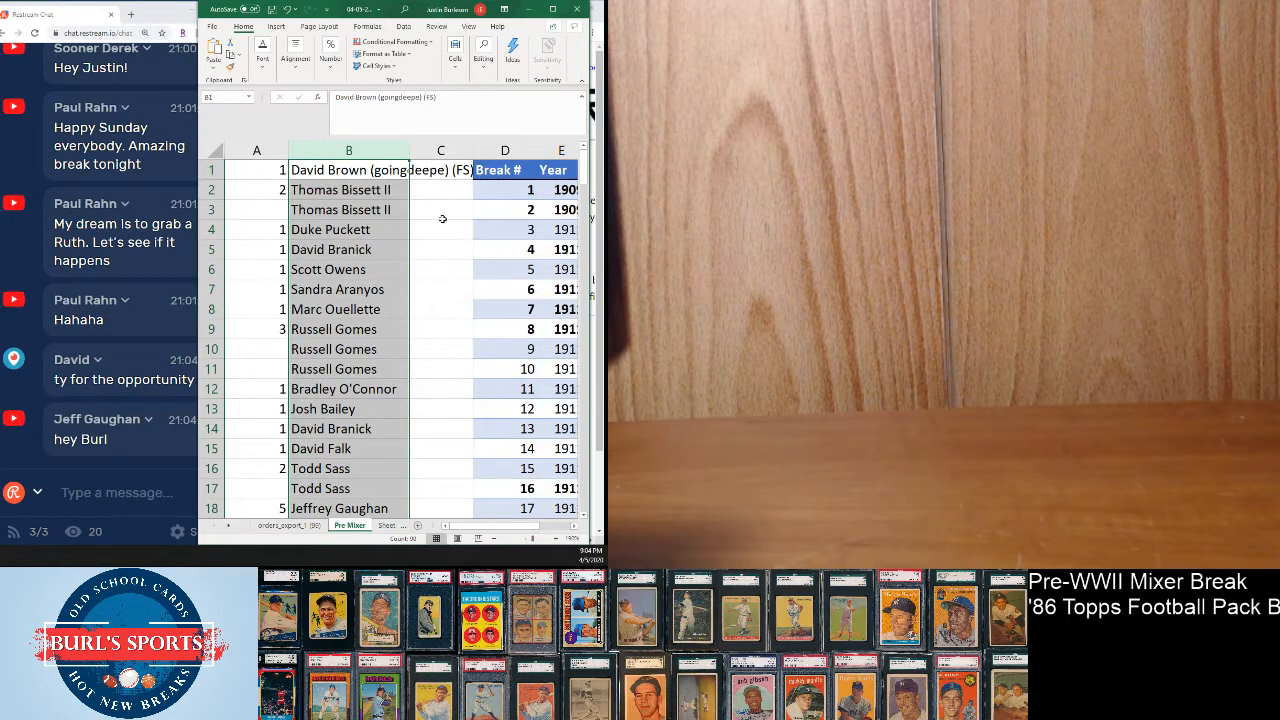
pyautogui.moveTo(417, 185)
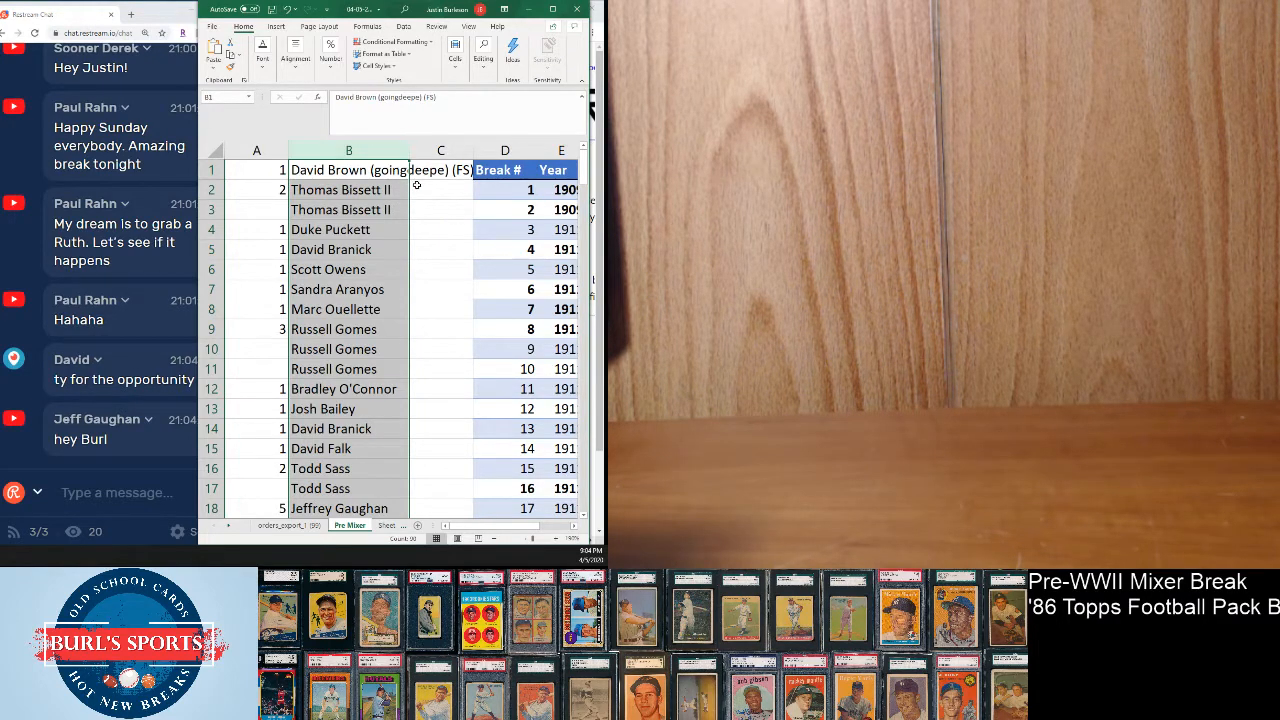
pyautogui.click(440, 189)
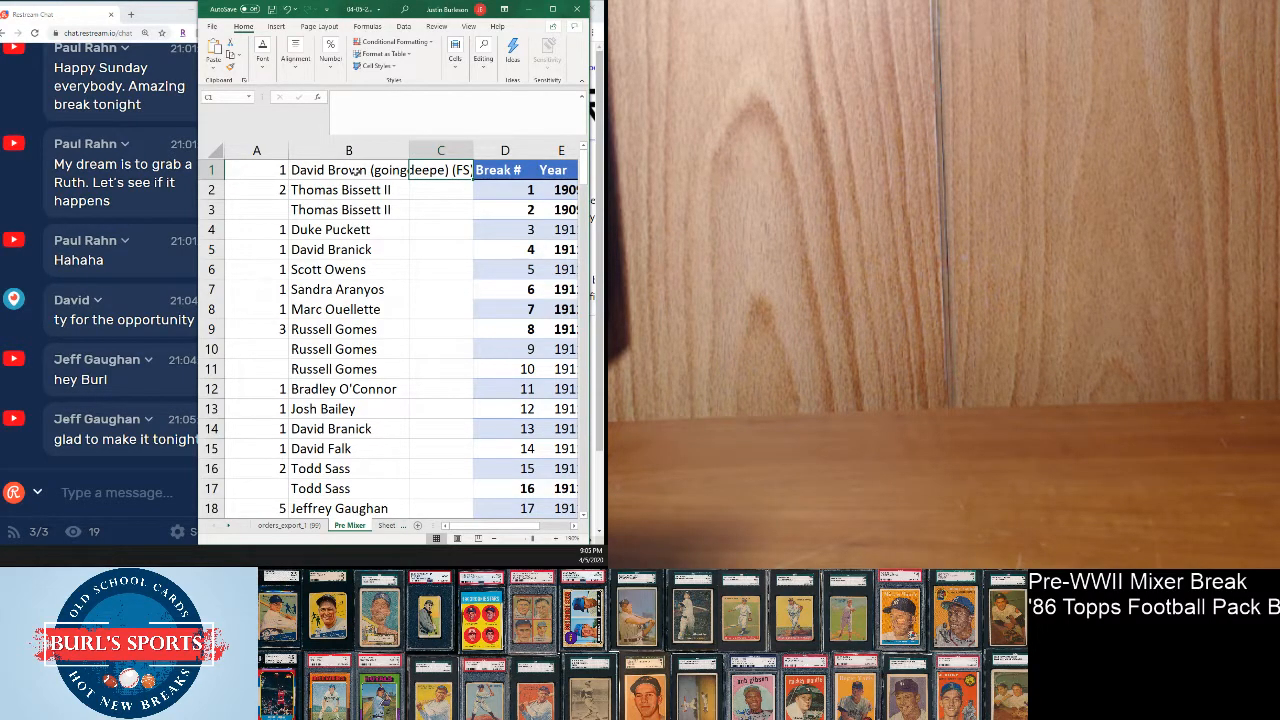
pyautogui.scroll(-3)
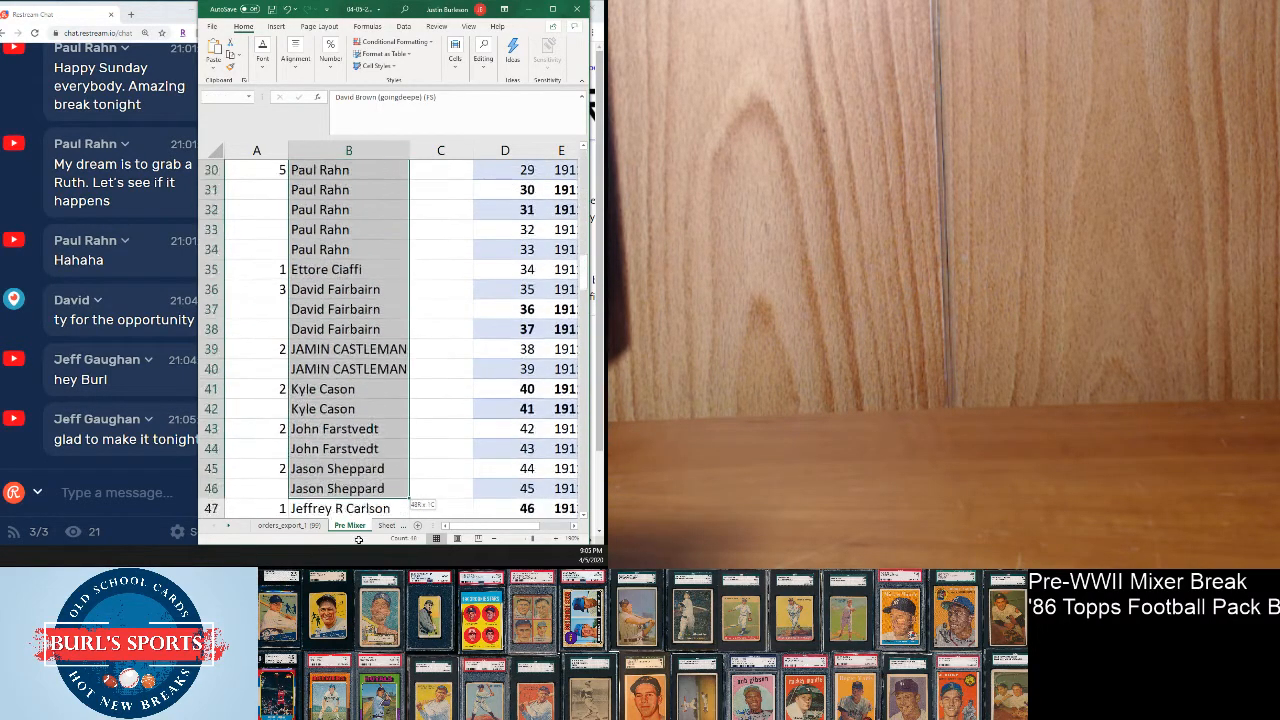
pyautogui.scroll(-3)
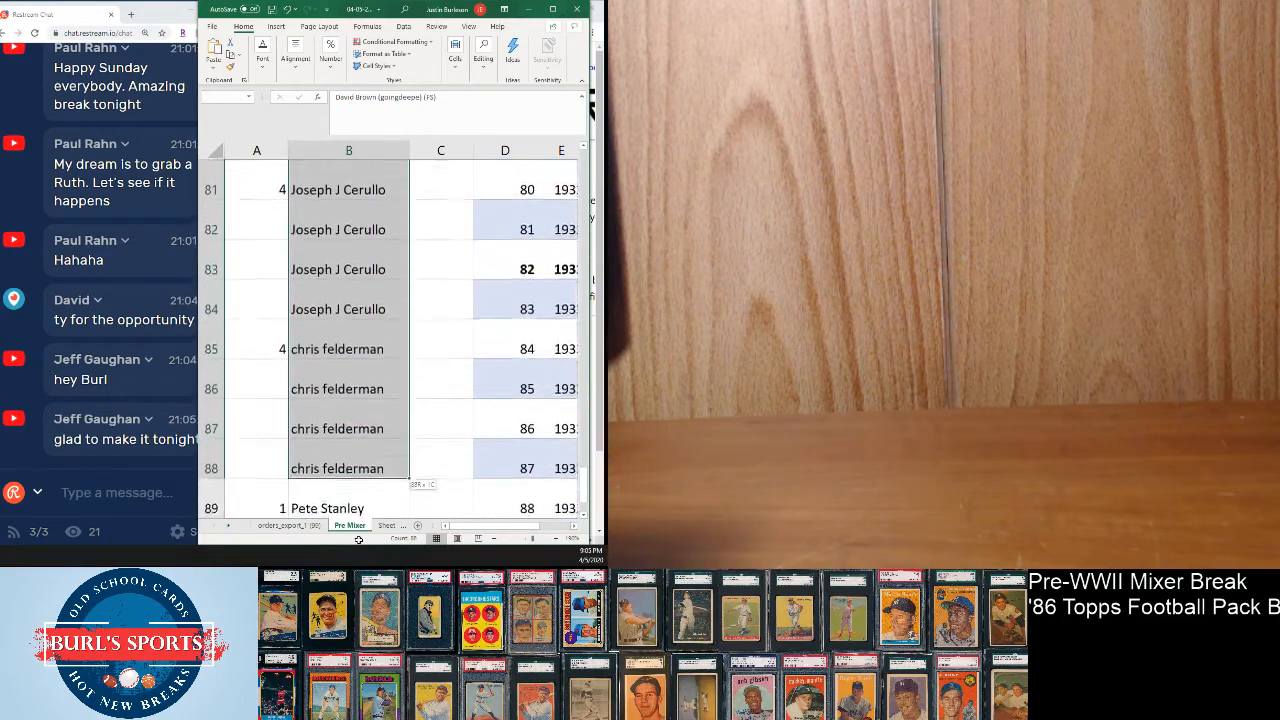
pyautogui.scroll(-3)
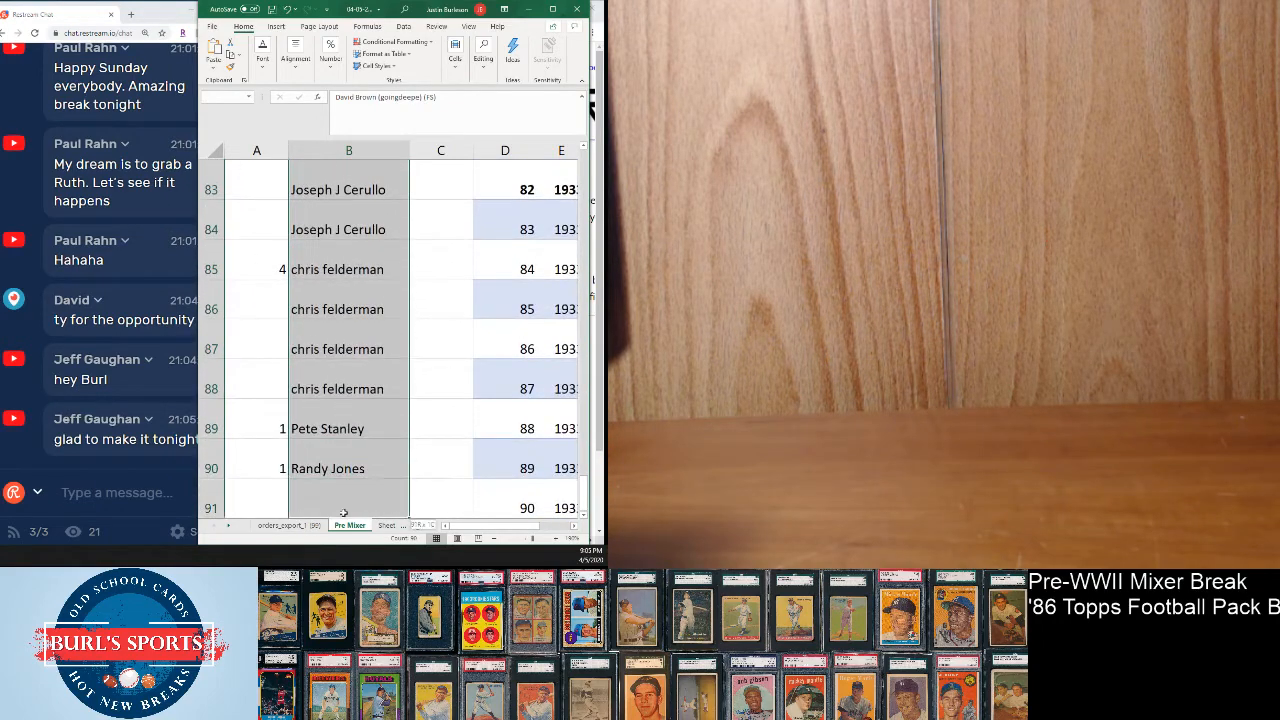
pyautogui.scroll(-3)
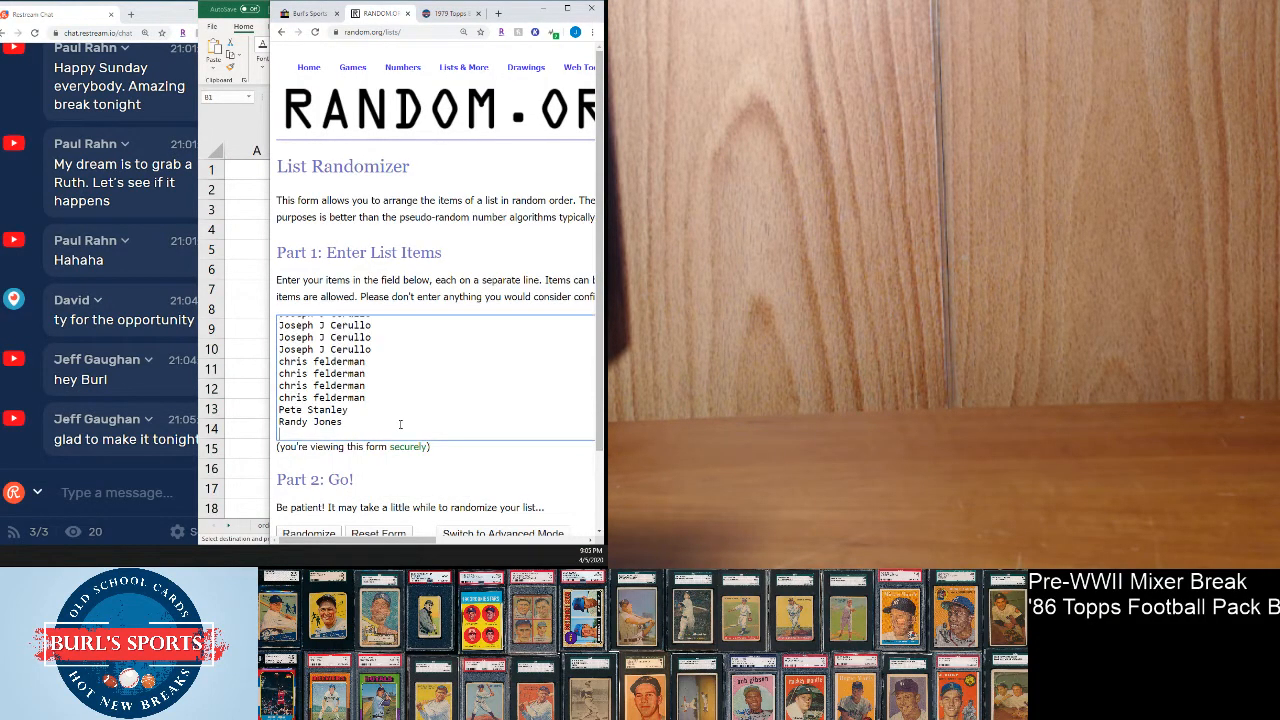
# Randomize the 90 pasted buyer names, then shuffle them again with Again!
pyautogui.scroll(-3)
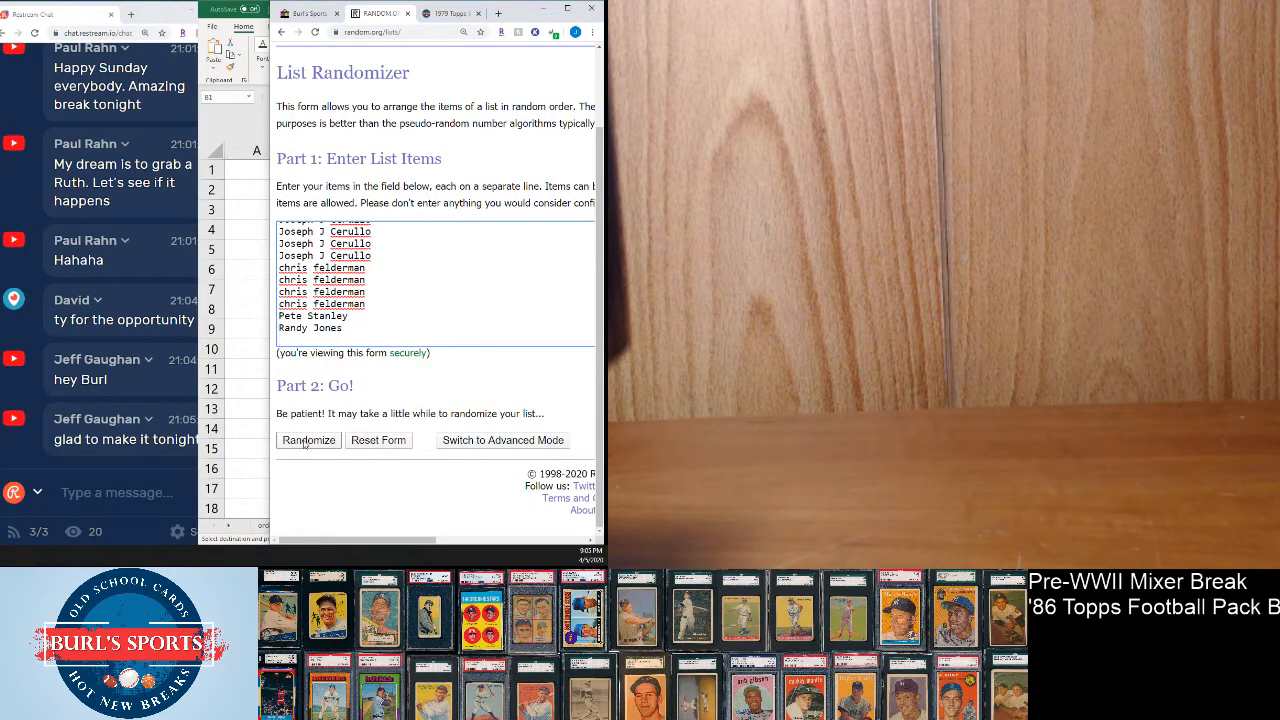
pyautogui.click(308, 440)
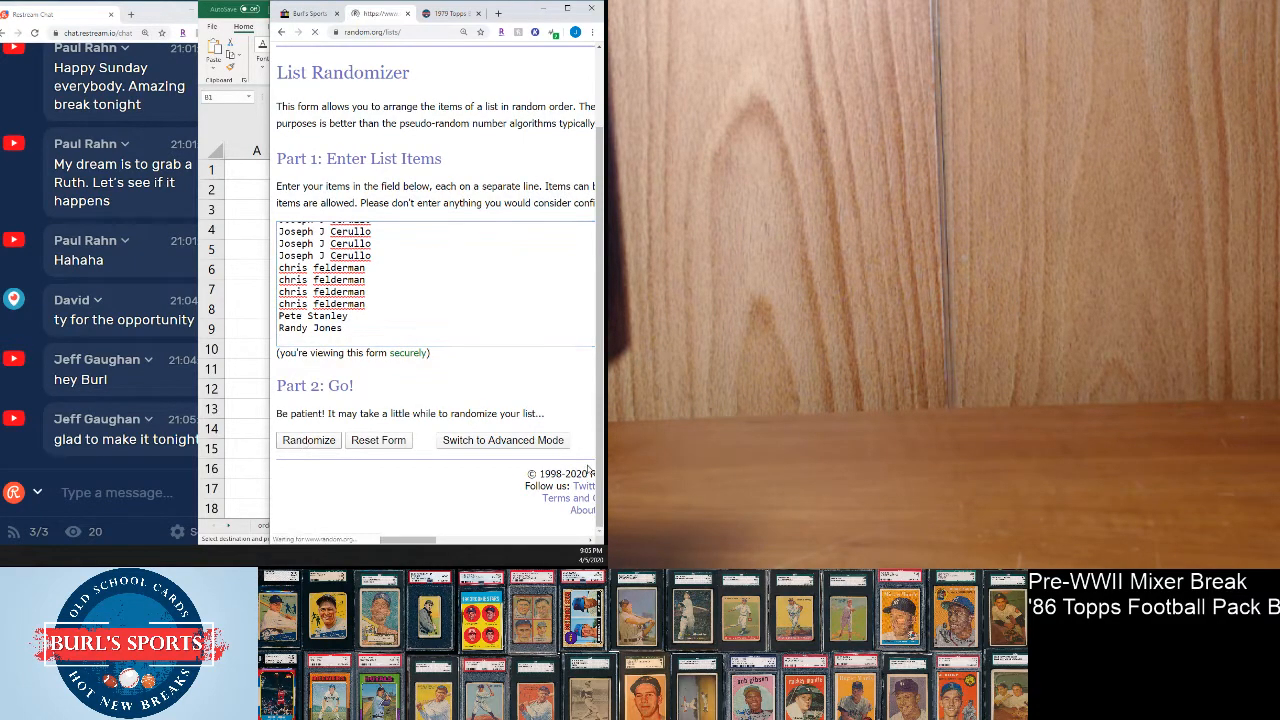
pyautogui.click(308, 440)
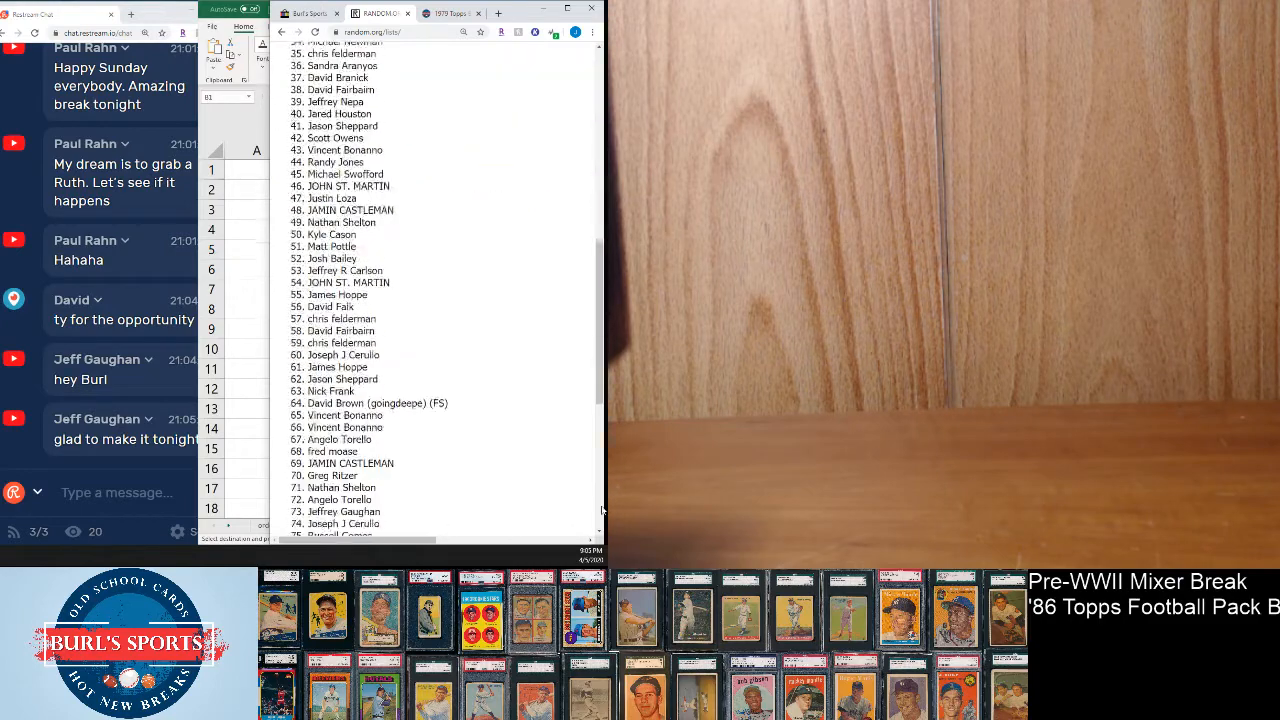
pyautogui.scroll(-3)
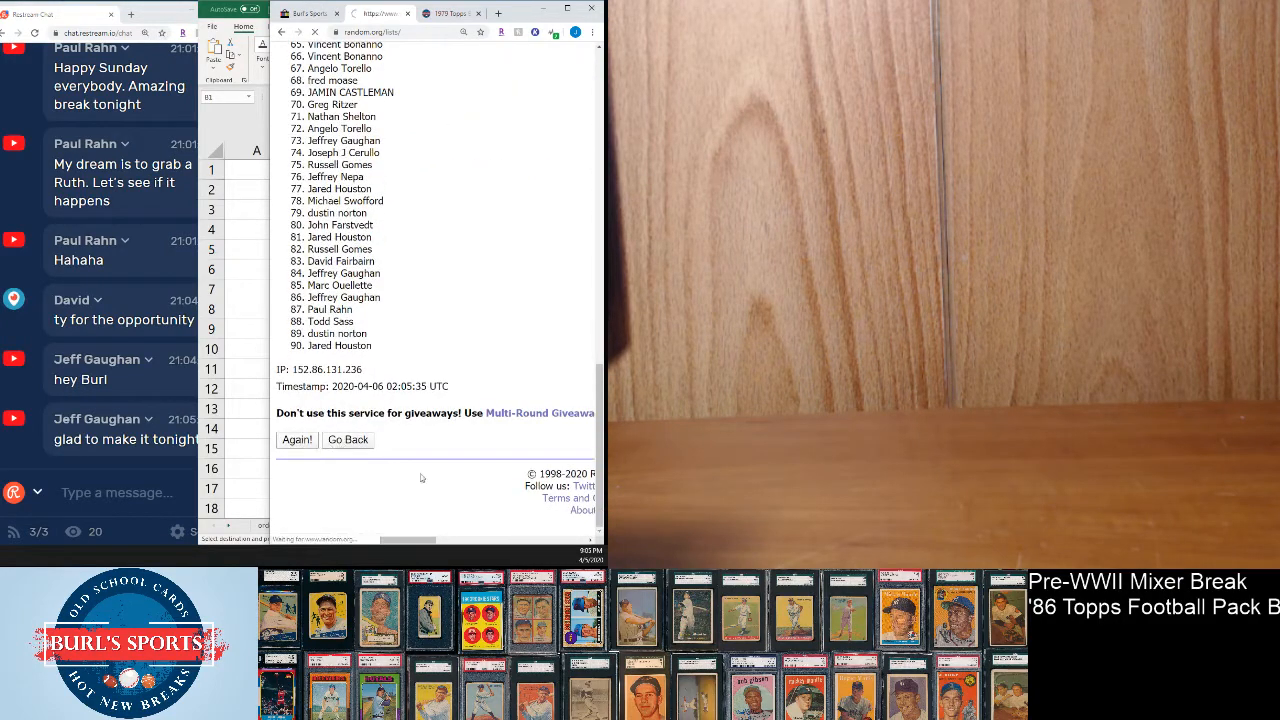
pyautogui.click(296, 439)
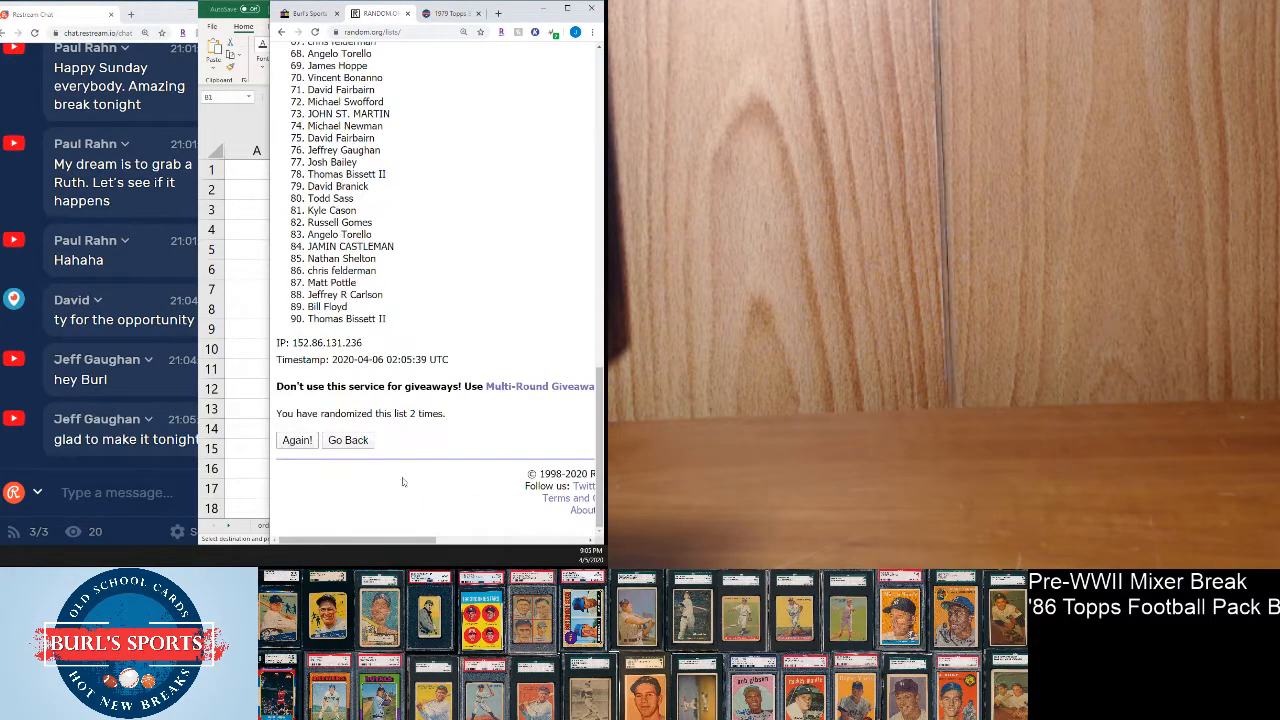
pyautogui.click(296, 440)
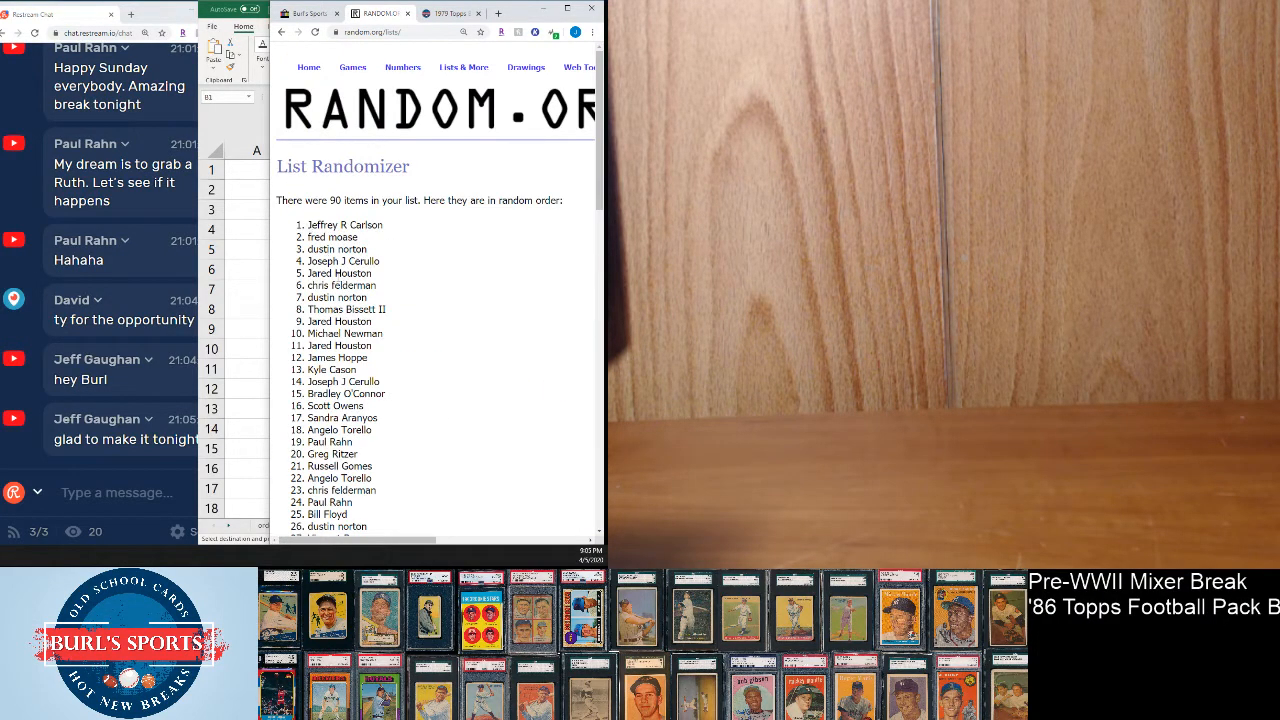
pyautogui.scroll(-3)
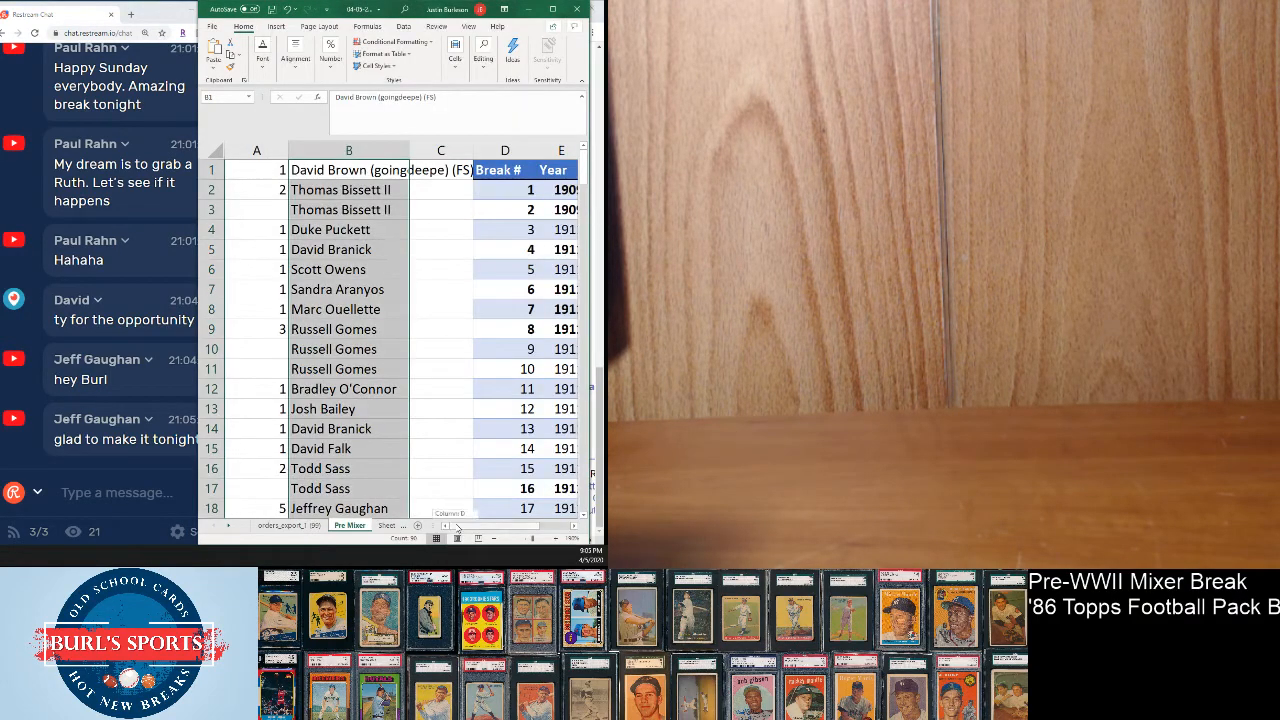
# Insert a cell at I1, shifting the randomized buyer names down one row.
pyautogui.hscroll(3)
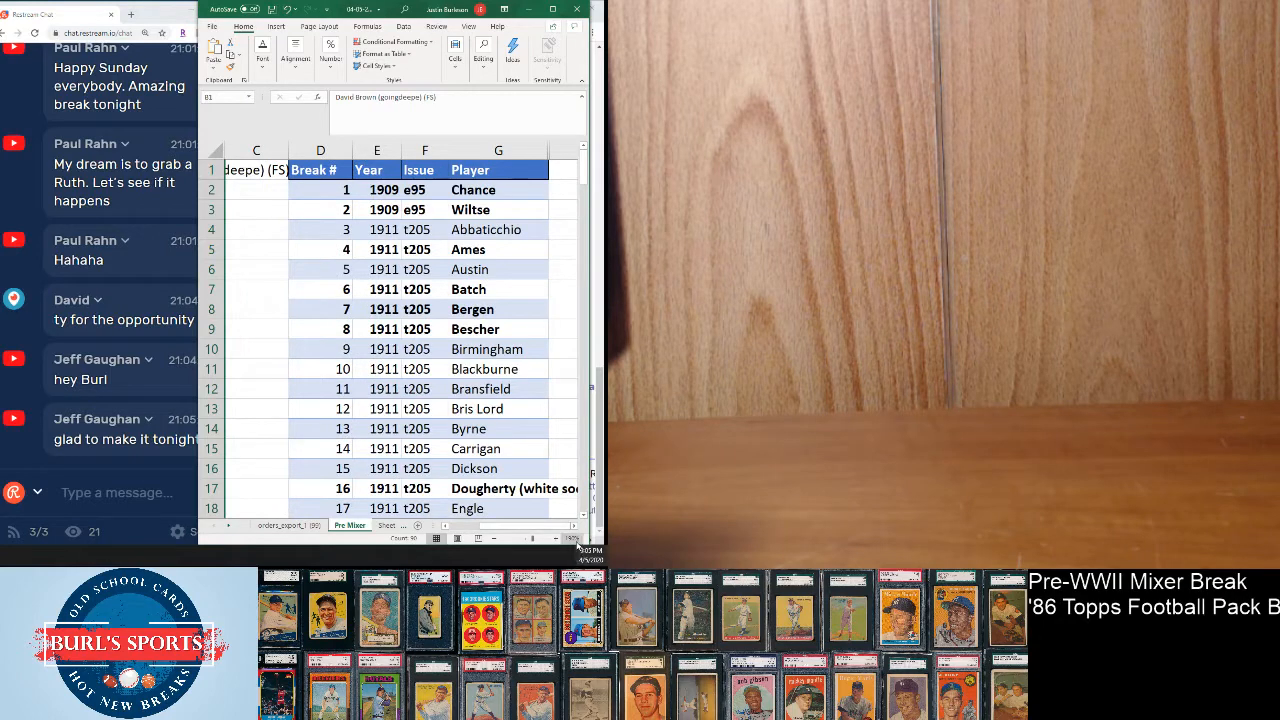
pyautogui.hscroll(3)
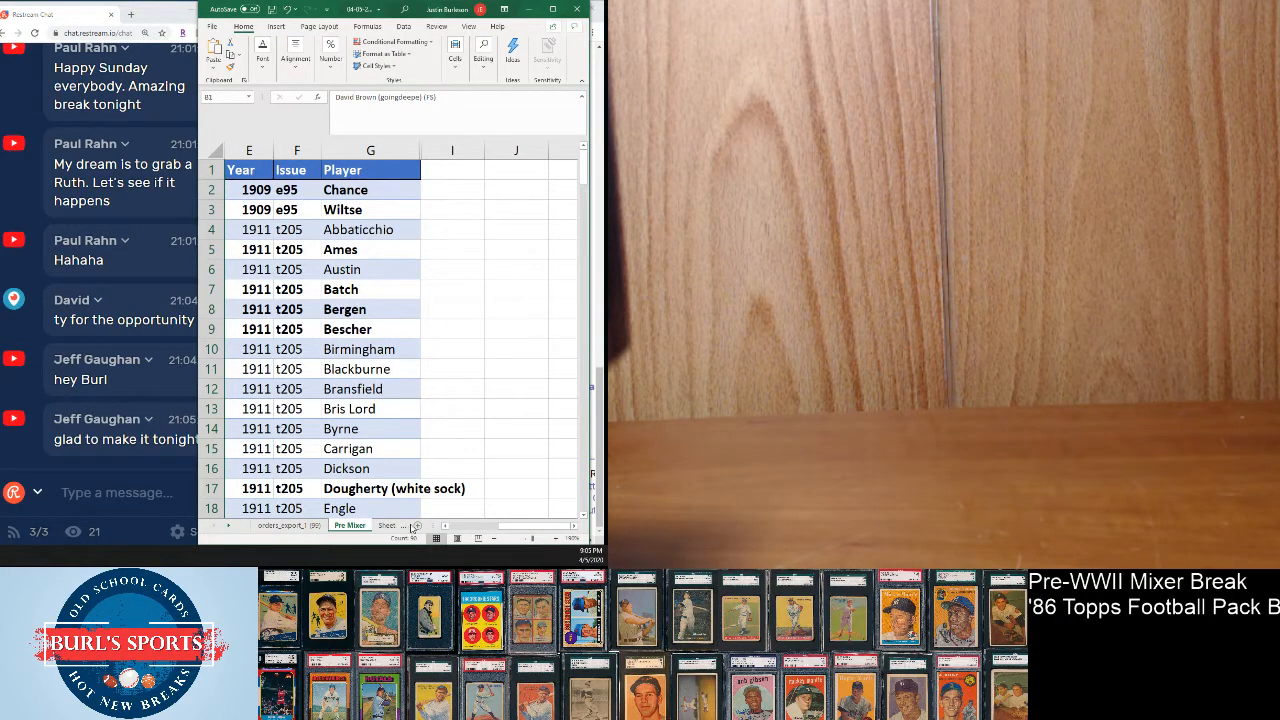
pyautogui.hscroll(-3)
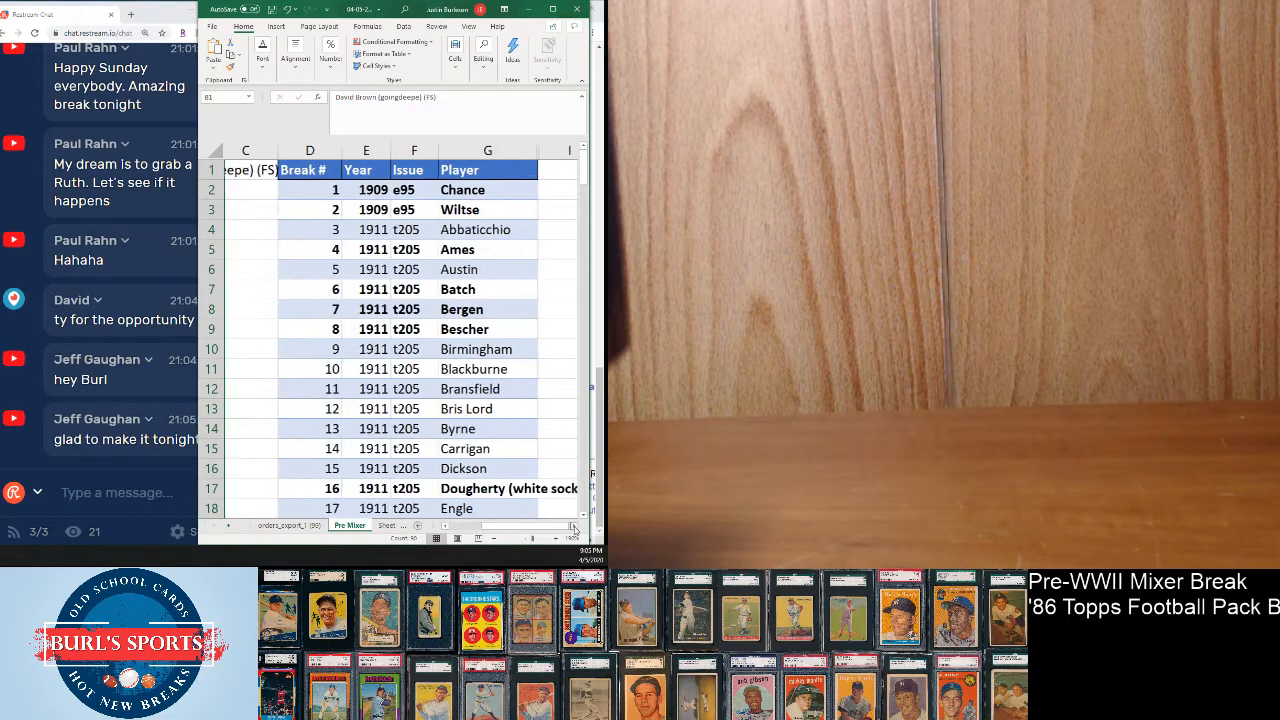
pyautogui.rightClick(470, 169)
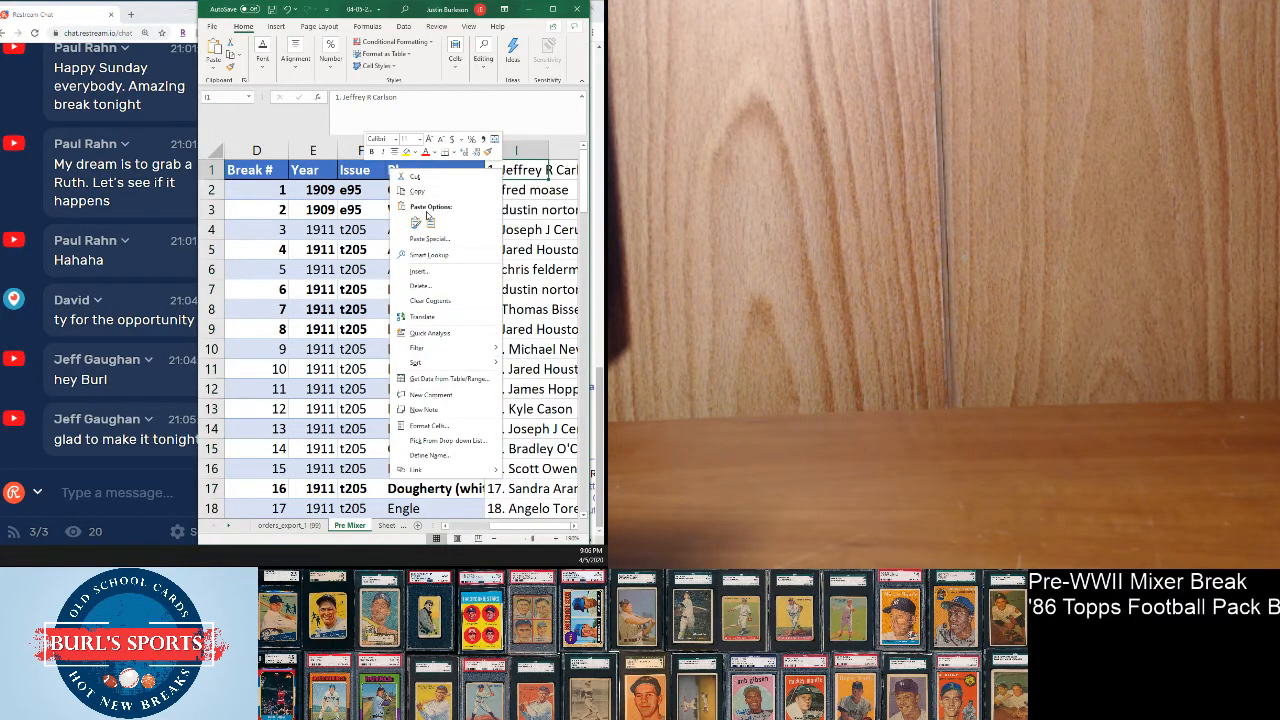
pyautogui.click(419, 271)
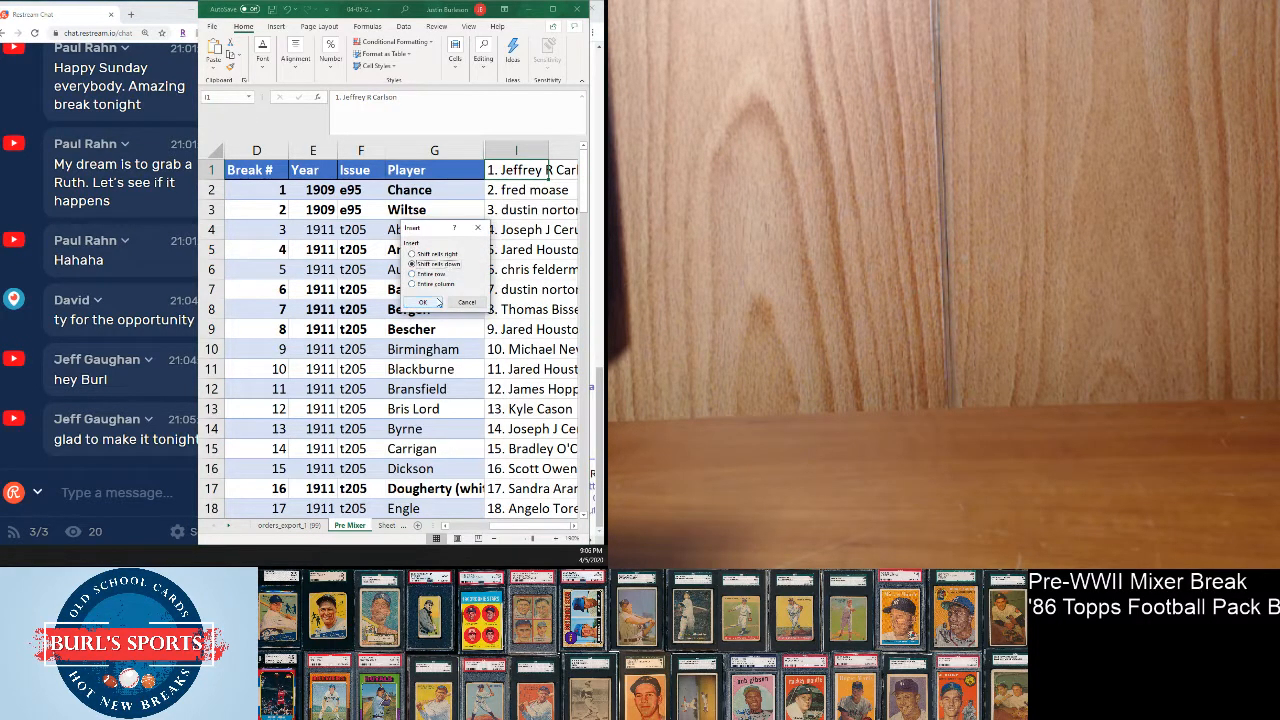
pyautogui.click(421, 302)
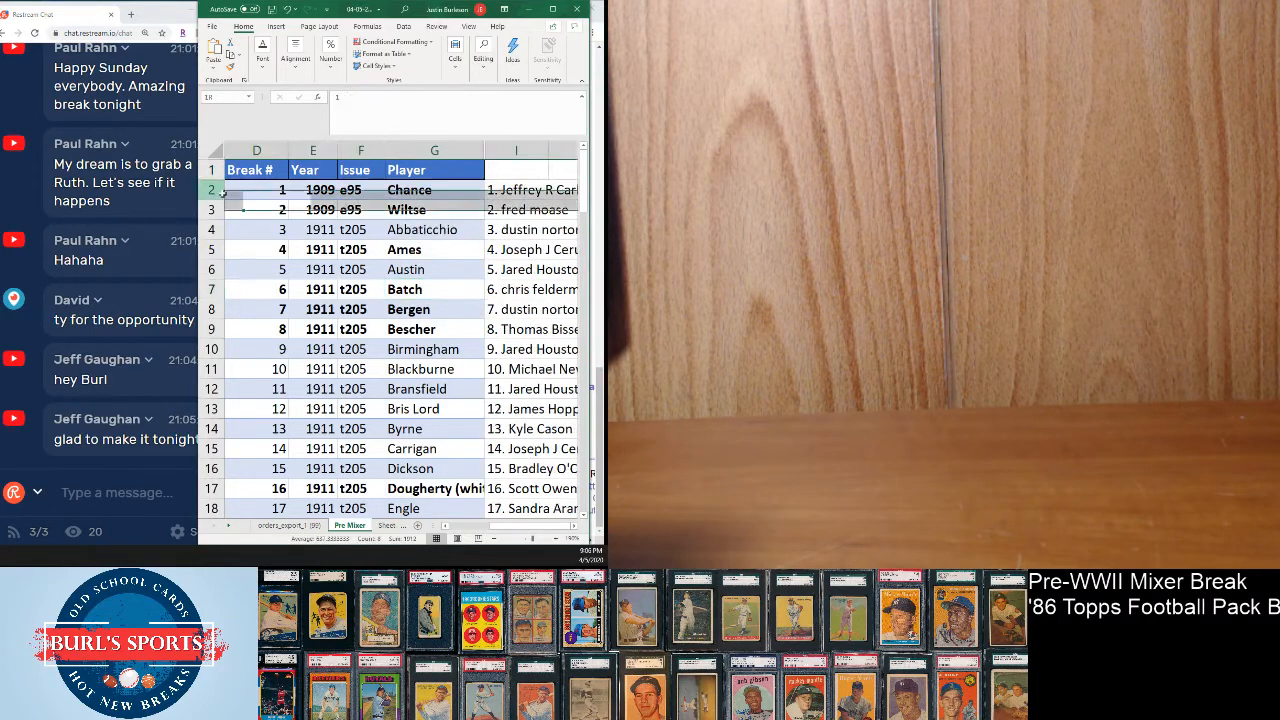
# Widen column I so the full buyer names fit.
pyautogui.hscroll(3)
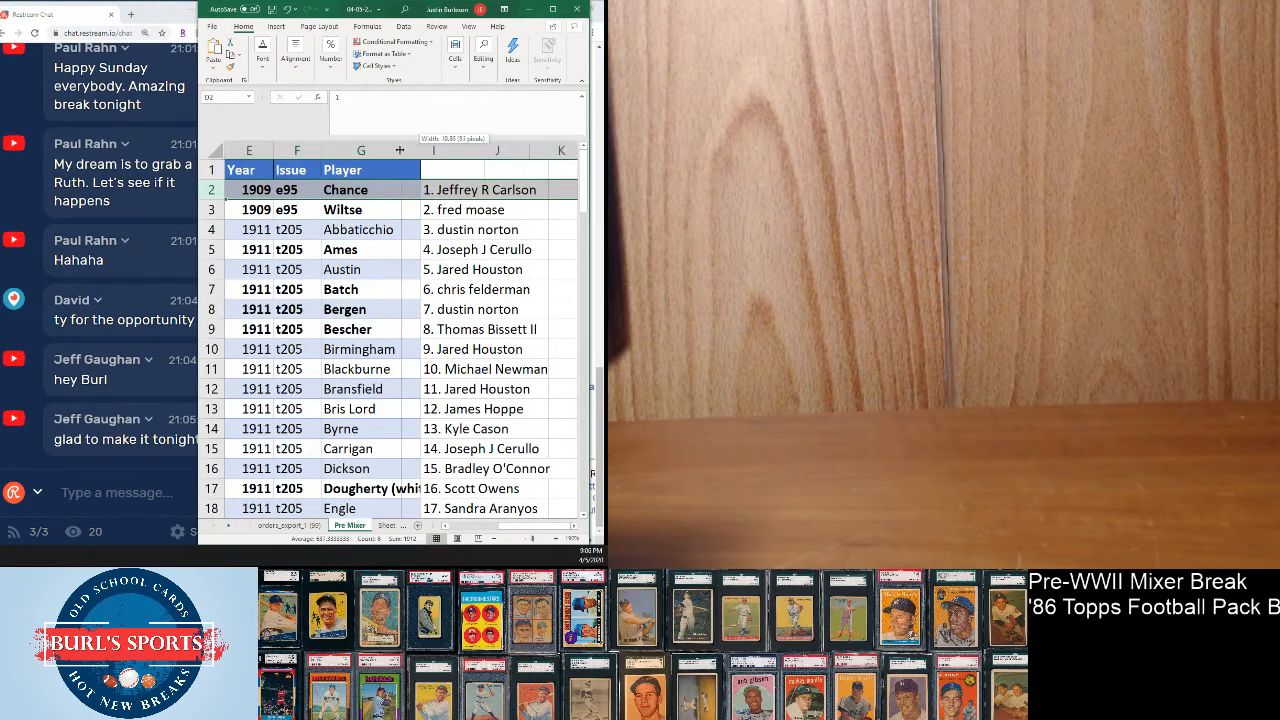
pyautogui.hscroll(-3)
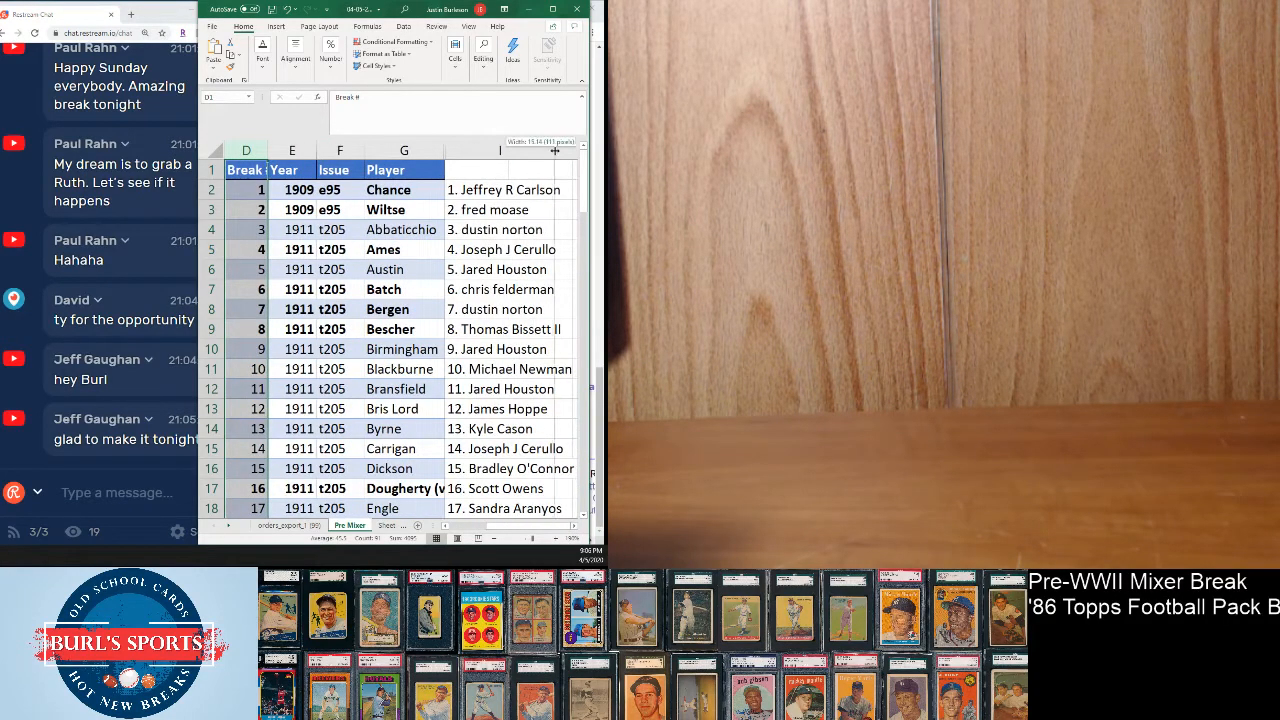
pyautogui.click(507, 249)
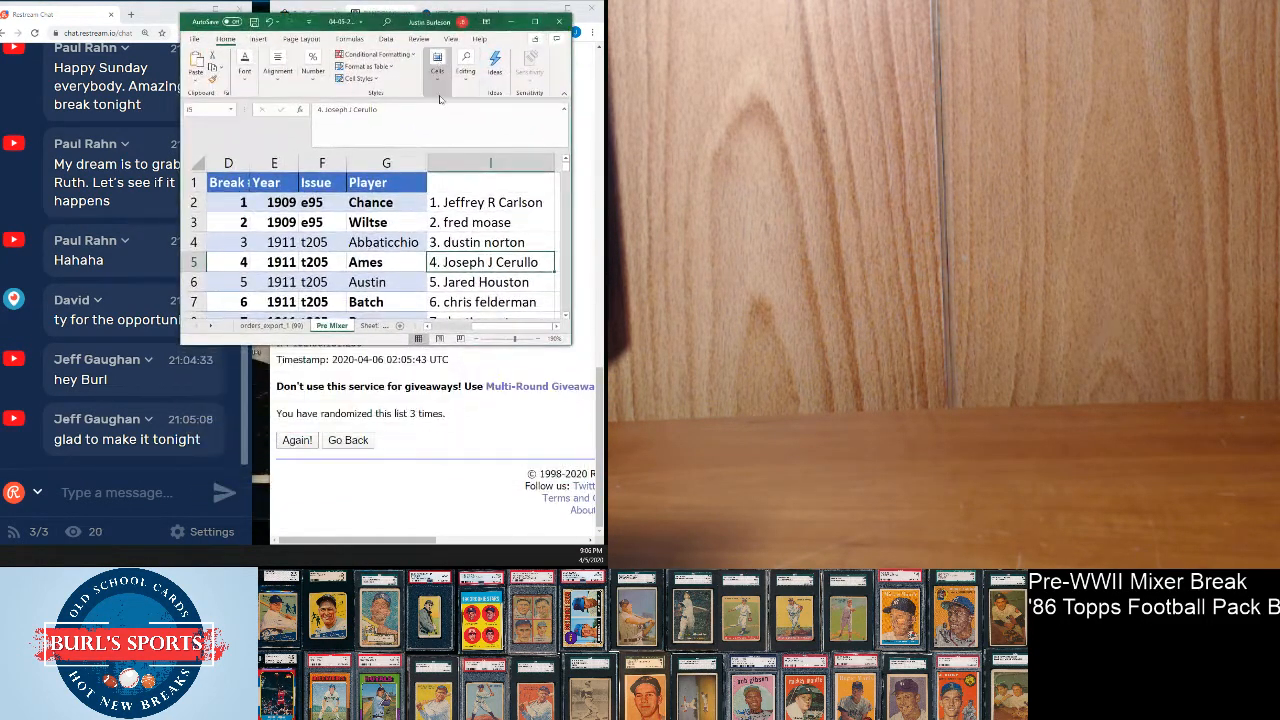
# Highlight break 1's row D2:I2 with its assigned buyer.
pyautogui.click(228, 202)
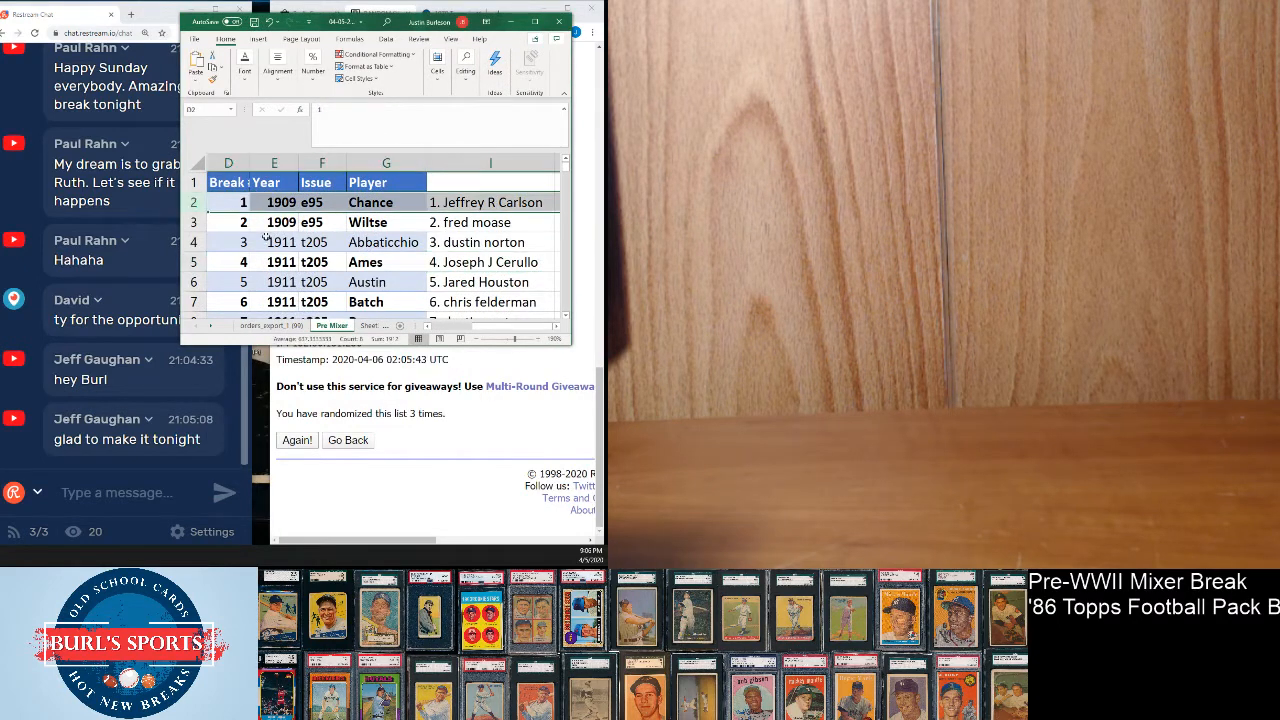
pyautogui.moveTo(402, 261)
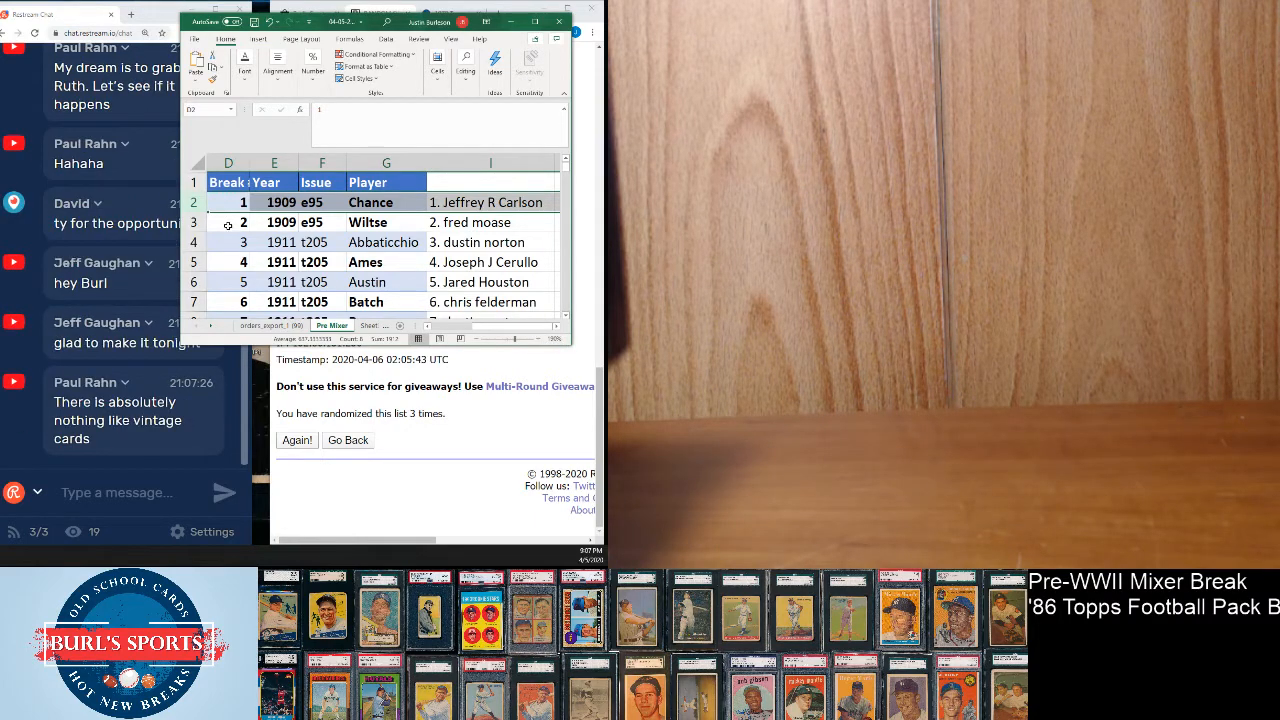
# Highlight the rows for breaks 2, 3 and 4 with their buyers in turn.
pyautogui.click(228, 222)
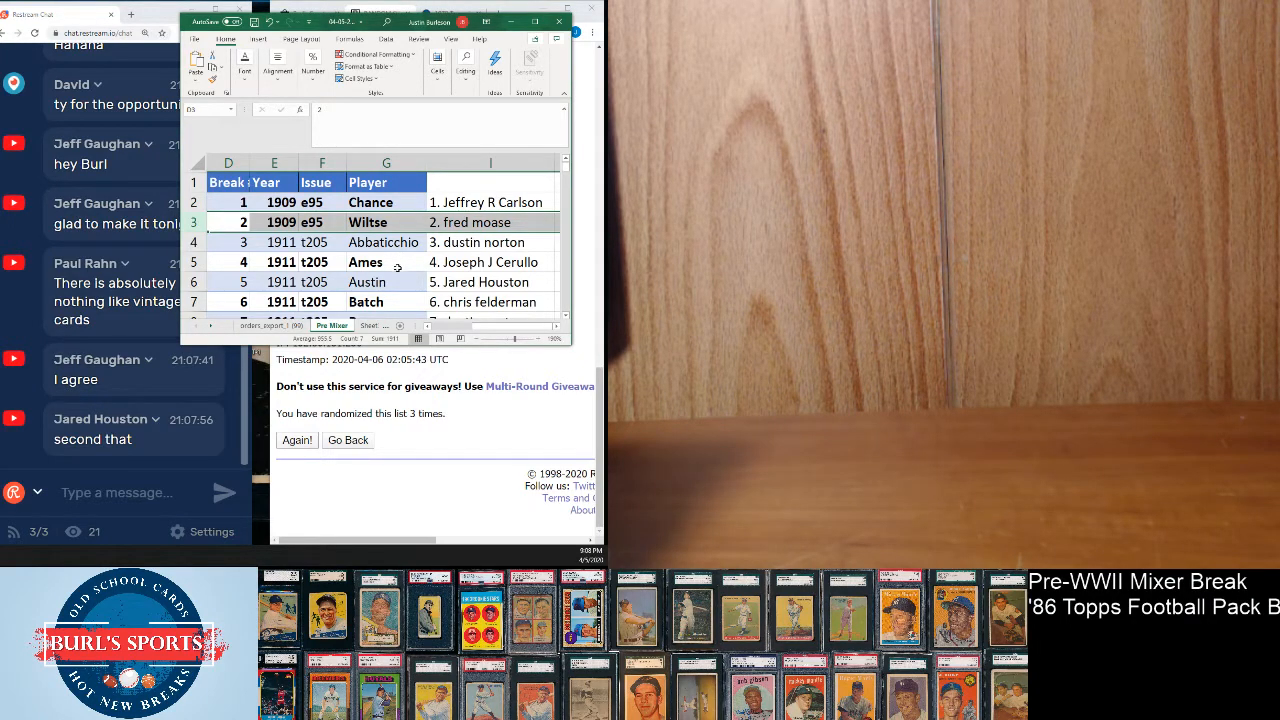
pyautogui.moveTo(273, 242)
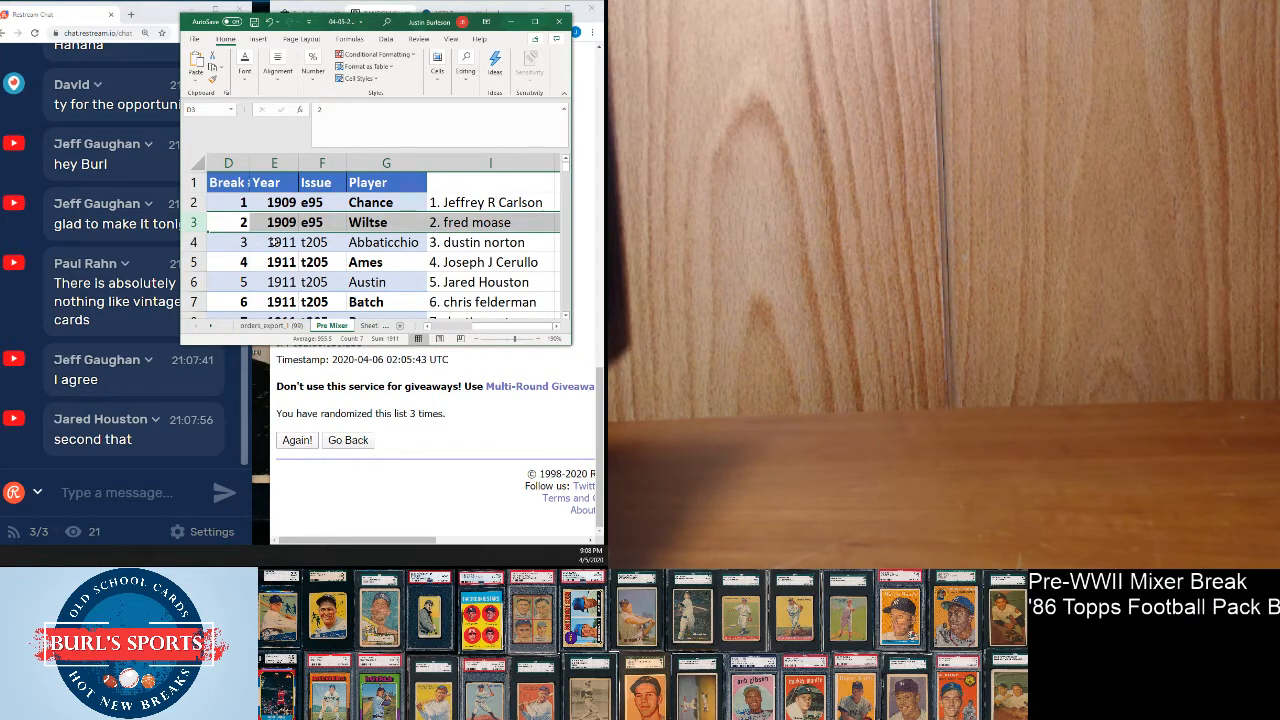
pyautogui.click(228, 242)
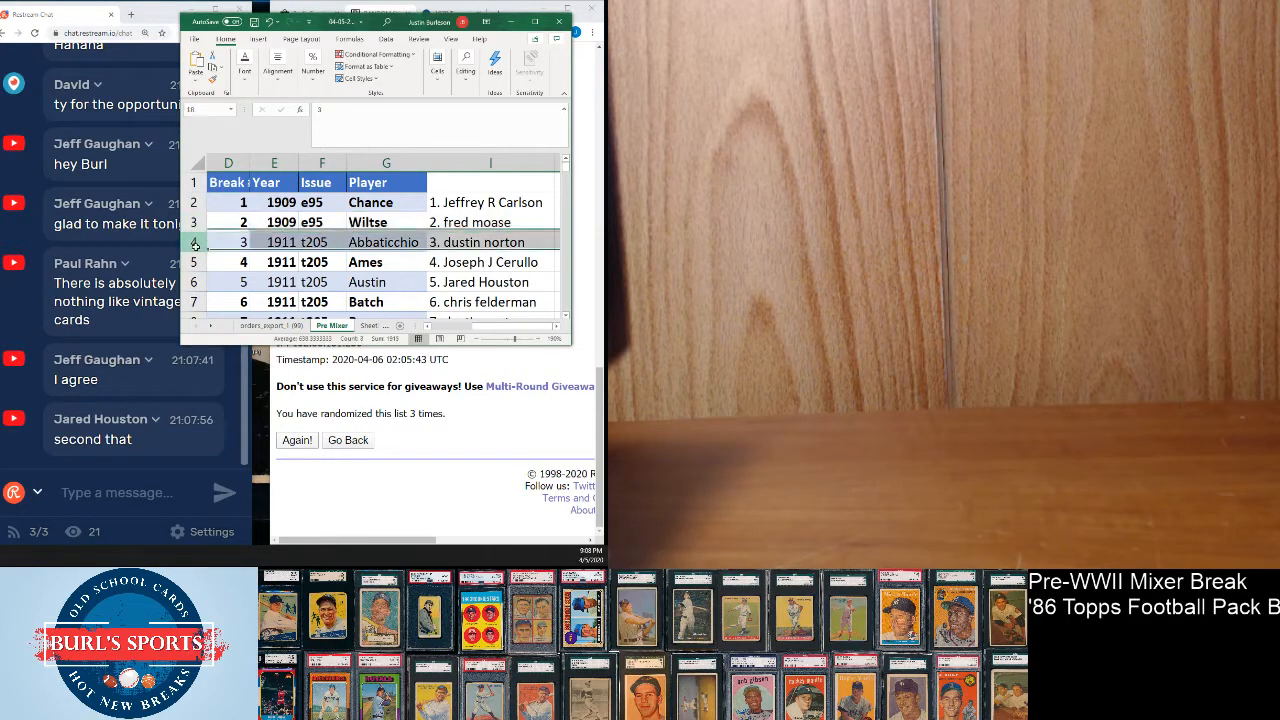
pyautogui.click(228, 242)
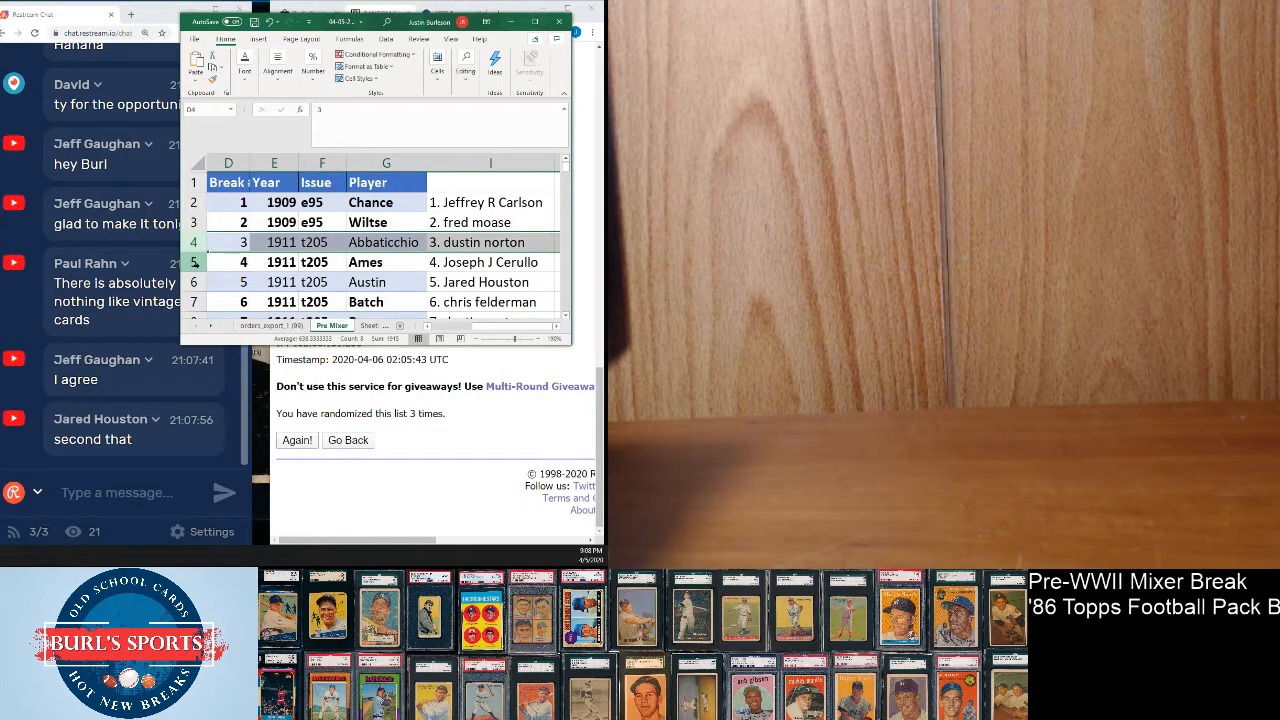
pyautogui.click(228, 262)
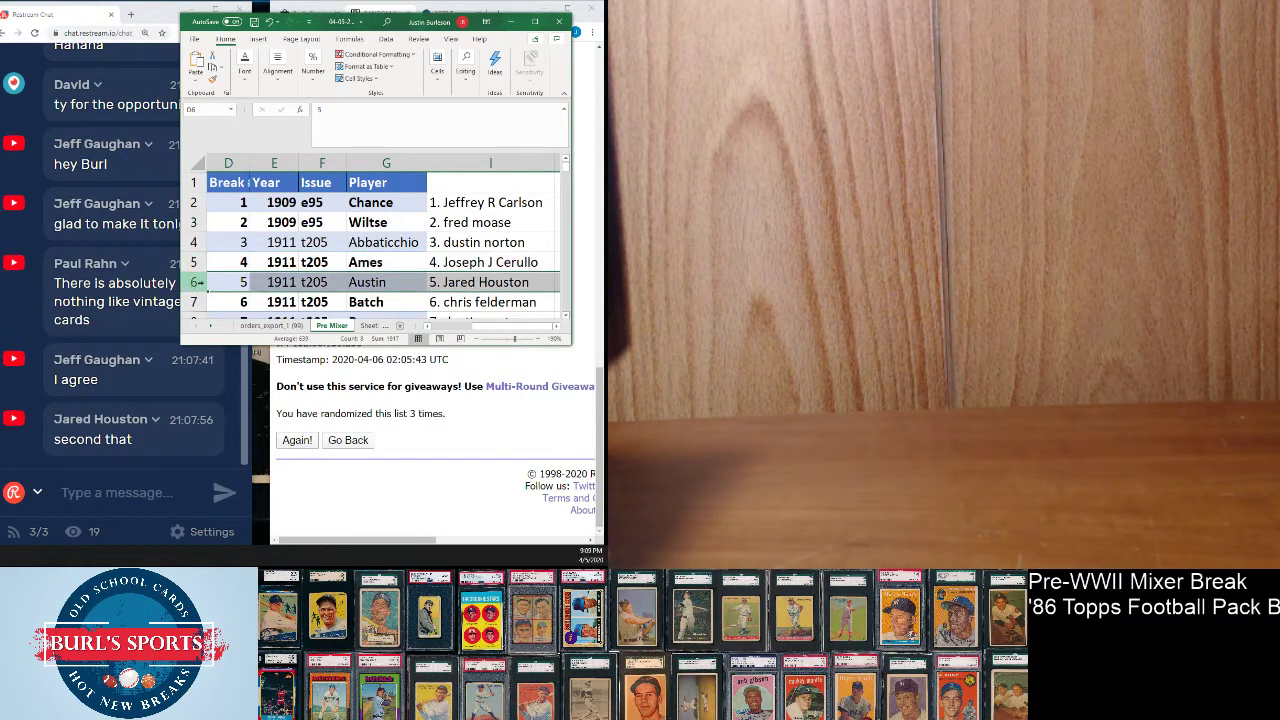
# Scroll the checklist down toward breaks 6 and 7.
pyautogui.scroll(-3)
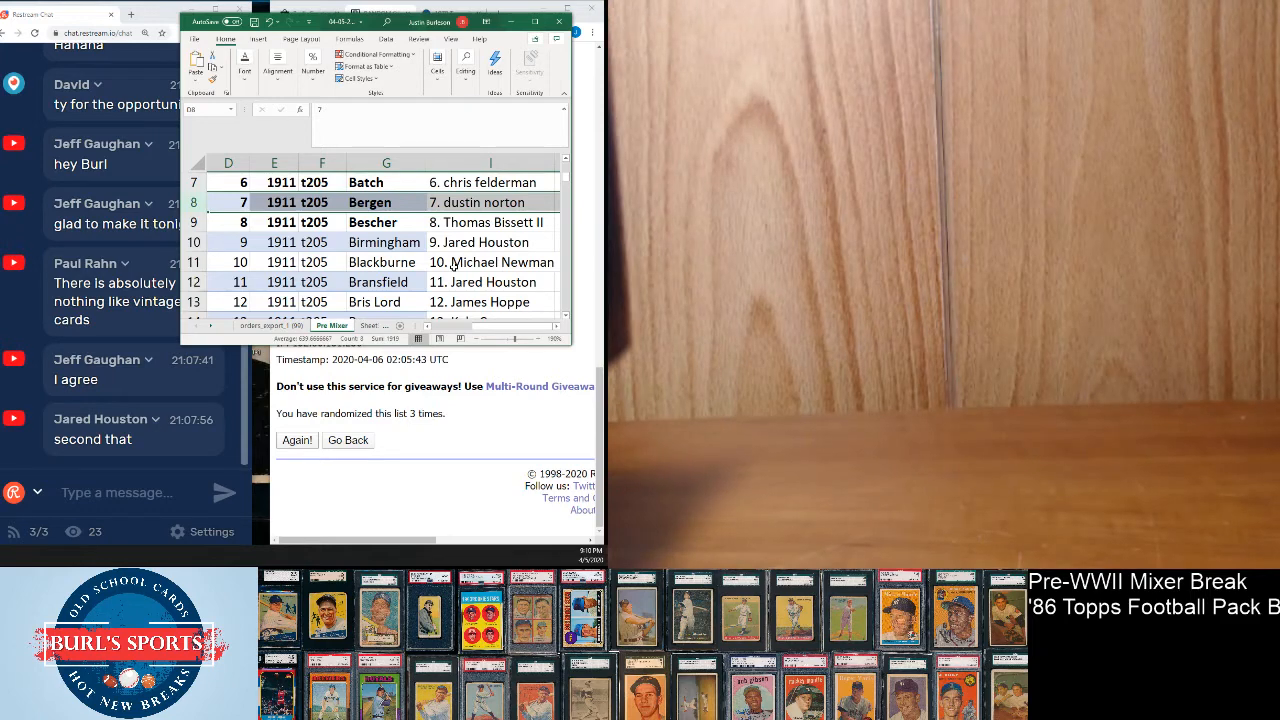
# Highlight break 8's and break 10's rows, then scroll down to later breaks.
pyautogui.click(228, 222)
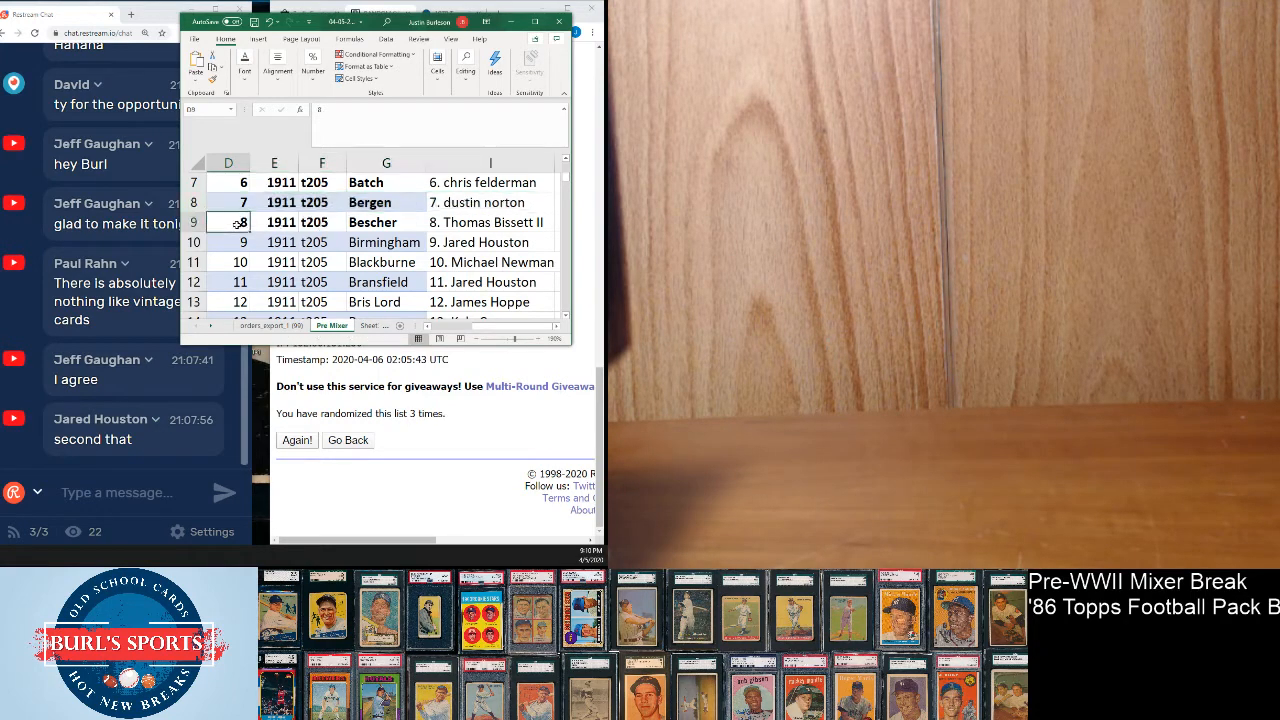
pyautogui.click(243, 222)
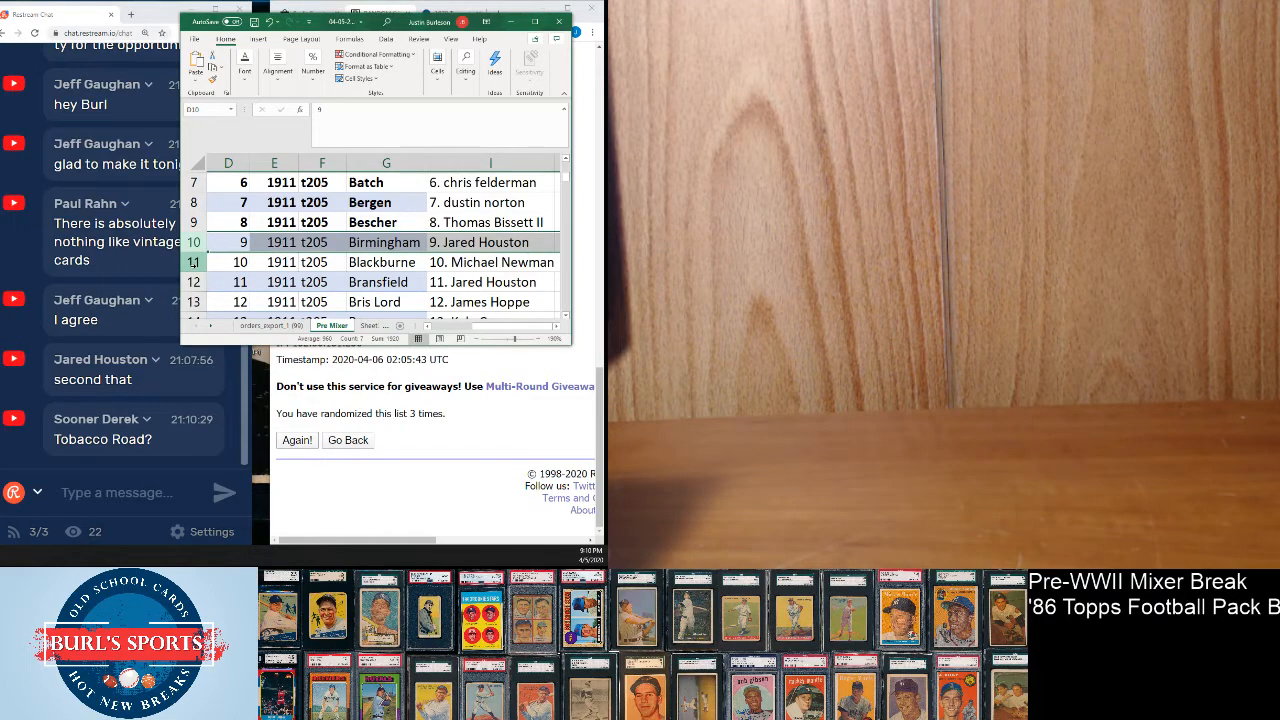
pyautogui.click(228, 262)
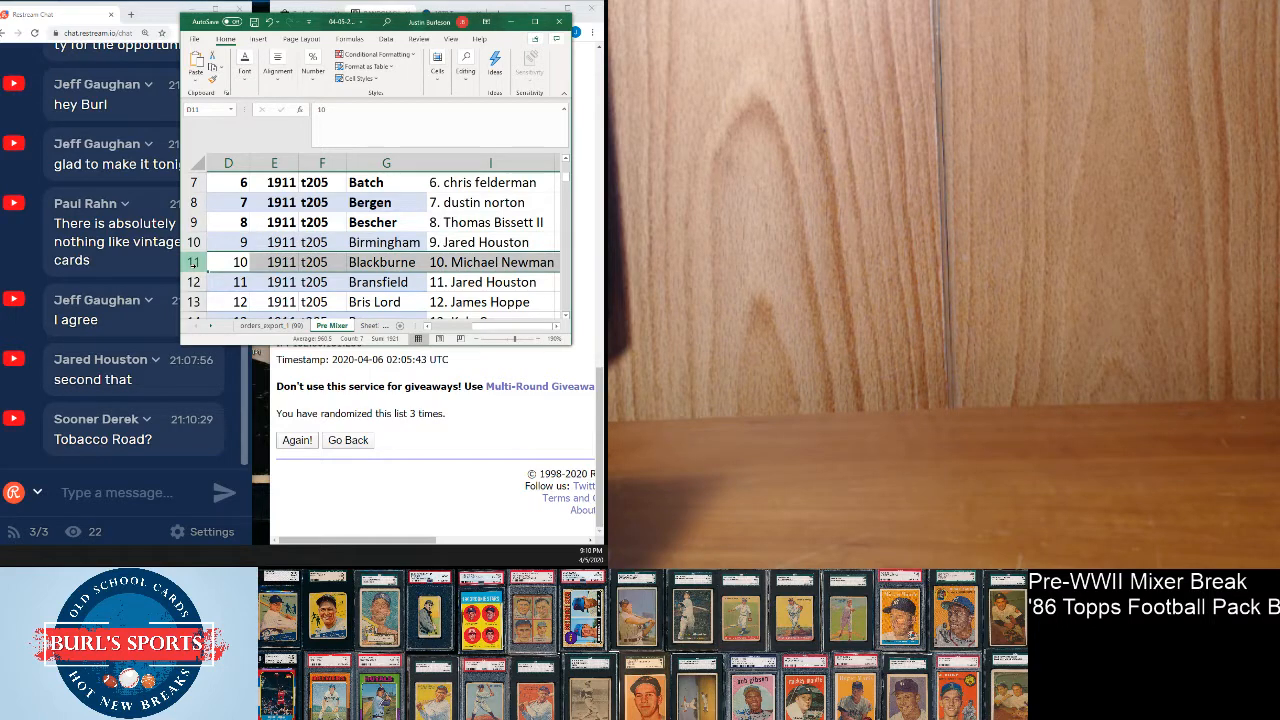
pyautogui.scroll(-3)
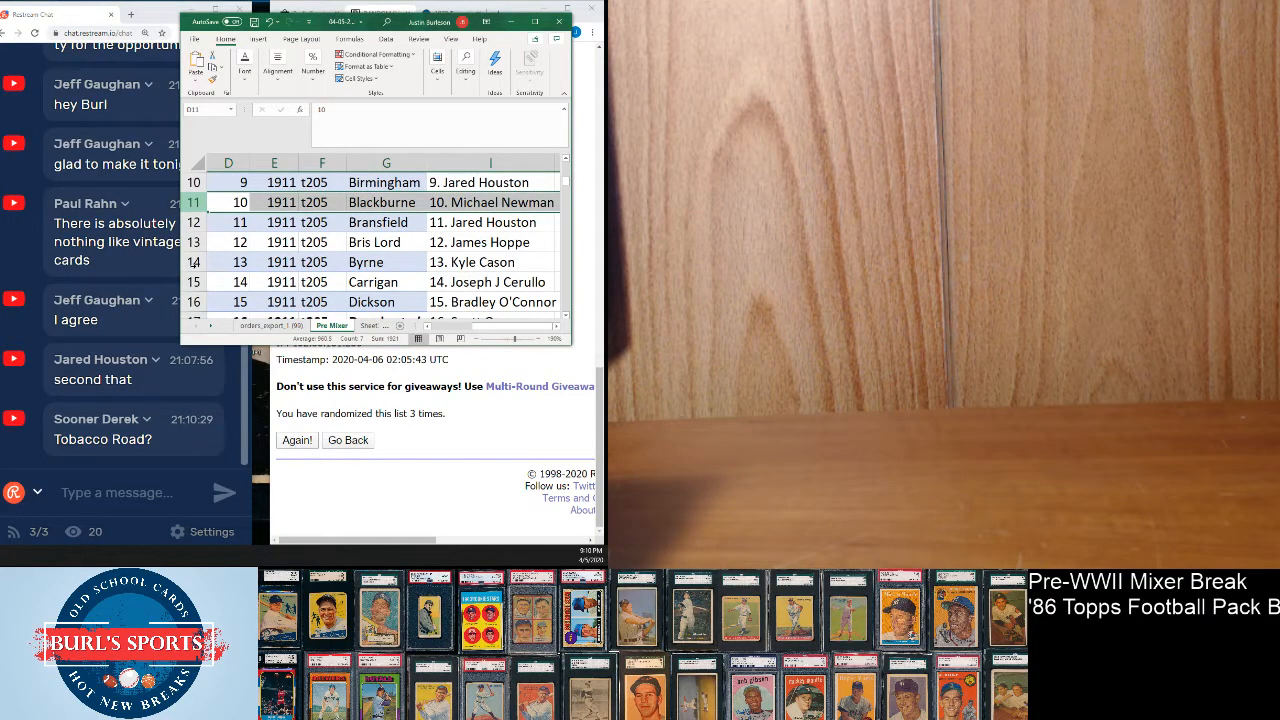
# Highlight rows 12 to 17 (D–I) for breaks 11 through 16 and their buyers.
pyautogui.click(228, 222)
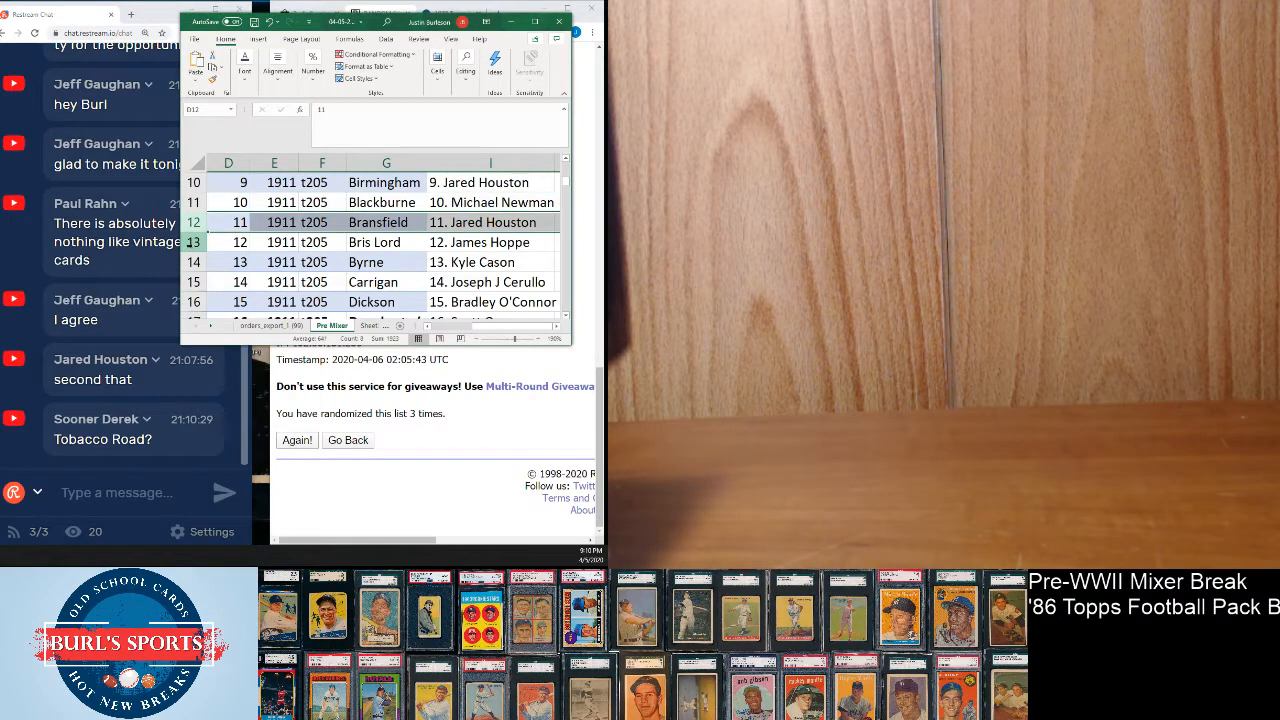
pyautogui.click(228, 242)
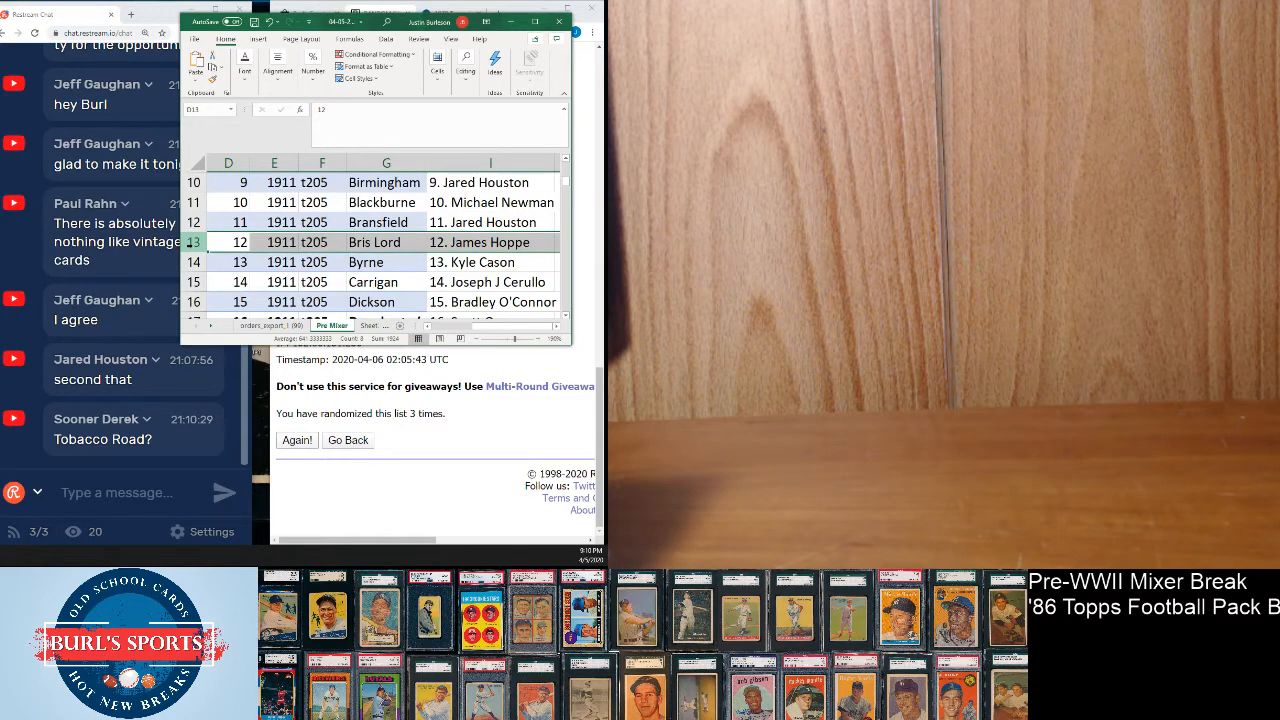
pyautogui.click(228, 262)
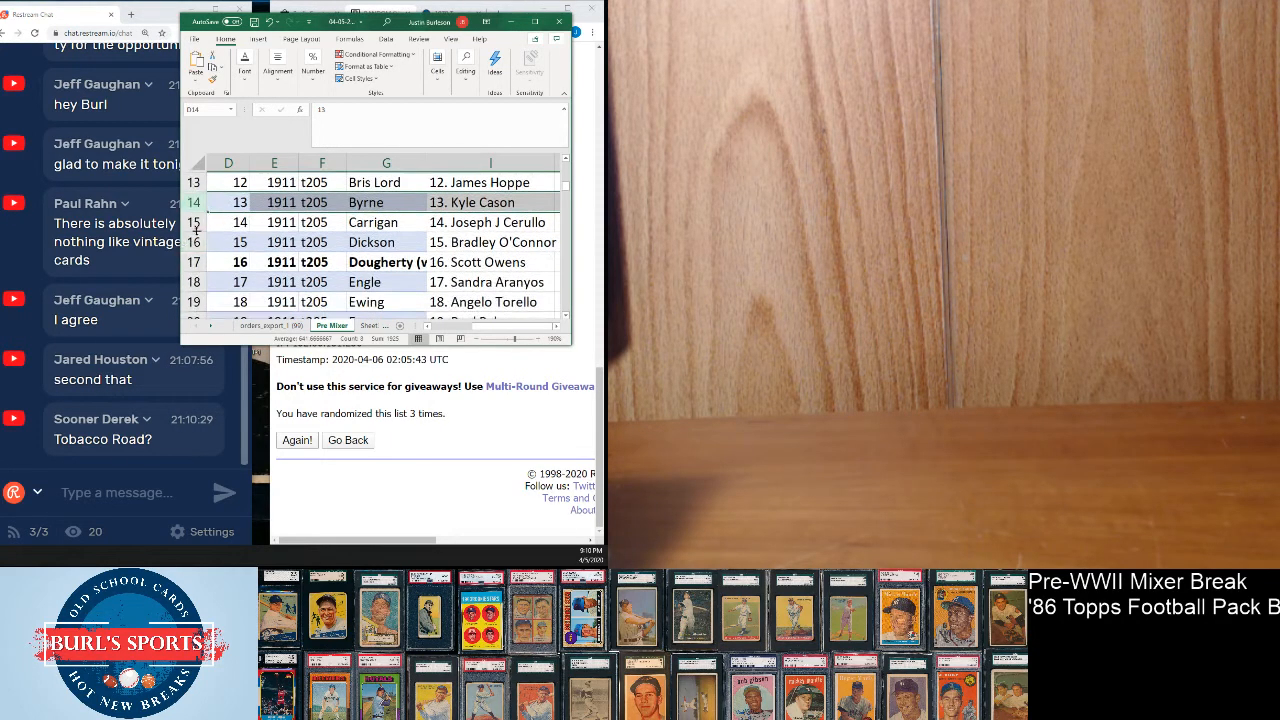
pyautogui.click(228, 222)
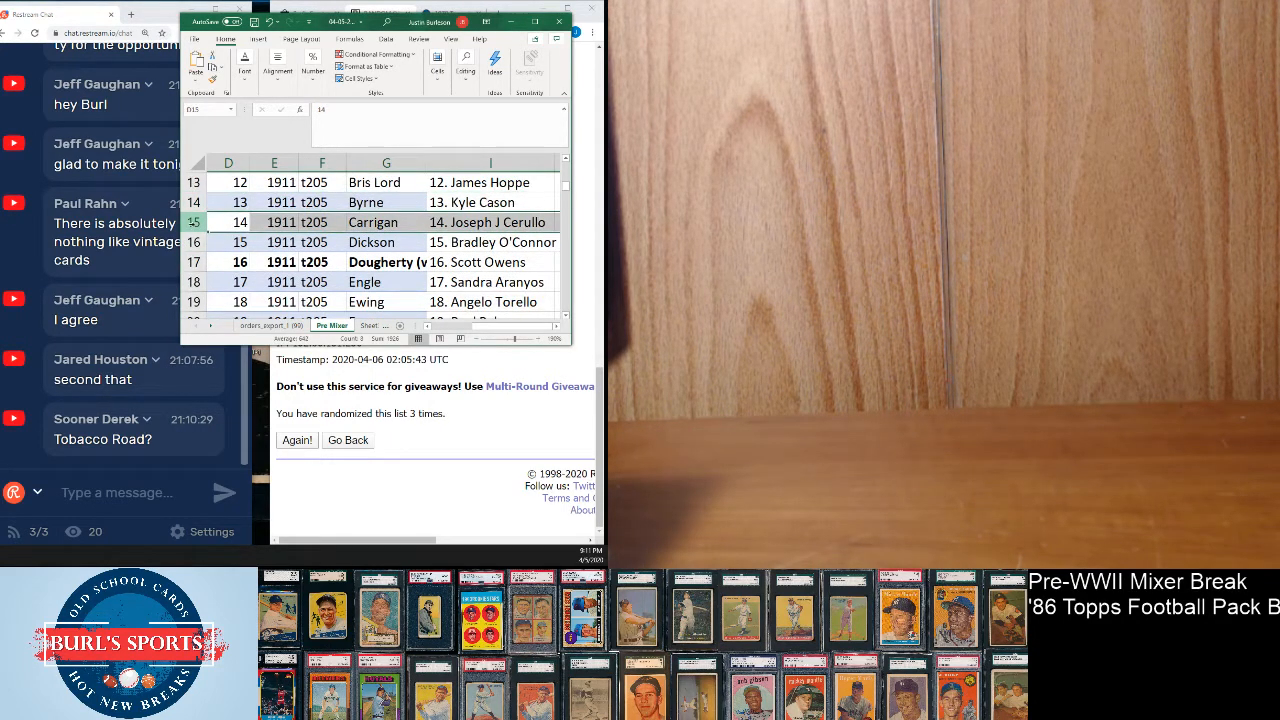
pyautogui.click(228, 242)
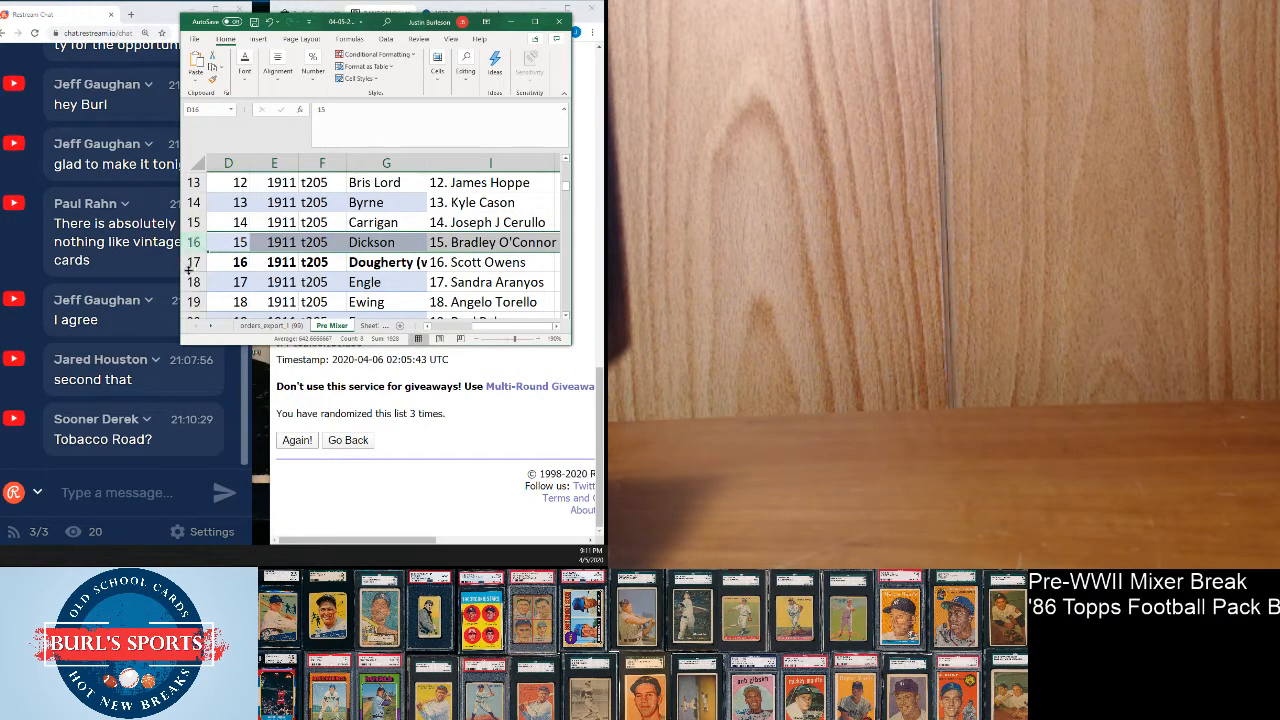
pyautogui.click(228, 262)
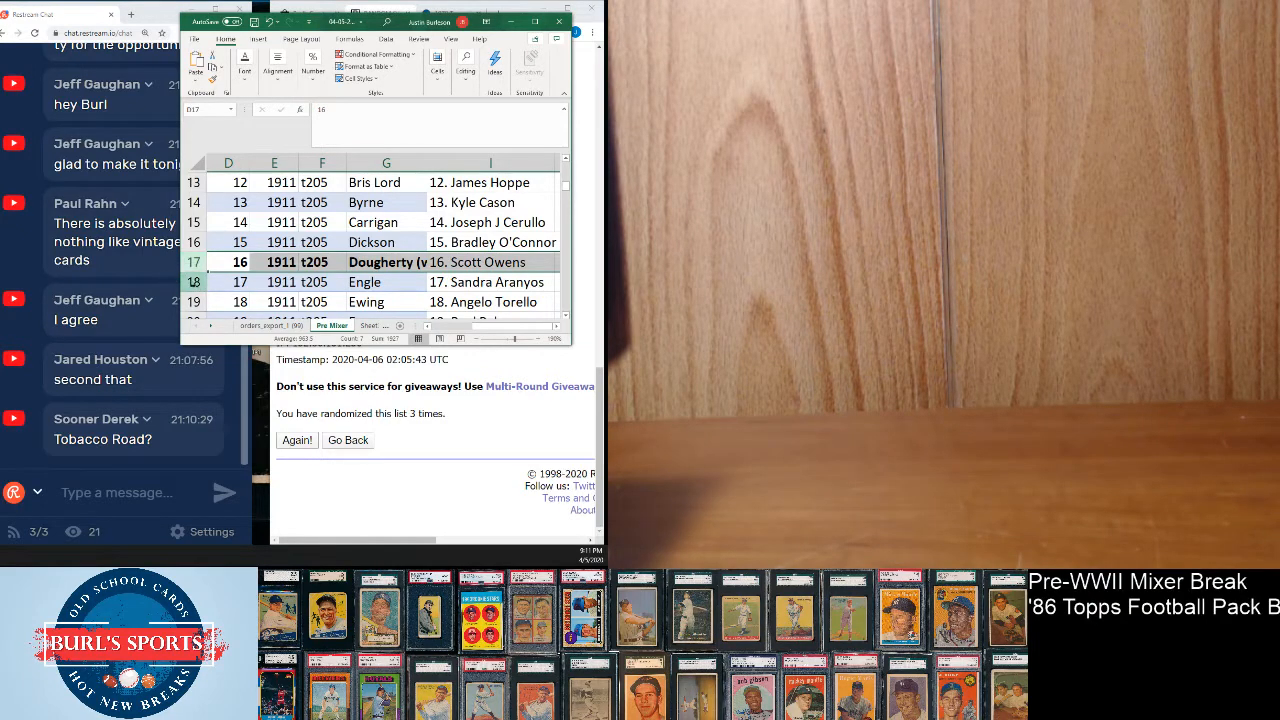
# Highlight the rows for breaks 17 through 22, ending on row 23.
pyautogui.click(228, 281)
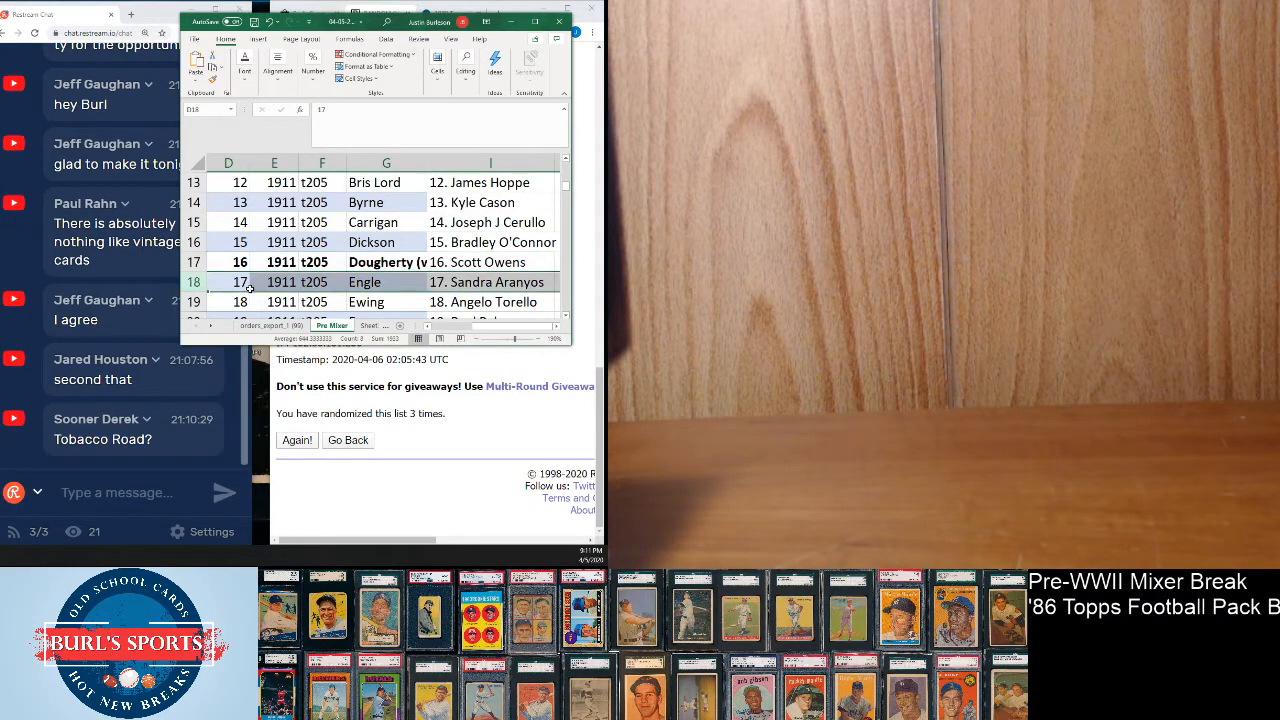
pyautogui.scroll(-3)
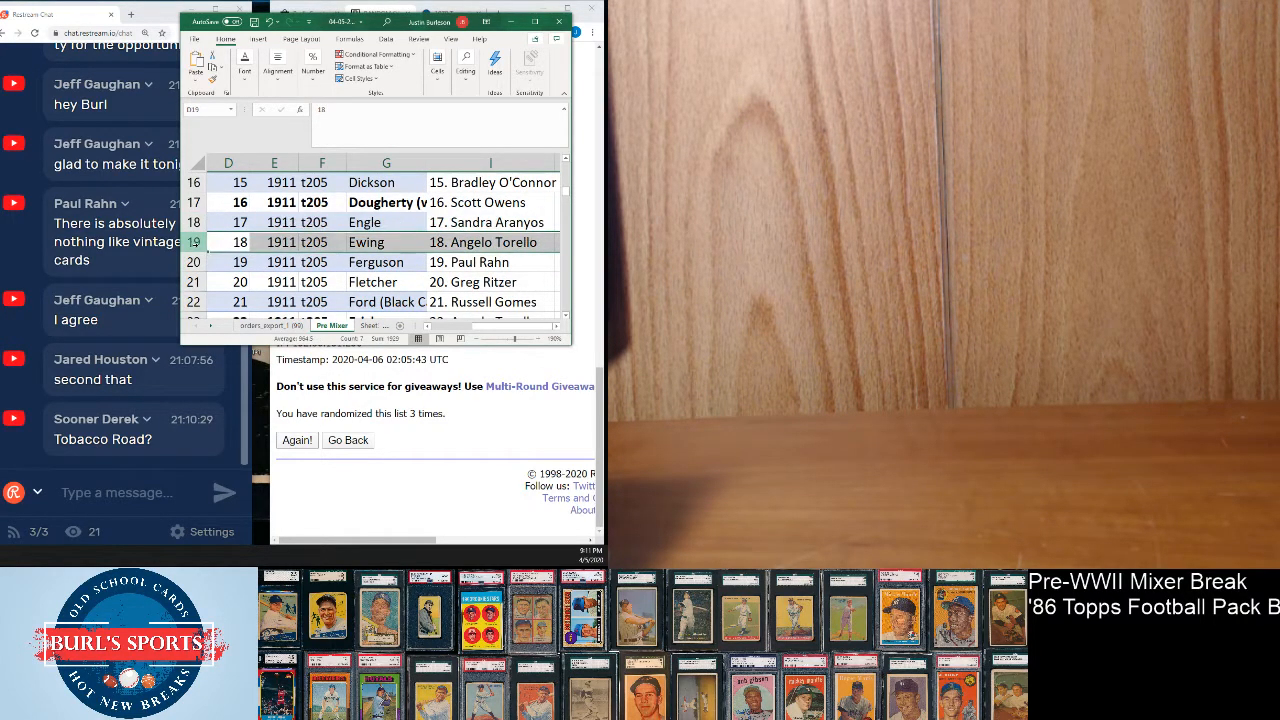
pyautogui.click(195, 262)
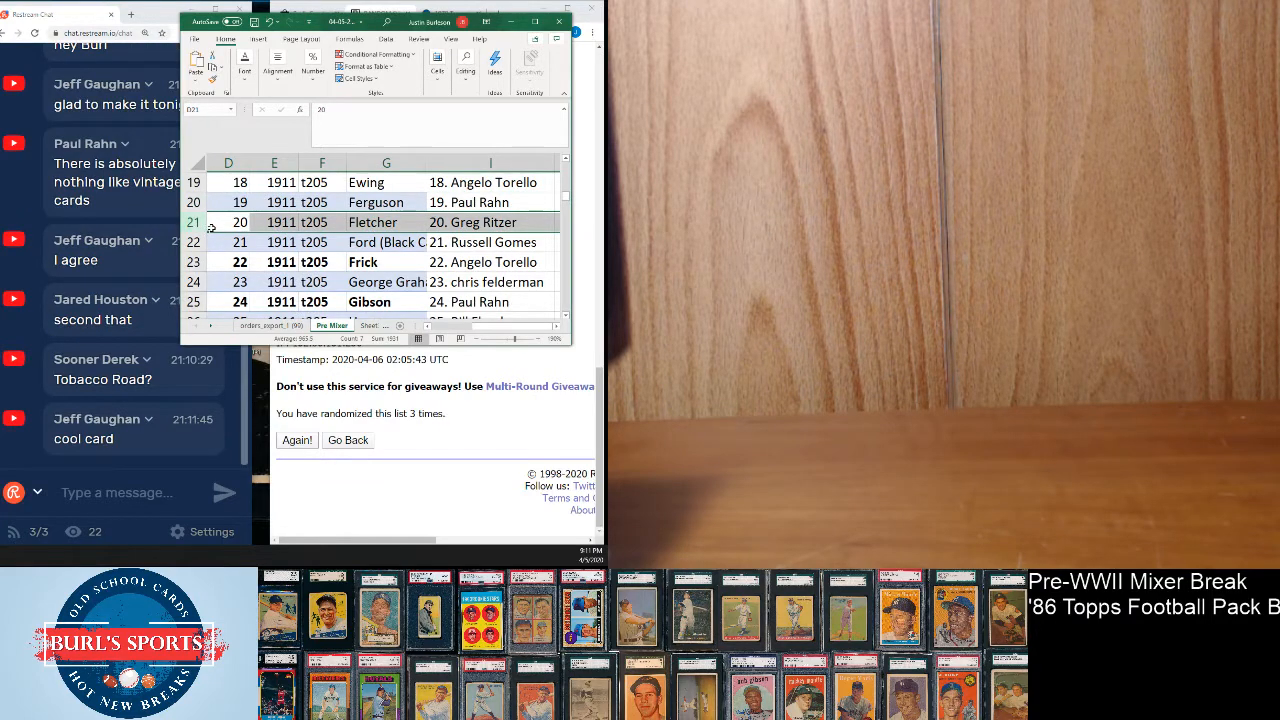
pyautogui.click(228, 242)
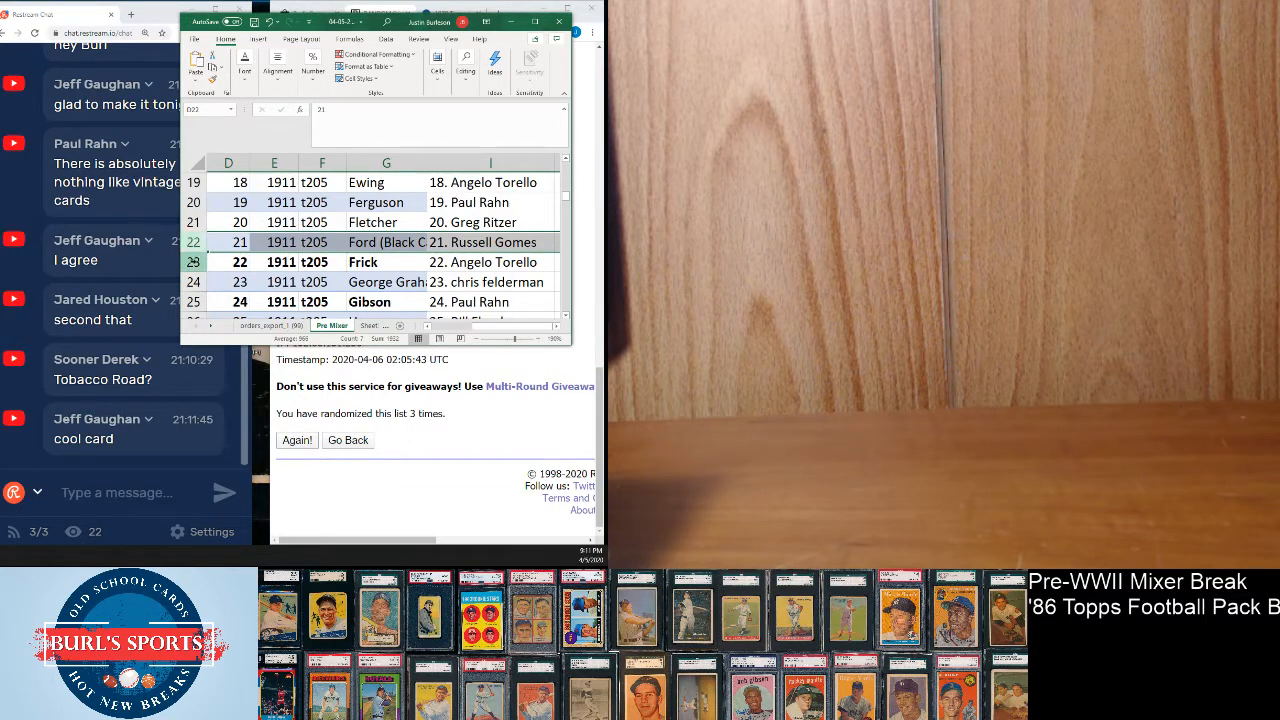
pyautogui.click(228, 262)
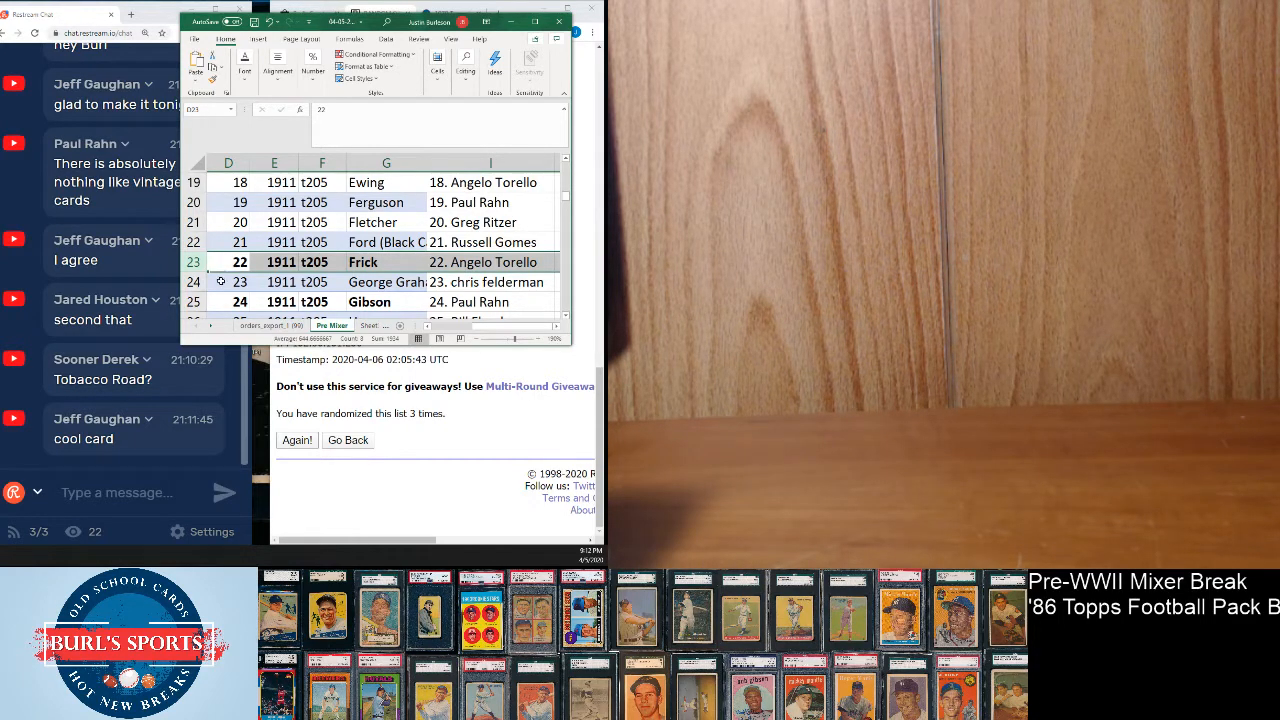
# Highlight row 25 so card 24 and its buyer are marked.
pyautogui.click(228, 281)
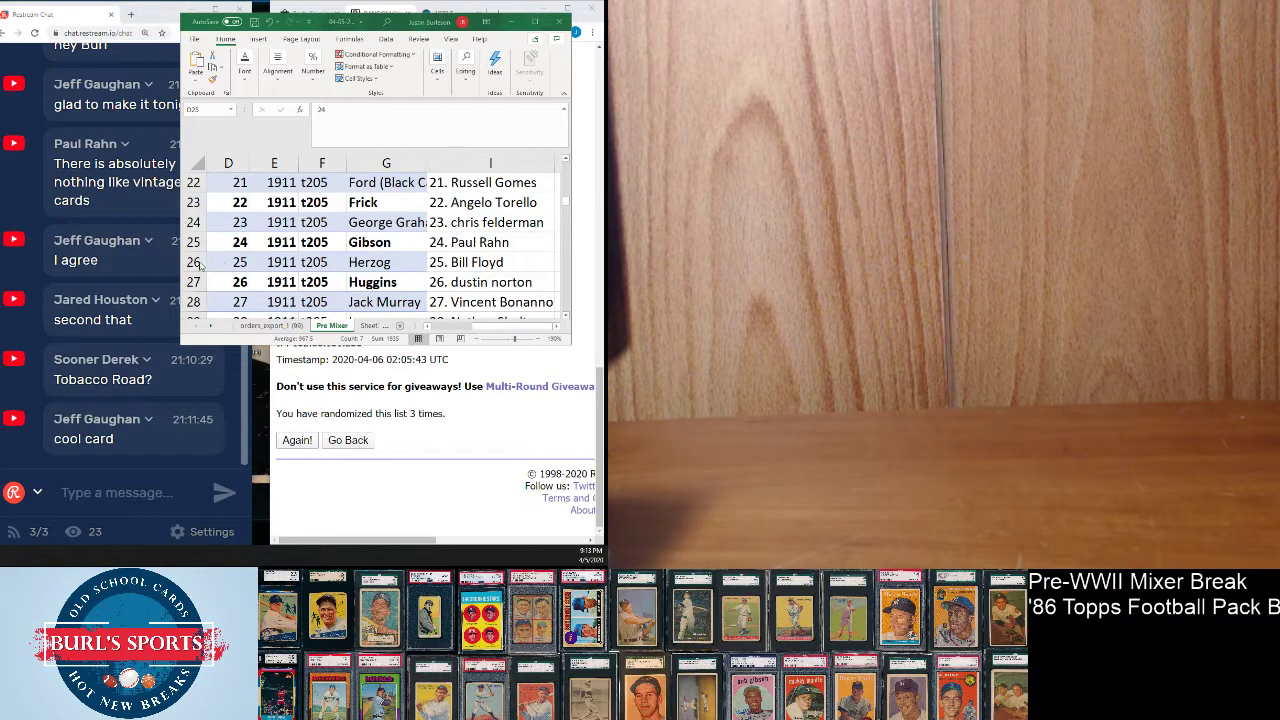
# Mark the rows for cards 25 through 30 in turn, ending on row 31.
pyautogui.click(228, 262)
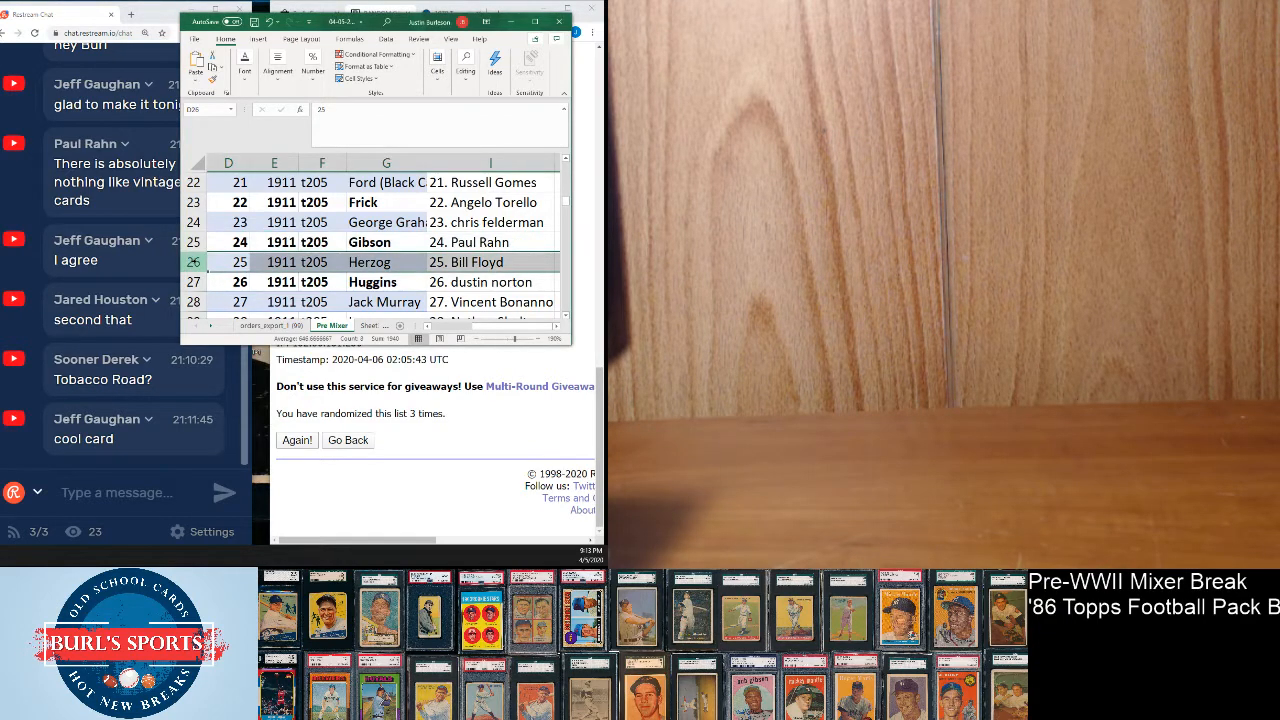
pyautogui.scroll(-3)
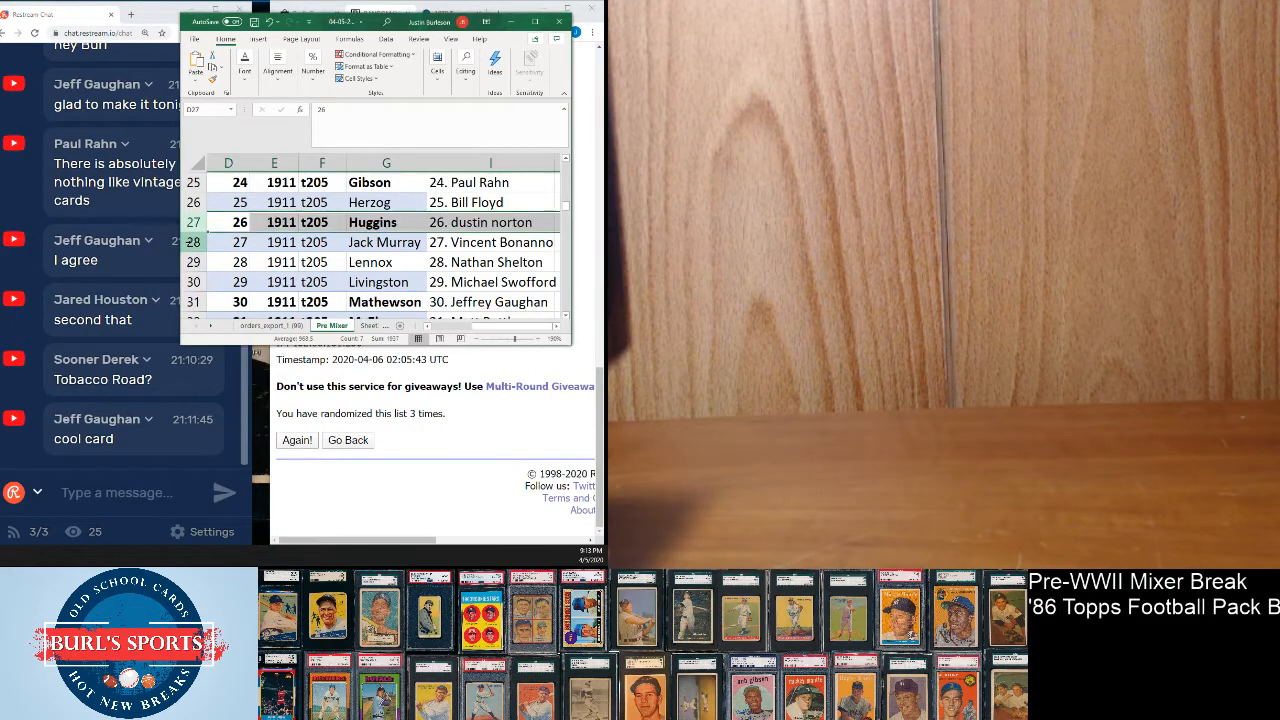
pyautogui.click(228, 242)
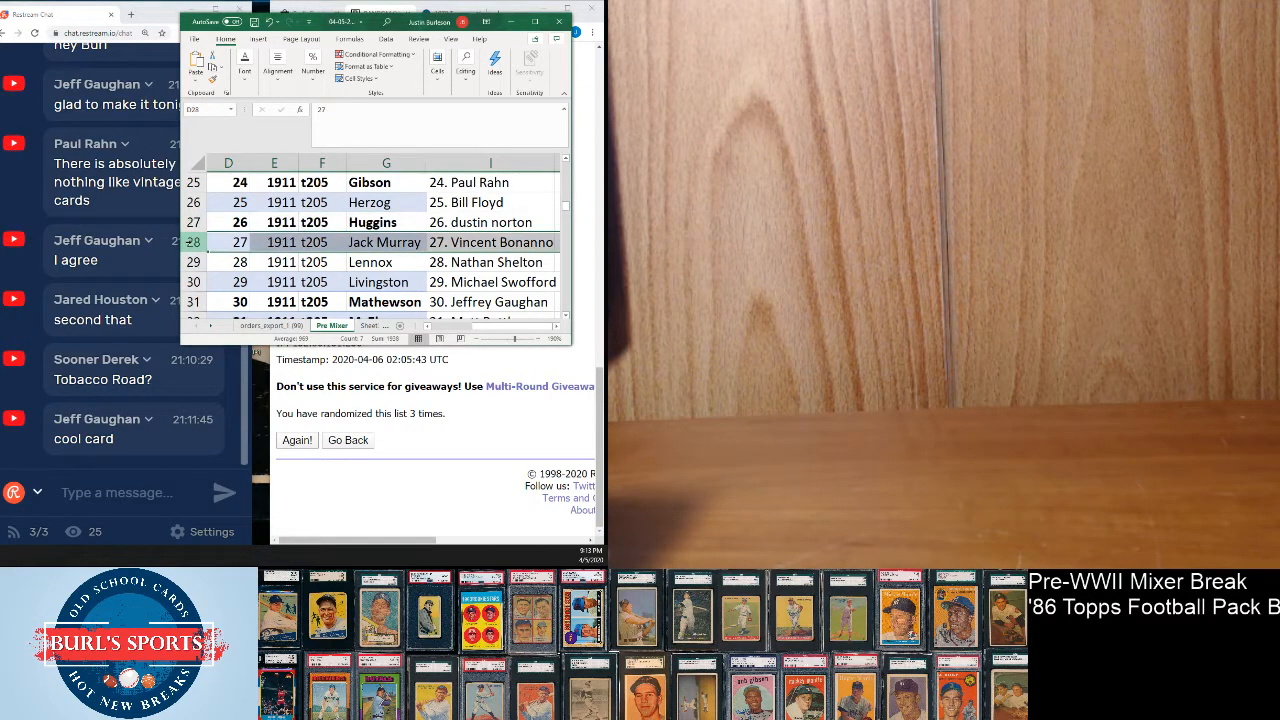
pyautogui.click(228, 262)
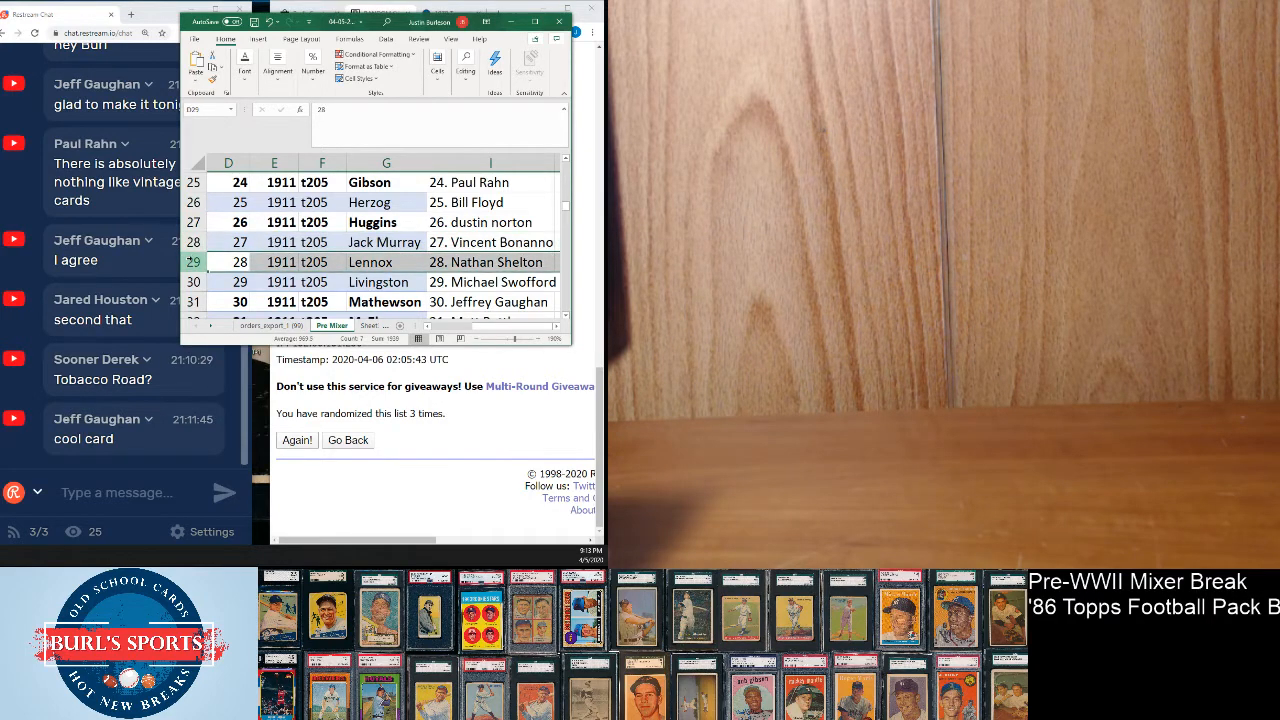
pyautogui.click(193, 282)
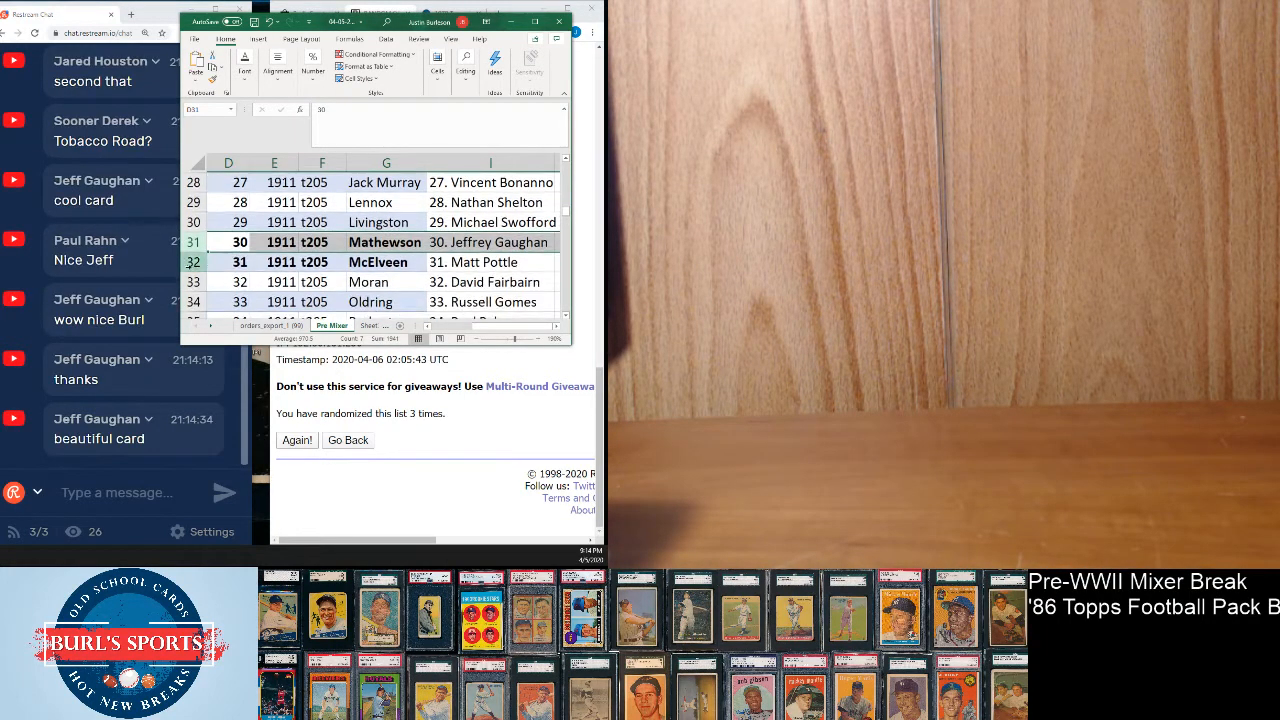
# Highlight row 32 for card 31, then row 33 for card 32.
pyautogui.click(228, 262)
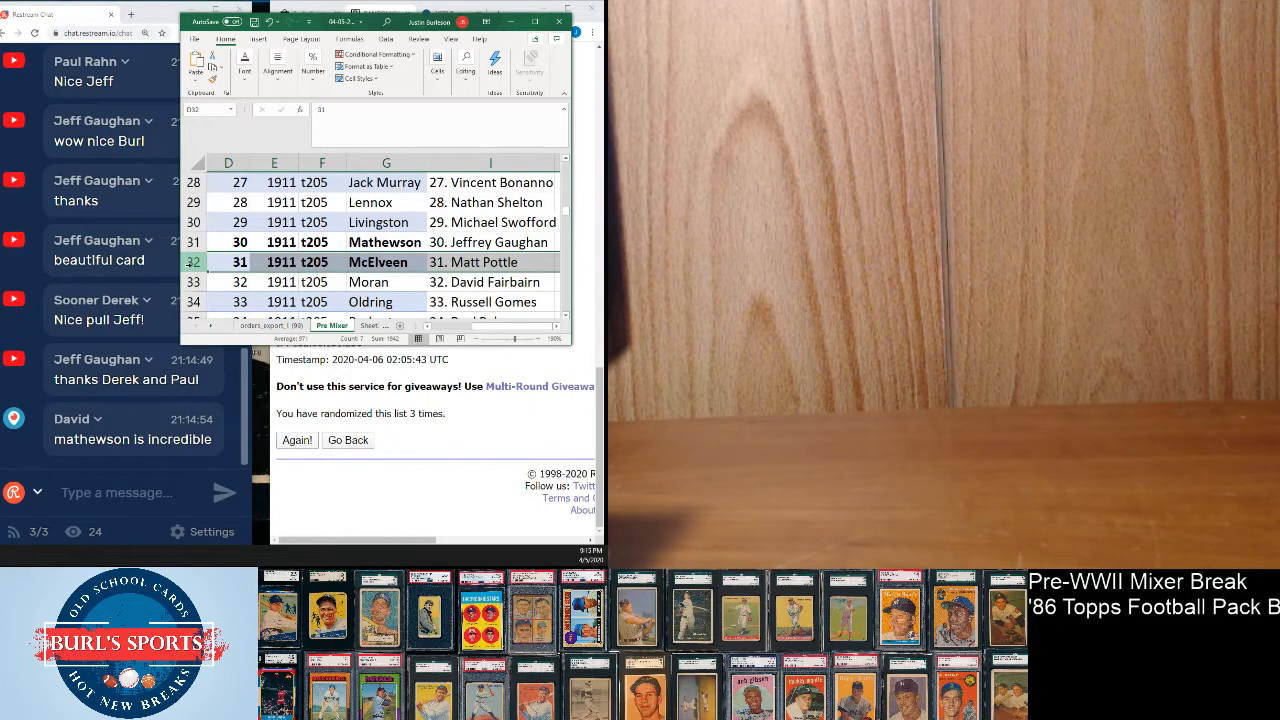
pyautogui.click(228, 282)
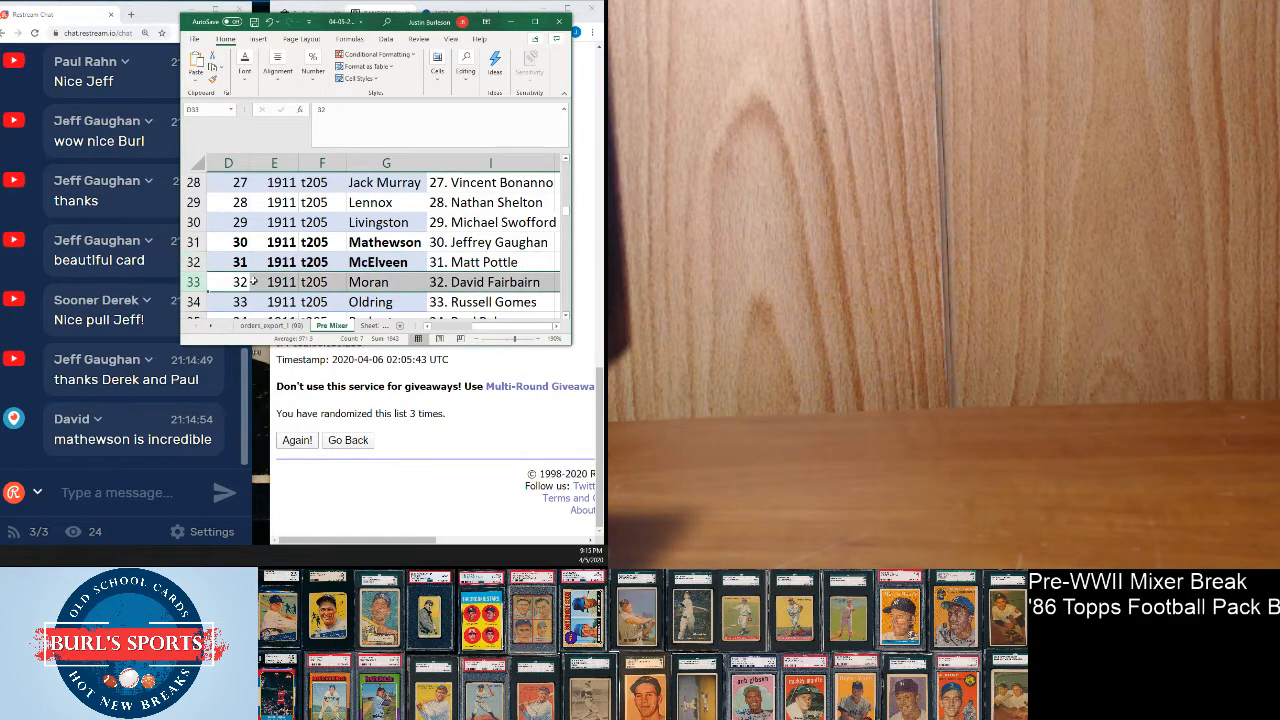
# Mark the rows for cards 33 through 39 in turn, ending on row 40.
pyautogui.scroll(-3)
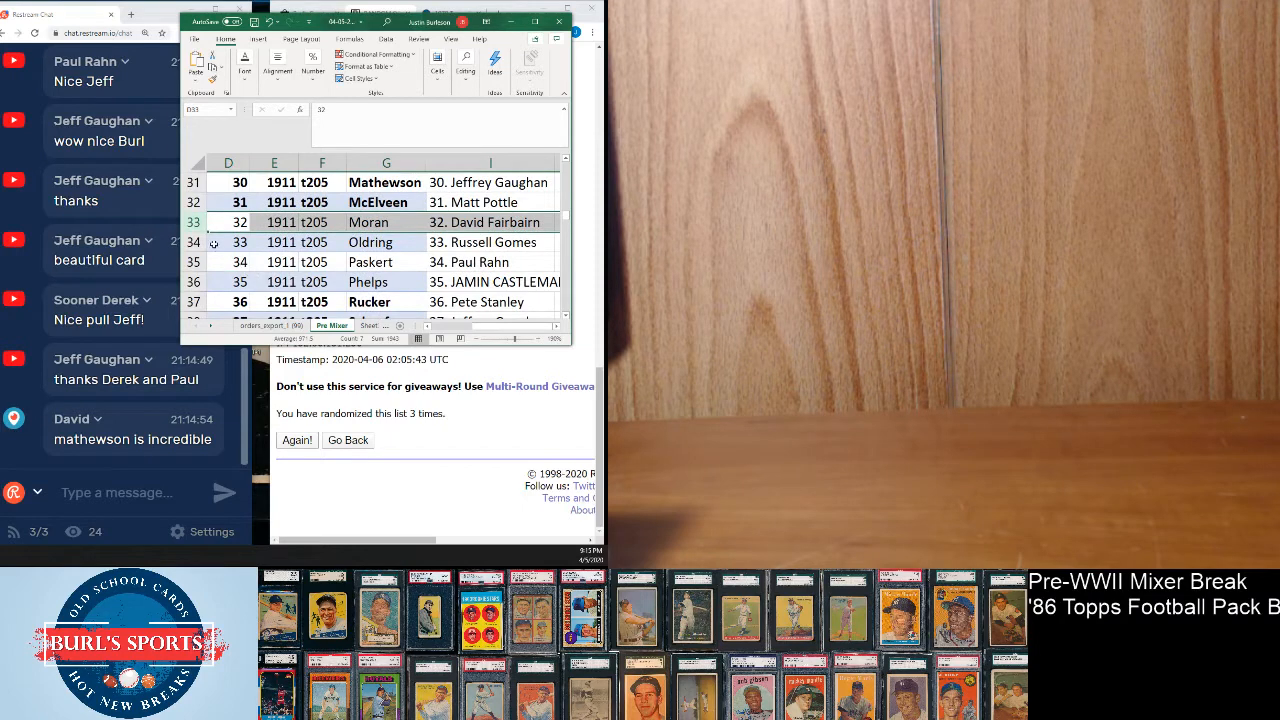
pyautogui.click(192, 242)
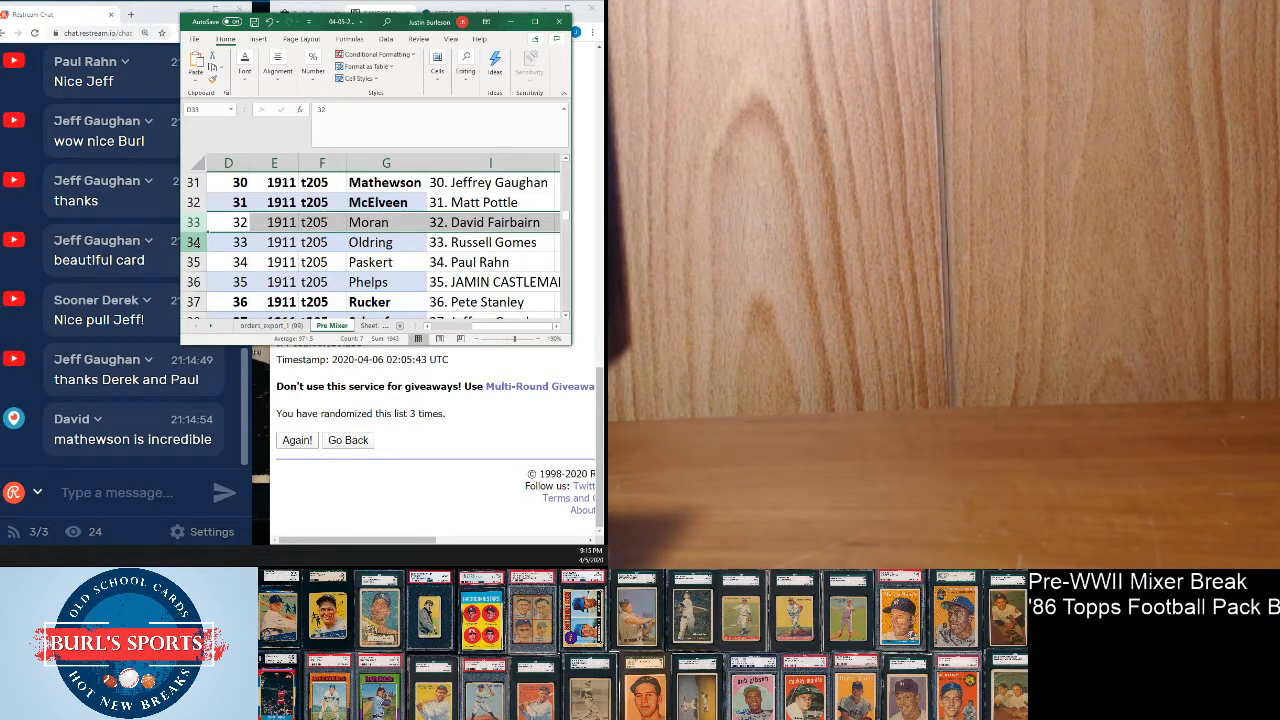
pyautogui.click(239, 242)
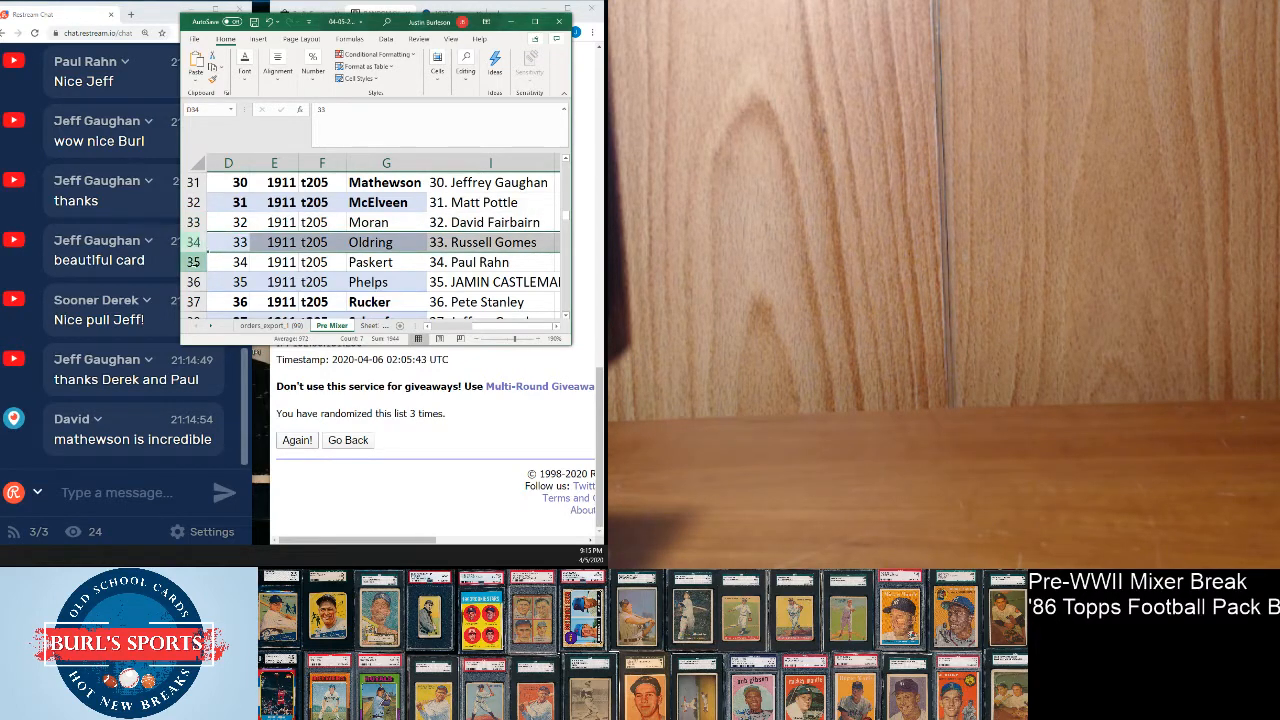
pyautogui.click(228, 262)
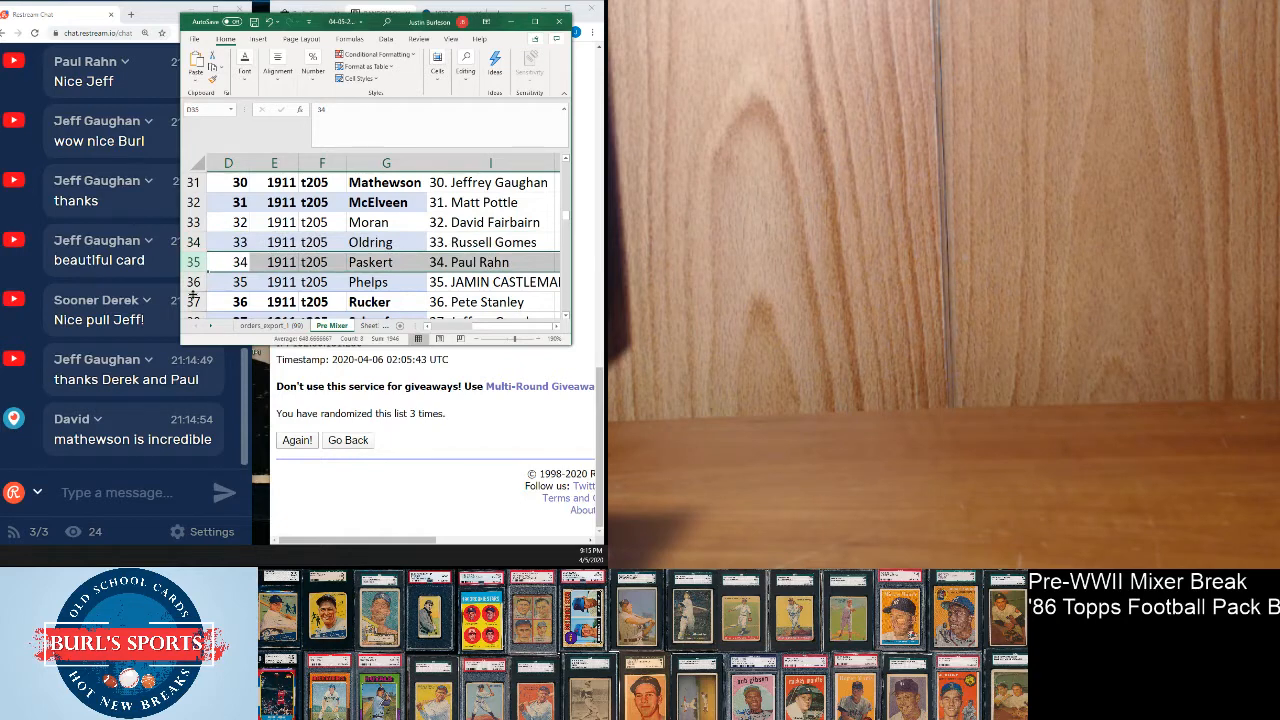
pyautogui.click(194, 281)
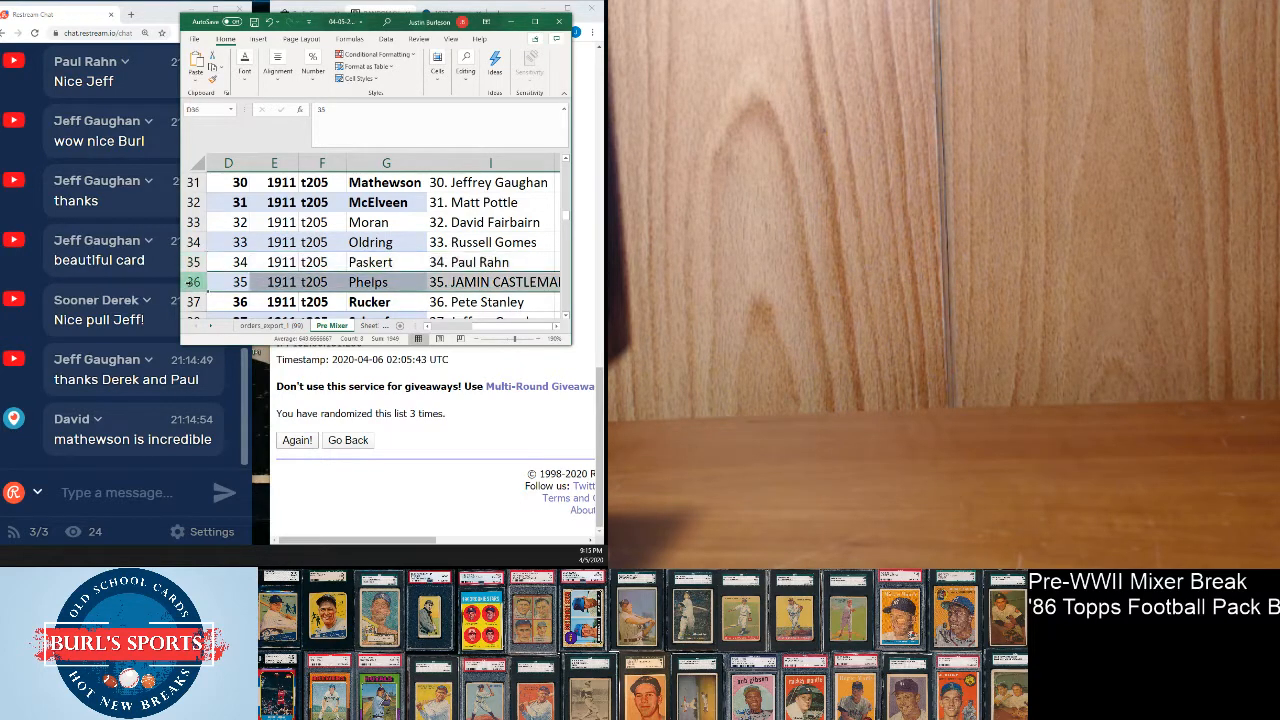
pyautogui.scroll(-3)
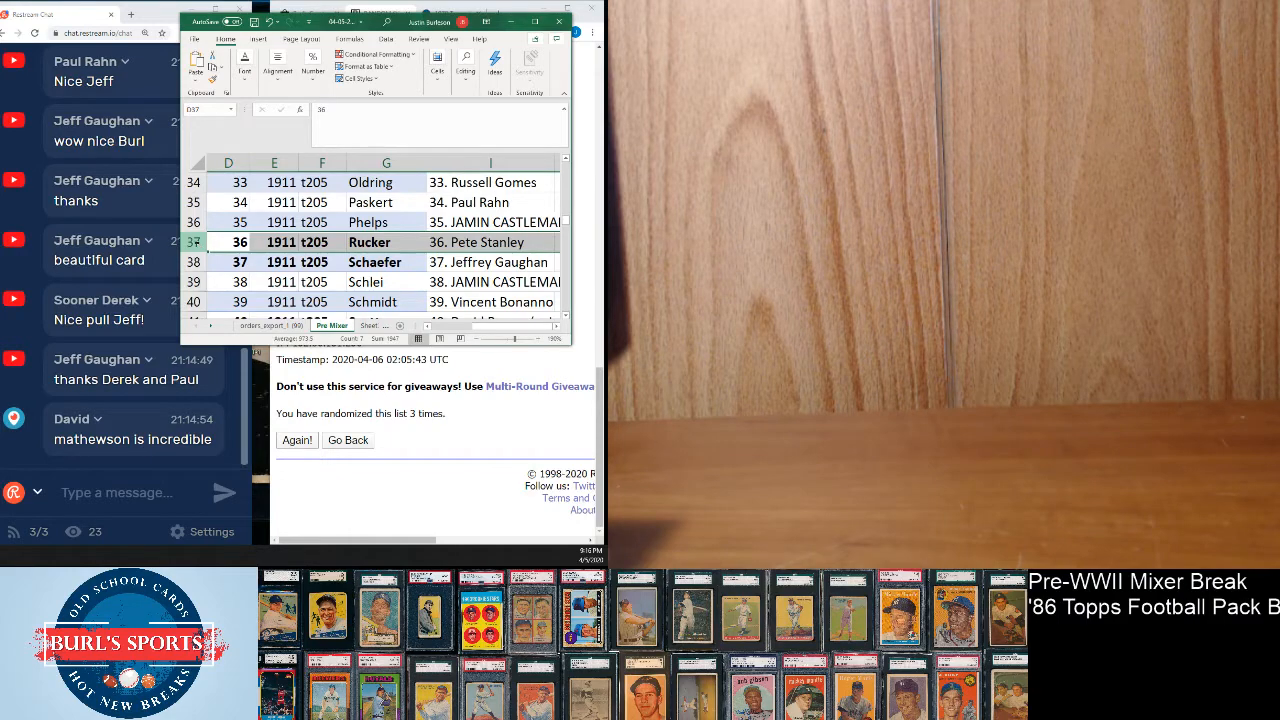
pyautogui.click(228, 262)
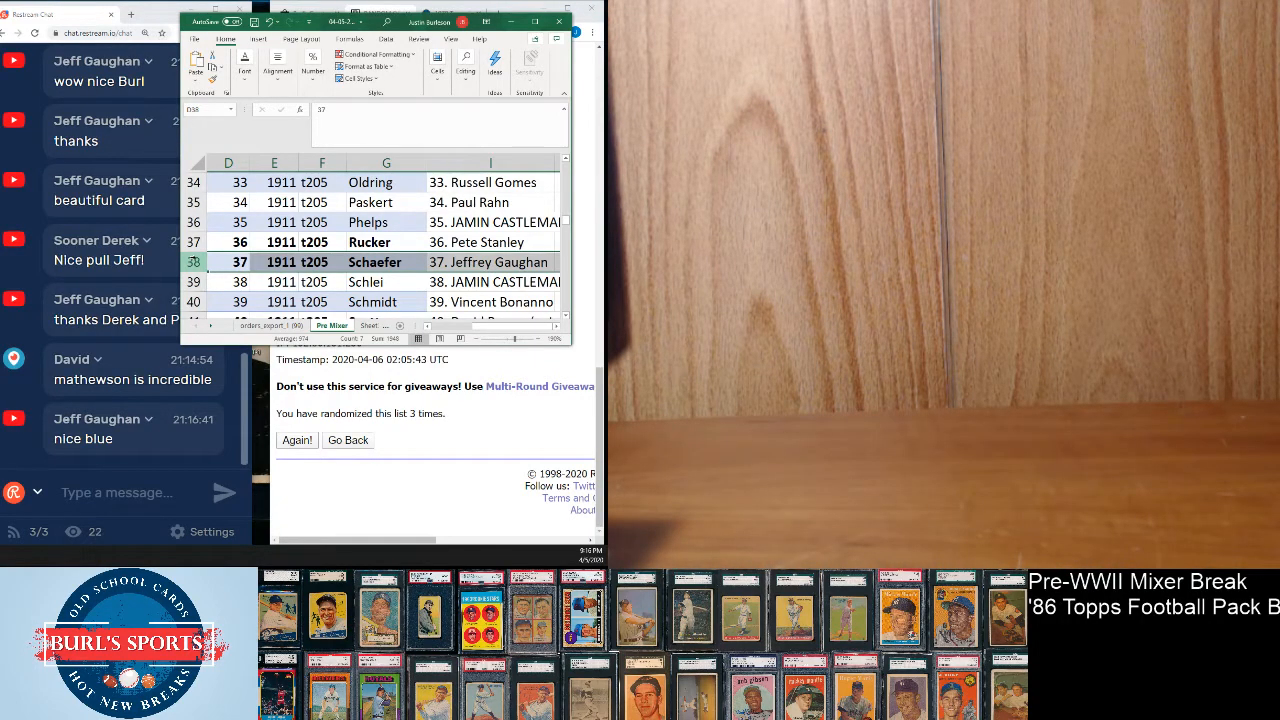
pyautogui.click(228, 282)
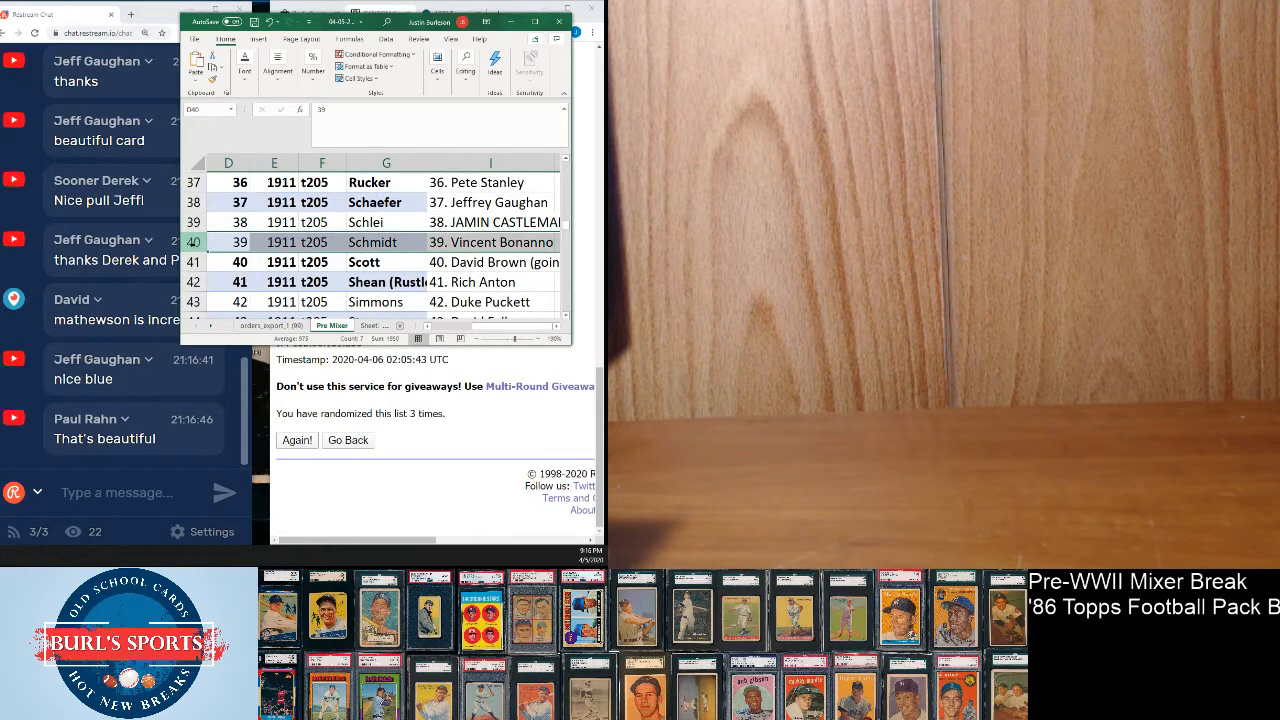
pyautogui.click(193, 262)
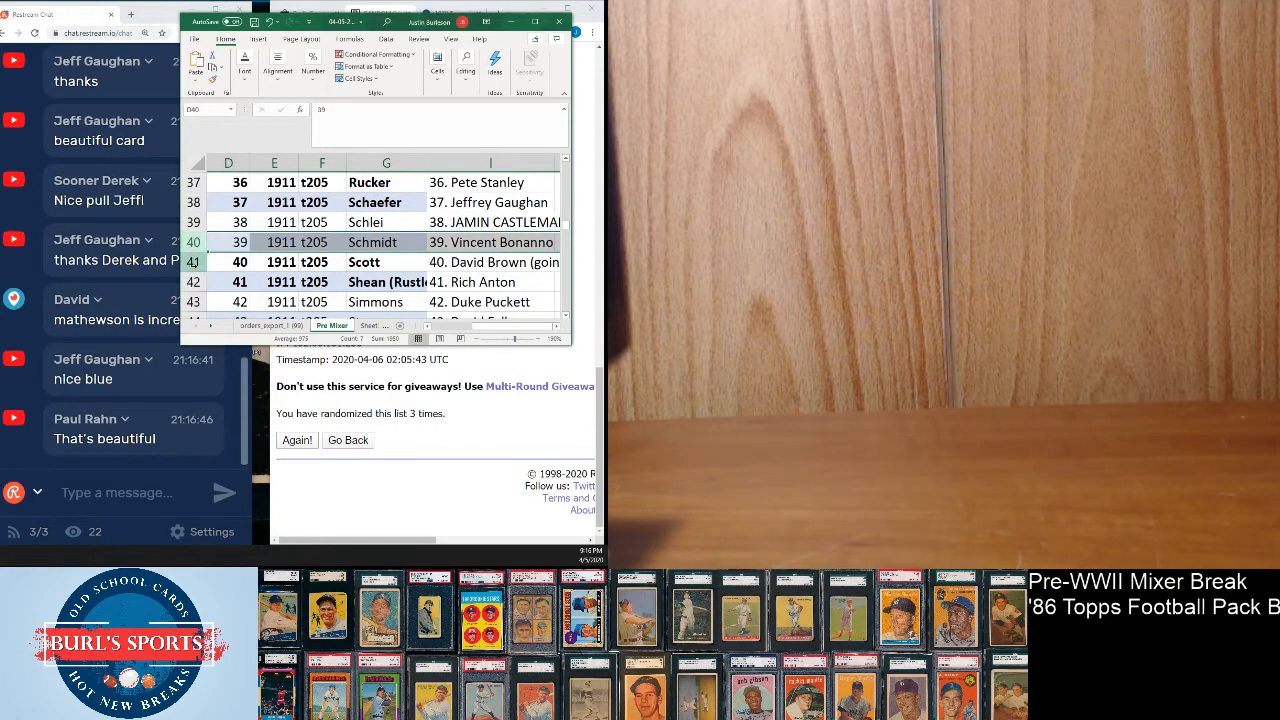
pyautogui.click(228, 262)
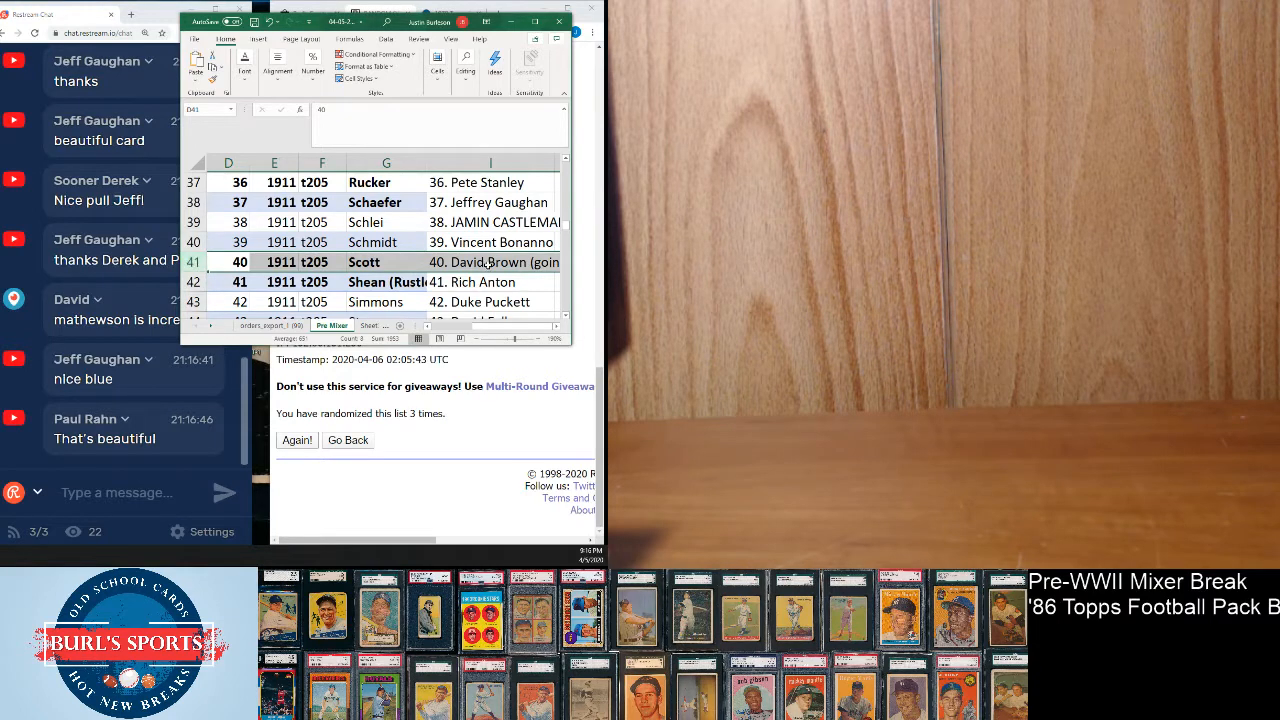
pyautogui.click(490, 262)
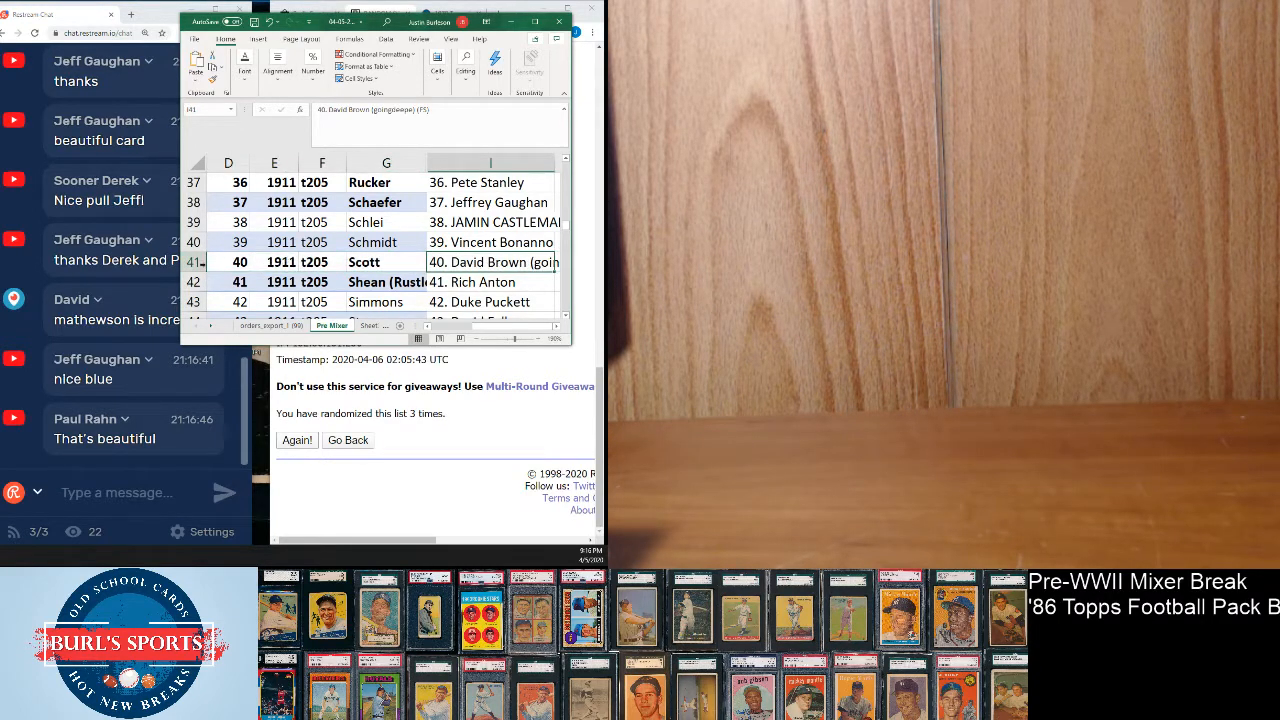
pyautogui.click(228, 262)
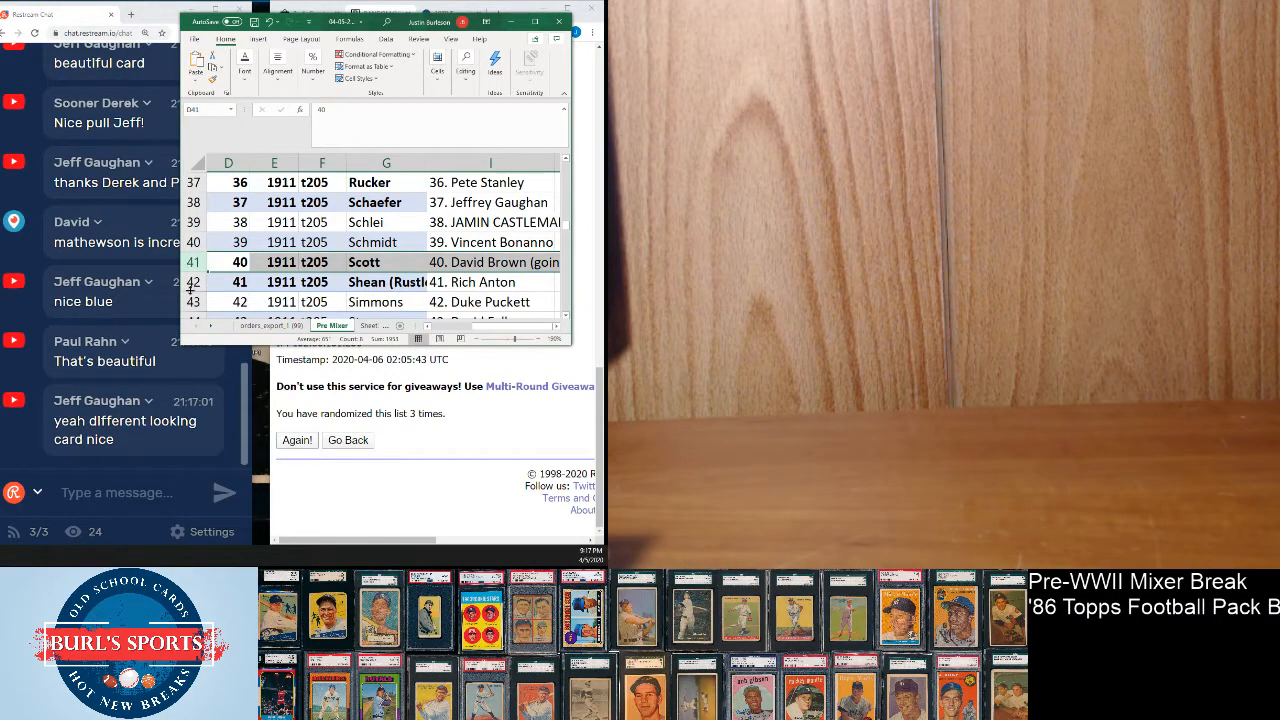
pyautogui.click(228, 281)
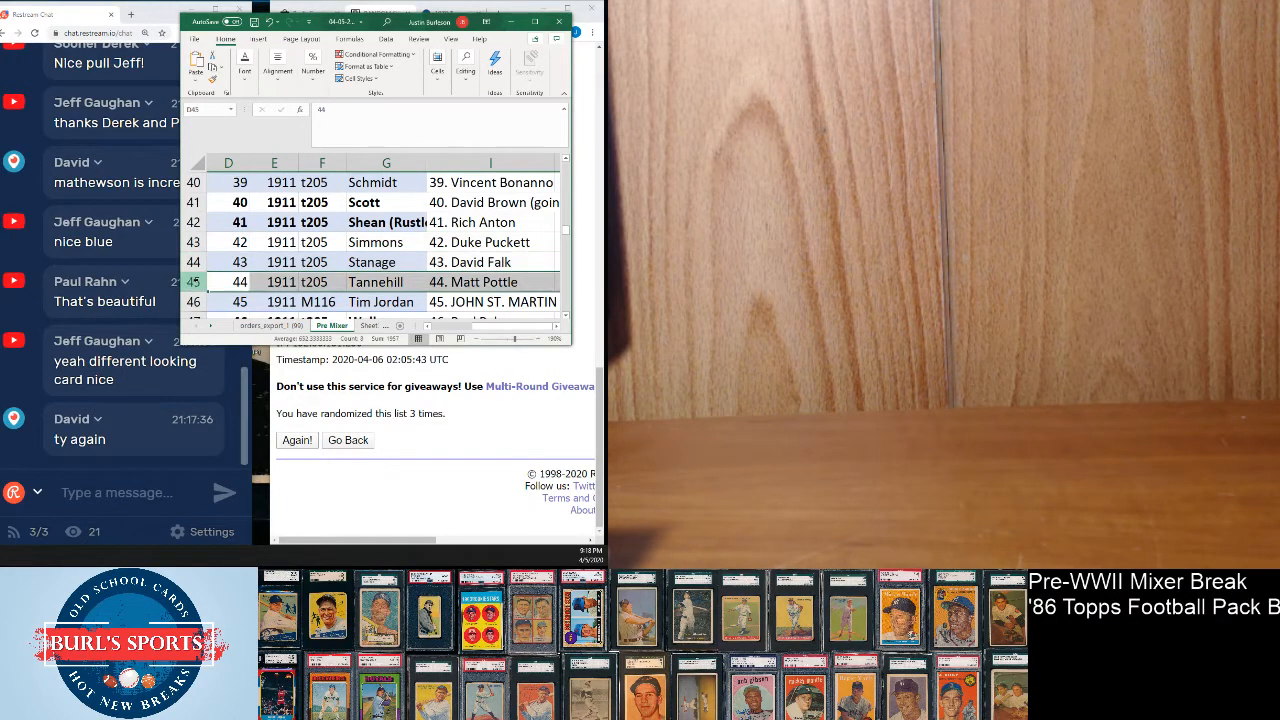
pyautogui.scroll(-3)
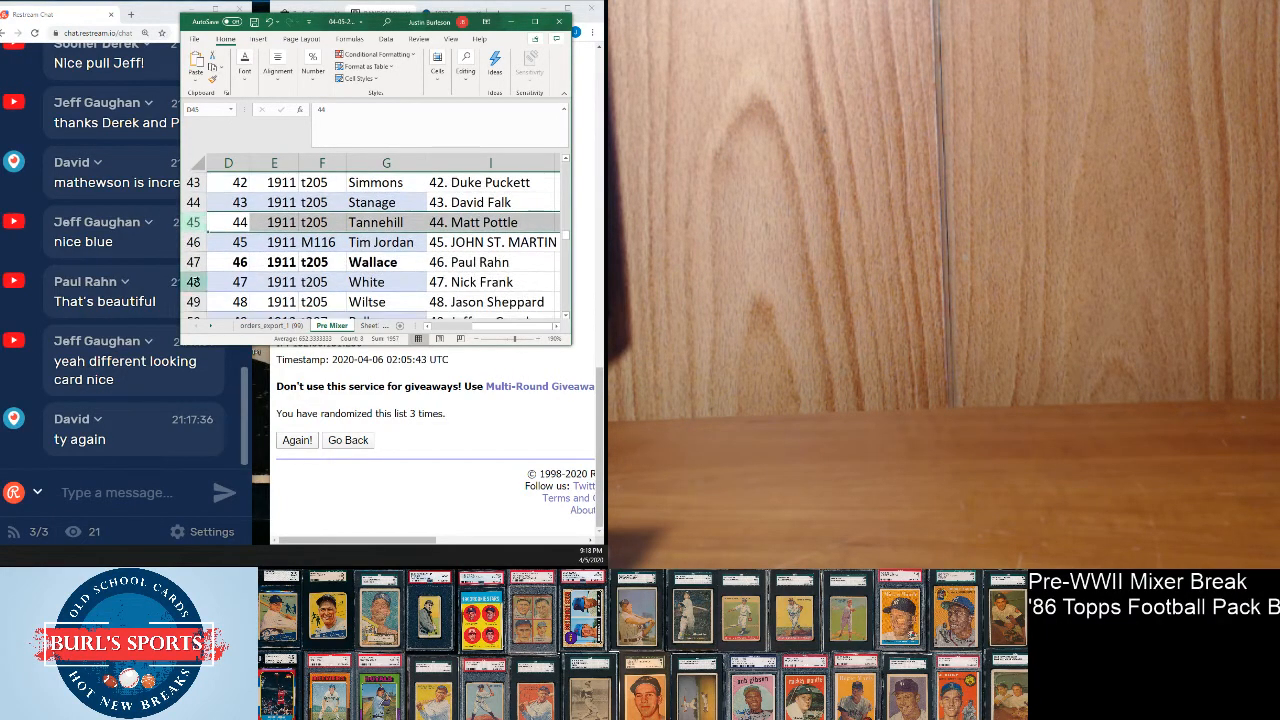
pyautogui.click(228, 242)
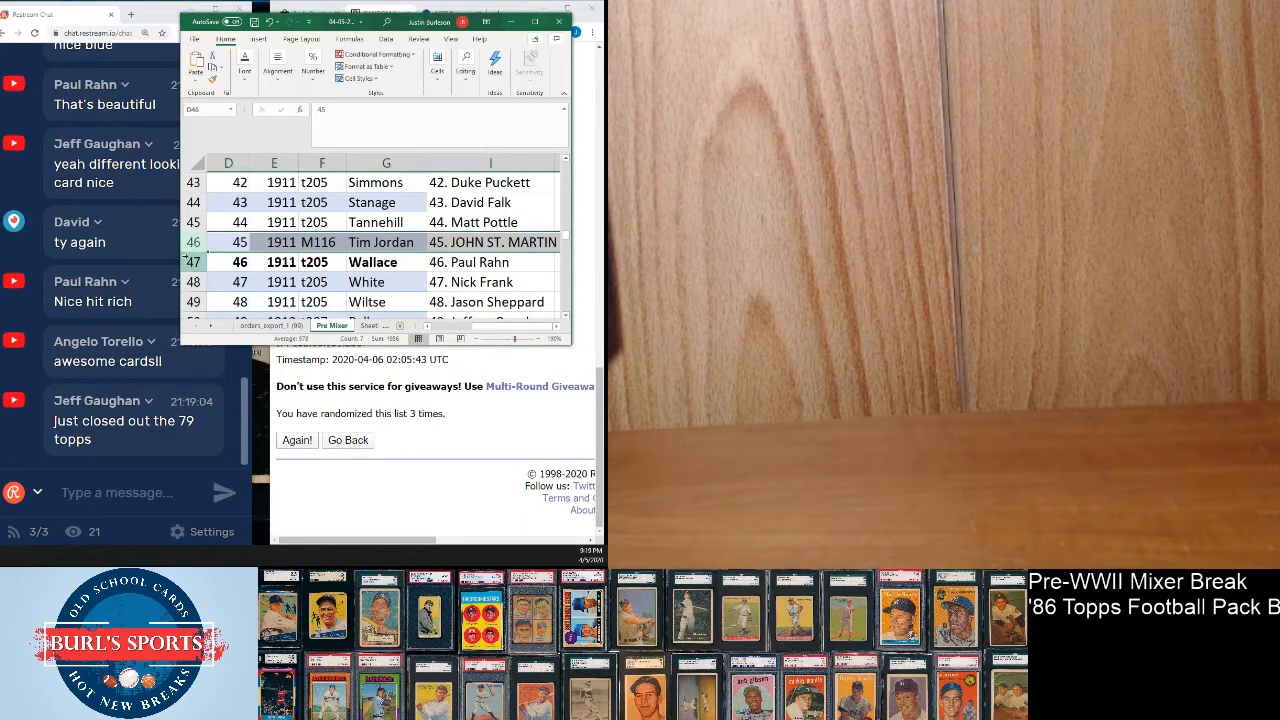
# Mark row 47 for card 46, Wallace, and scroll toward card 47, White.
pyautogui.click(228, 262)
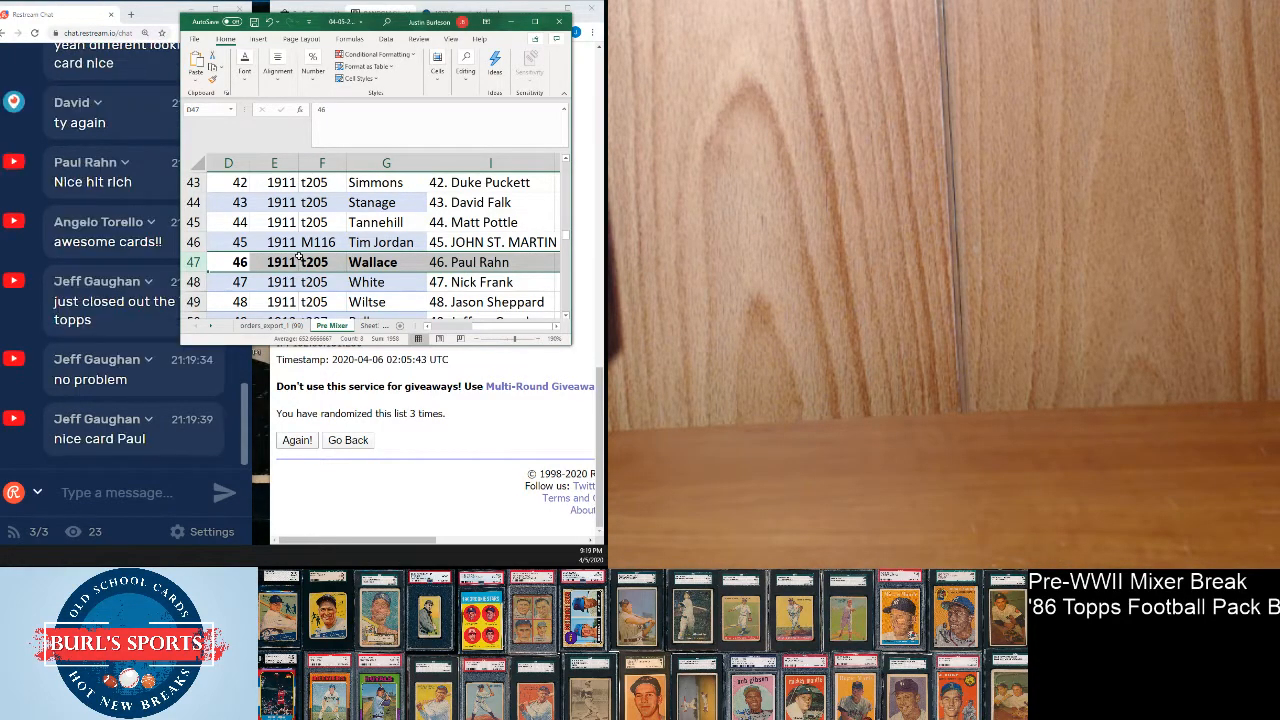
pyautogui.scroll(-3)
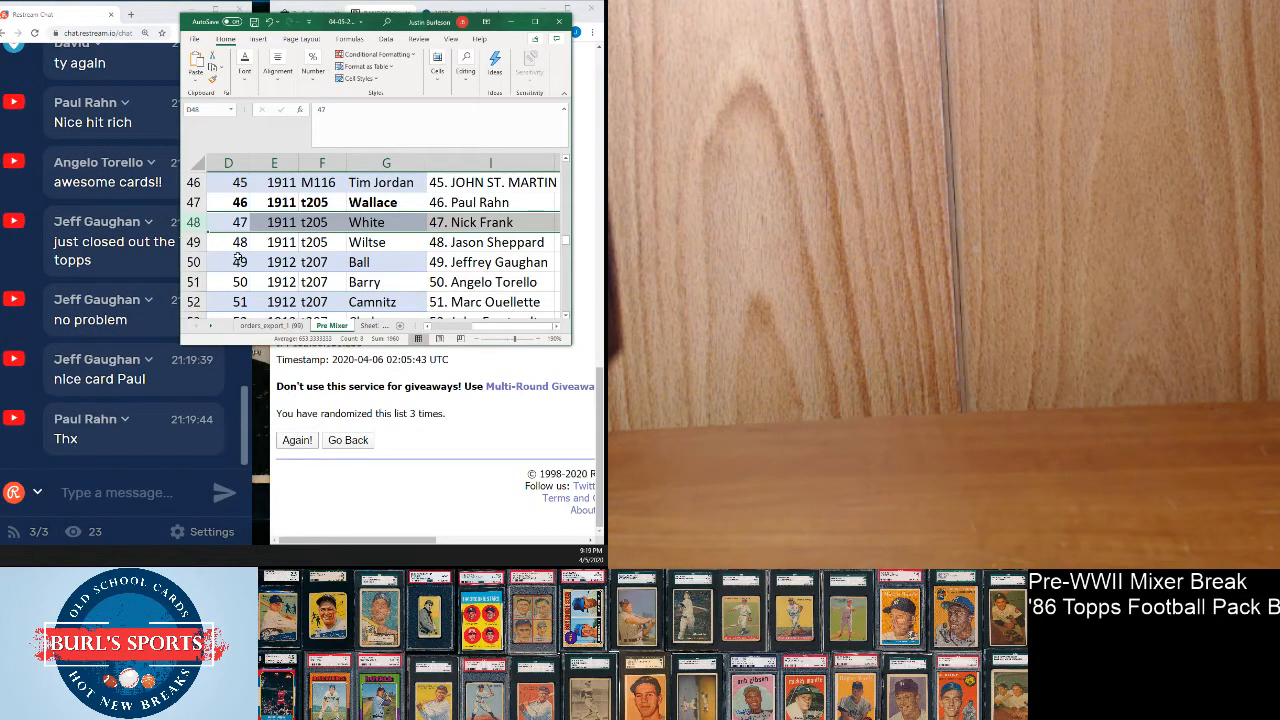
# Highlight row 49 for card 48, then row 50 for card 49, Ball.
pyautogui.click(228, 242)
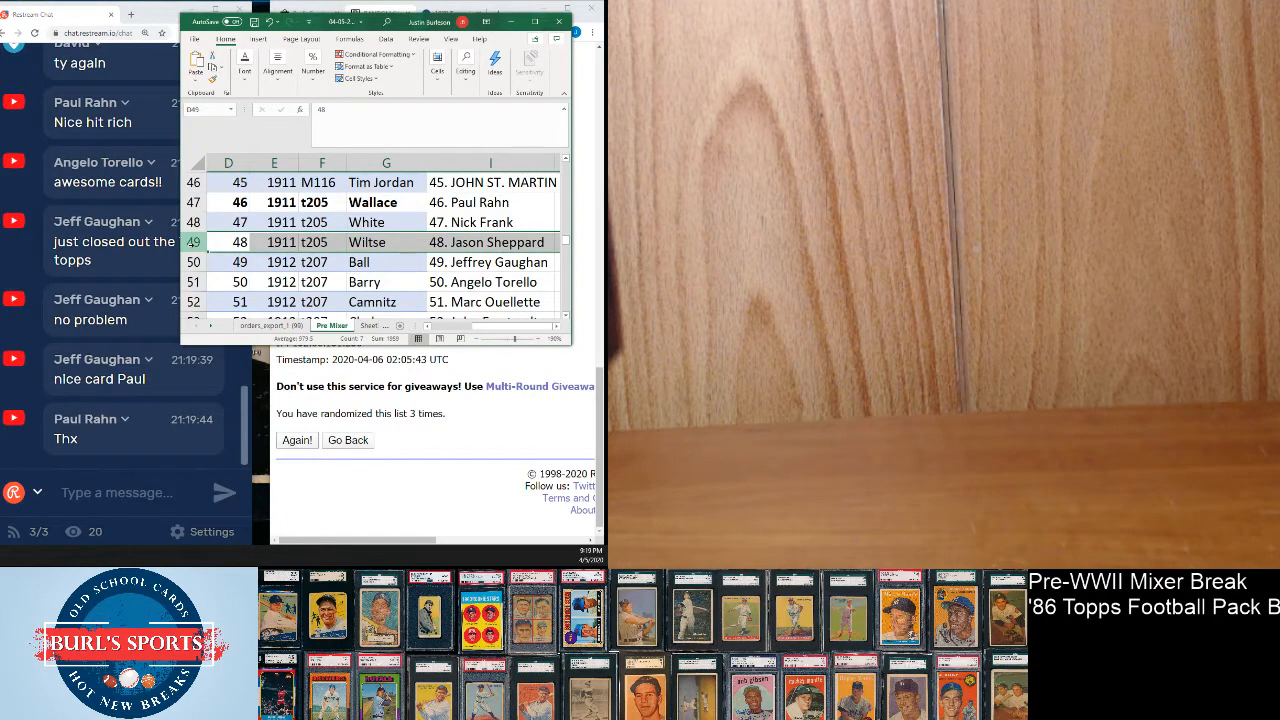
pyautogui.click(227, 262)
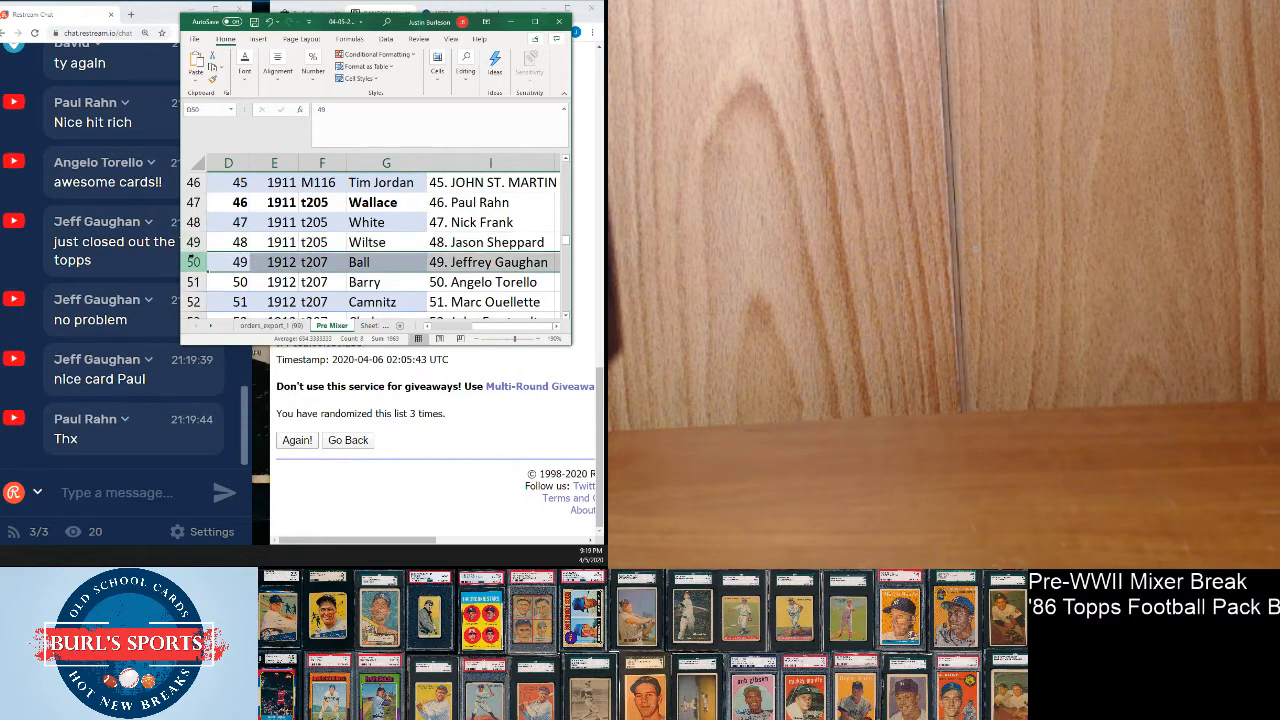
pyautogui.scroll(-3)
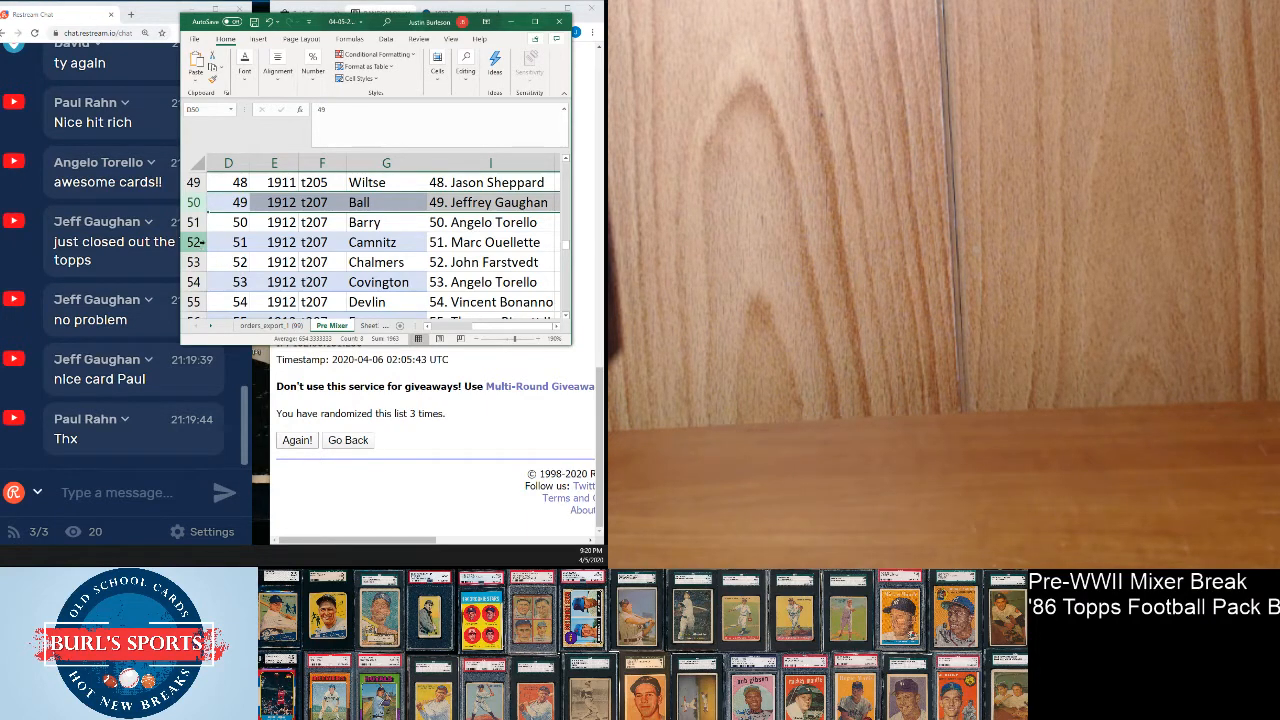
pyautogui.click(194, 222)
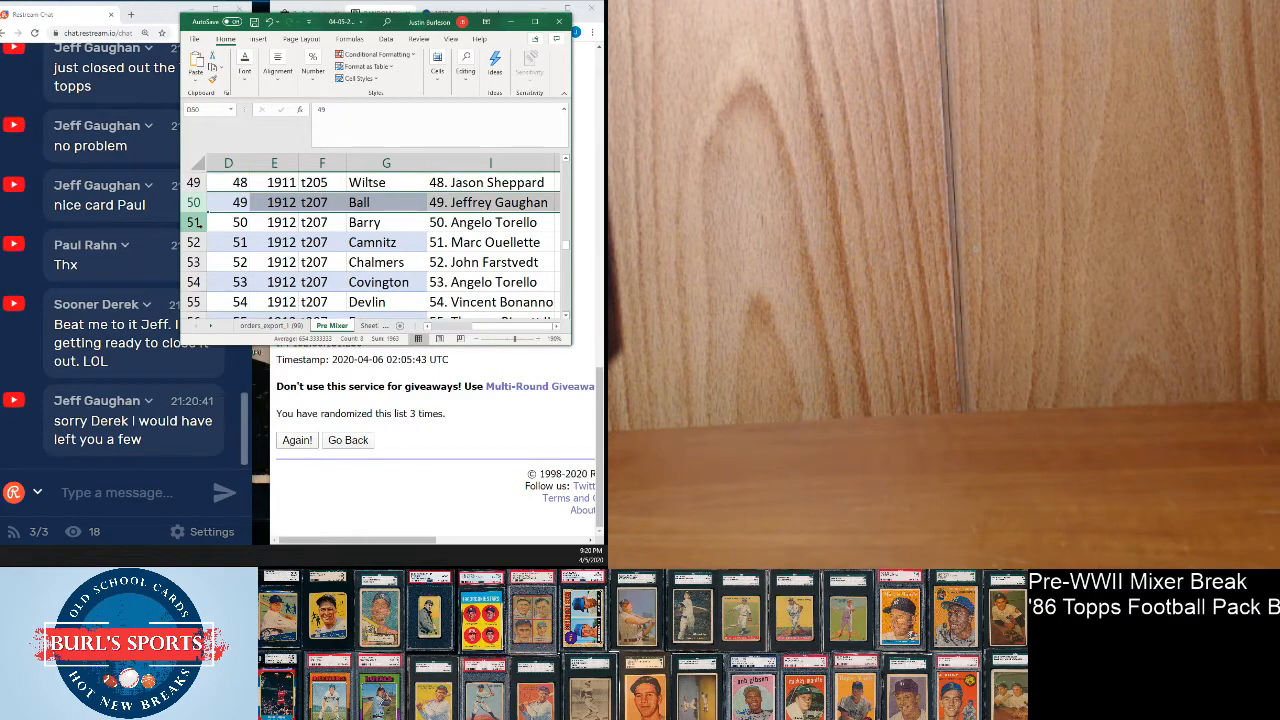
# Step the highlight down rows 51 to 58, calling out buyers for cards 50 through 57.
pyautogui.click(228, 222)
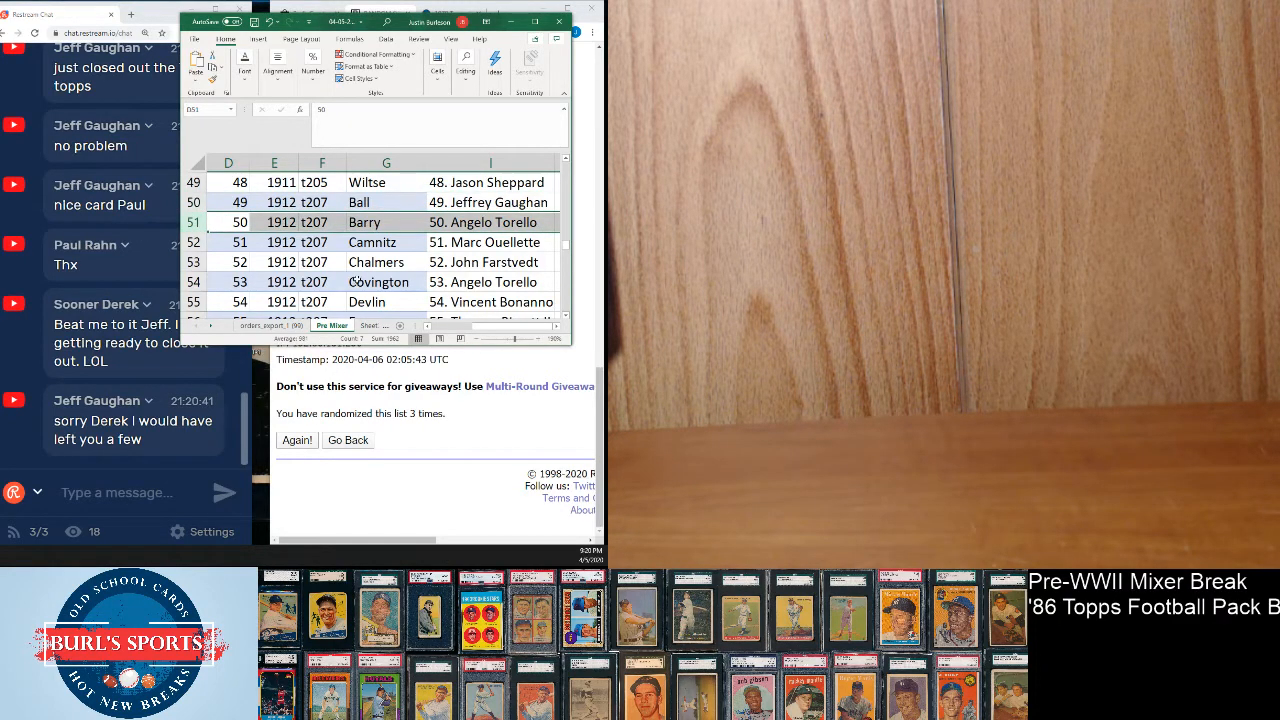
pyautogui.click(228, 242)
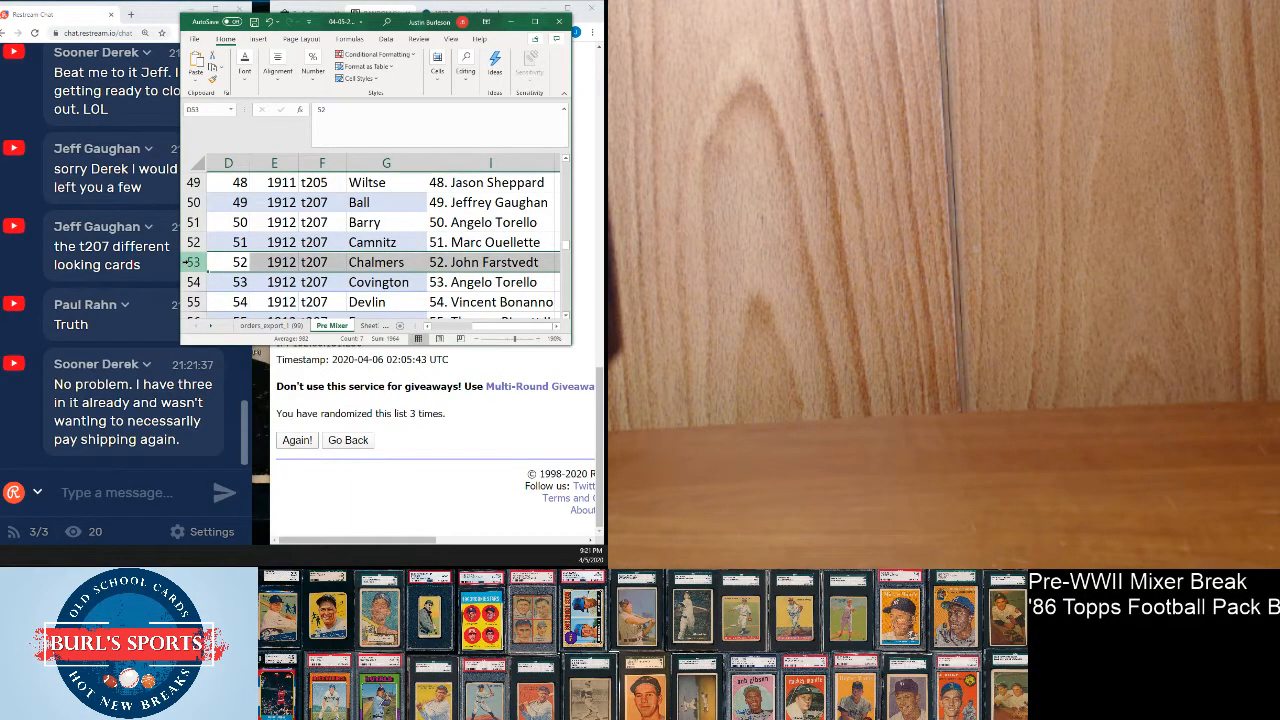
pyautogui.click(228, 281)
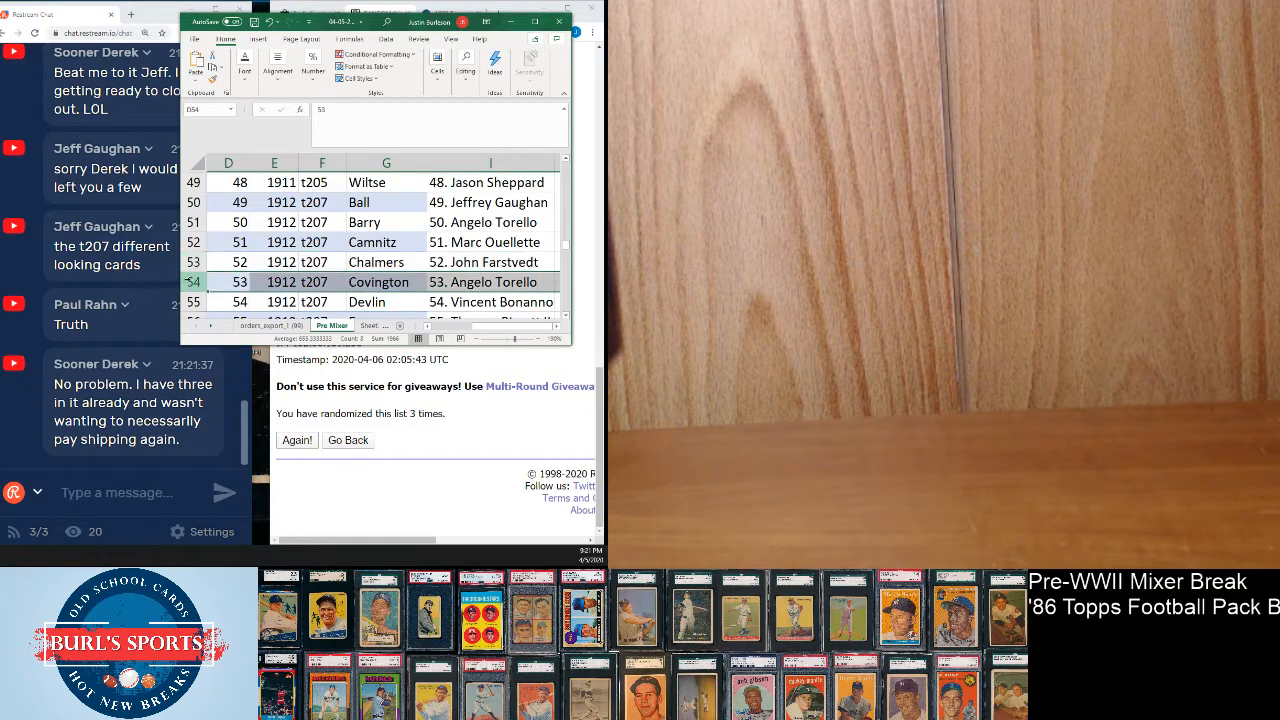
pyautogui.scroll(-3)
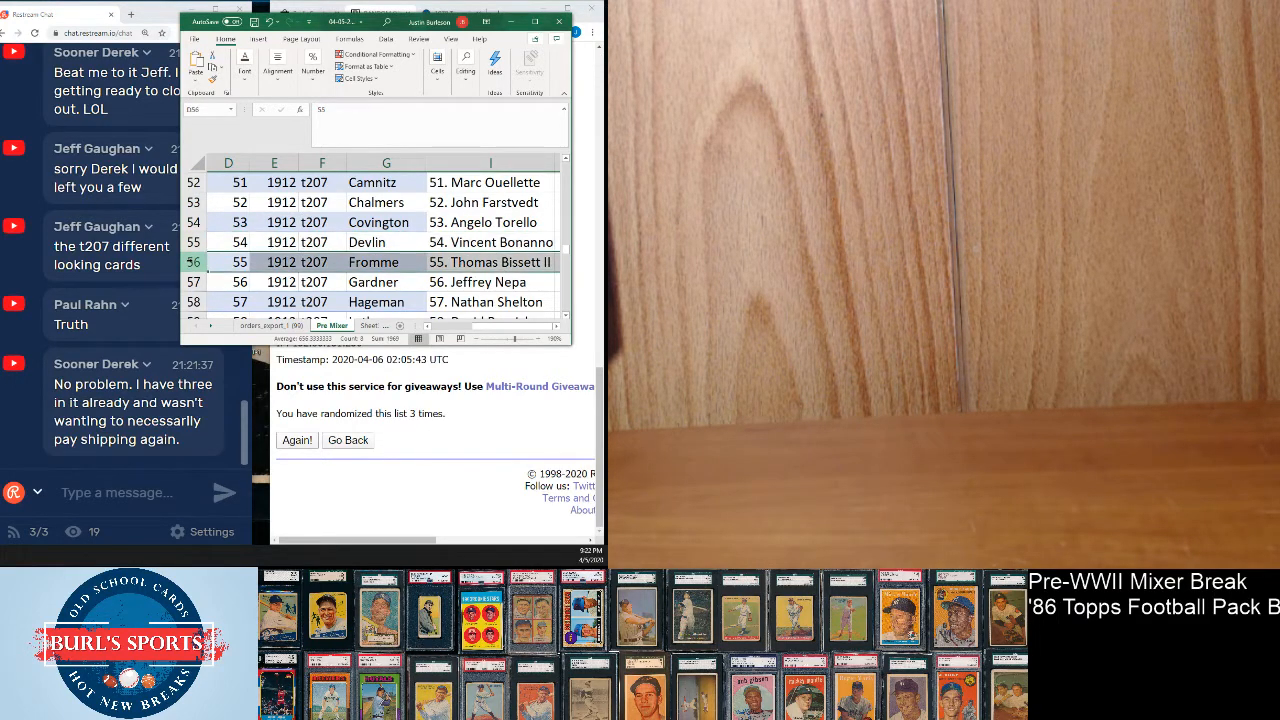
pyautogui.click(194, 282)
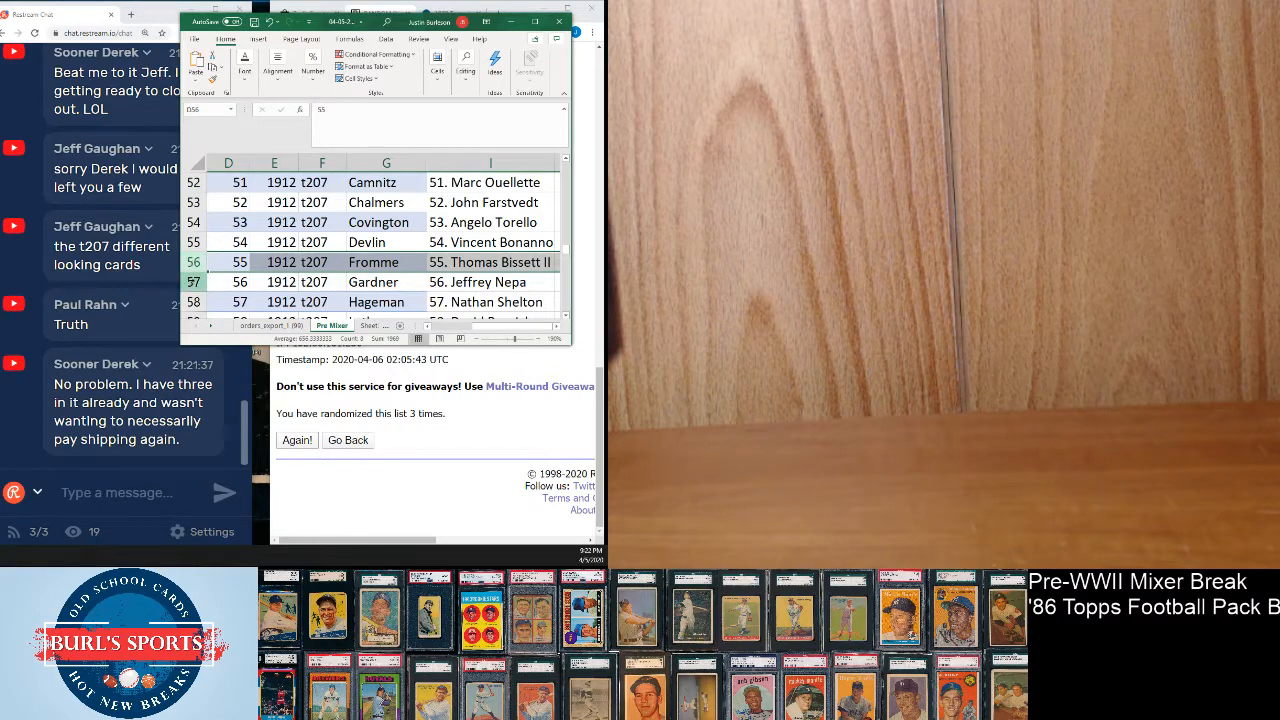
pyautogui.scroll(-3)
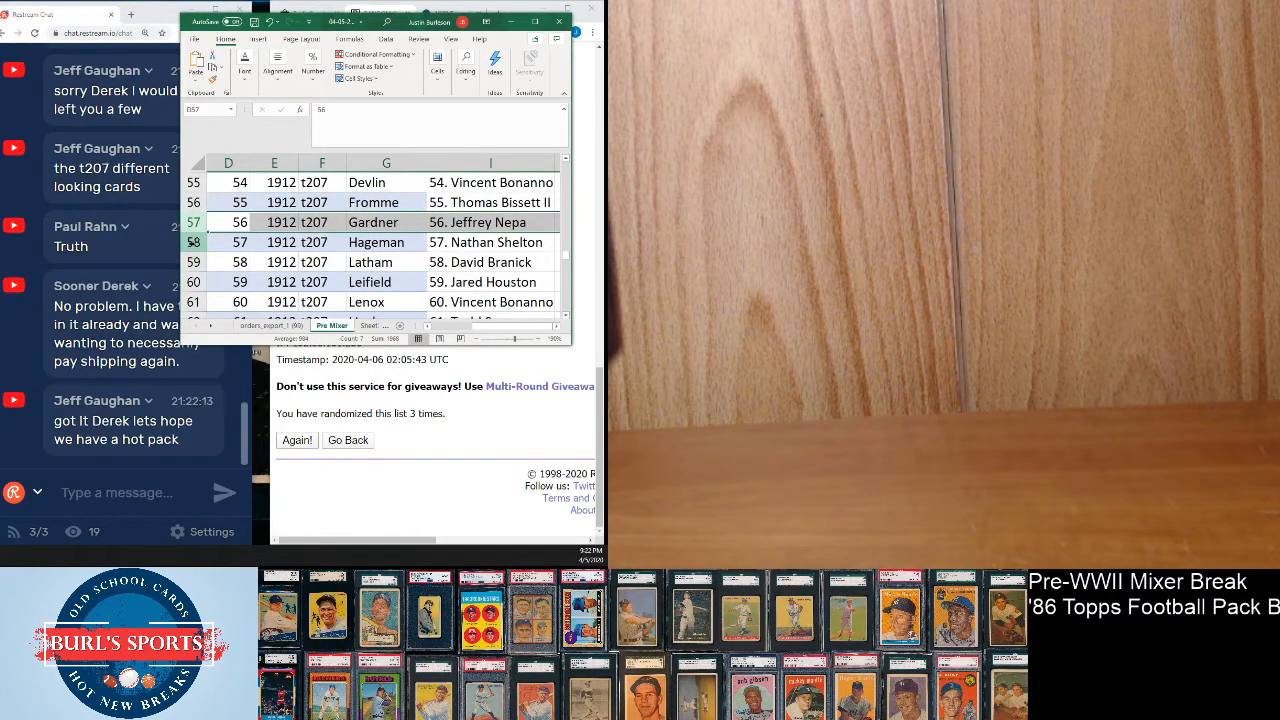
pyautogui.click(240, 242)
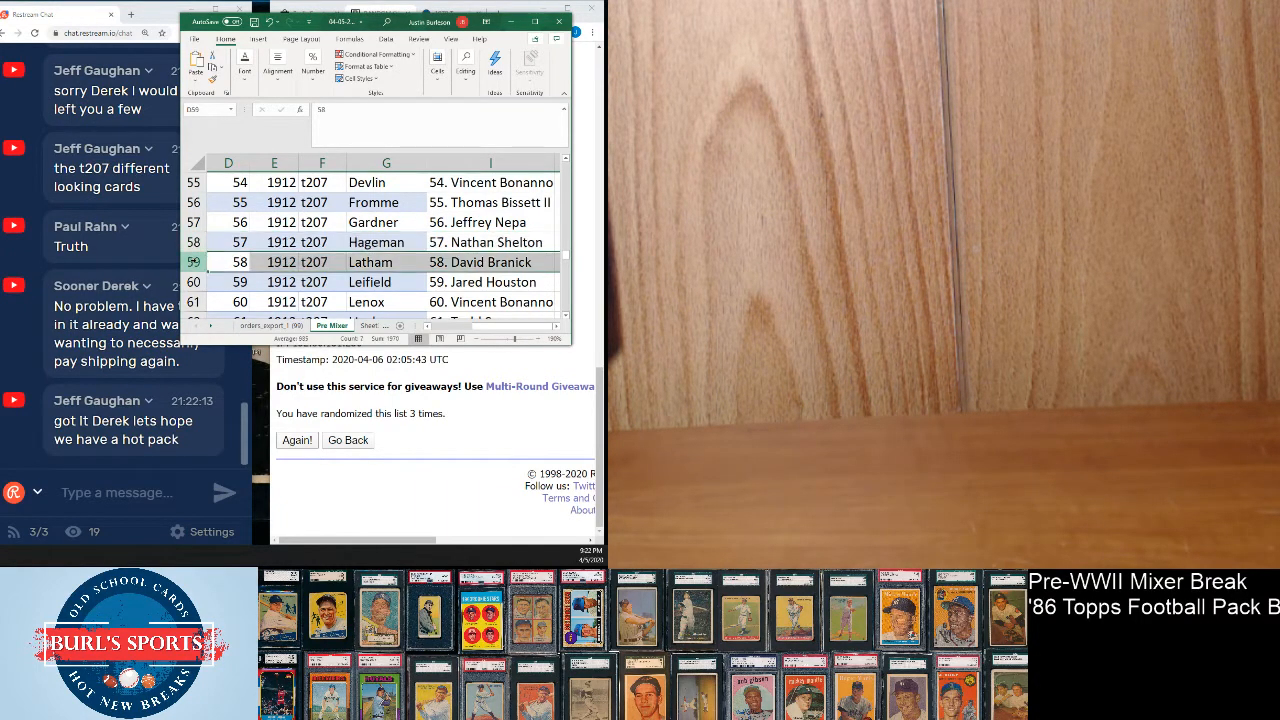
# Highlight rows 60, 61, 62 and 63 in turn for cards 59 to 62.
pyautogui.scroll(-3)
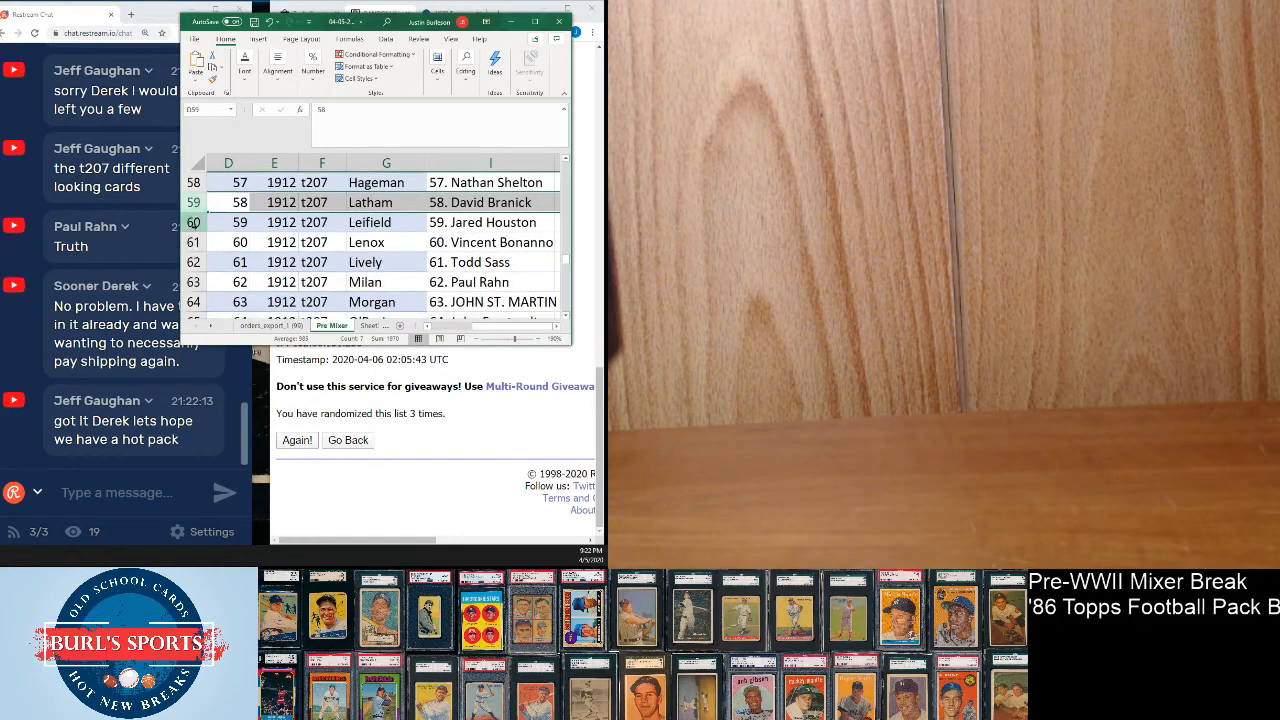
pyautogui.click(228, 222)
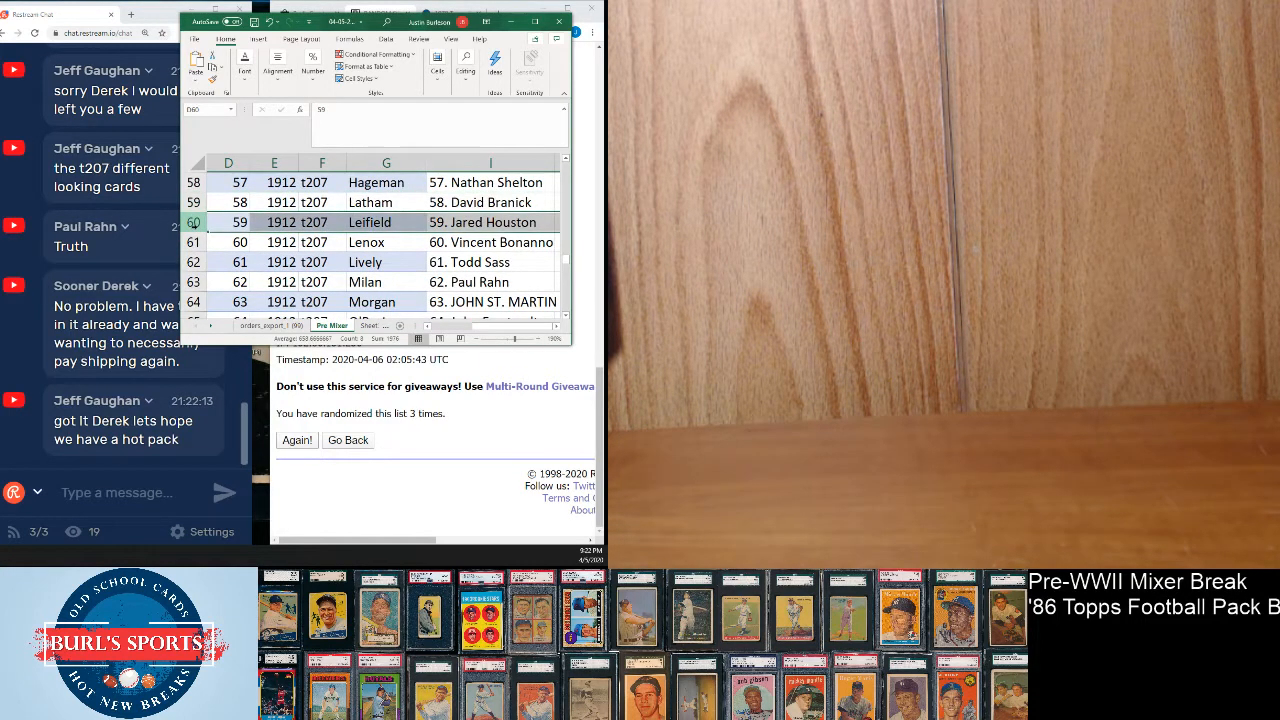
pyautogui.click(228, 242)
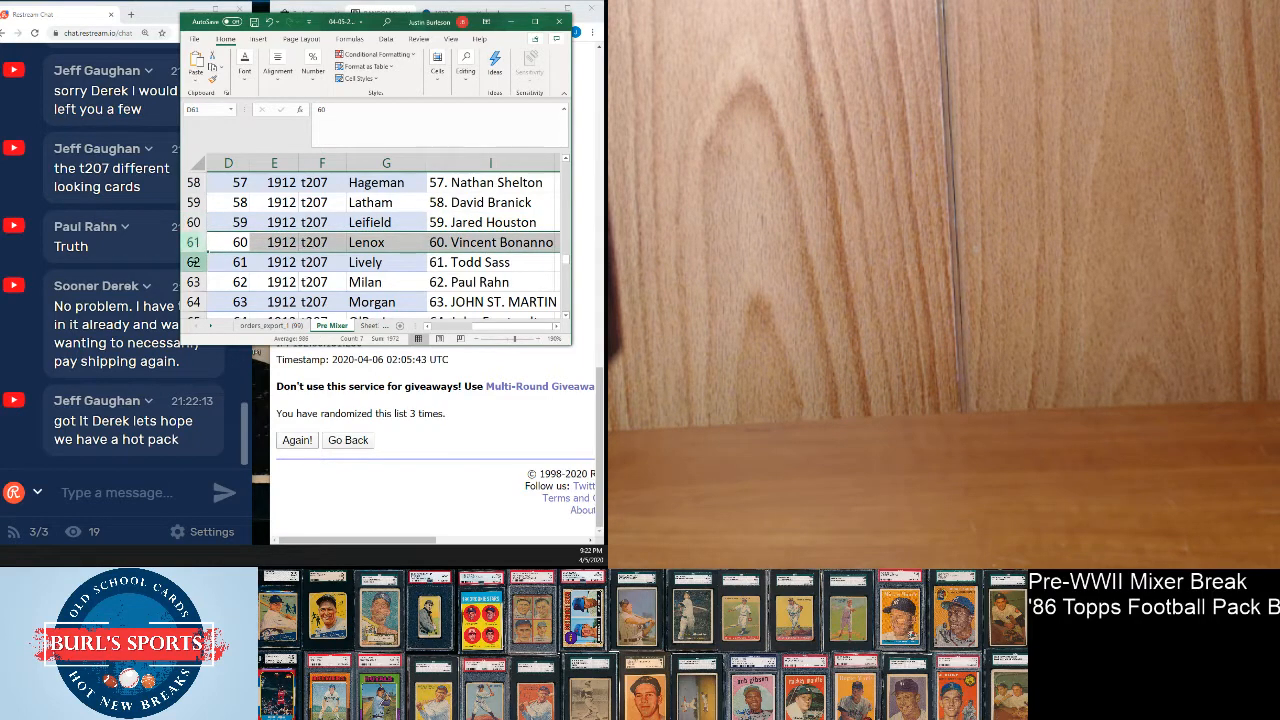
pyautogui.click(228, 262)
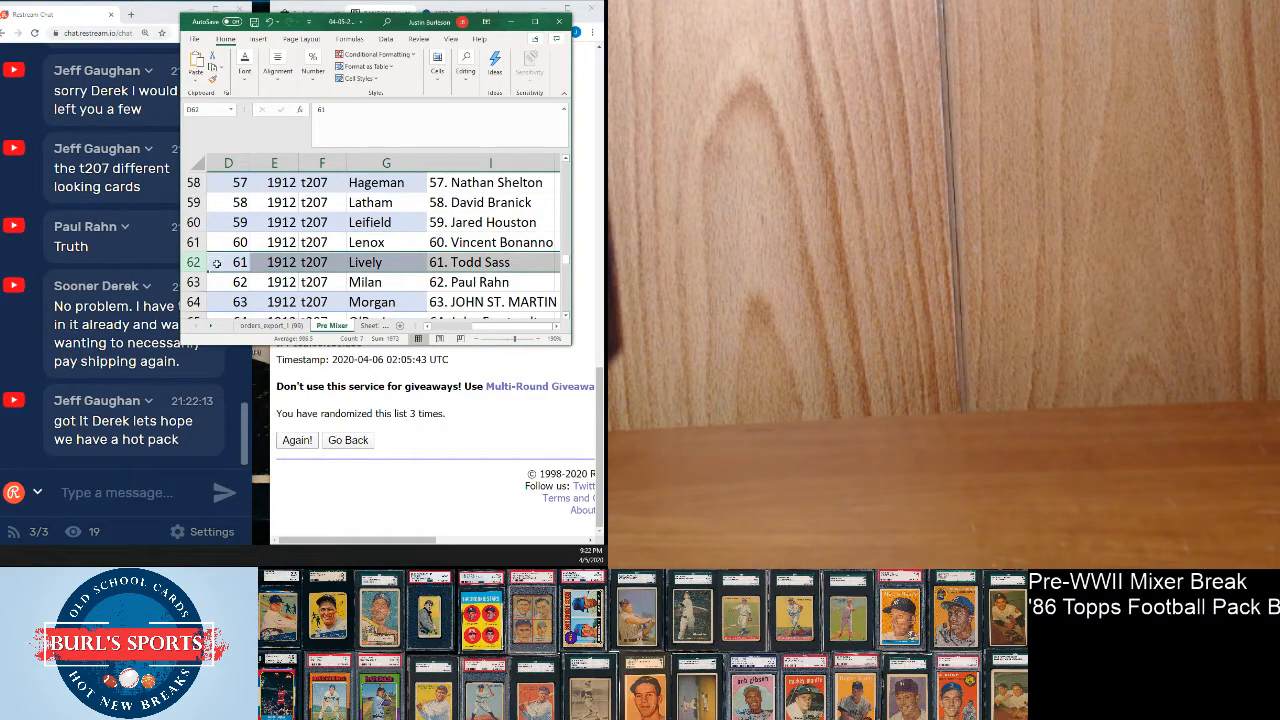
pyautogui.click(228, 281)
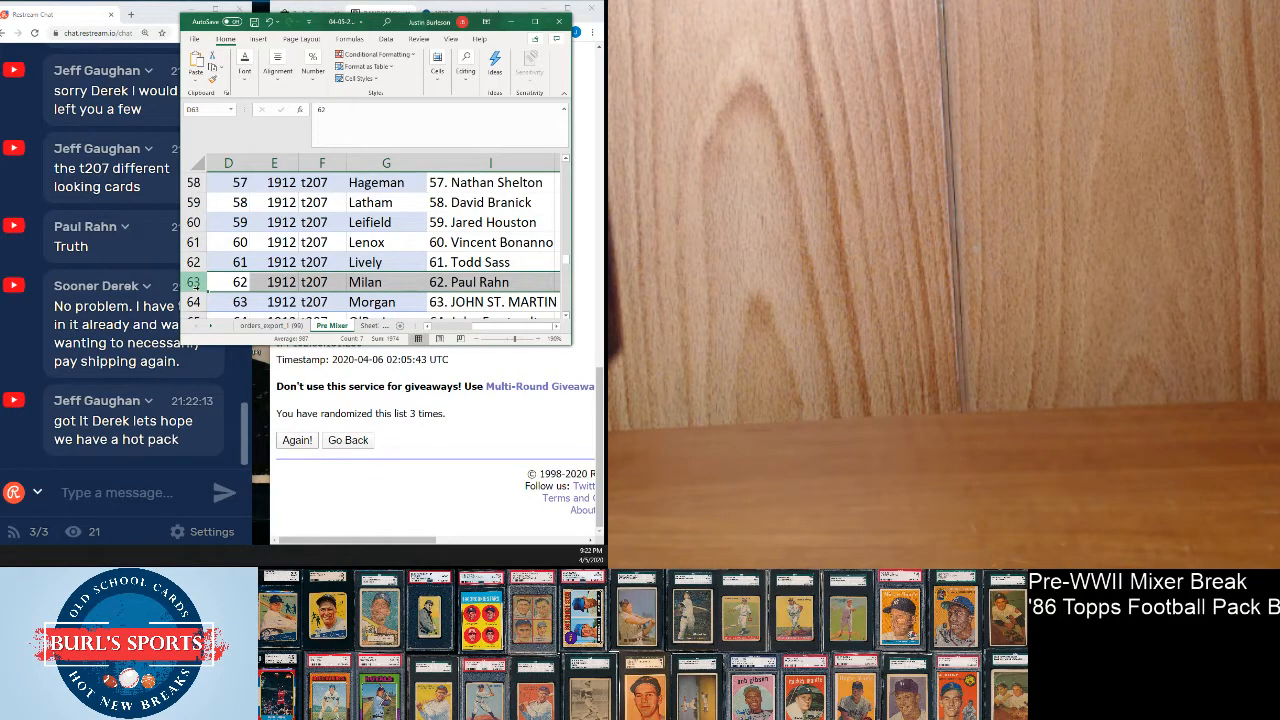
pyautogui.scroll(-3)
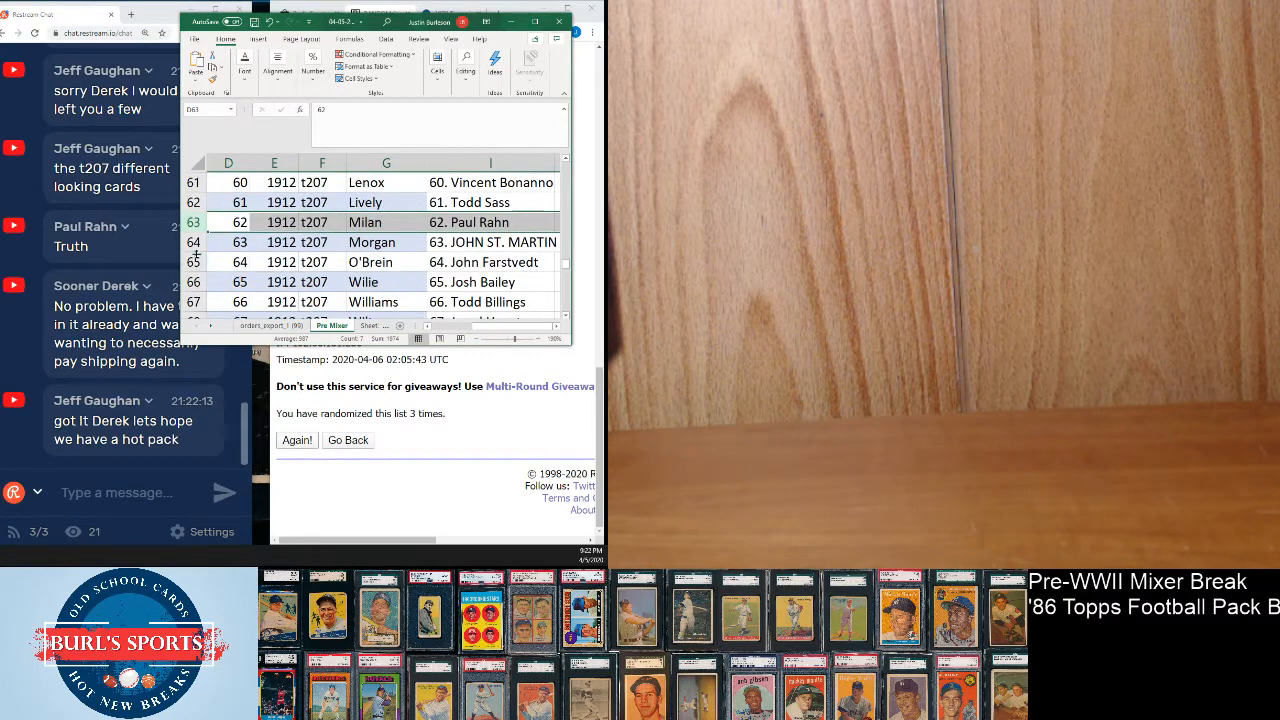
# Highlight row 64 for card 63, then row 65 for card 64.
pyautogui.click(193, 242)
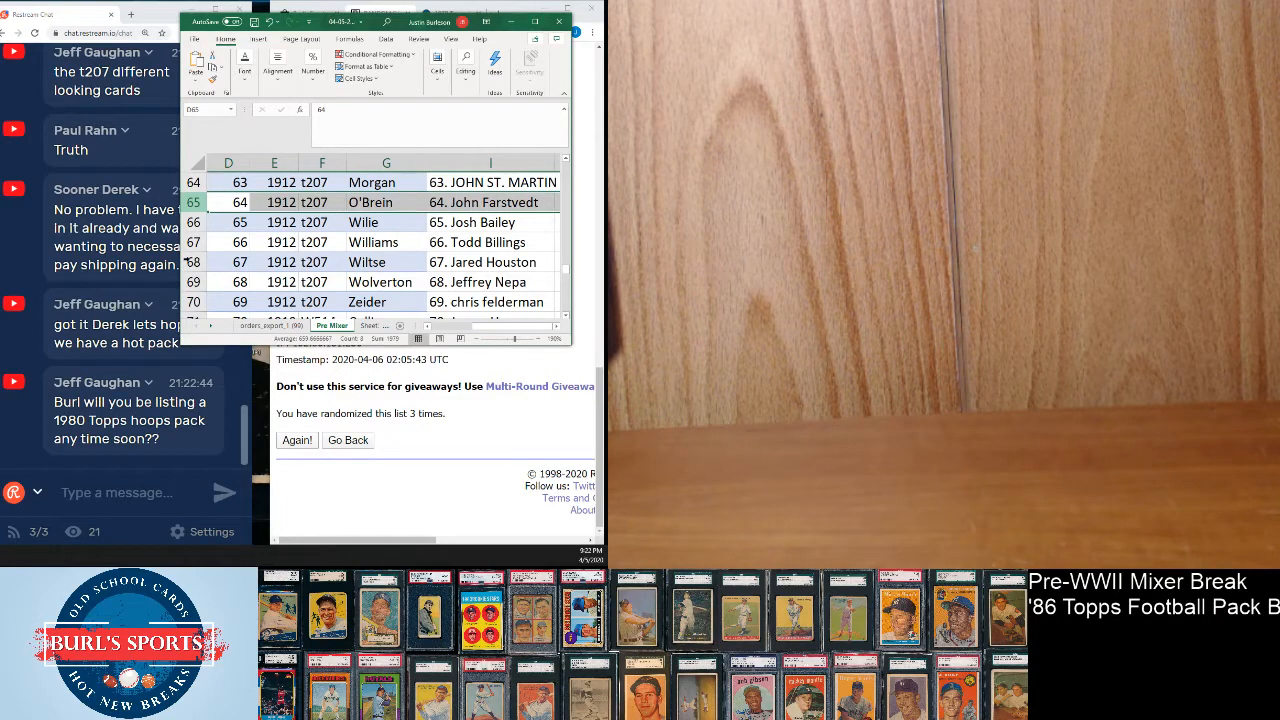
pyautogui.click(193, 222)
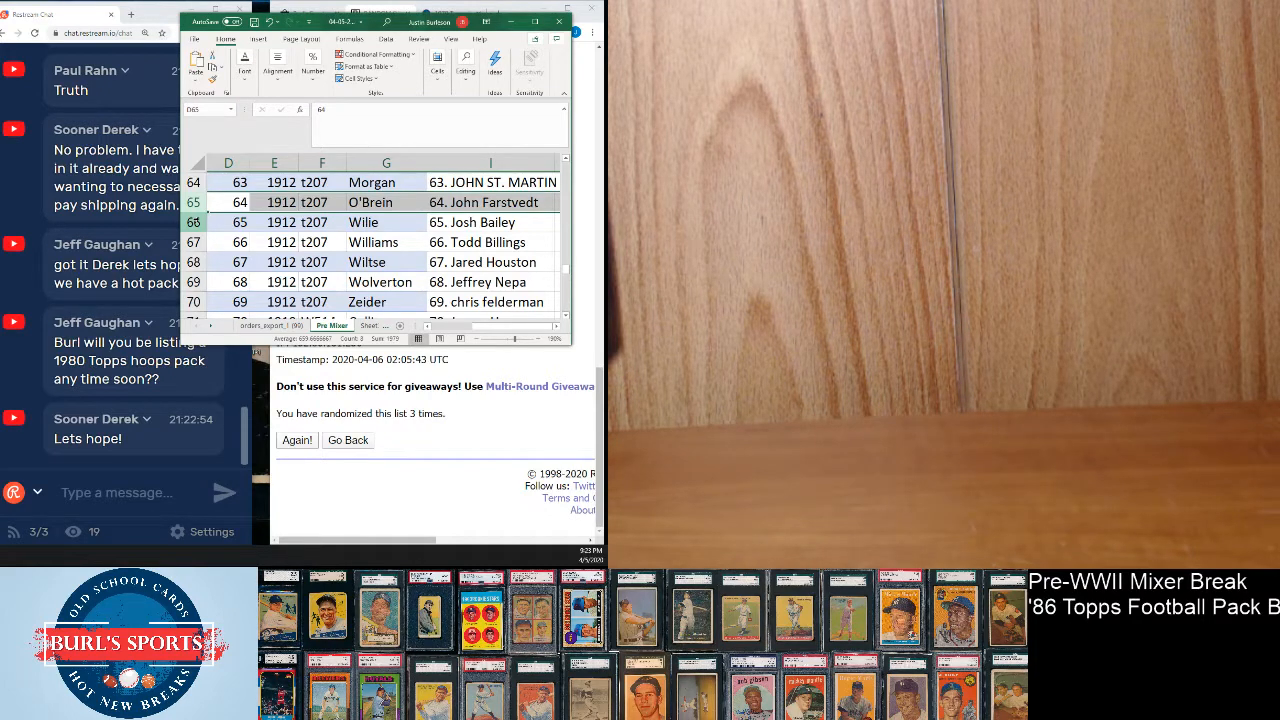
# Highlight rows 66, 67, 68 and 69 in sequence for cards 65 through 68.
pyautogui.click(228, 222)
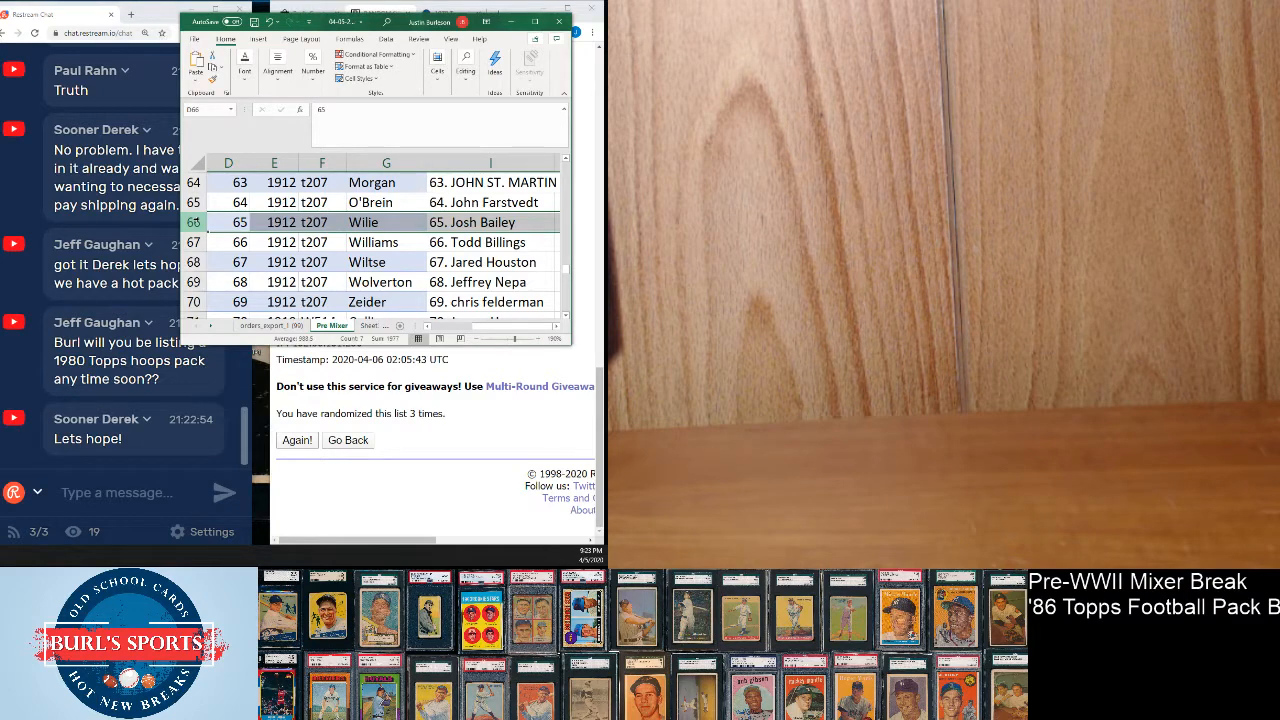
pyautogui.scroll(-3)
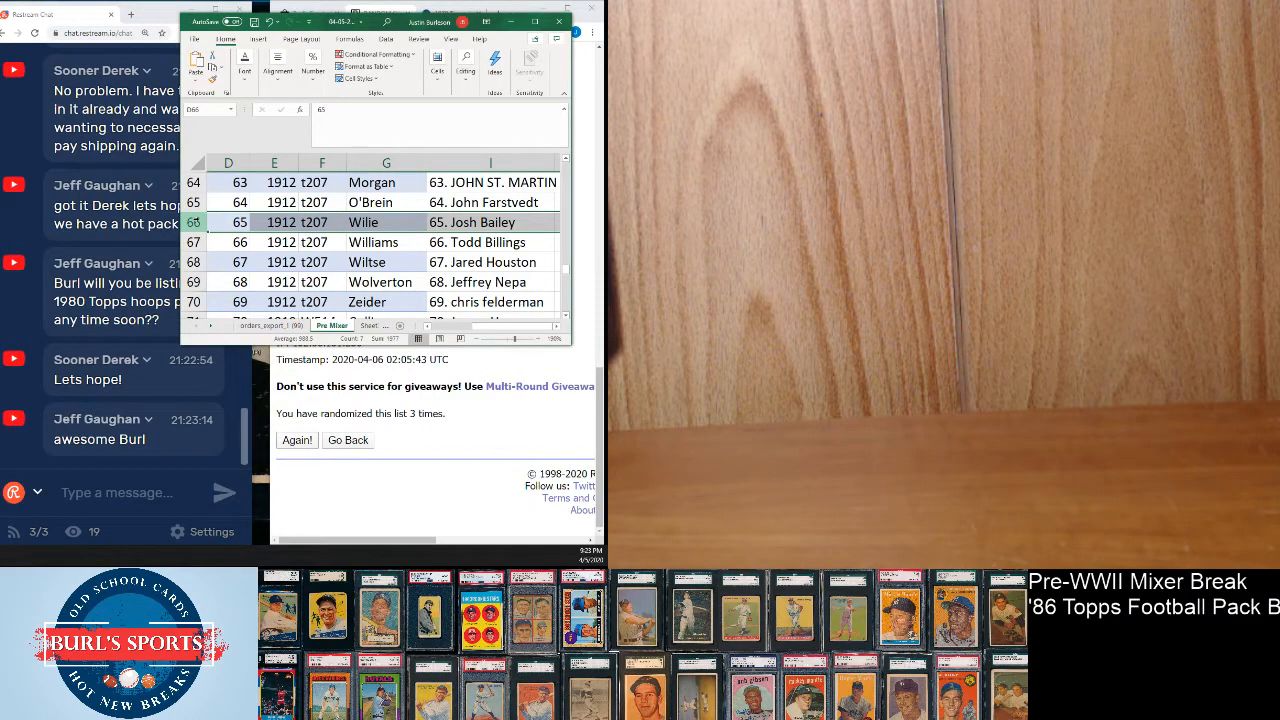
pyautogui.click(194, 242)
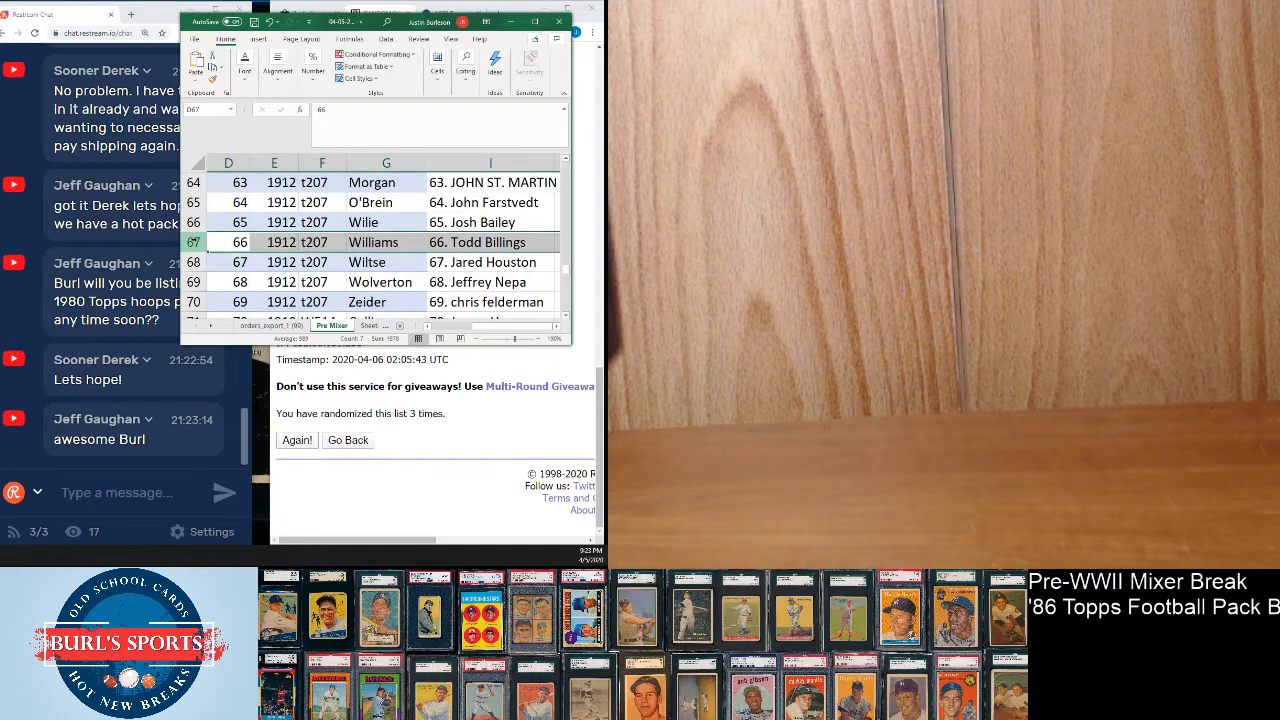
pyautogui.click(228, 262)
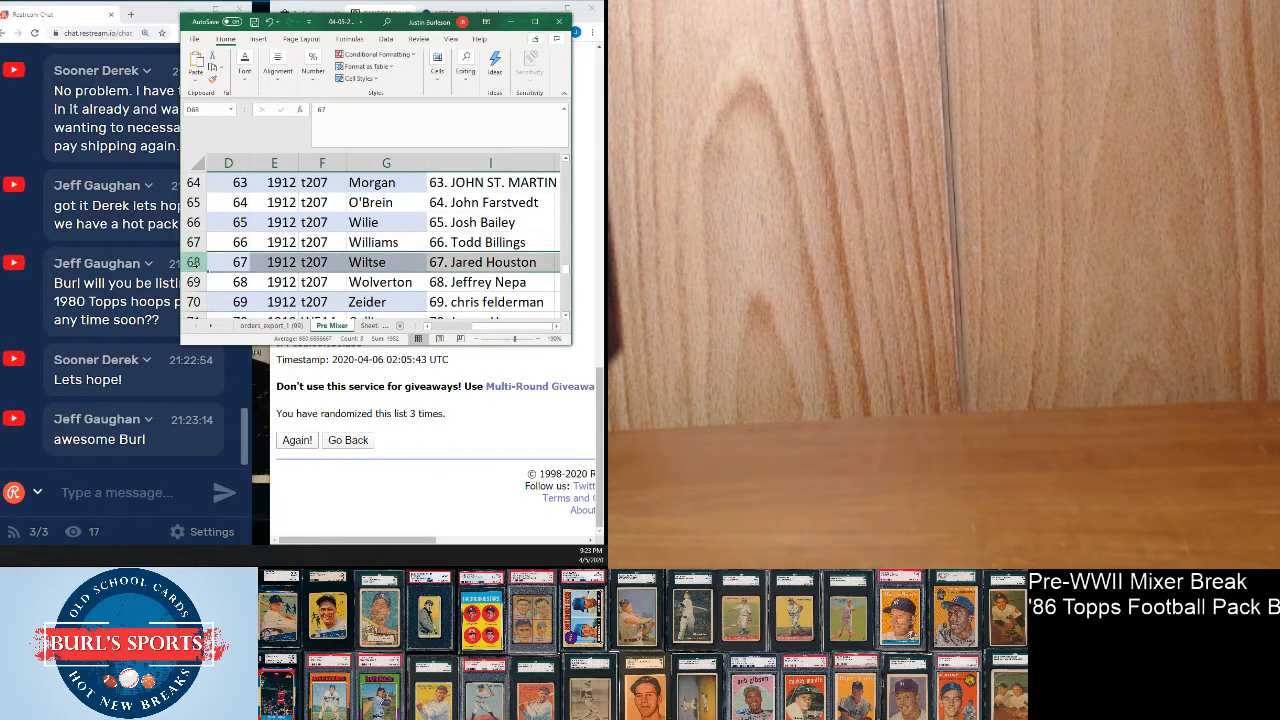
pyautogui.click(228, 282)
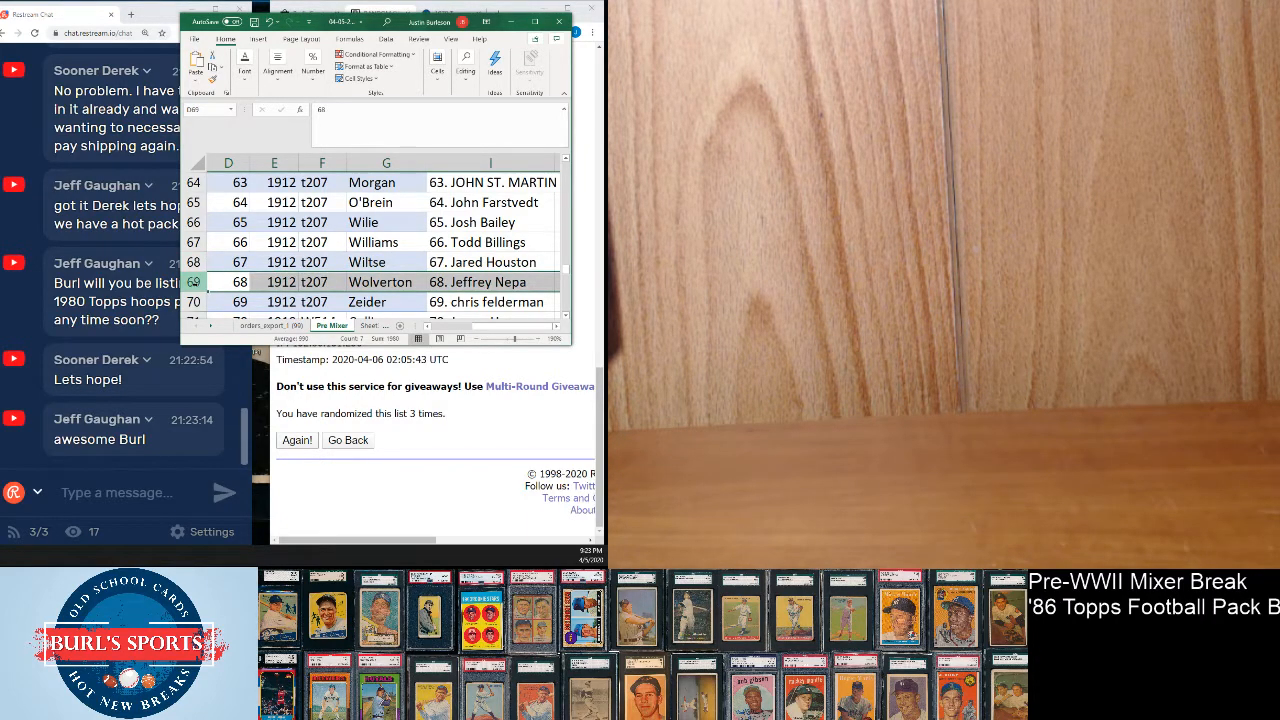
pyautogui.scroll(-3)
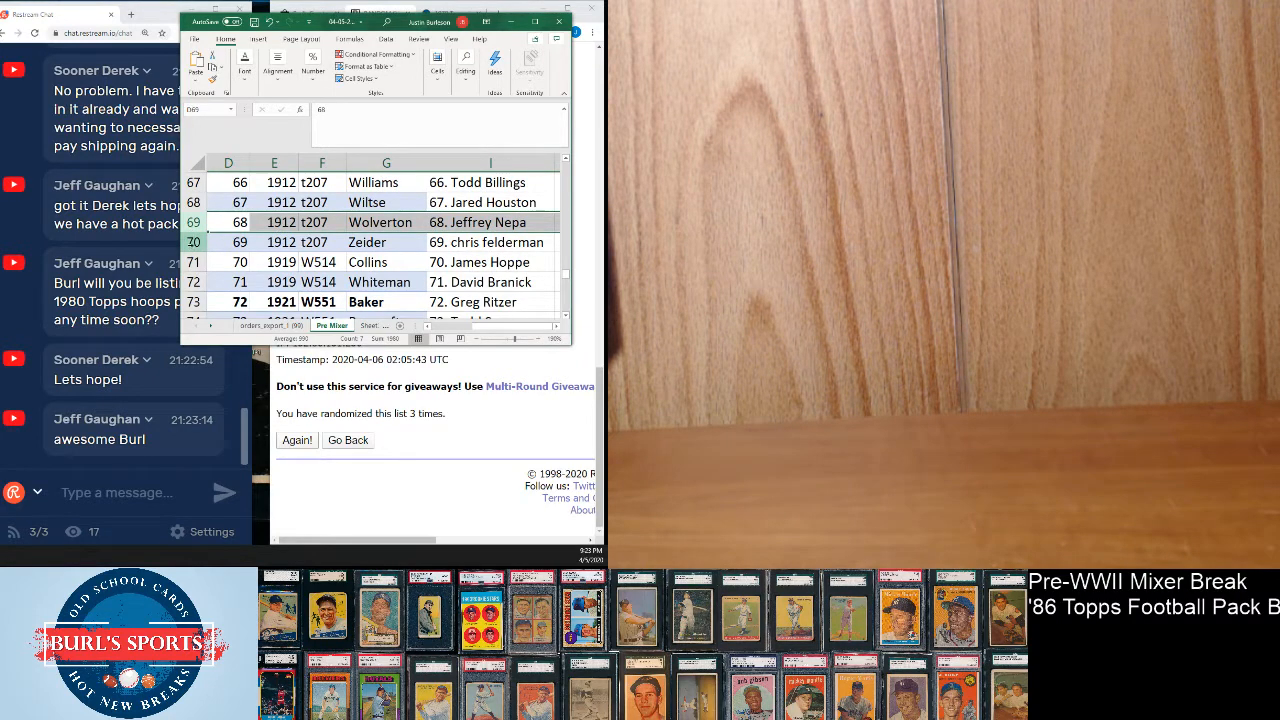
# Highlight rows 70 and 72 for cards 69 and 71, reaching the Bancroft / Todd Sass row.
pyautogui.click(228, 242)
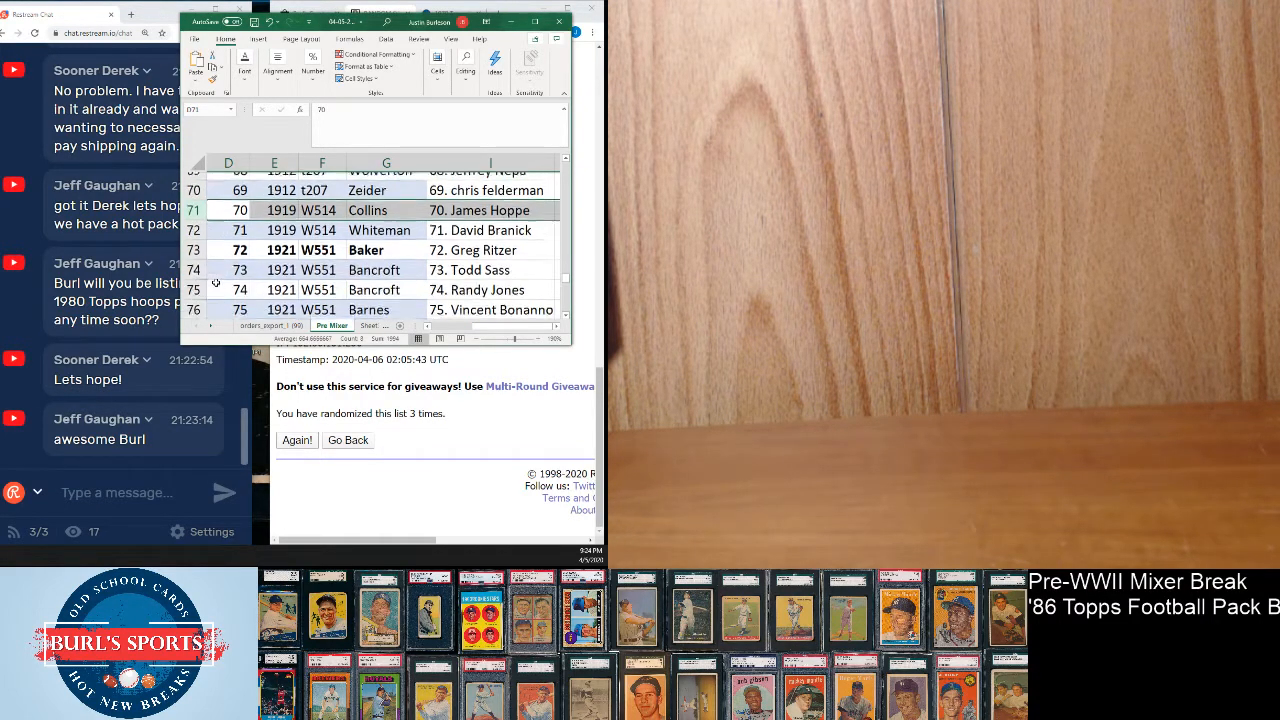
pyautogui.scroll(-3)
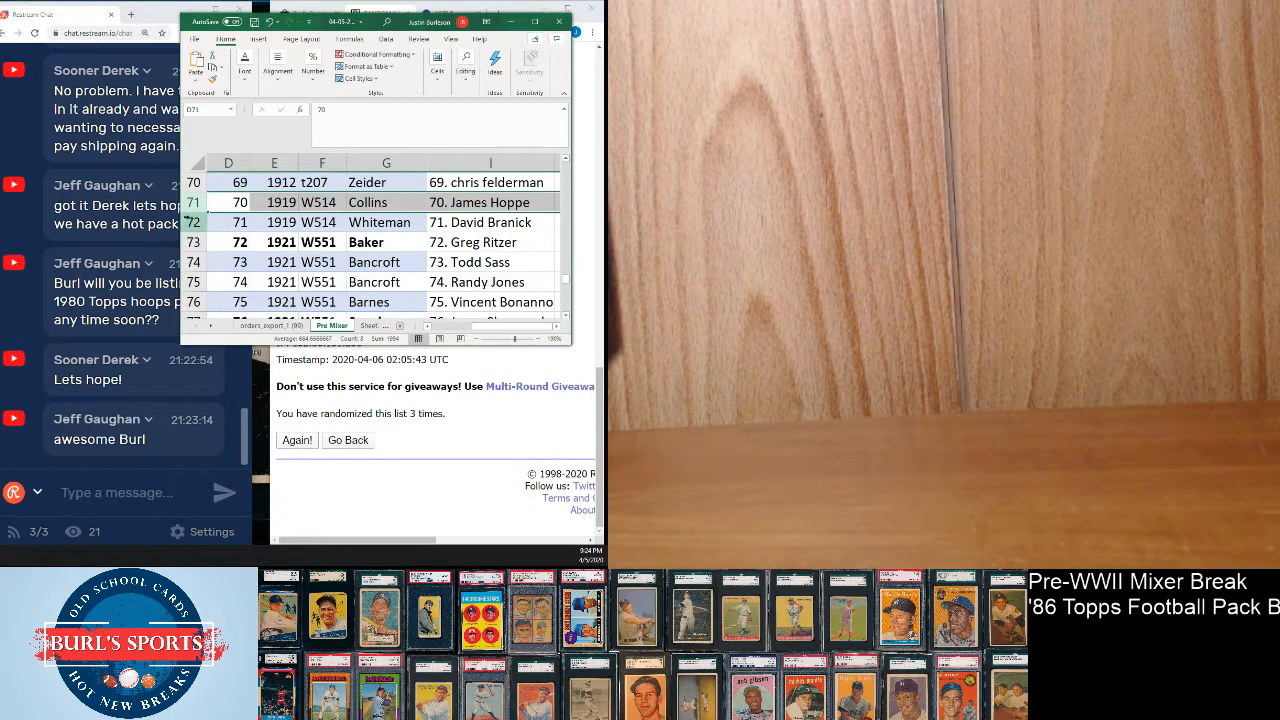
pyautogui.click(228, 222)
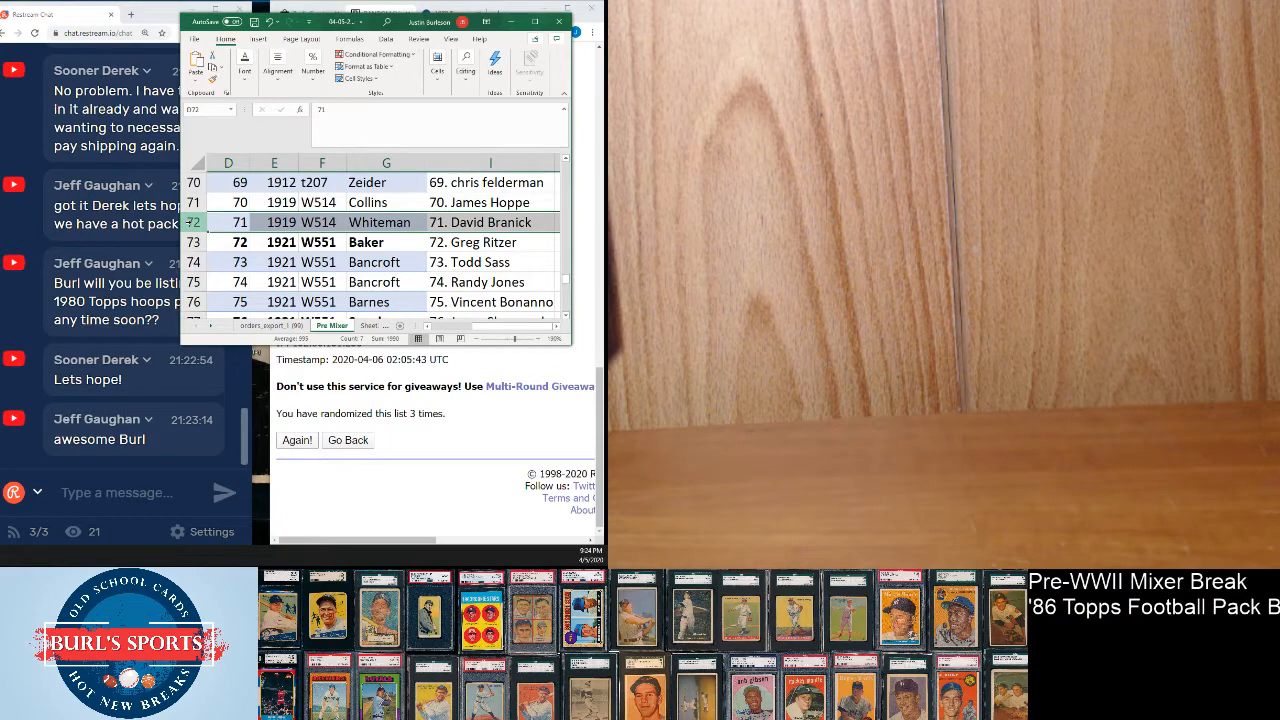
pyautogui.click(195, 242)
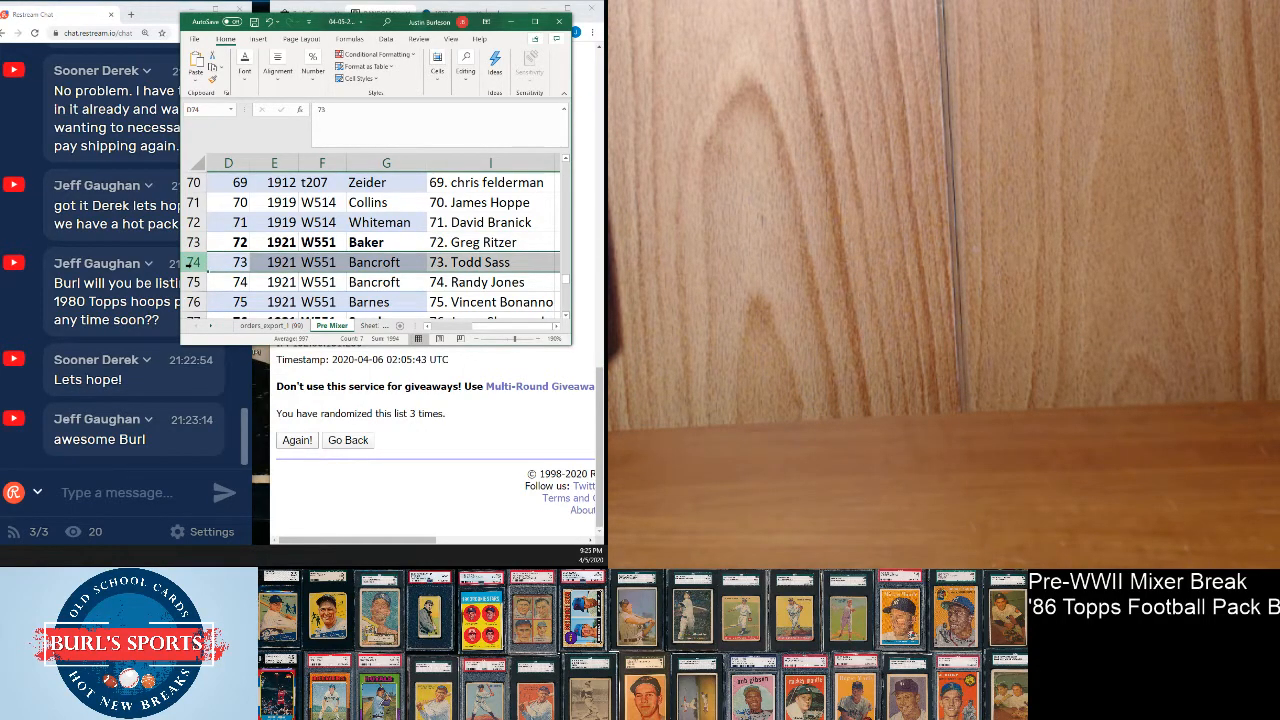
pyautogui.click(228, 281)
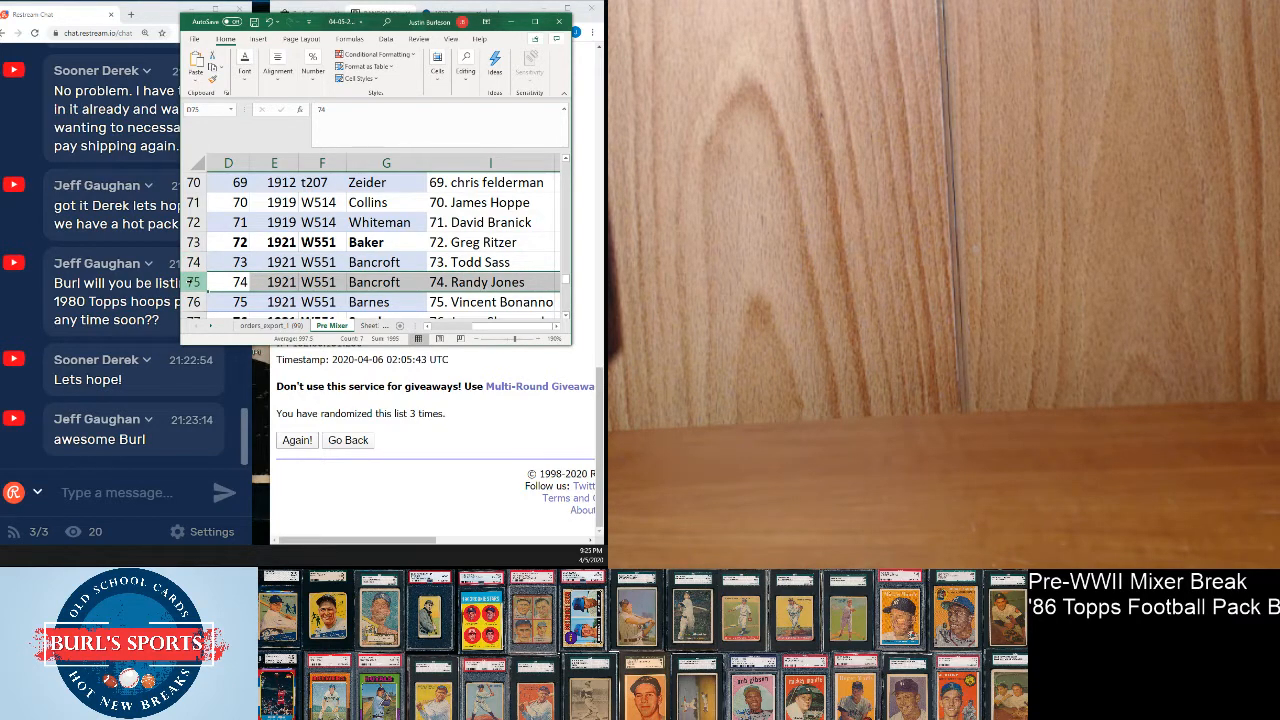
pyautogui.click(193, 262)
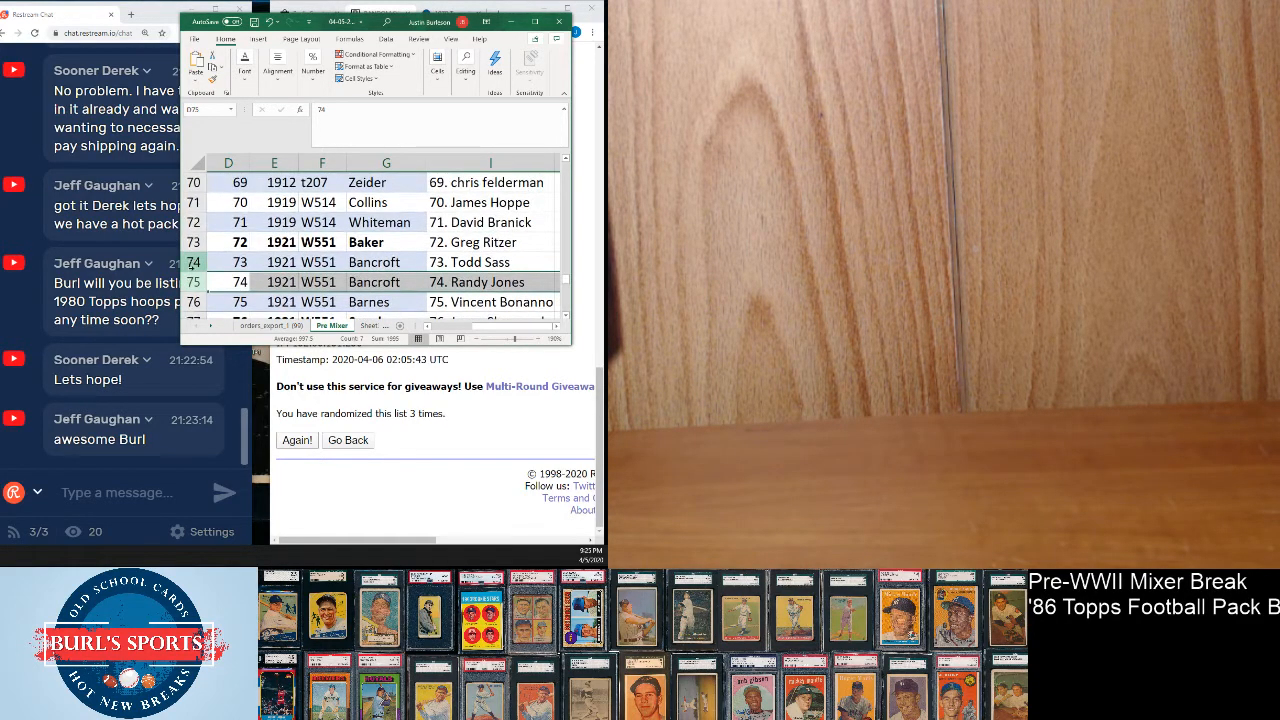
pyautogui.click(228, 262)
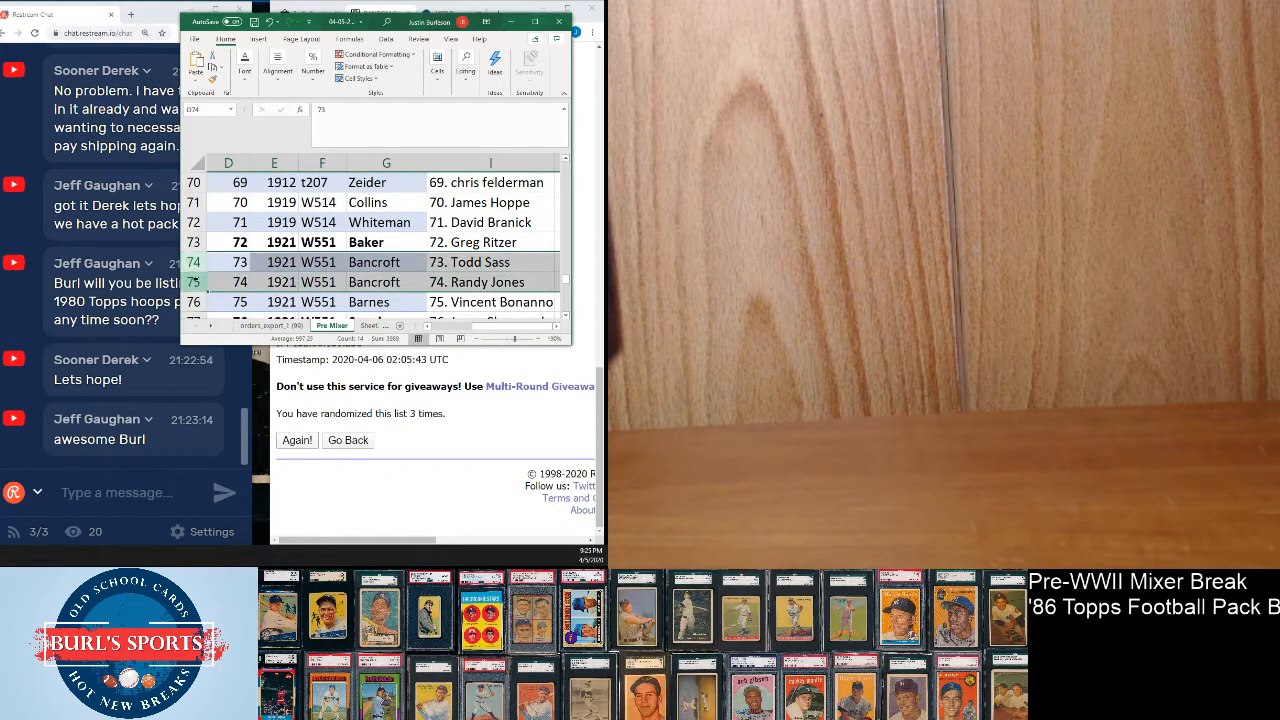
pyautogui.scroll(-3)
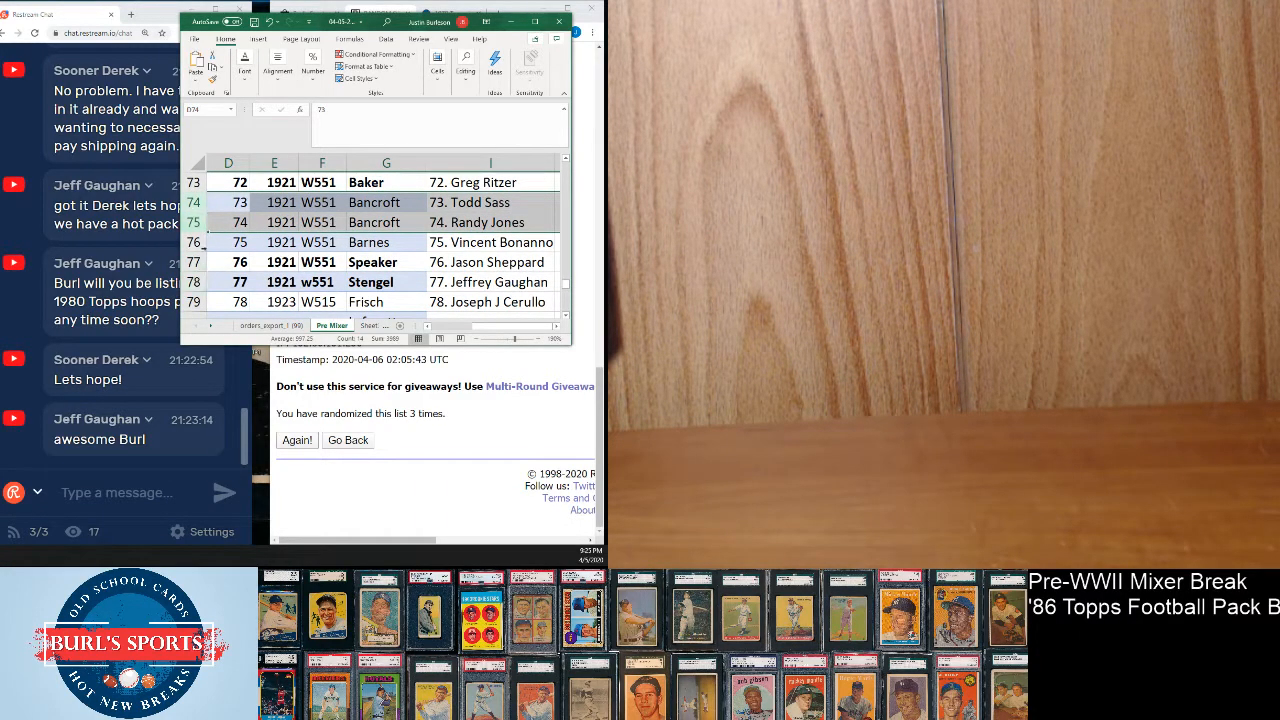
pyautogui.click(228, 242)
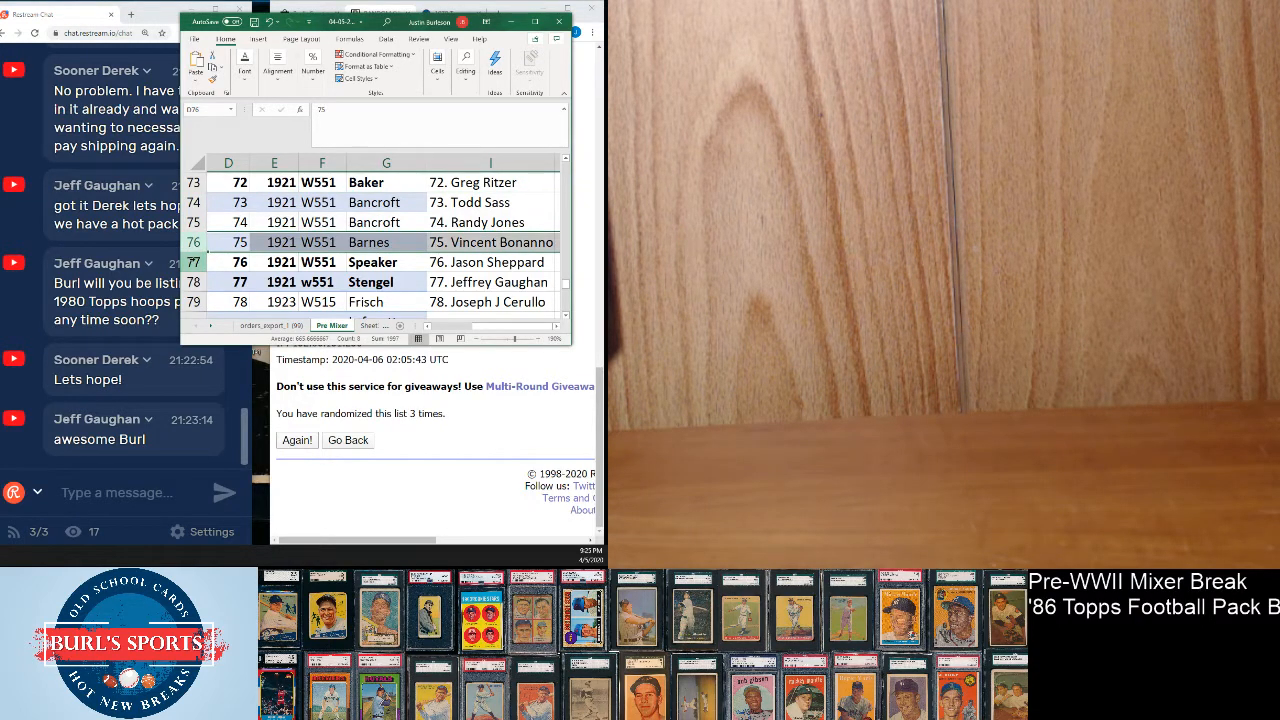
pyautogui.click(228, 262)
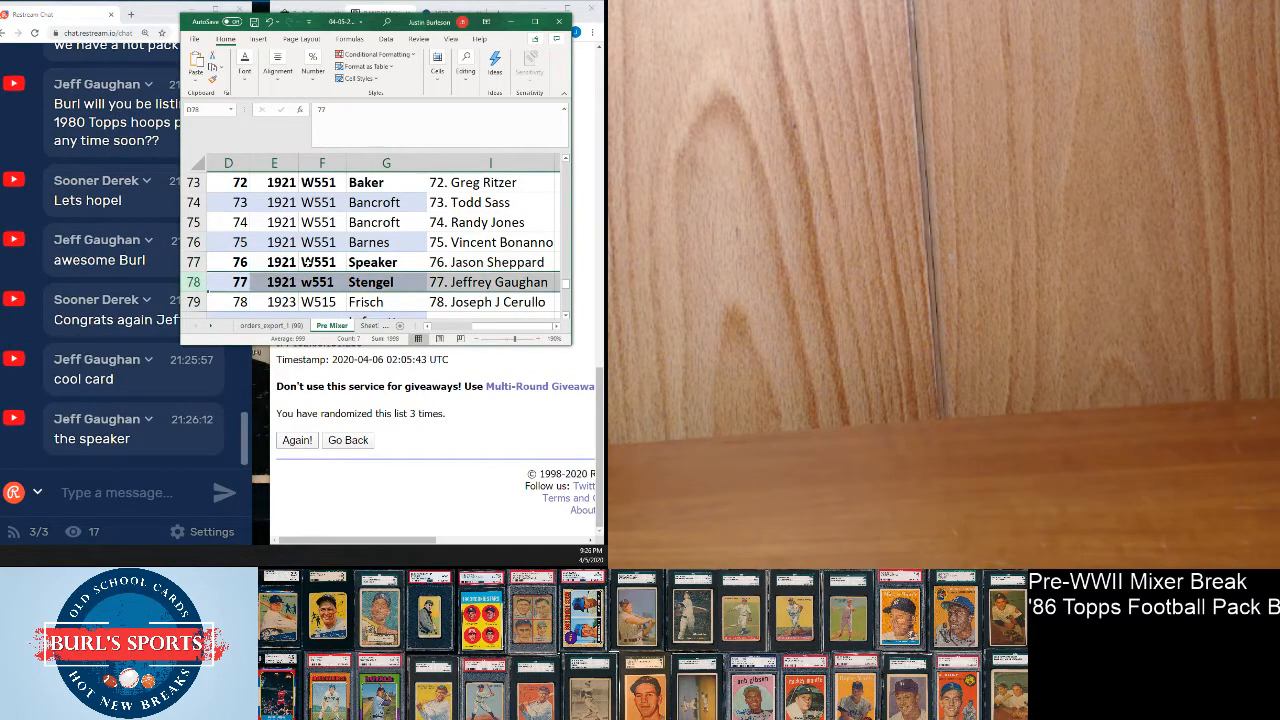
pyautogui.scroll(-3)
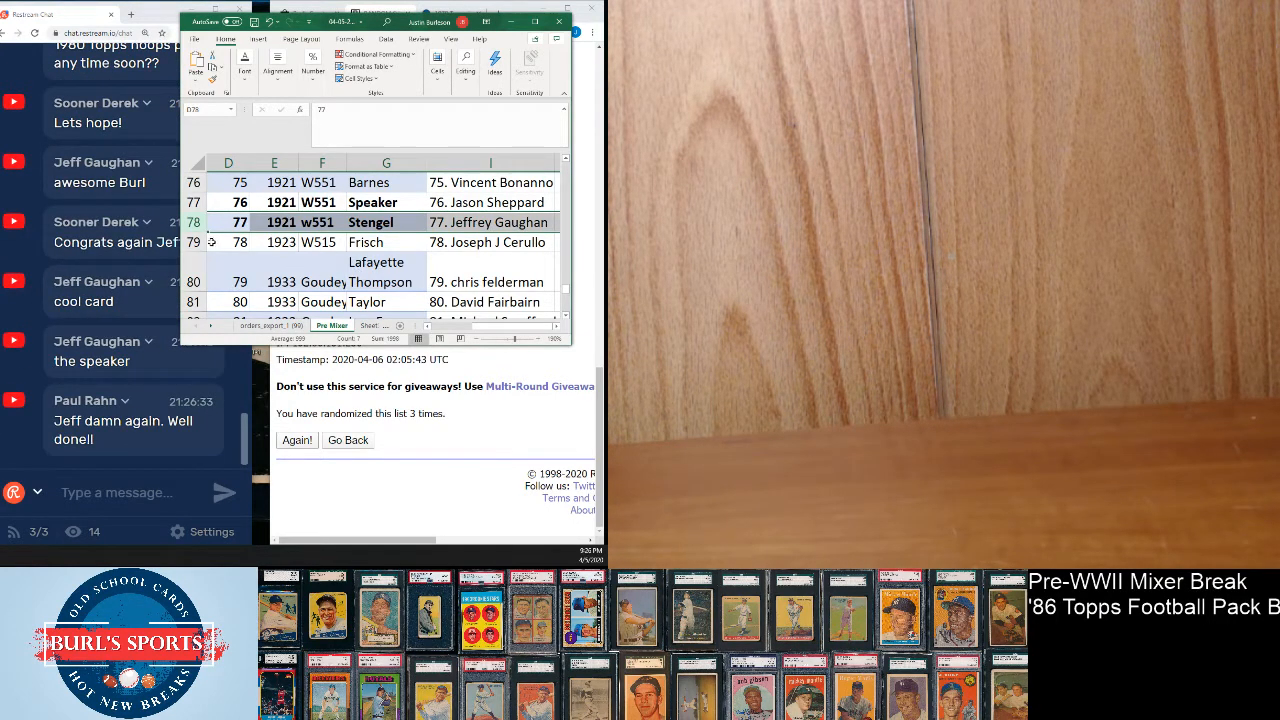
pyautogui.click(228, 242)
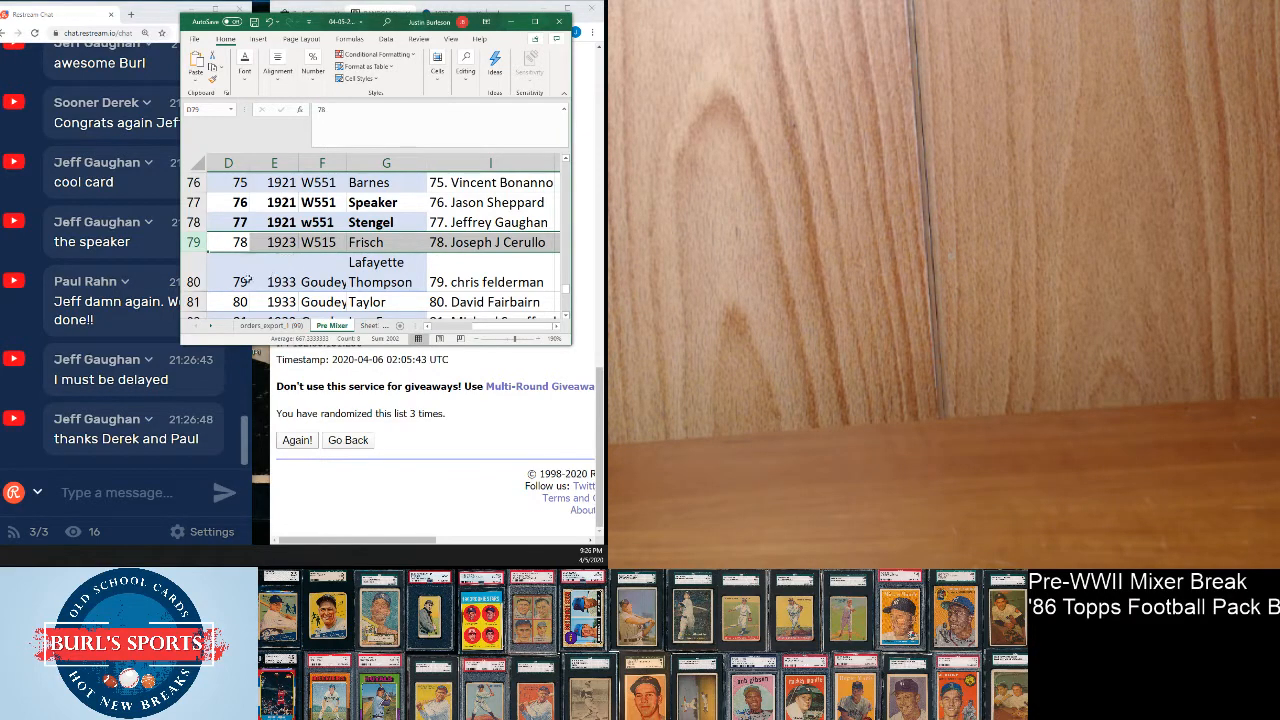
pyautogui.click(228, 282)
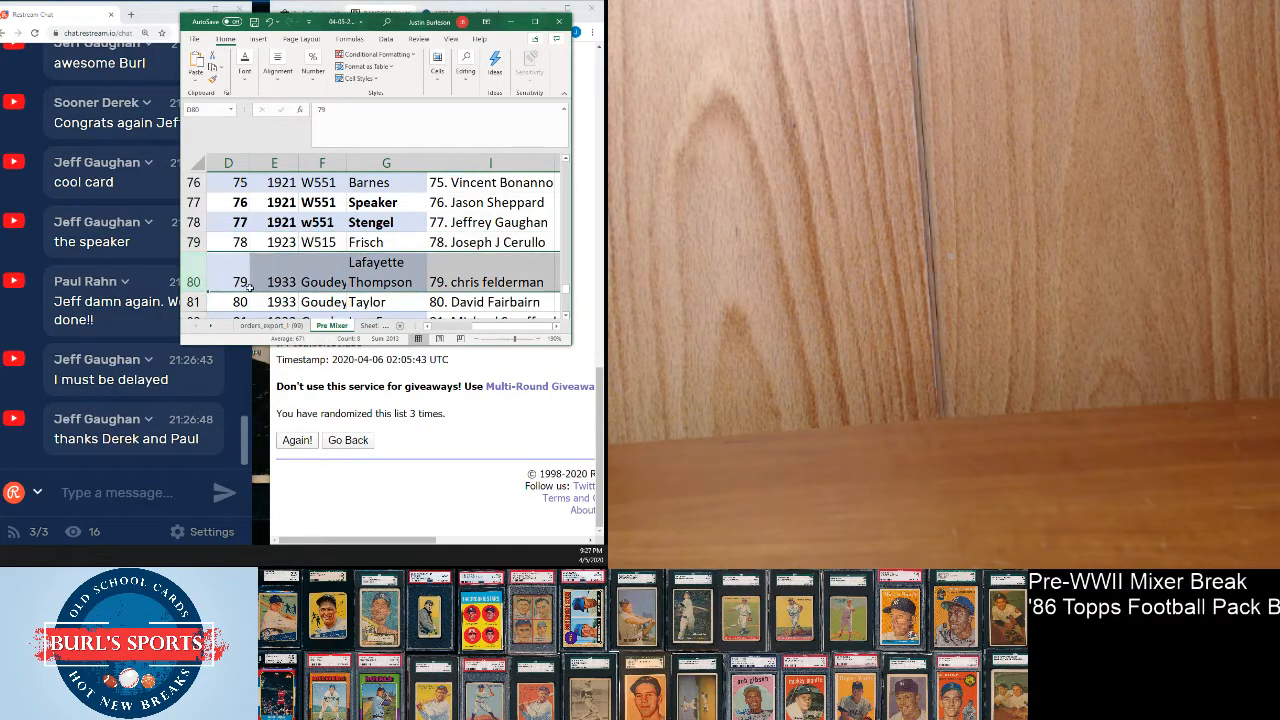
pyautogui.scroll(-3)
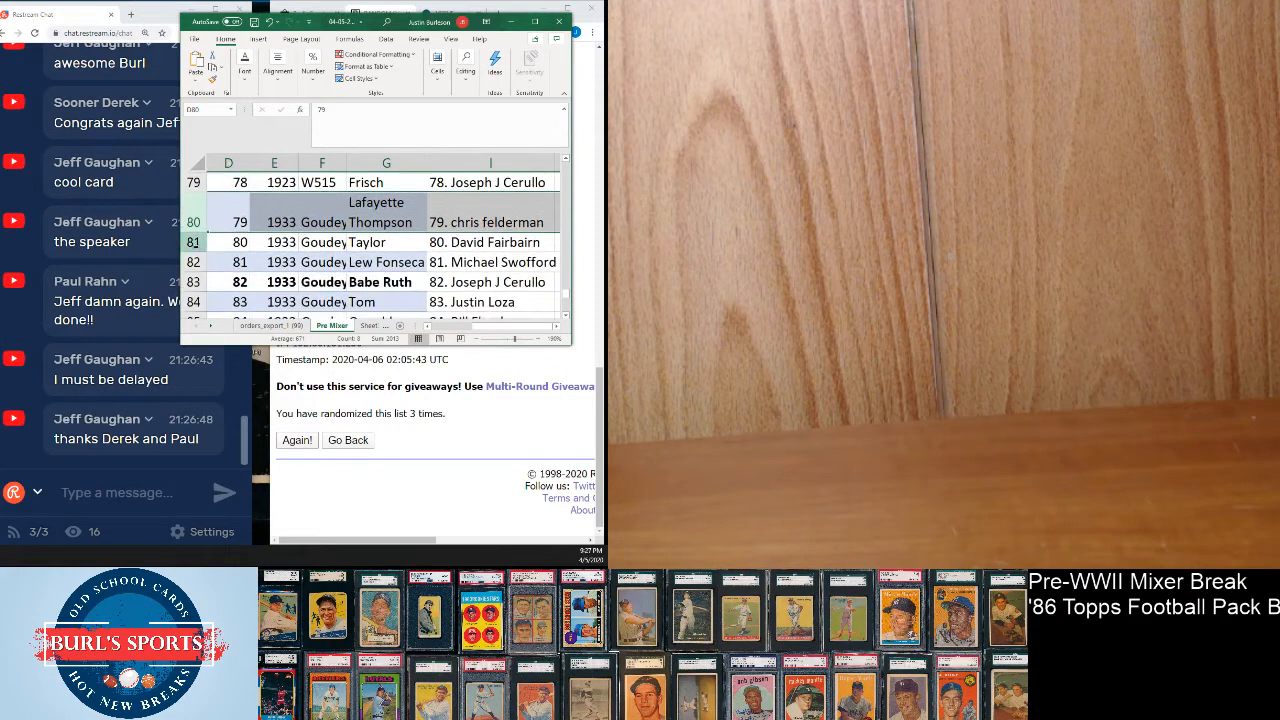
# Mark the Taylor row for David Fairbairn, then advance to the Babe Ruth row.
pyautogui.click(228, 242)
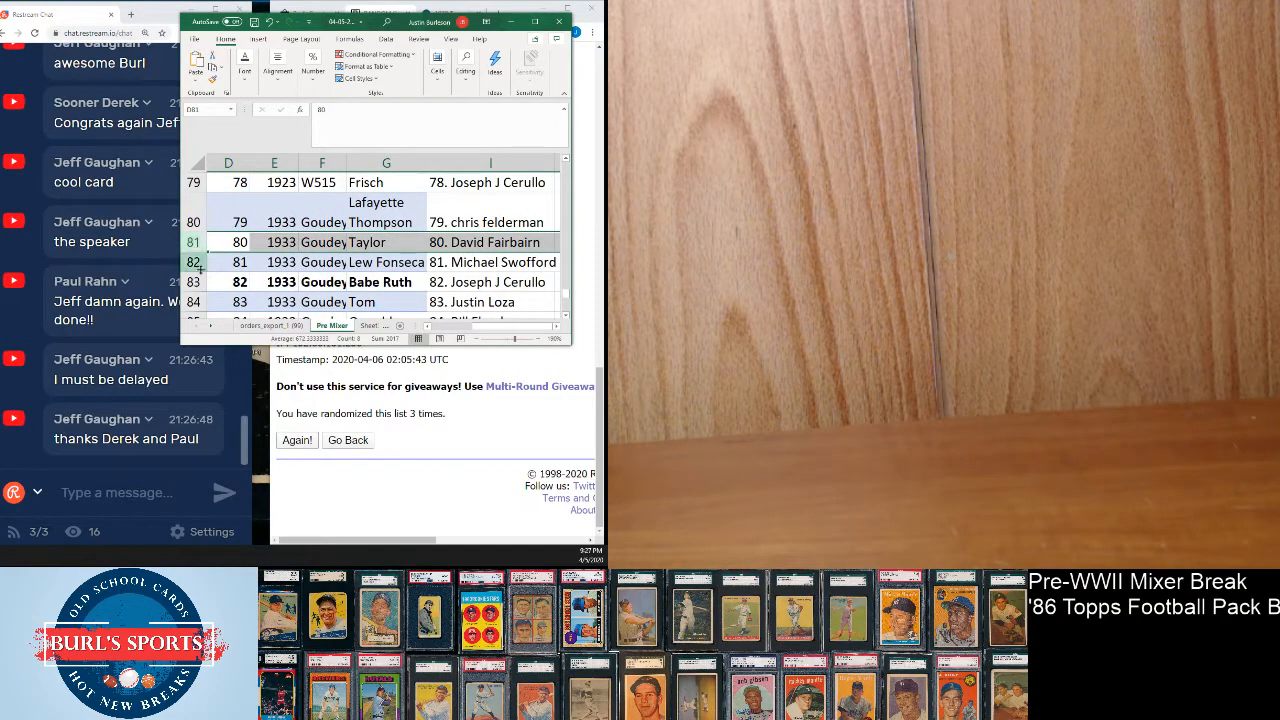
pyautogui.click(228, 262)
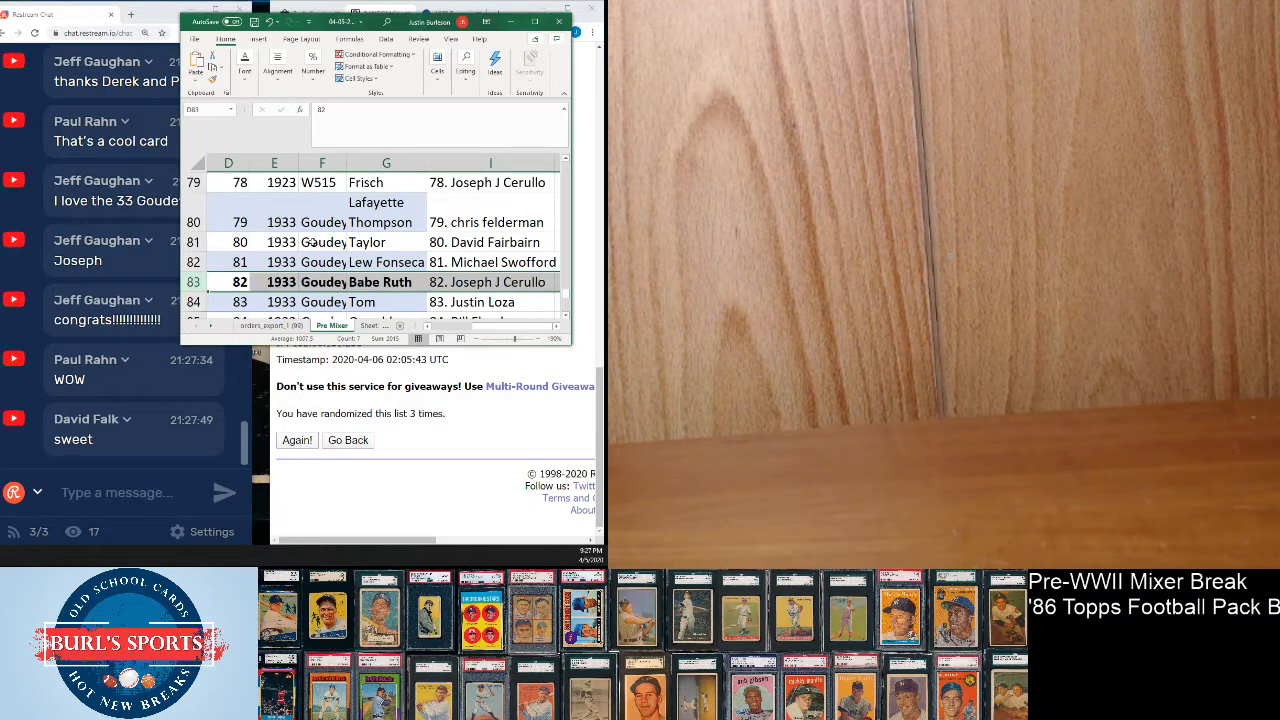
# Mark the Oswald card row for Bill Floyd and check its full player name.
pyautogui.scroll(-3)
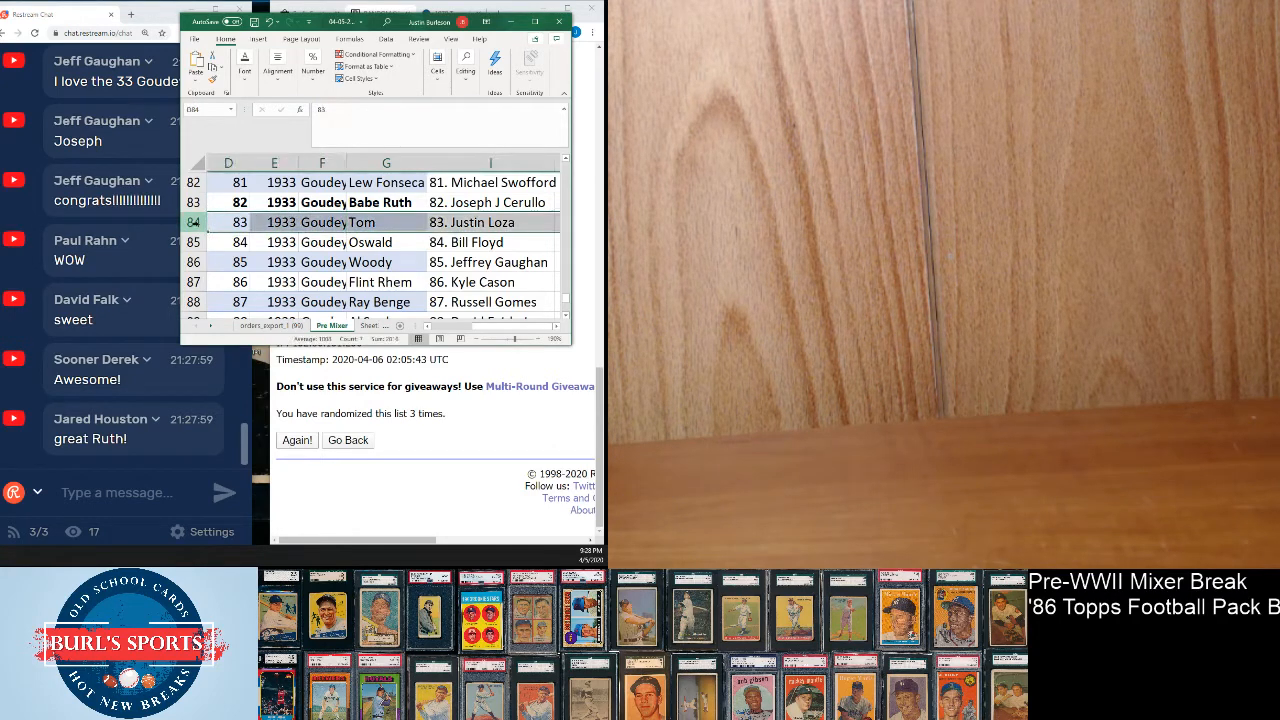
pyautogui.click(195, 242)
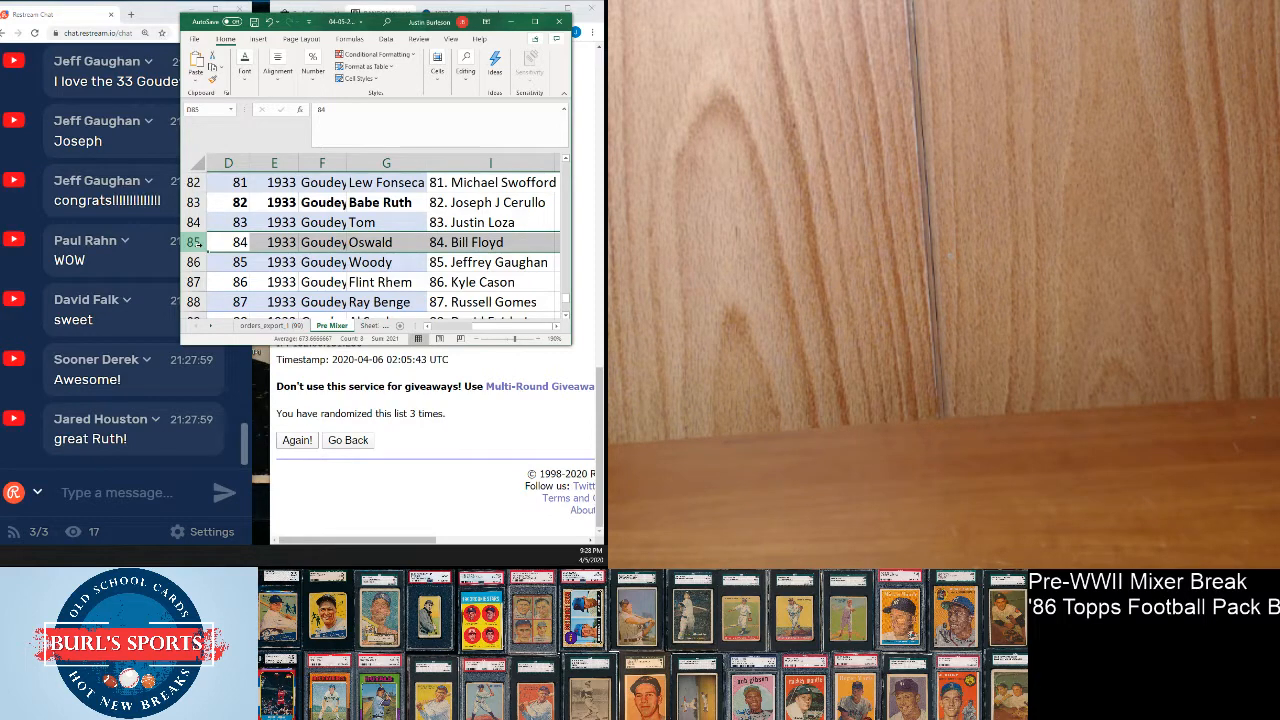
pyautogui.click(386, 242)
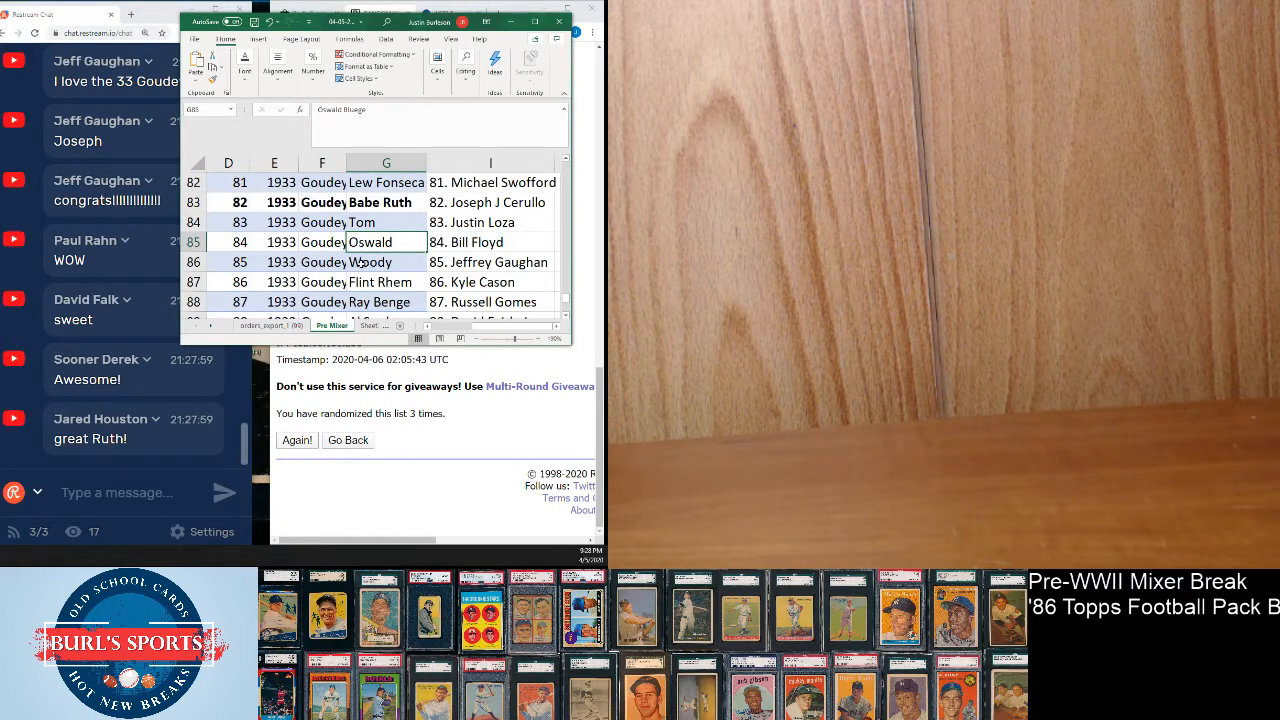
# Check the player names for Woody, Flint Rhem, Al Spohrer, George Walberg and Billy.
pyautogui.click(386, 262)
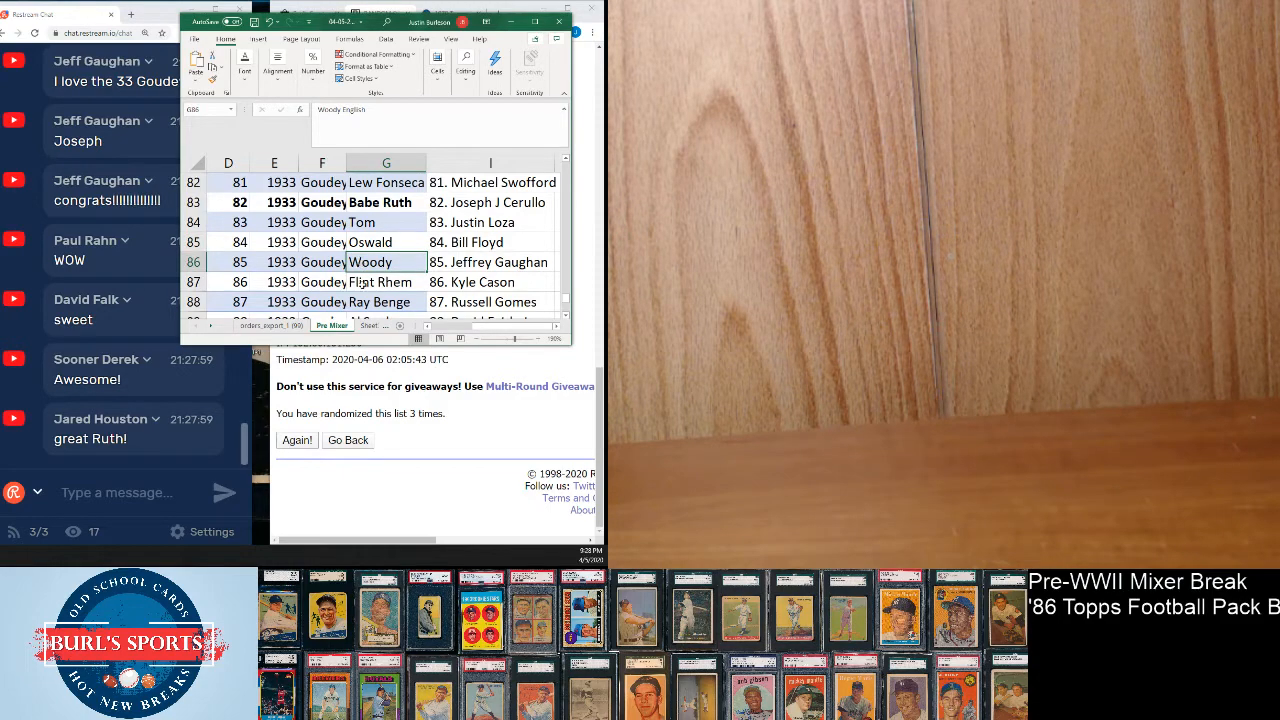
pyautogui.click(385, 281)
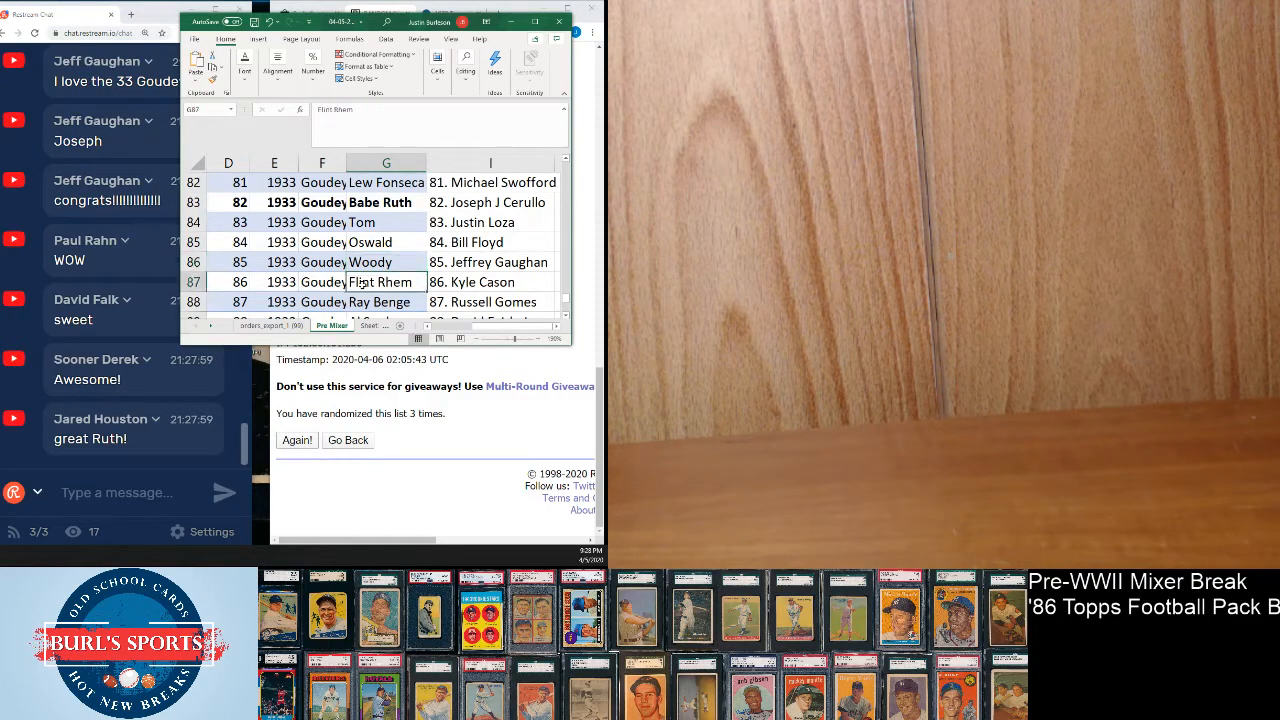
pyautogui.scroll(-3)
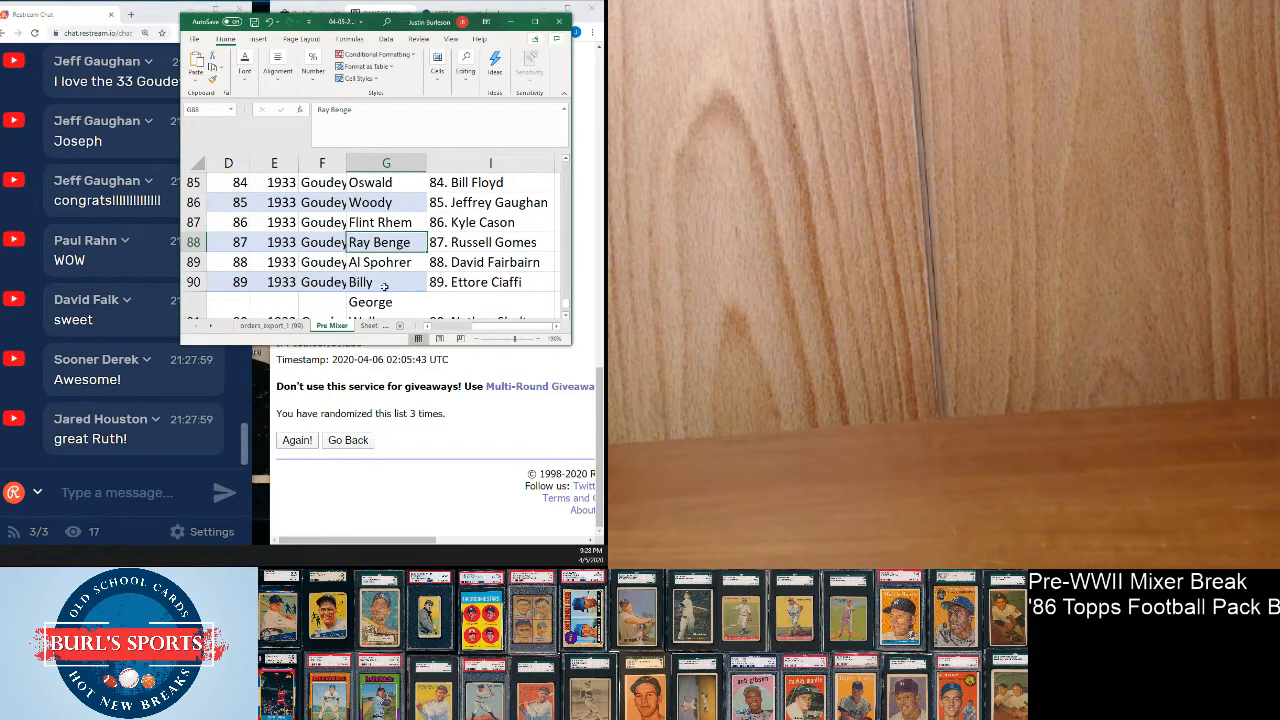
pyautogui.click(385, 262)
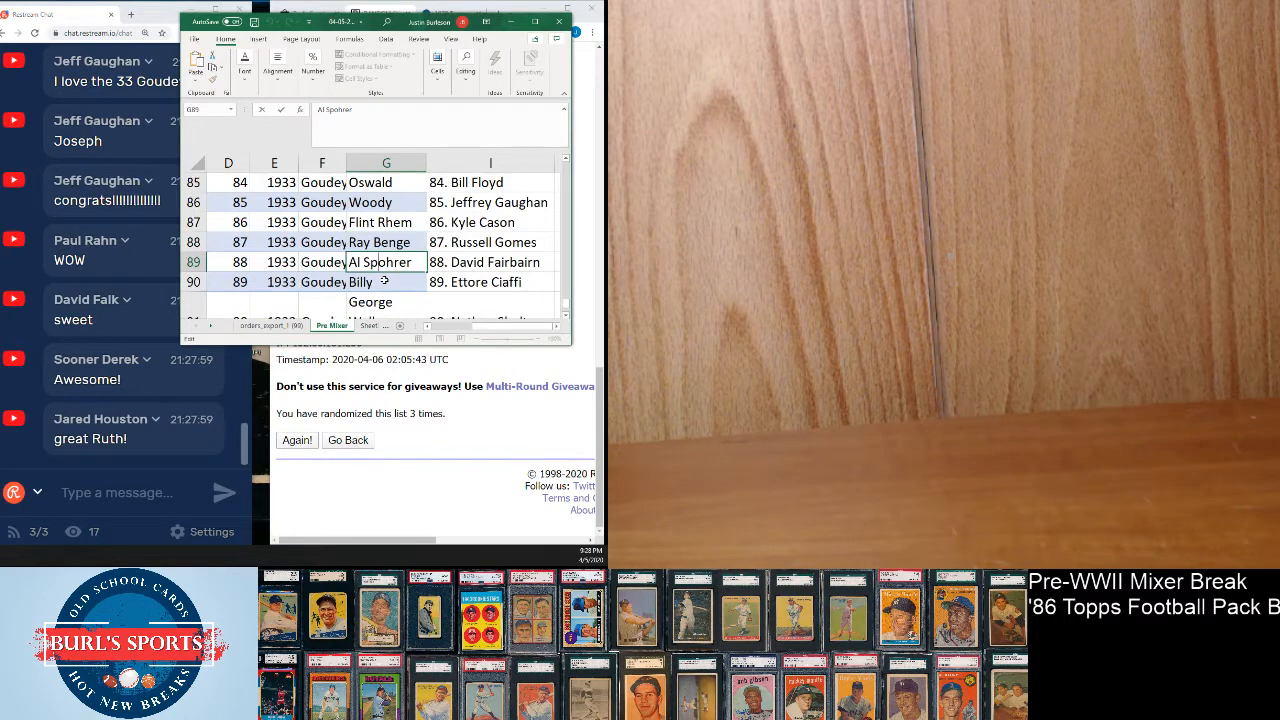
pyautogui.click(385, 281)
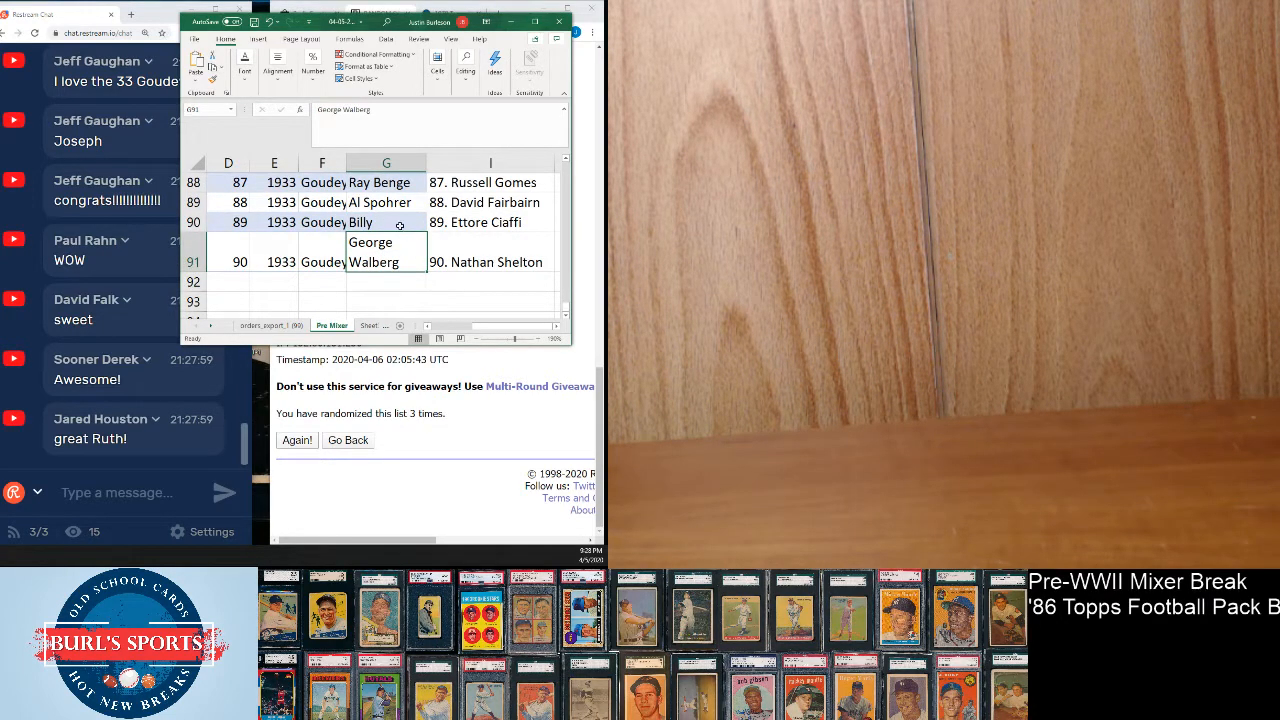
pyautogui.click(360, 221)
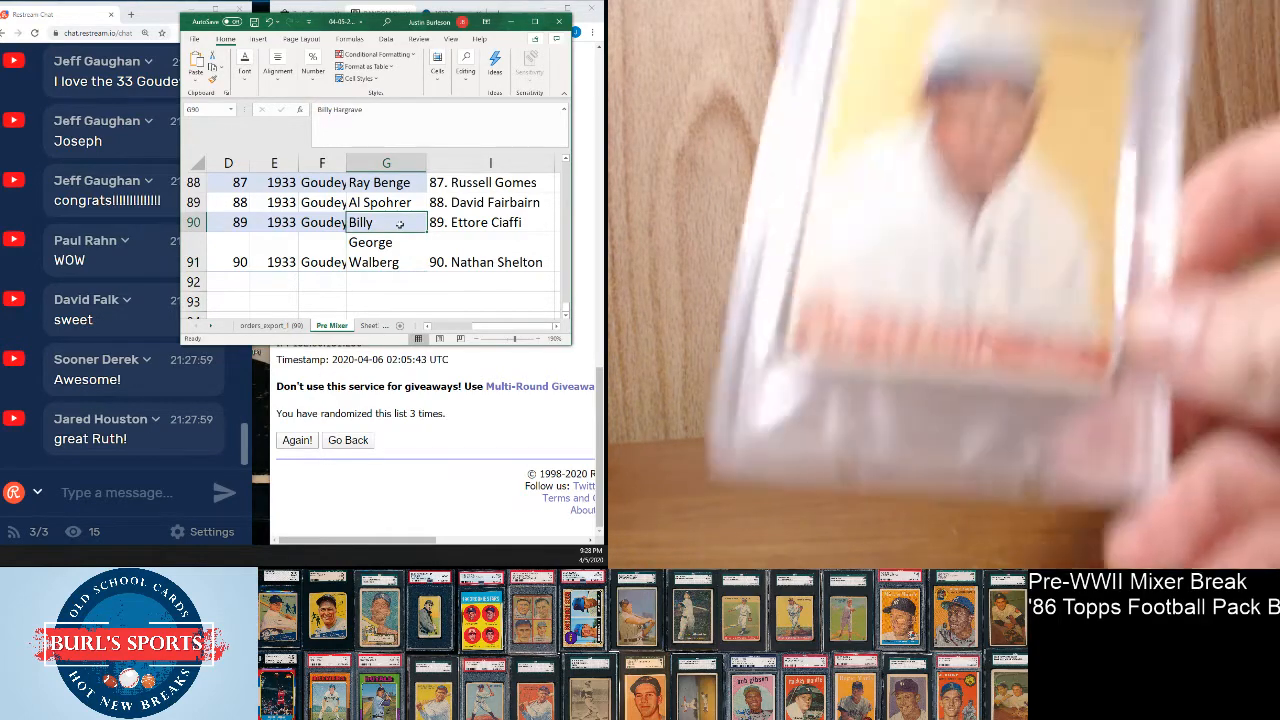